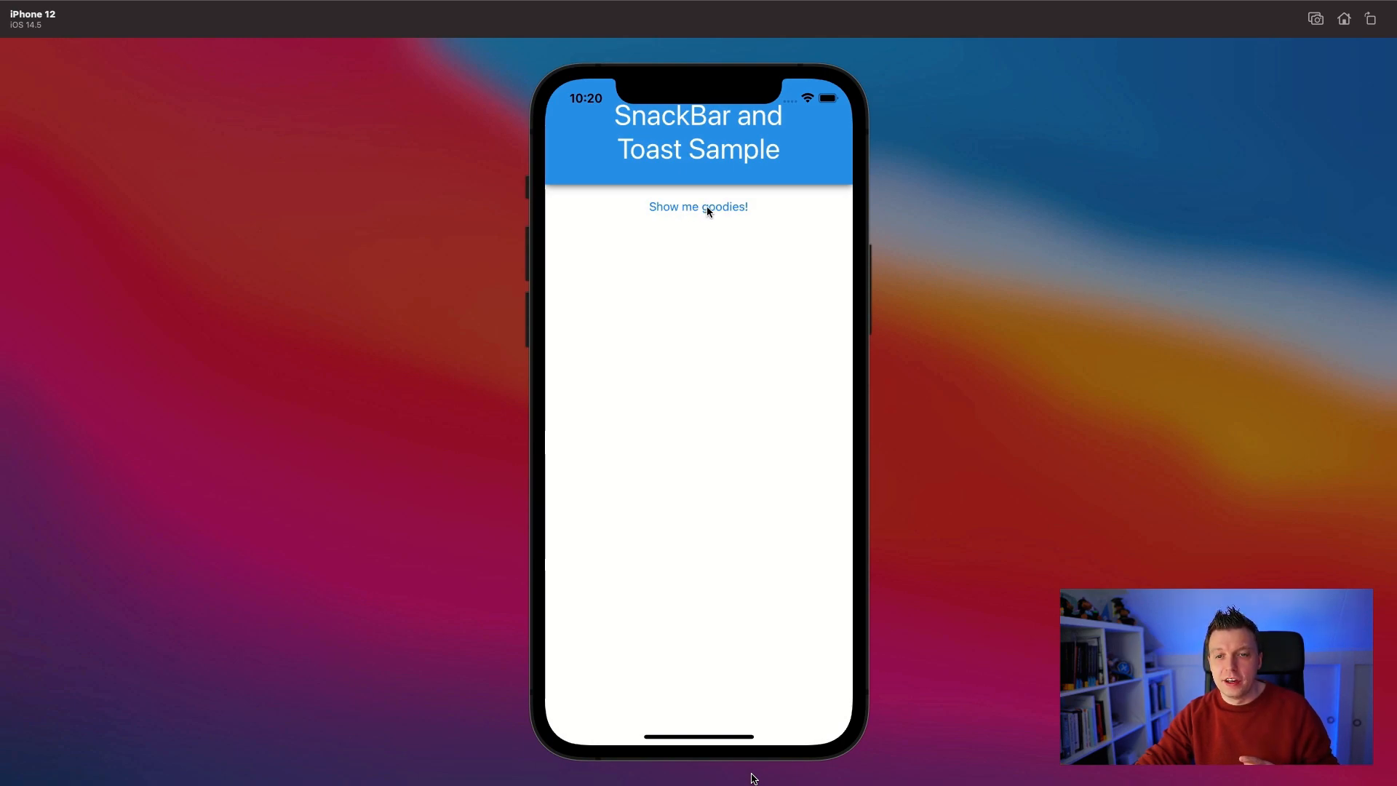
Show the subscription snackbar, dismiss the Thank you alert, and show the snackbar again.
click(698, 205)
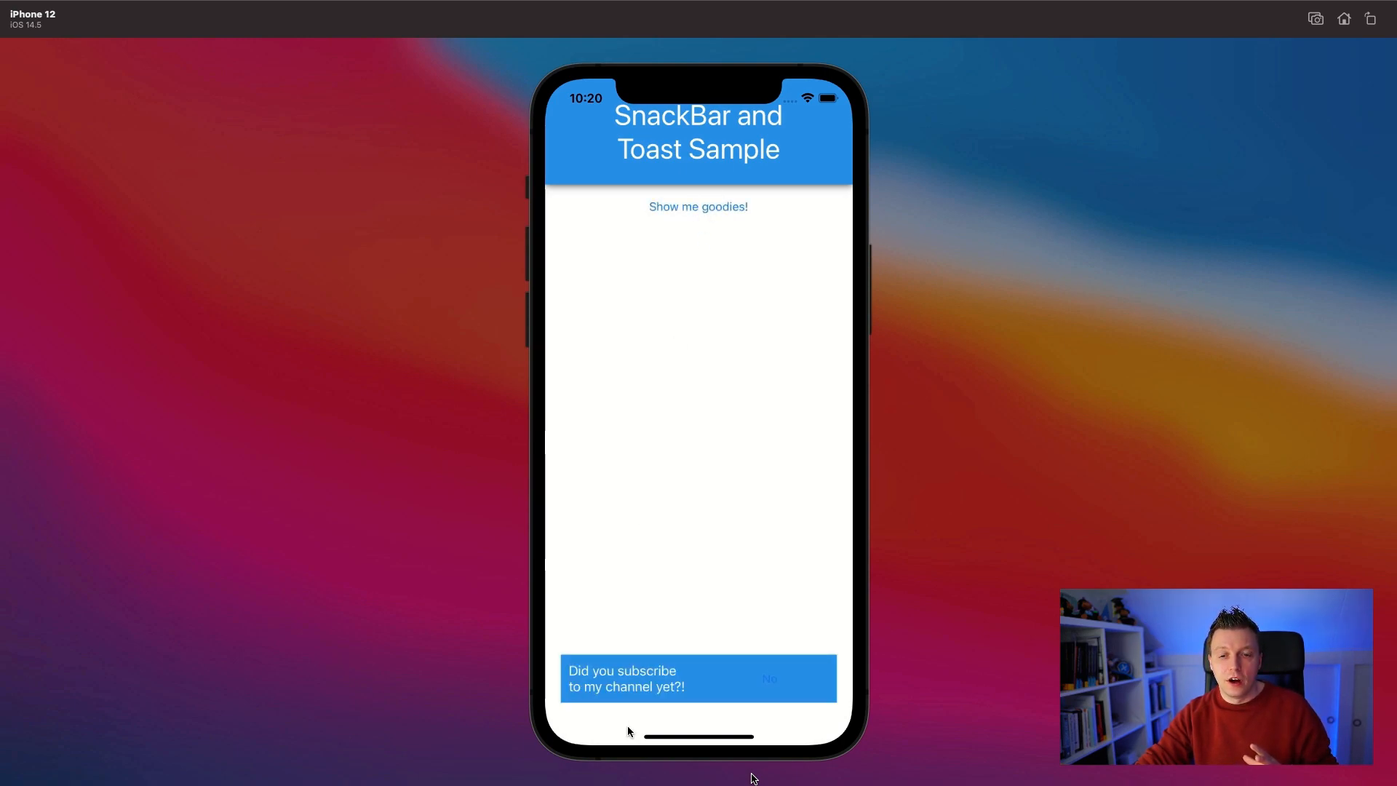
mouse_move(710, 596)
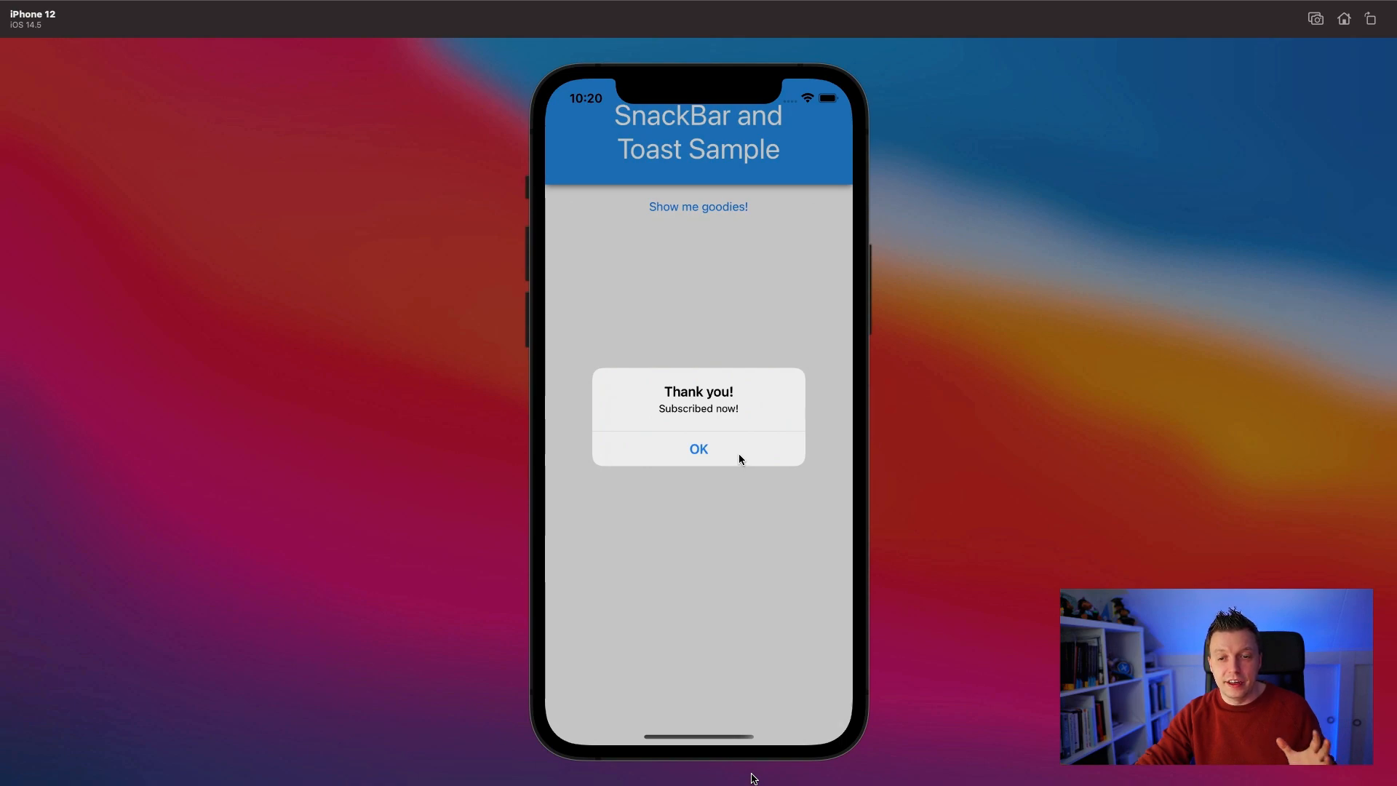
click(697, 449)
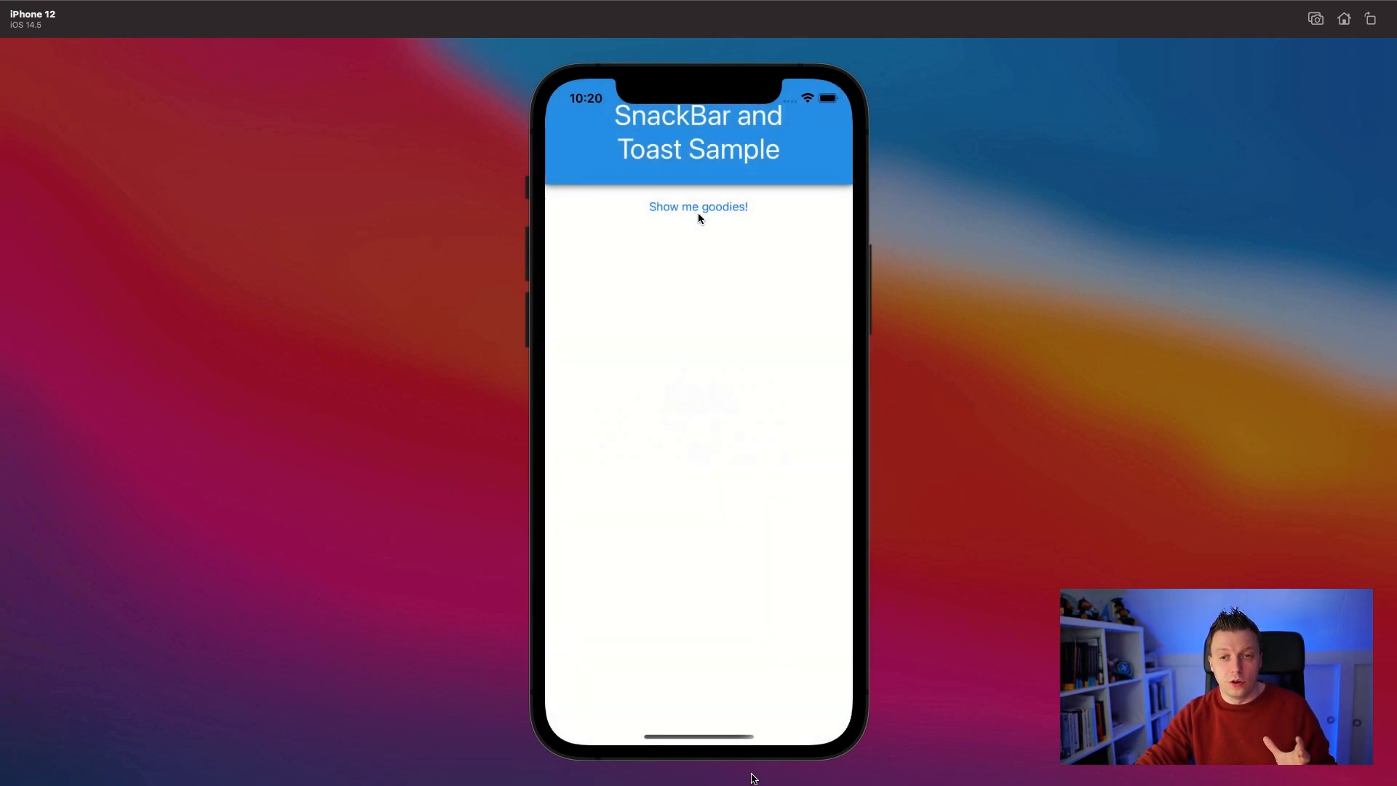
click(697, 205)
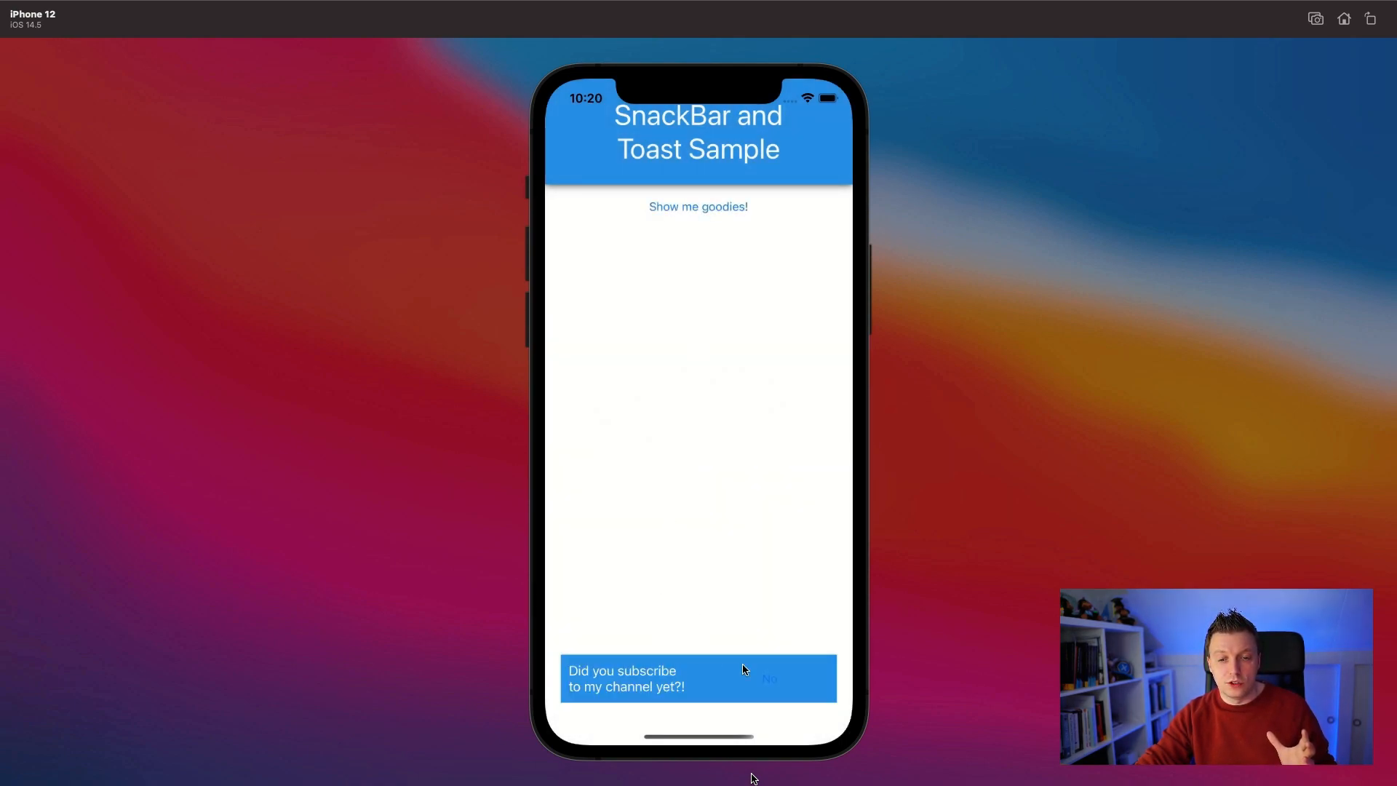
mouse_move(707, 634)
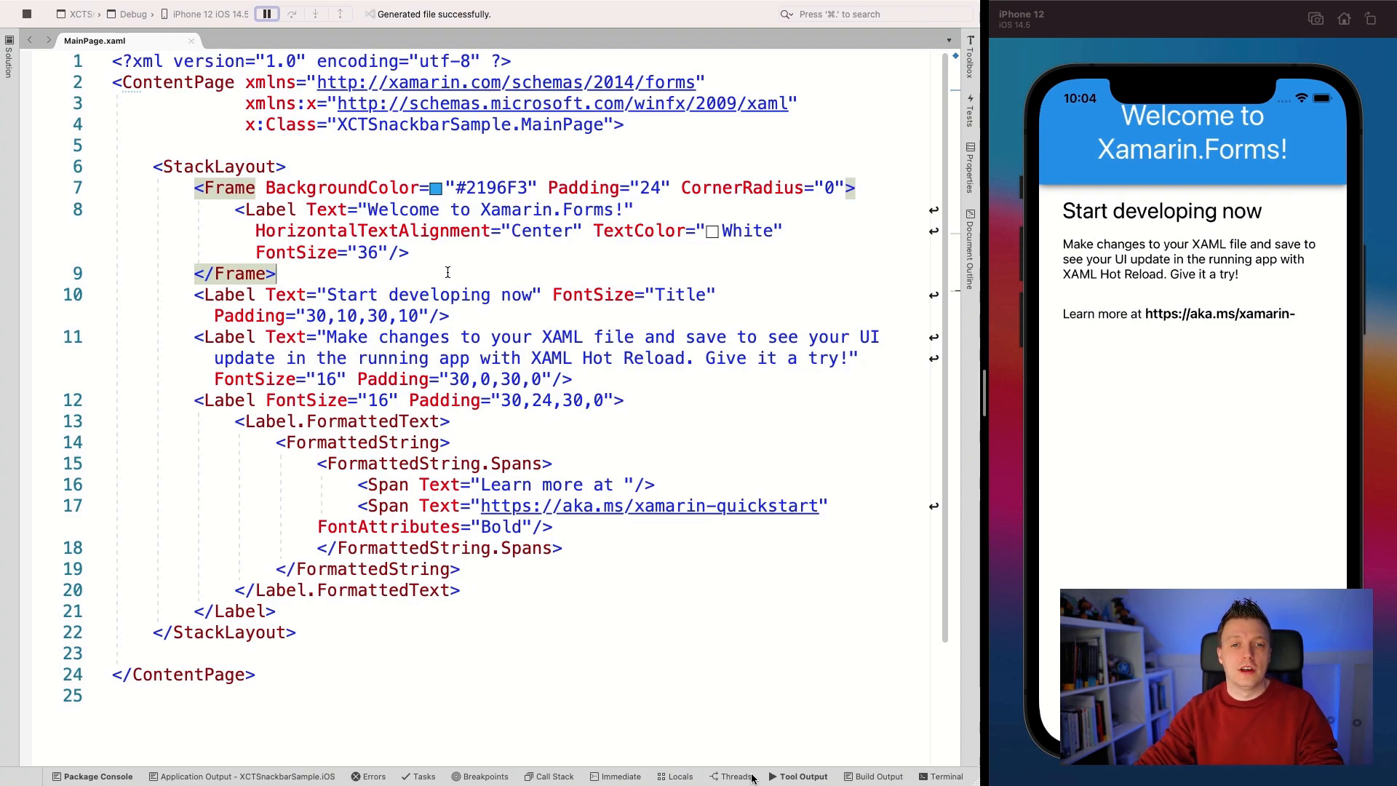
Replace the header label's welcome text with 'SnackBar and Toast Sample'.
double_click(495, 210)
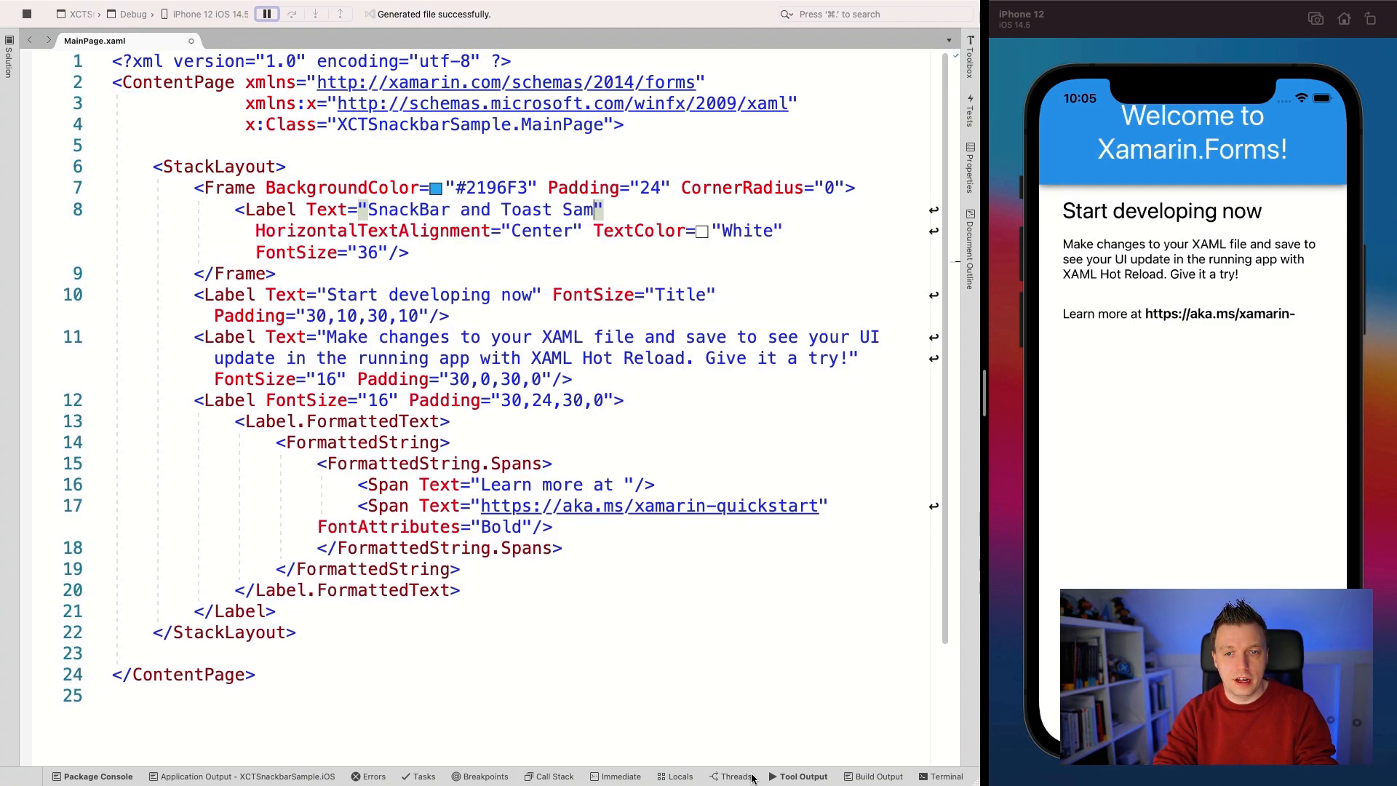
text(ple)
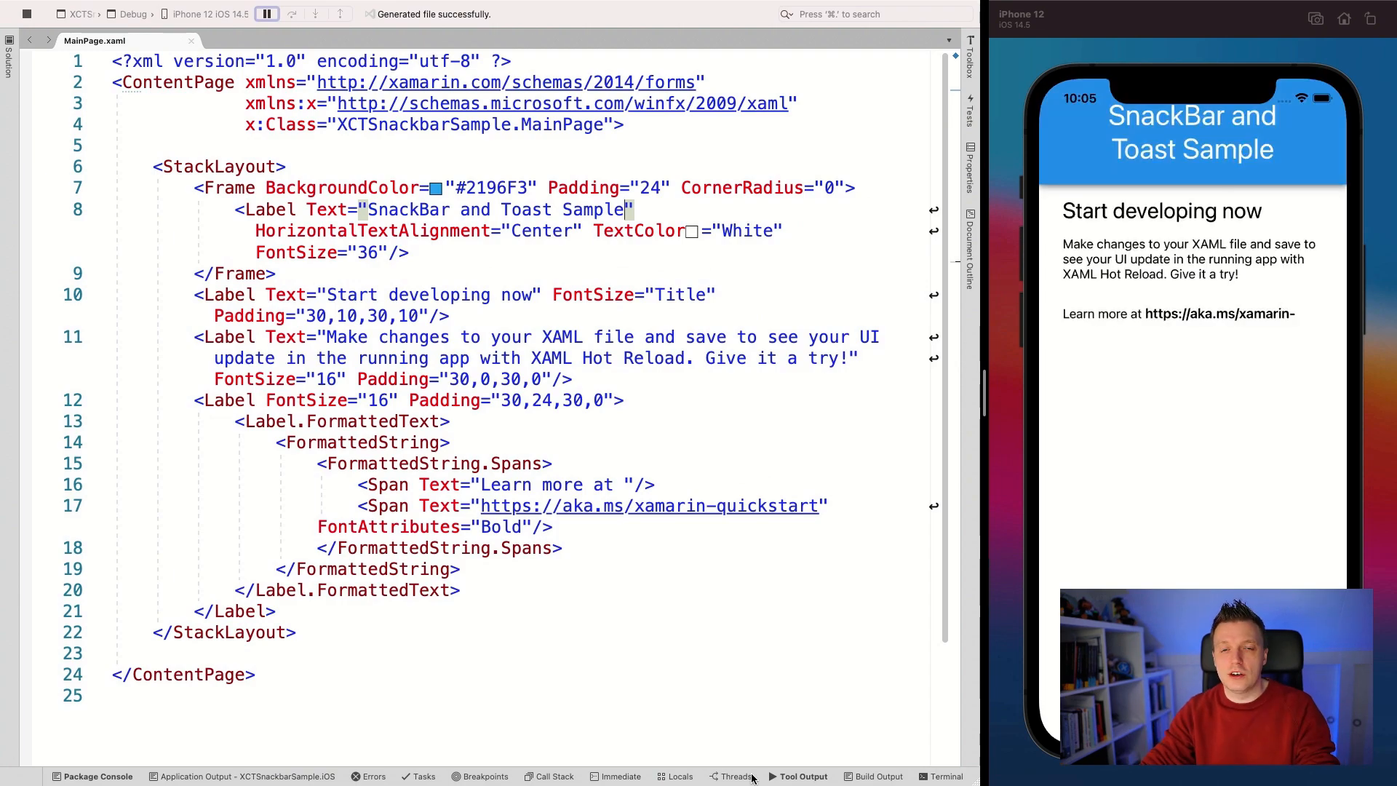
mouse_move(641, 230)
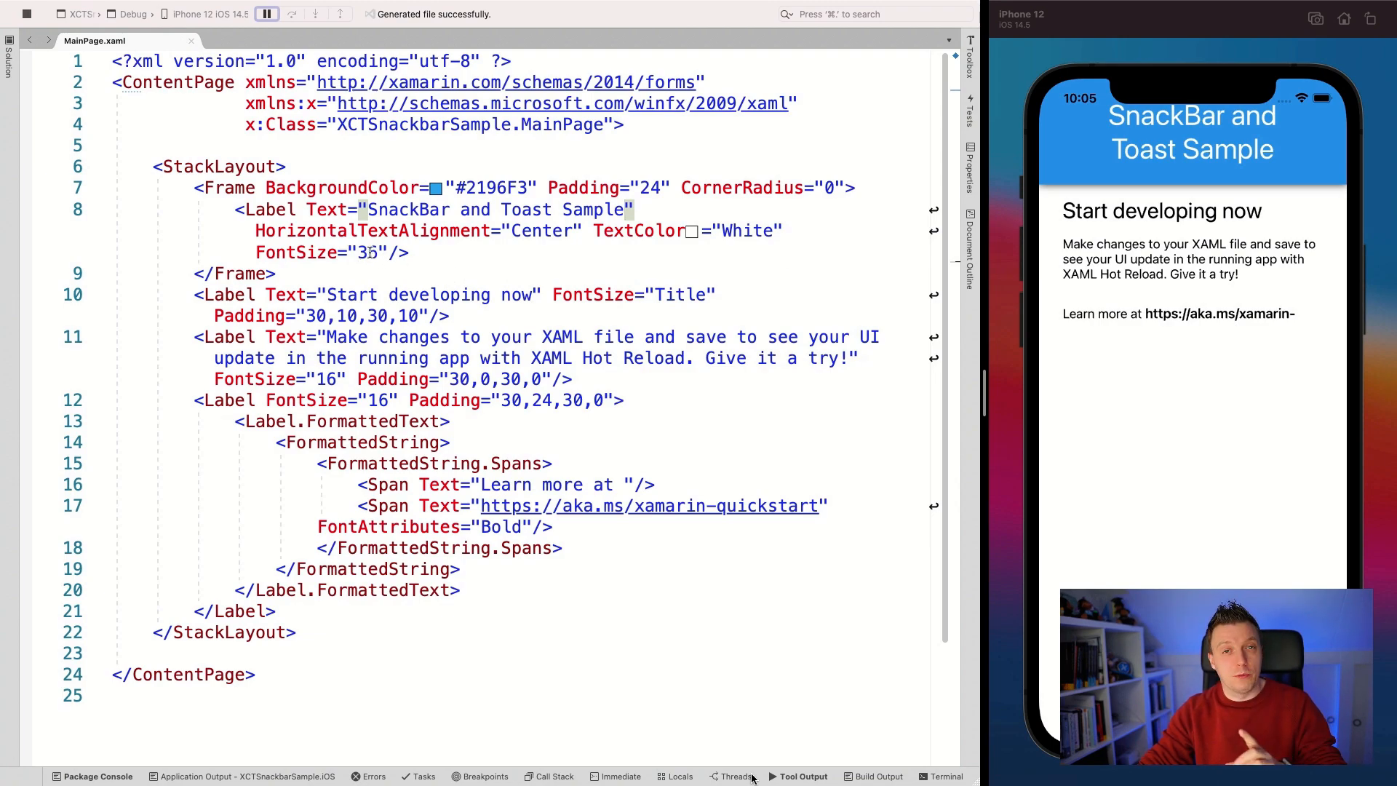
mouse_move(368, 246)
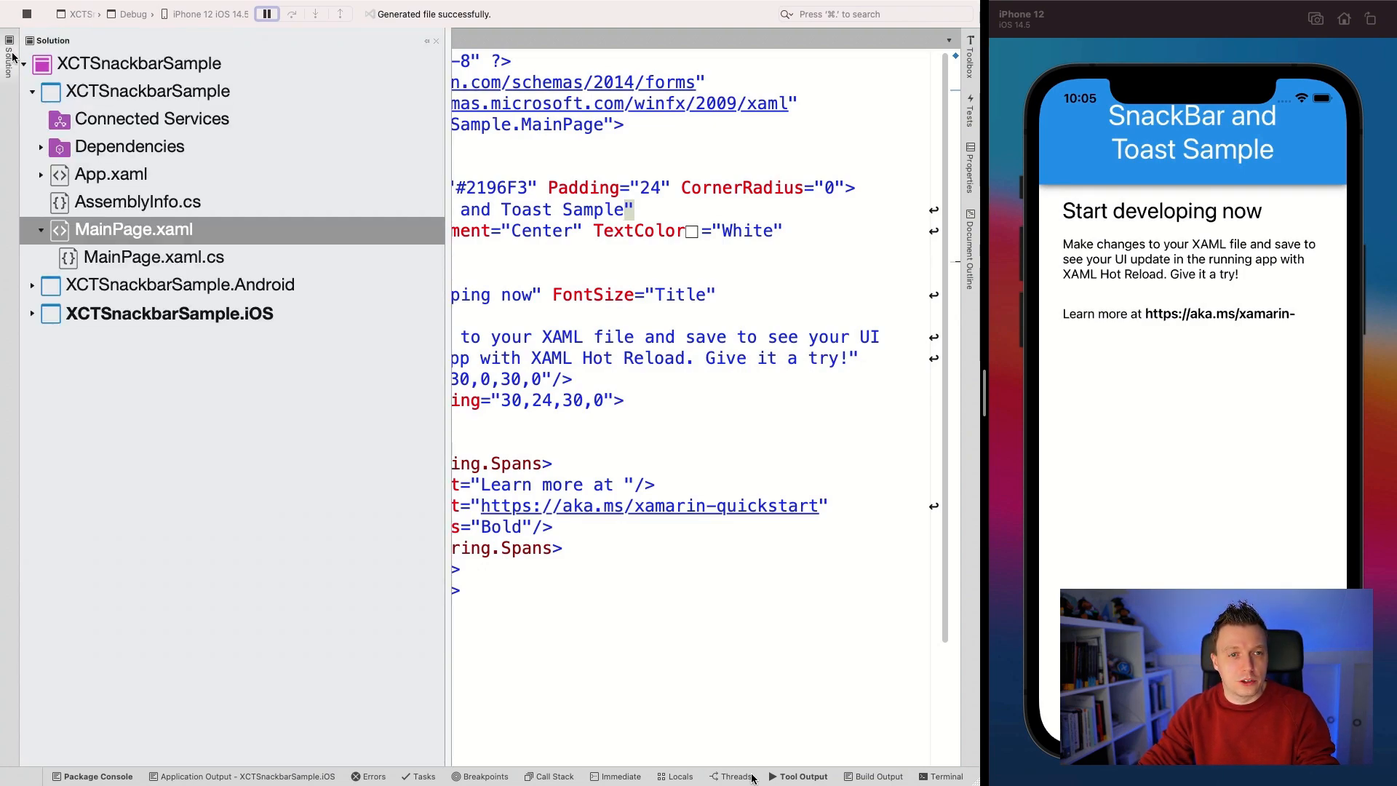
Open Manage NuGet Packages for the whole solution from its context menu.
right_click(138, 63)
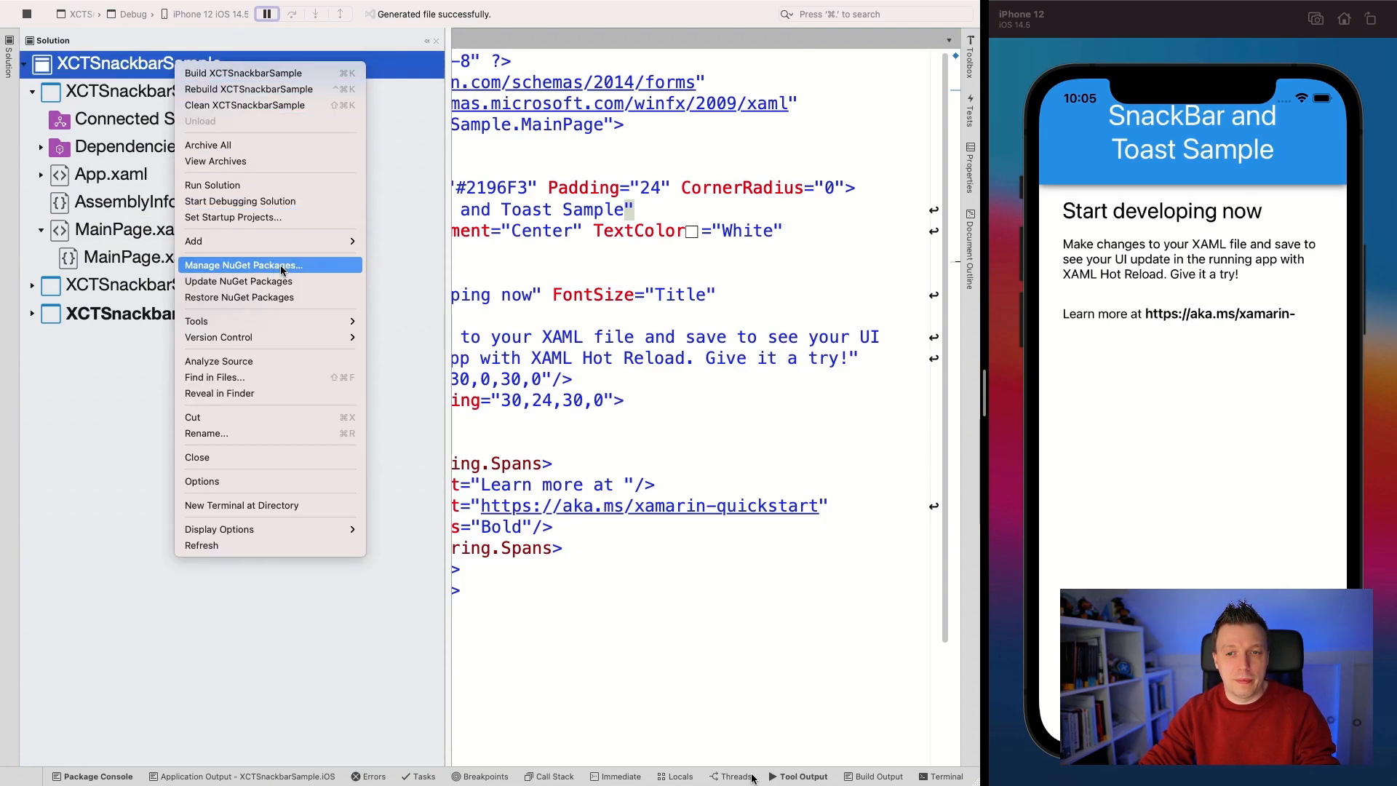
click(243, 265)
text(Xamarin.CommunityToo)
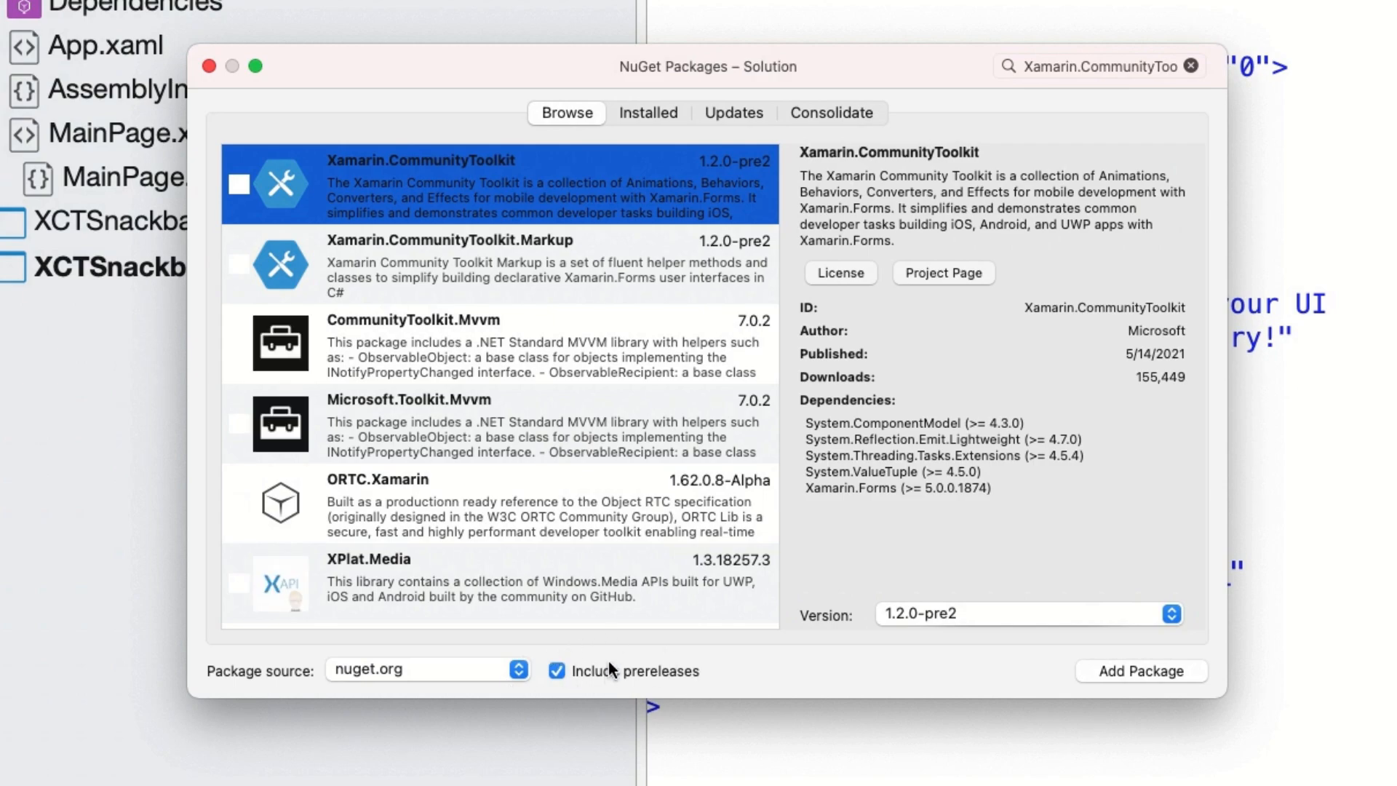
mouse_move(980, 603)
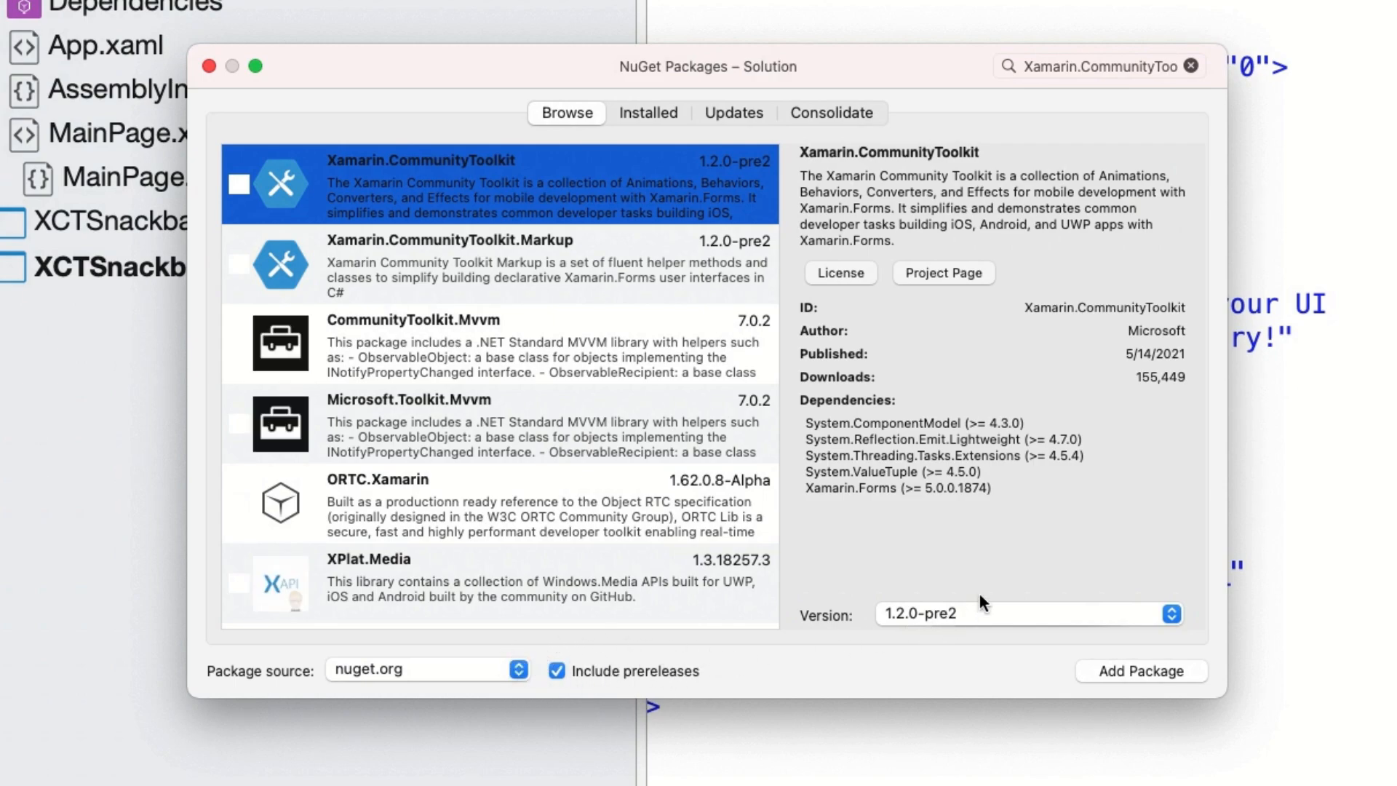
mouse_move(882, 624)
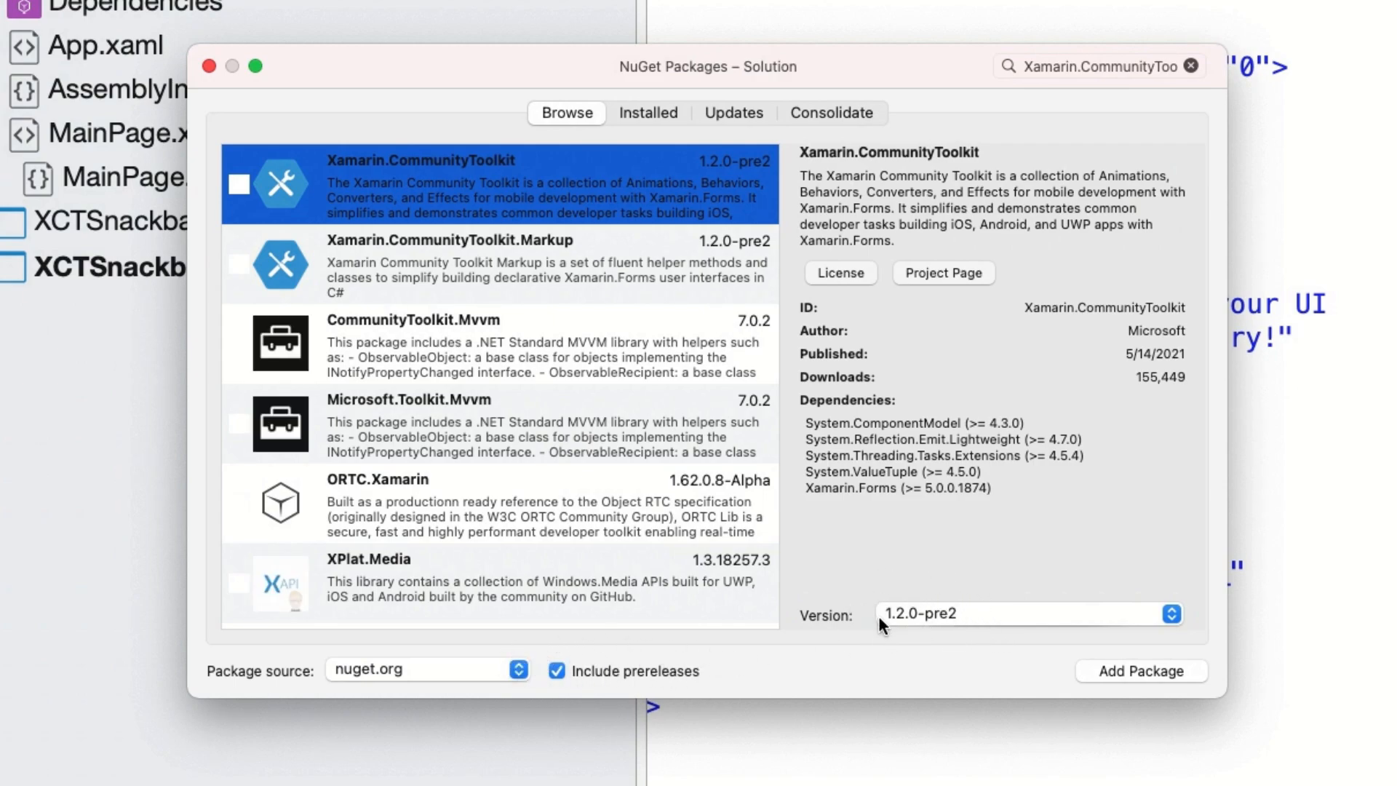
mouse_move(922, 601)
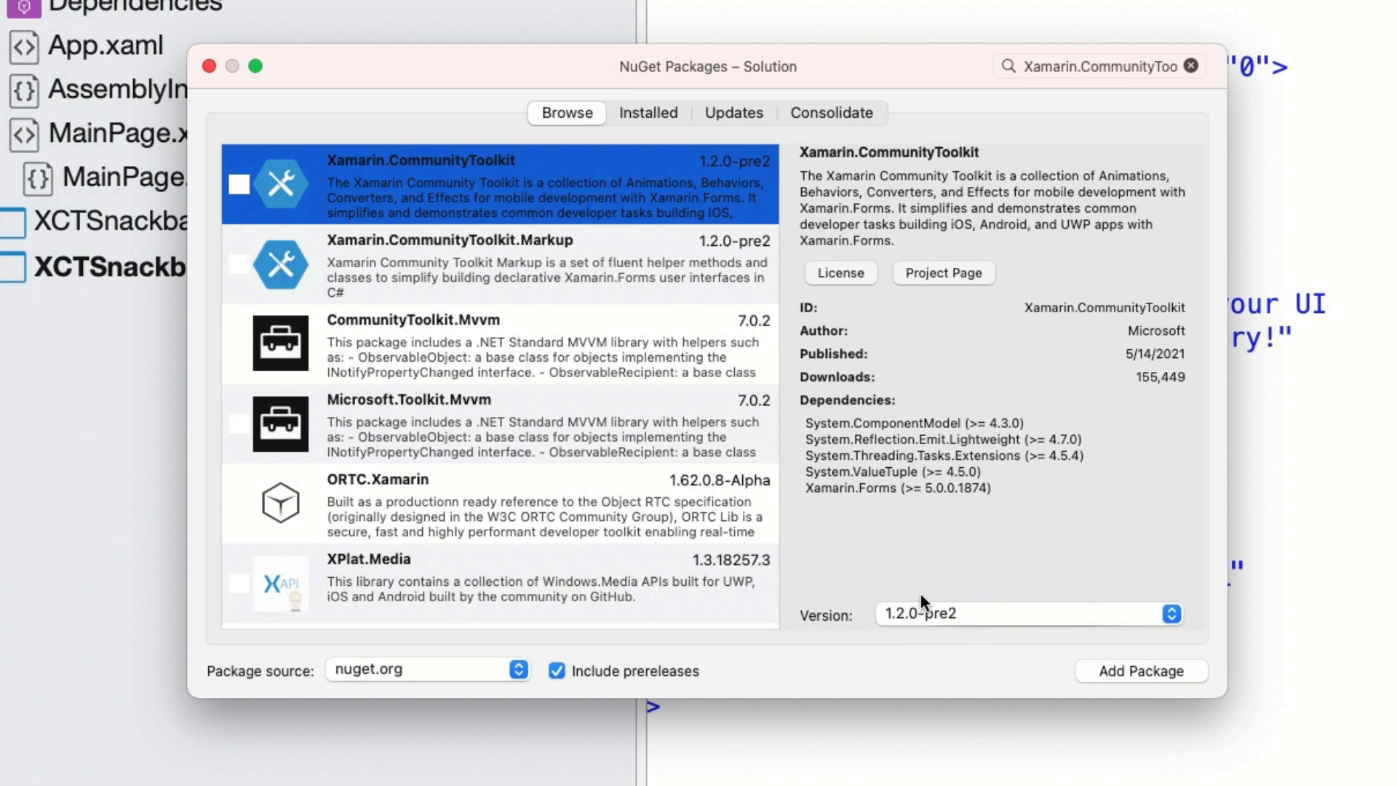
mouse_move(1100, 567)
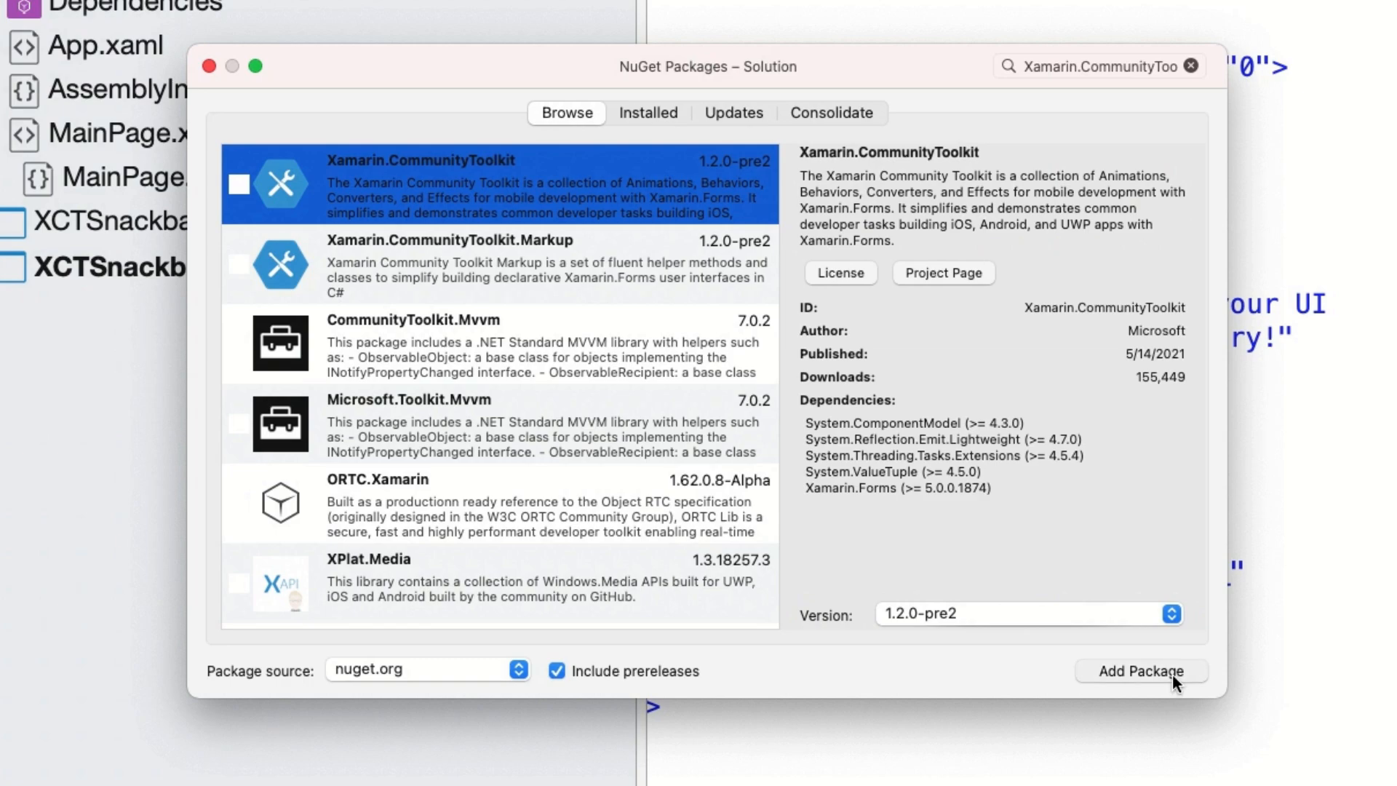
Add Xamarin.CommunityToolkit, ticking the shared XCTSnackbarSample project in Select Projects.
click(1141, 669)
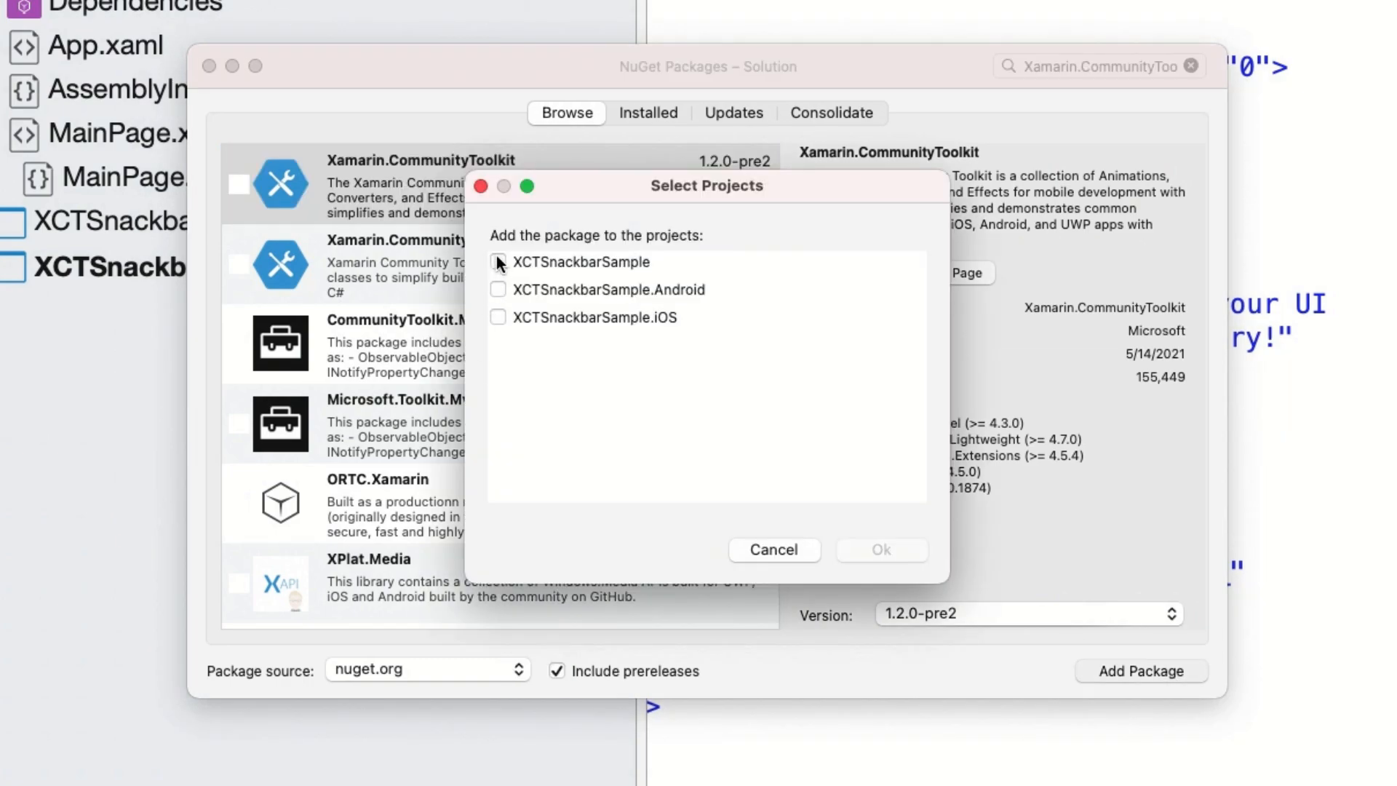
click(498, 288)
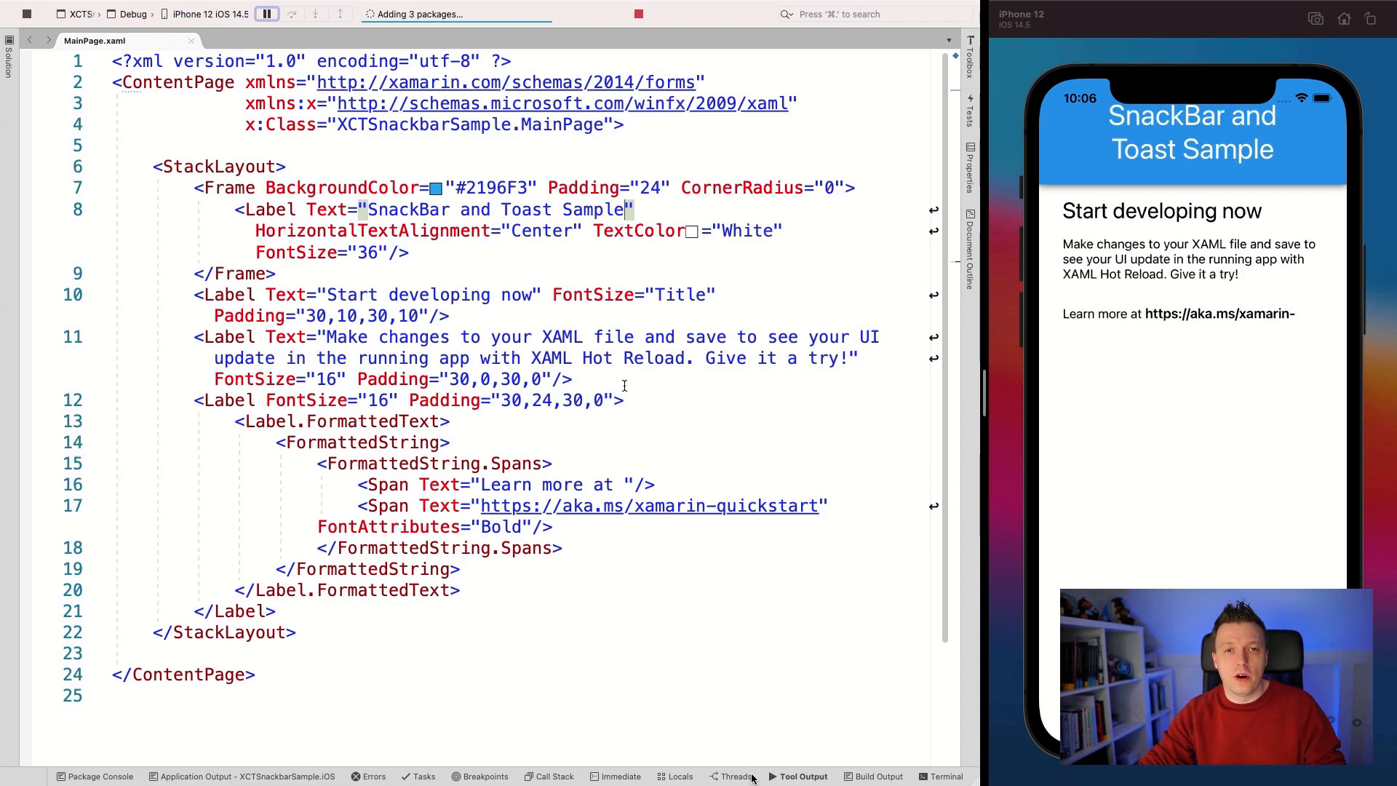
mouse_move(619, 374)
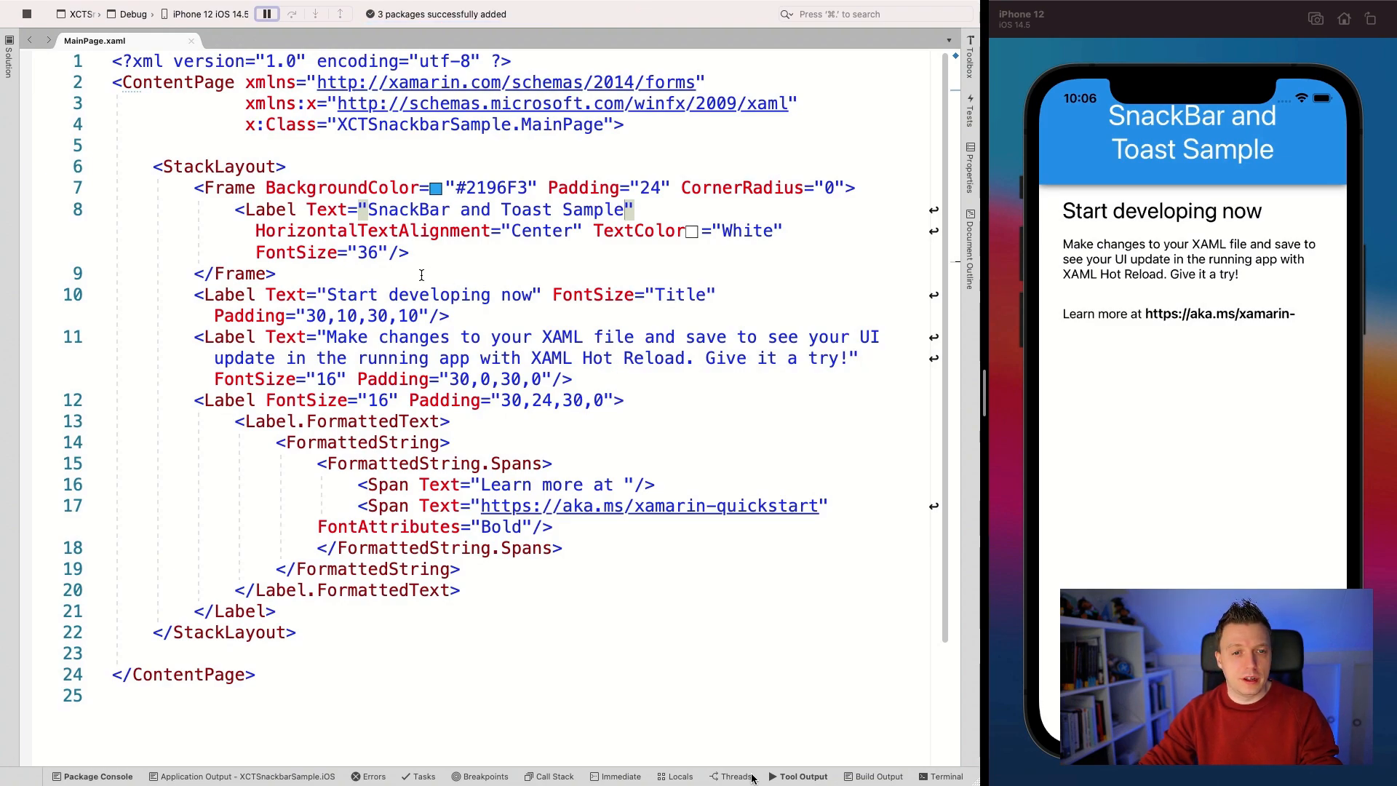
Replace the template labels with <Button Text="Show me goodies!" Clicked="Button_Clicked" />.
drag(192, 294, 277, 611)
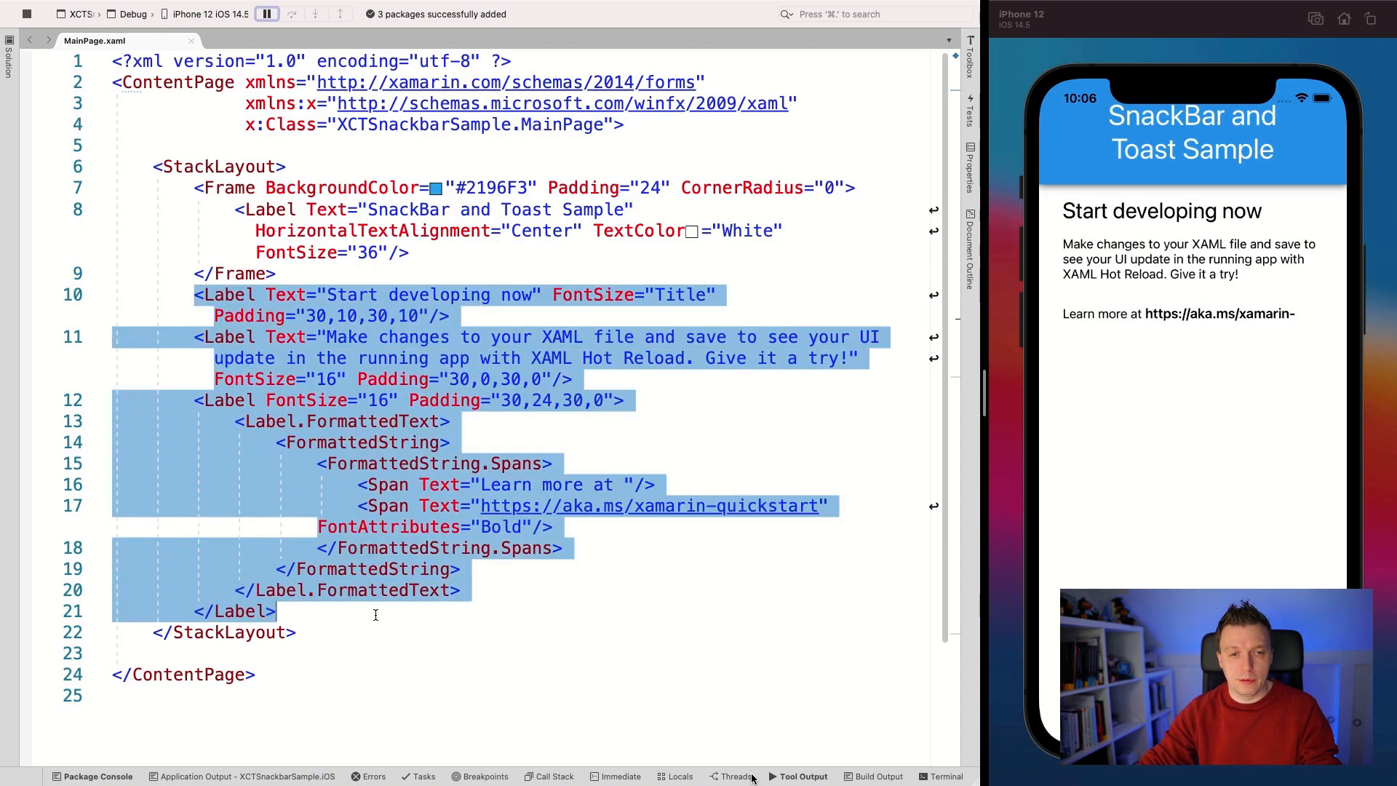
text(<Bu)
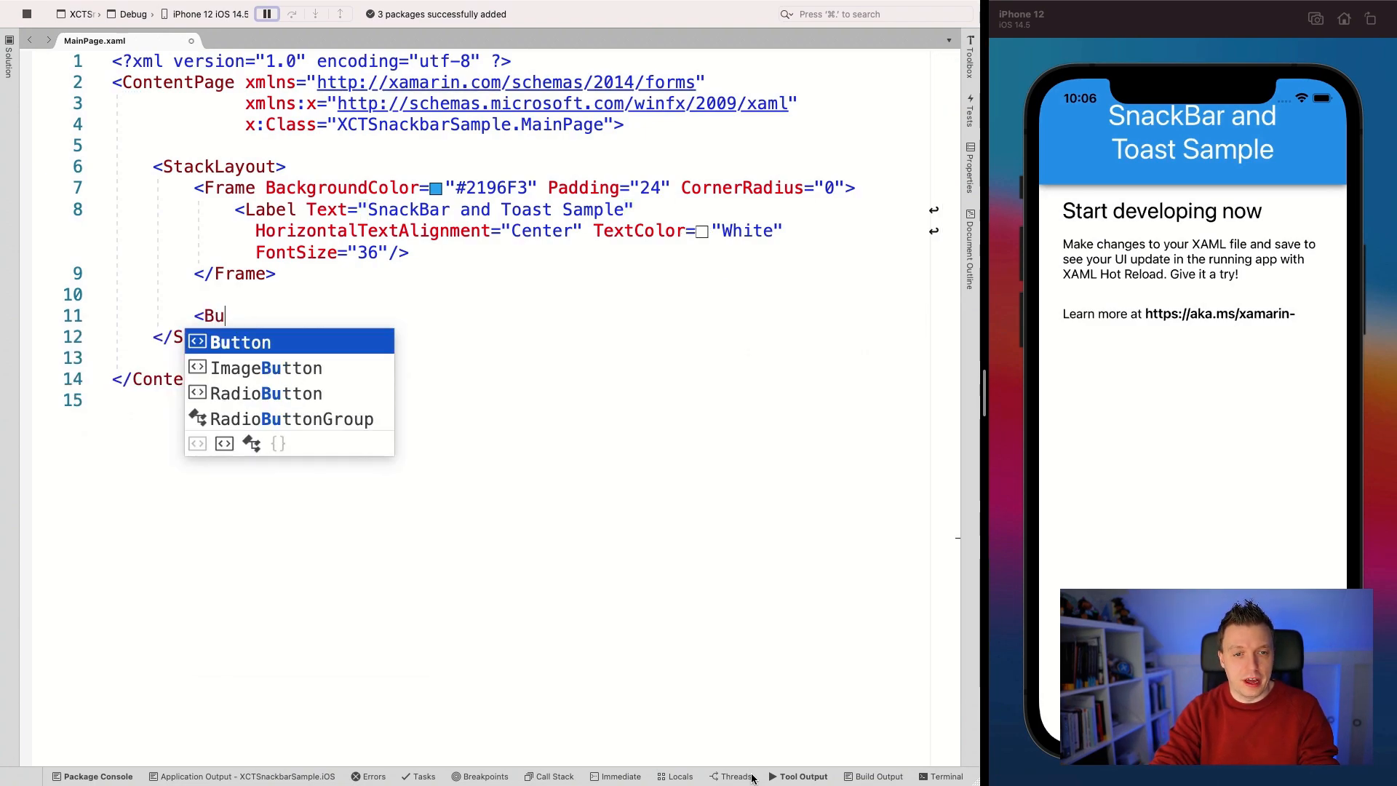
text(tton)
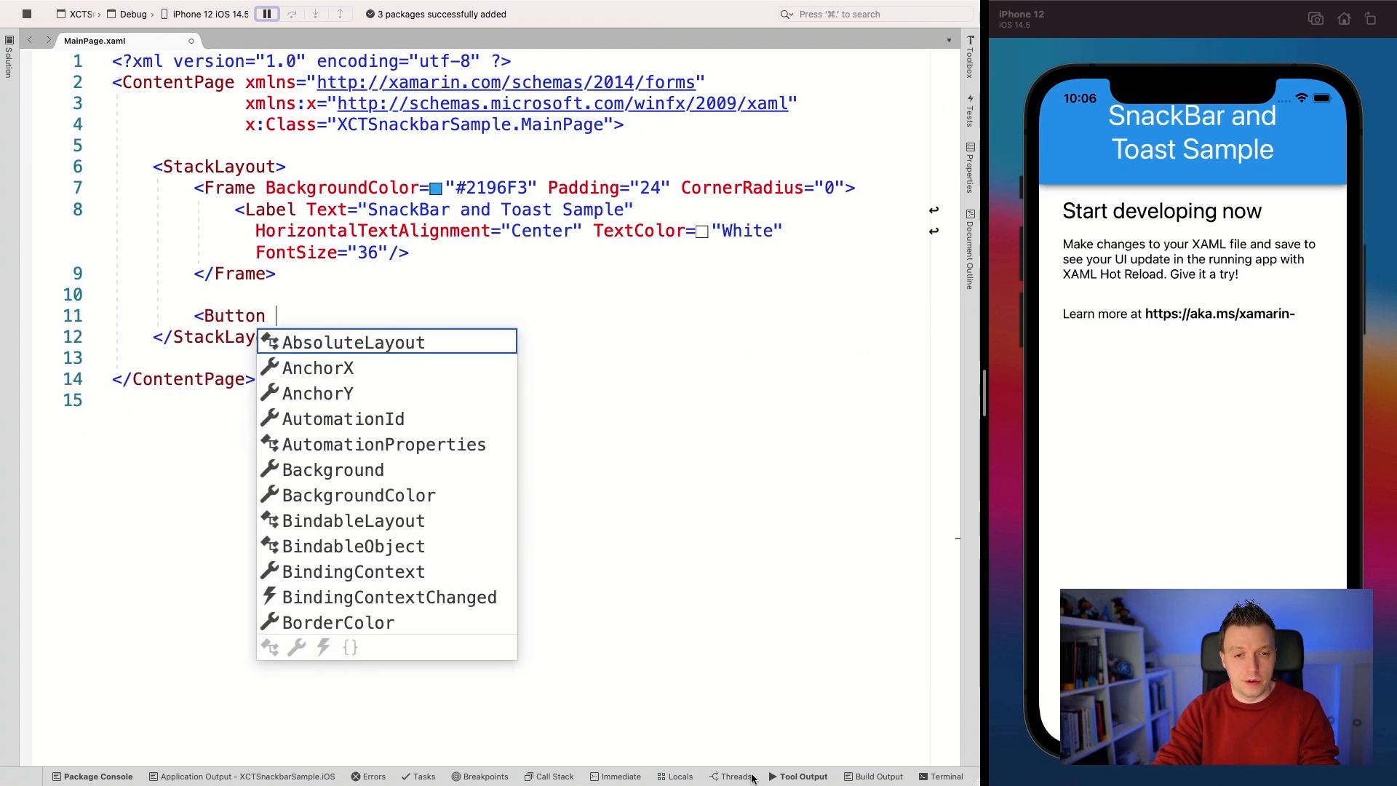
text(Text="Show me)
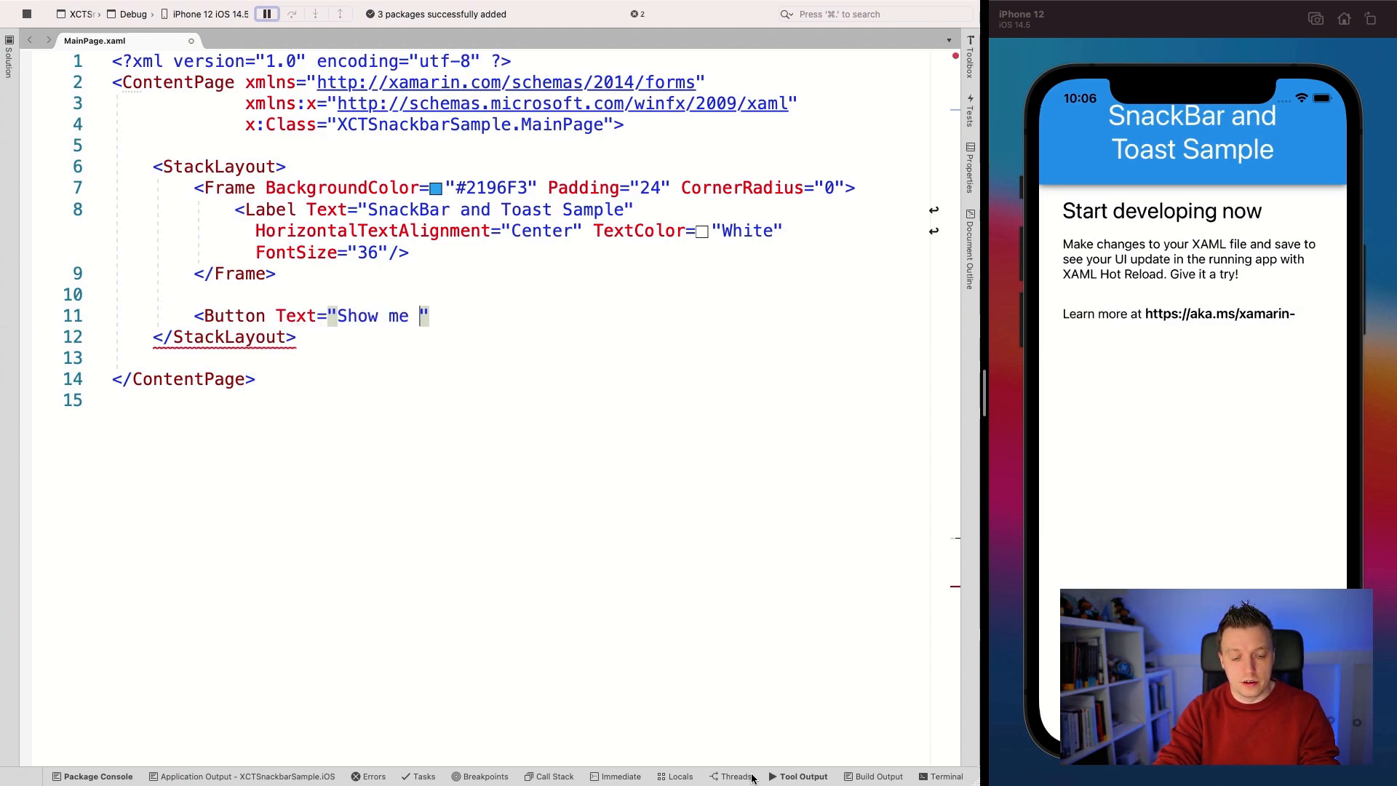
text(goodies!)
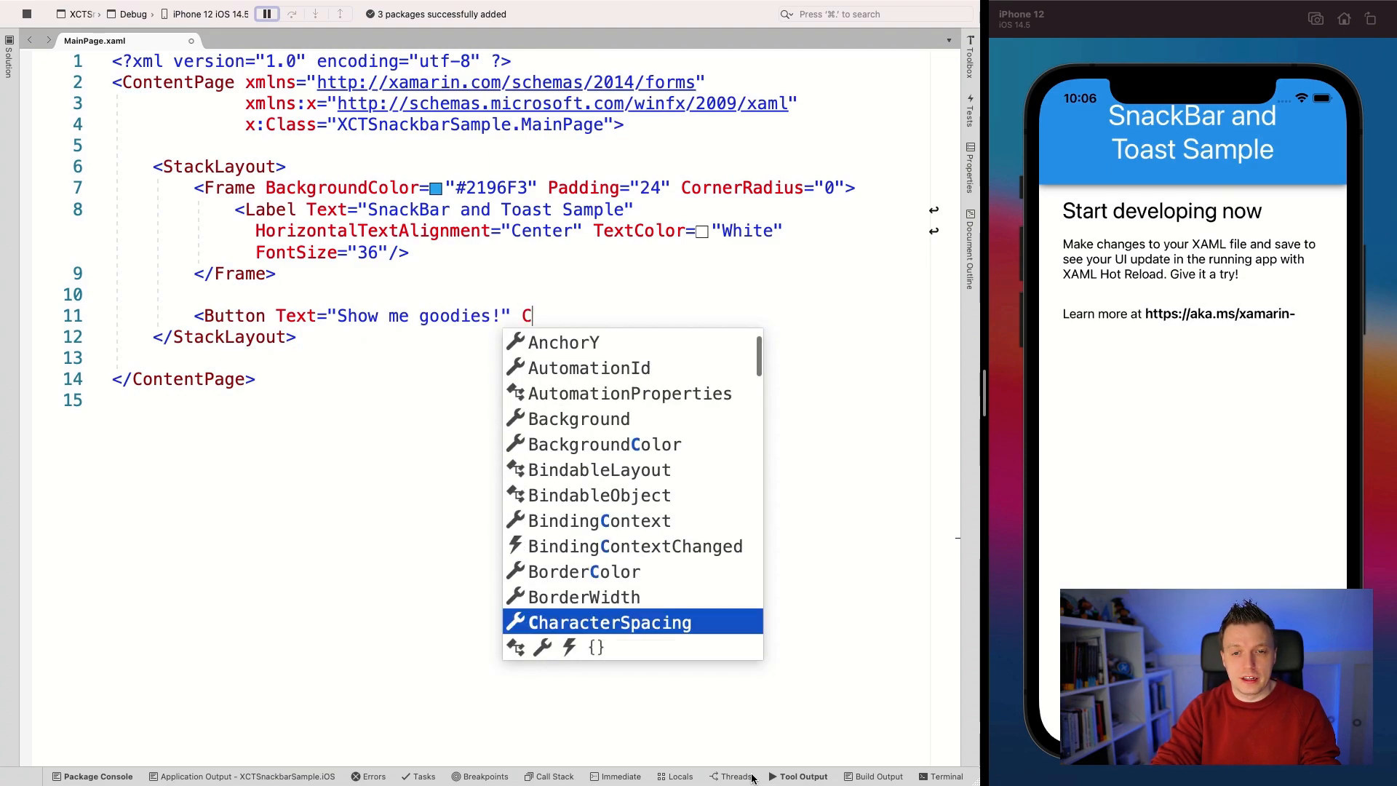
text(licked="Button_Clicked" />)
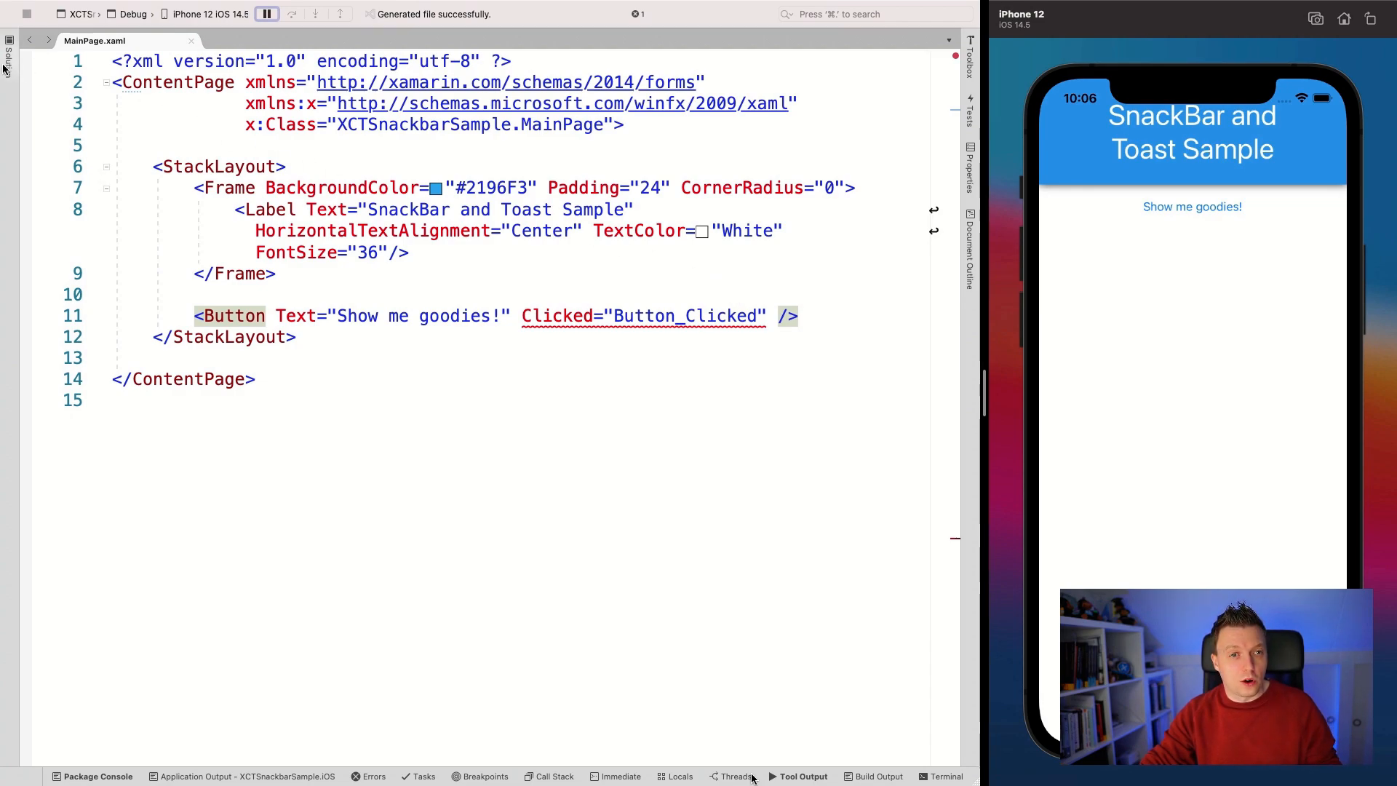
In MainPage.xaml.cs add 'using Xamarin.CommunityToolkit.Extensions;' via IntelliSense.
click(8, 54)
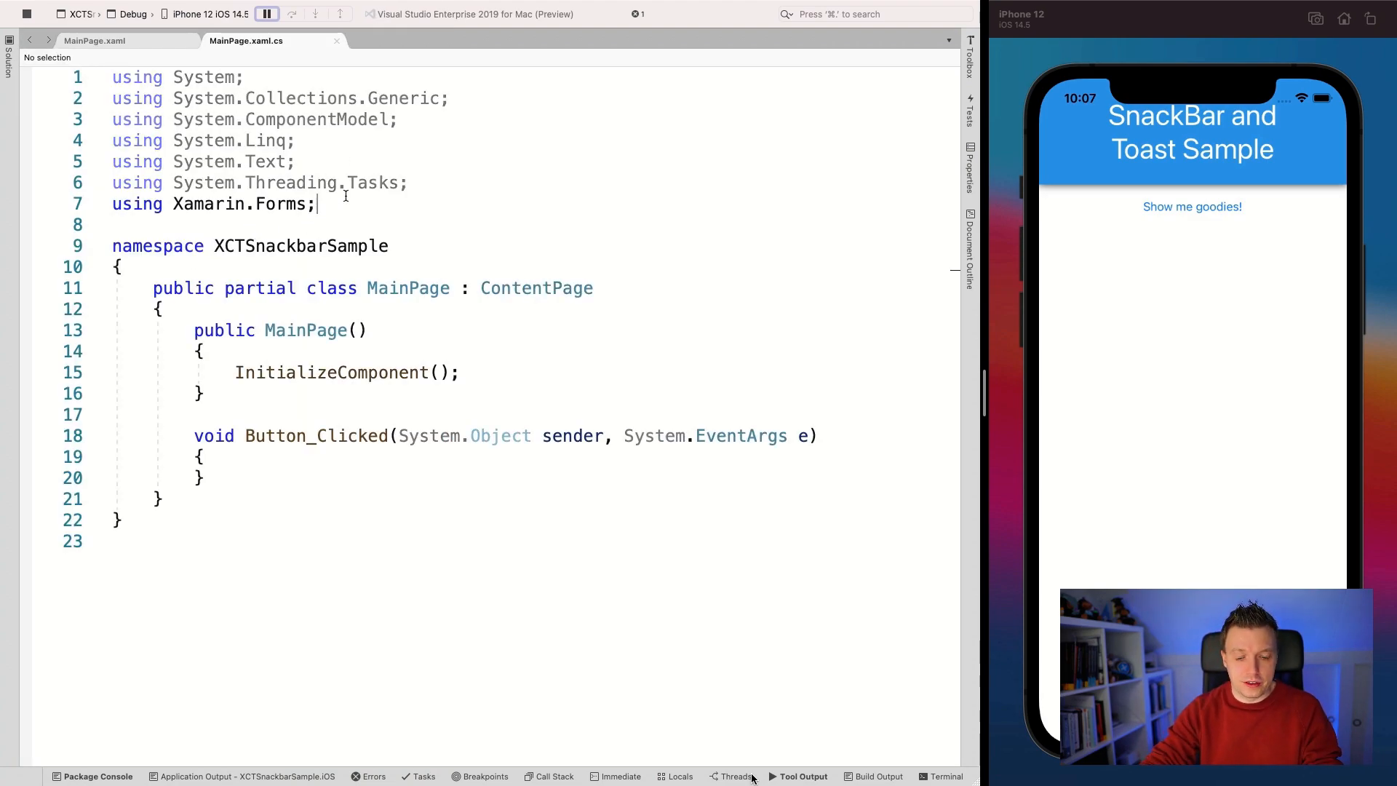
text(using)
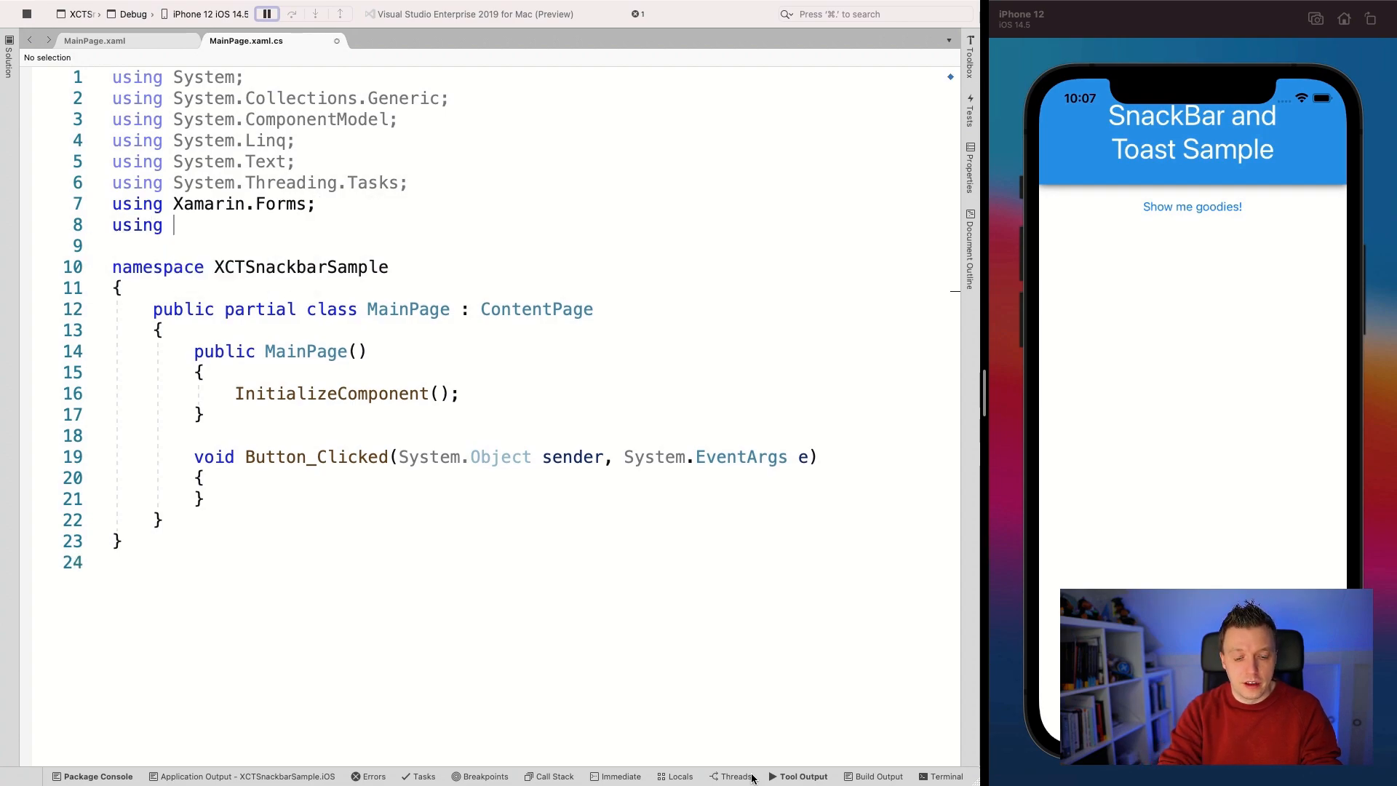
text(Xamarin.CommunityToolkit)
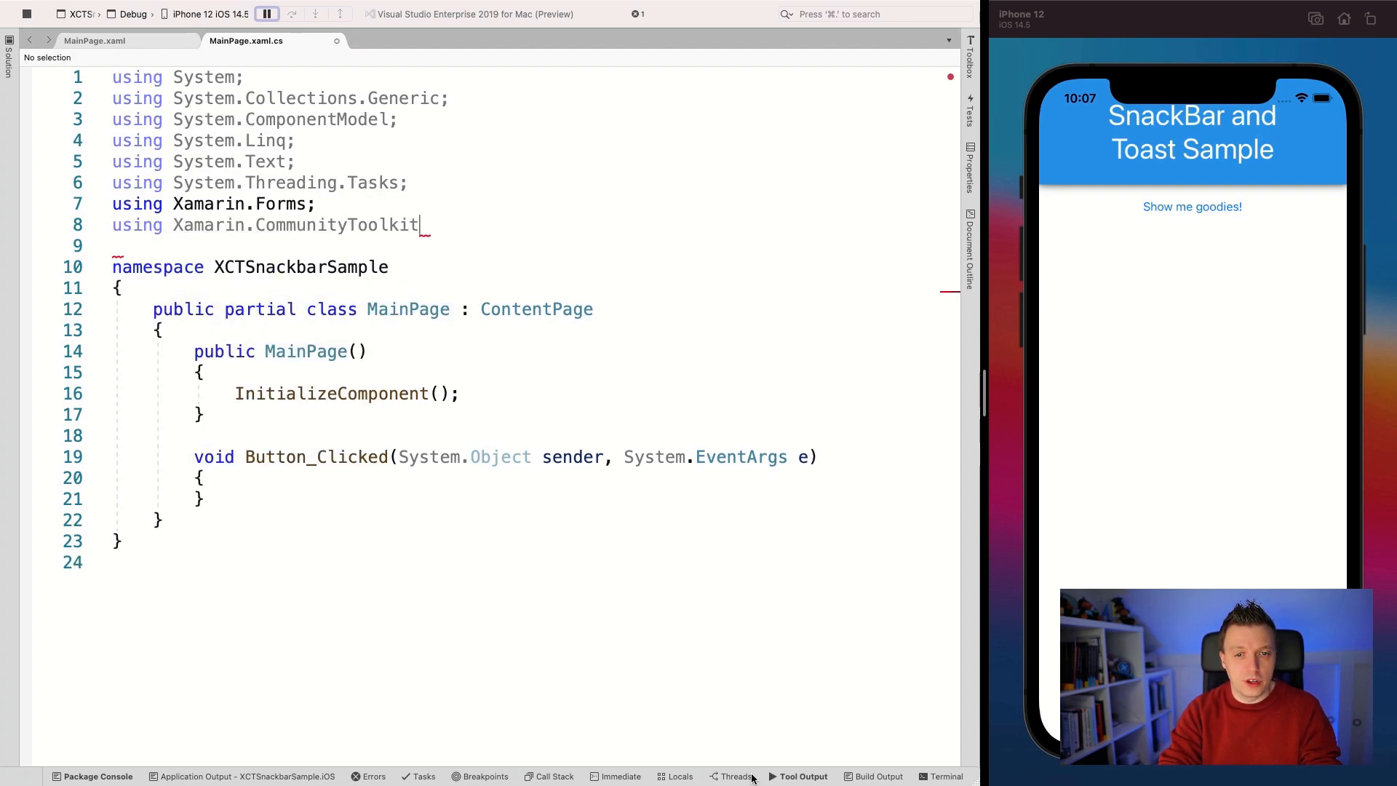
text(.Extensions;)
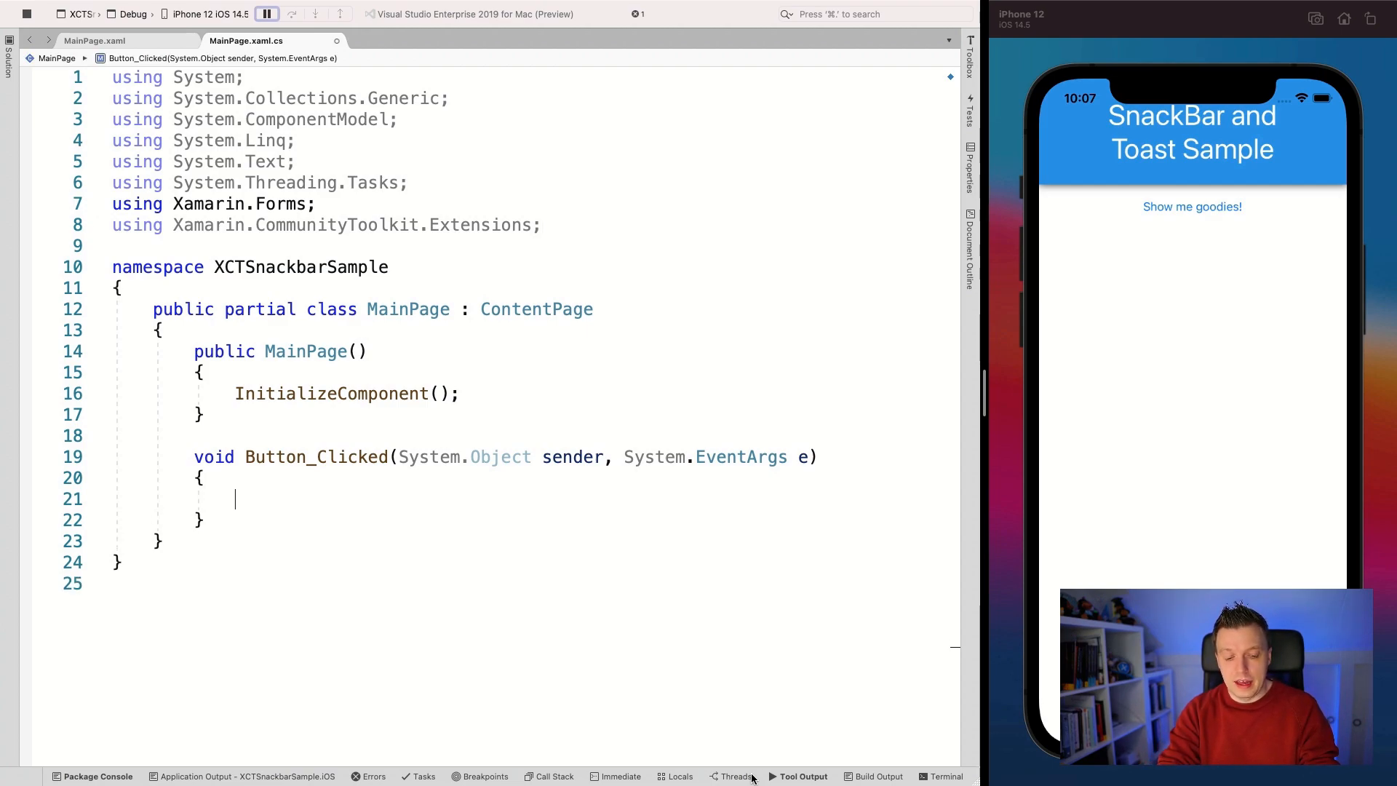
Inside Button_Clicked write 'this.', try 'sho', then 'dis' to find DisplaySnackBarAsync.
text(this)
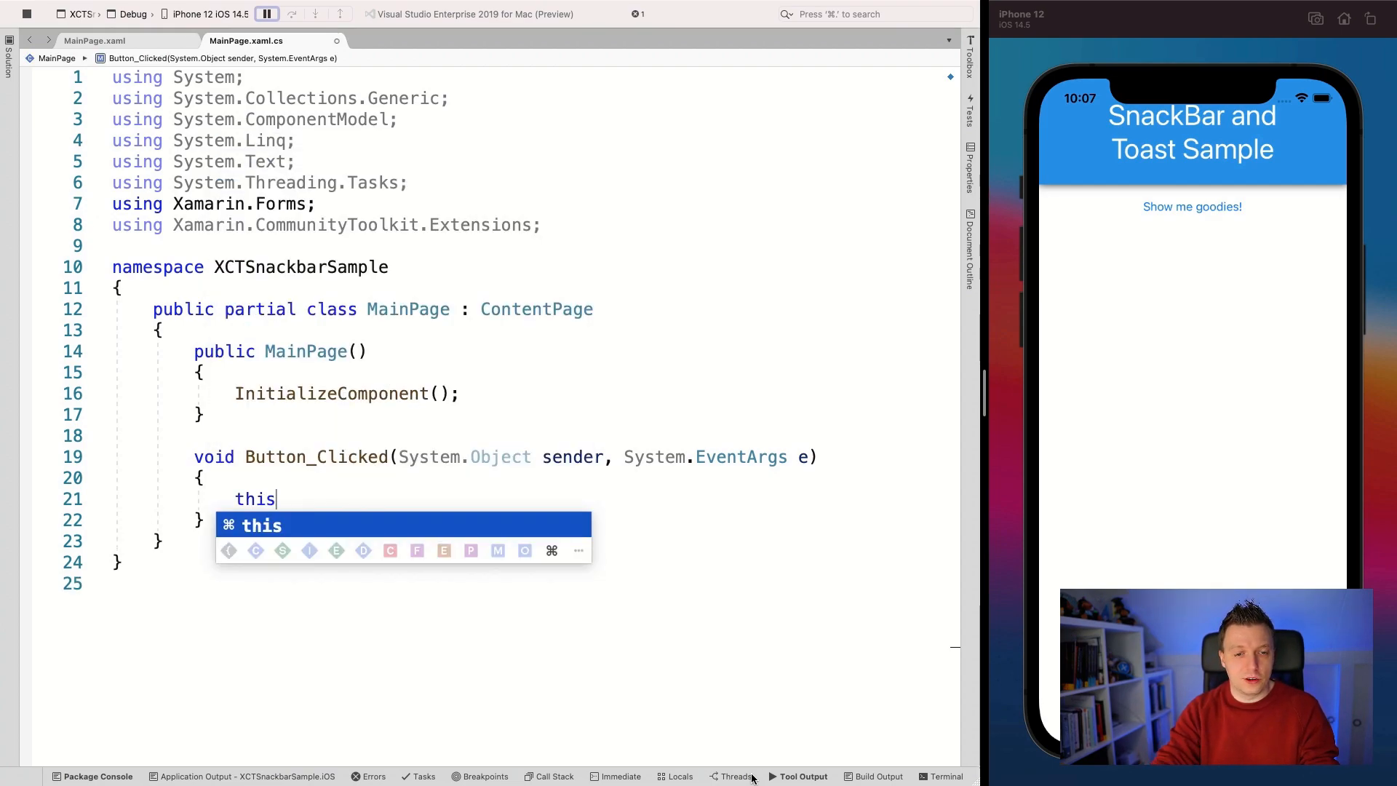
text(.)
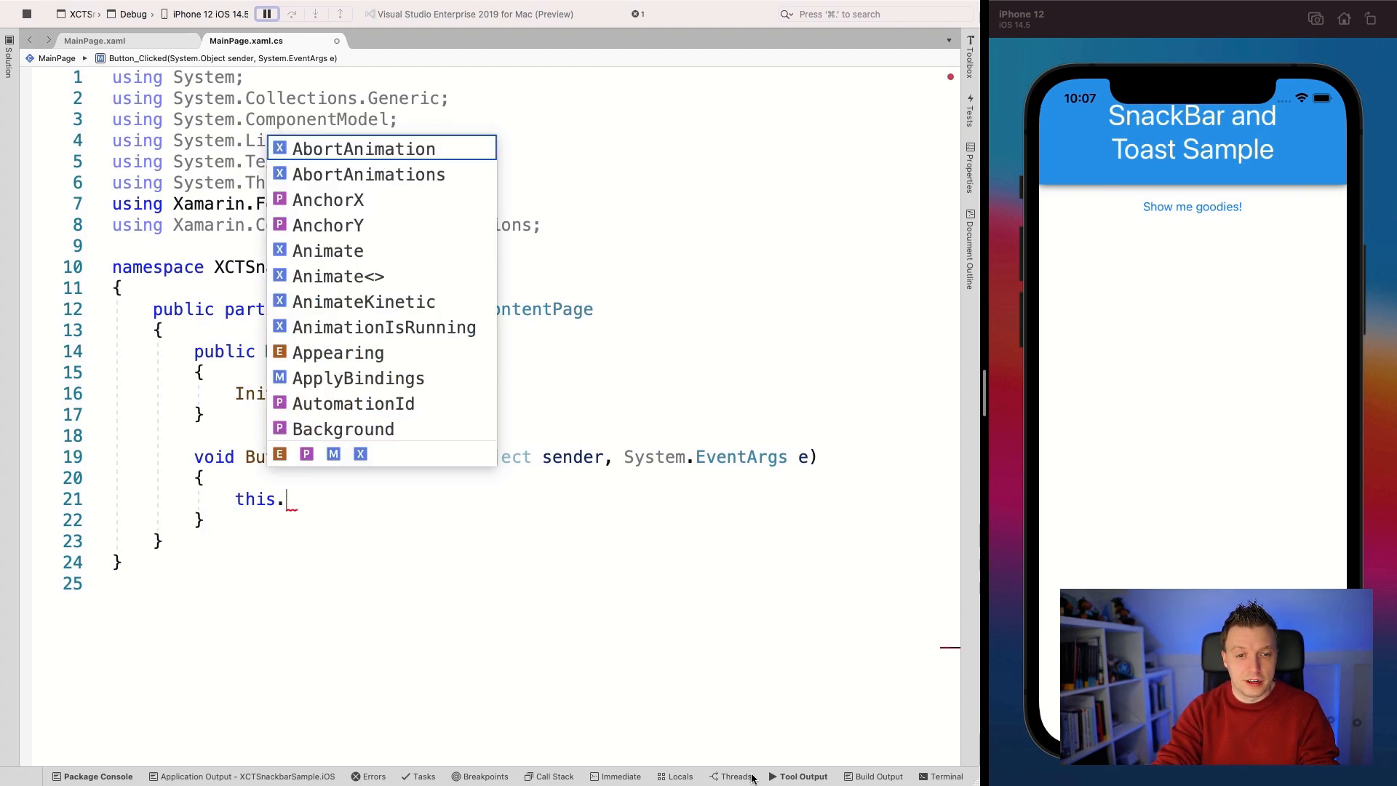
text(sho)
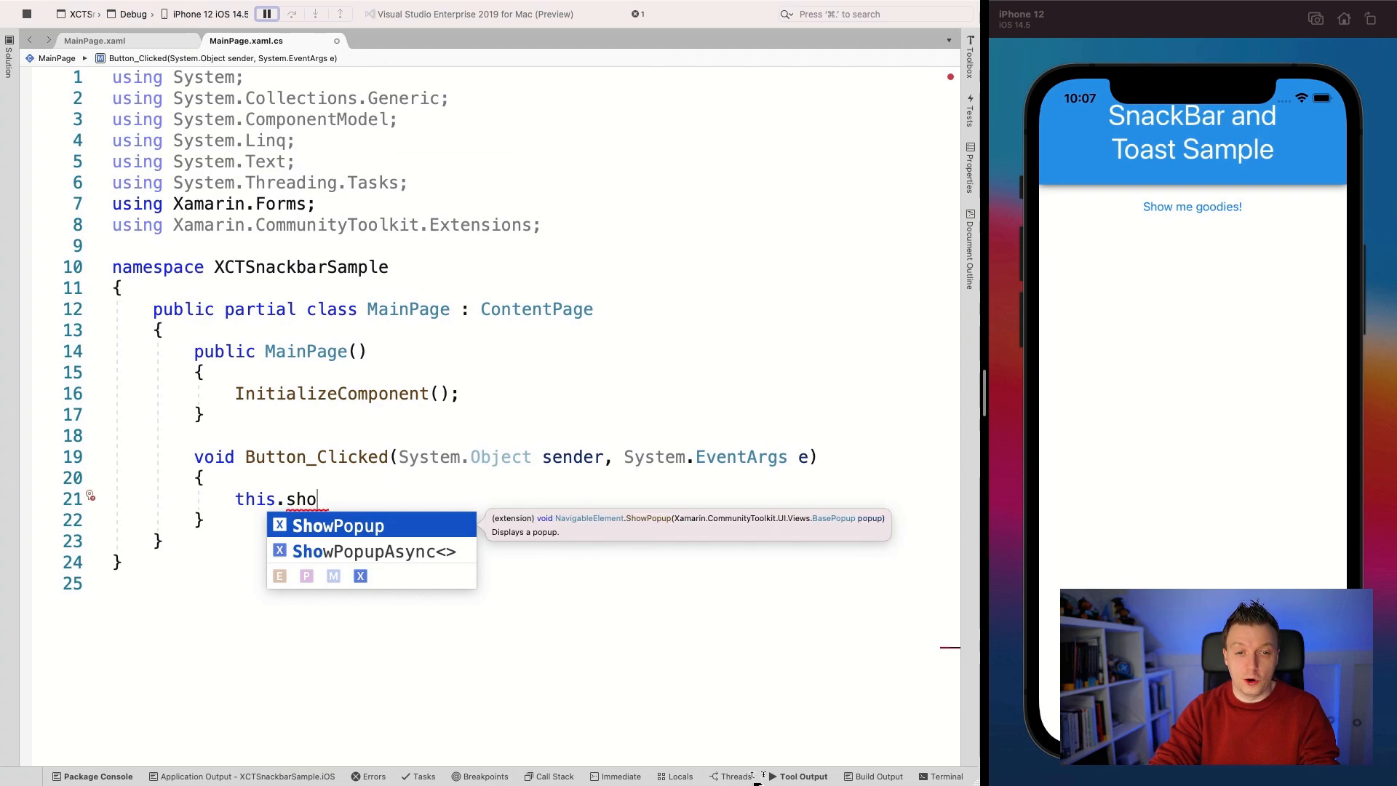
text(dis)
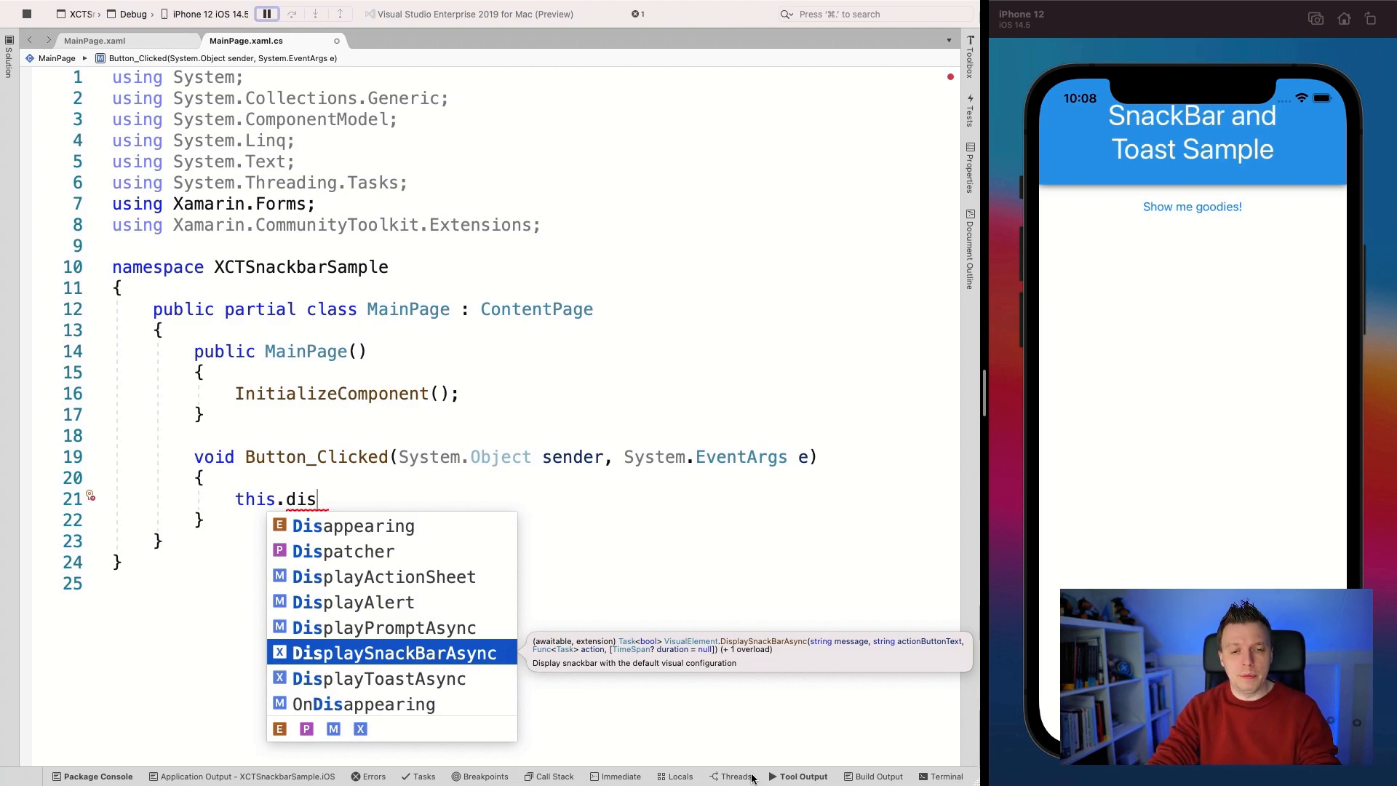
Complete the call as DisplayToastAsync("Hello, World!", 10000); using the 2 of 2 overload.
key(Down)
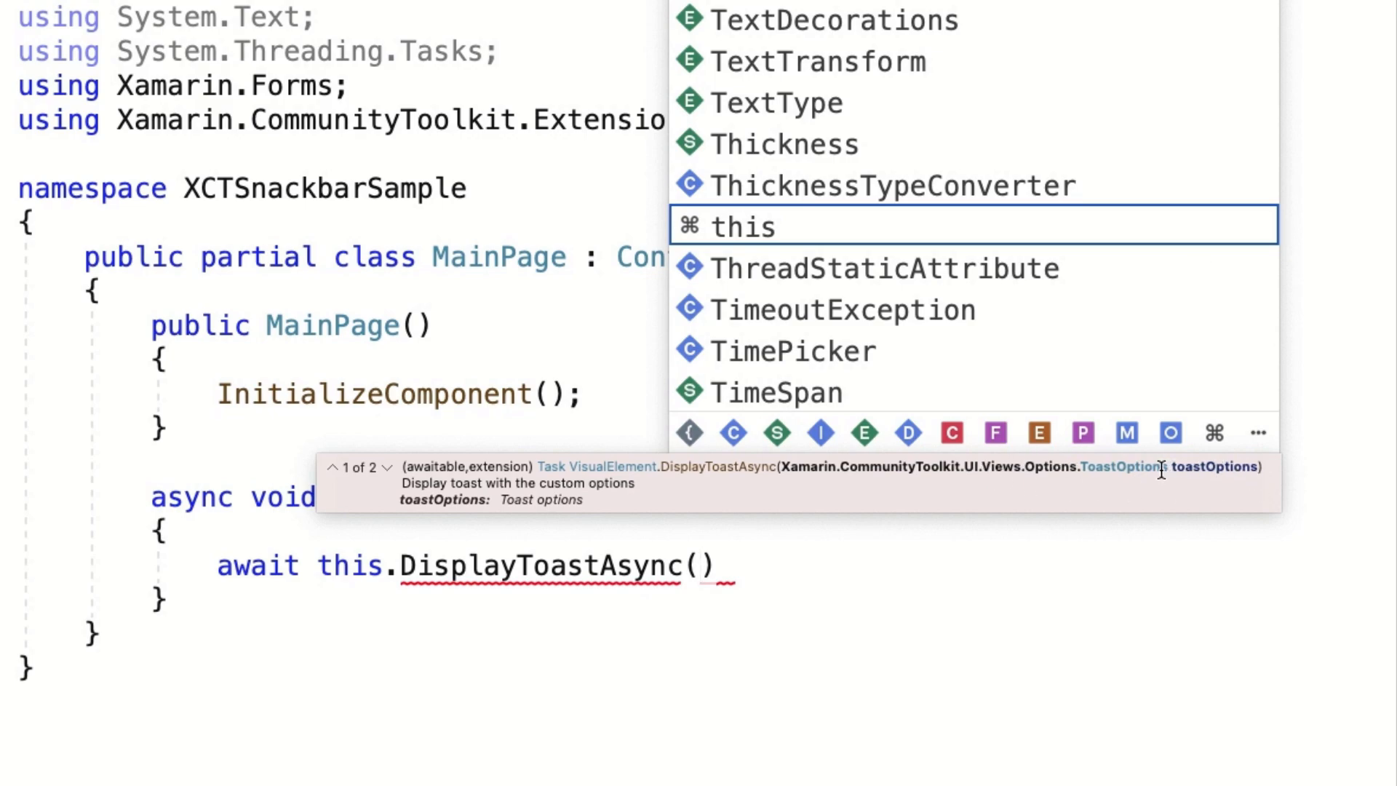
mouse_move(975, 482)
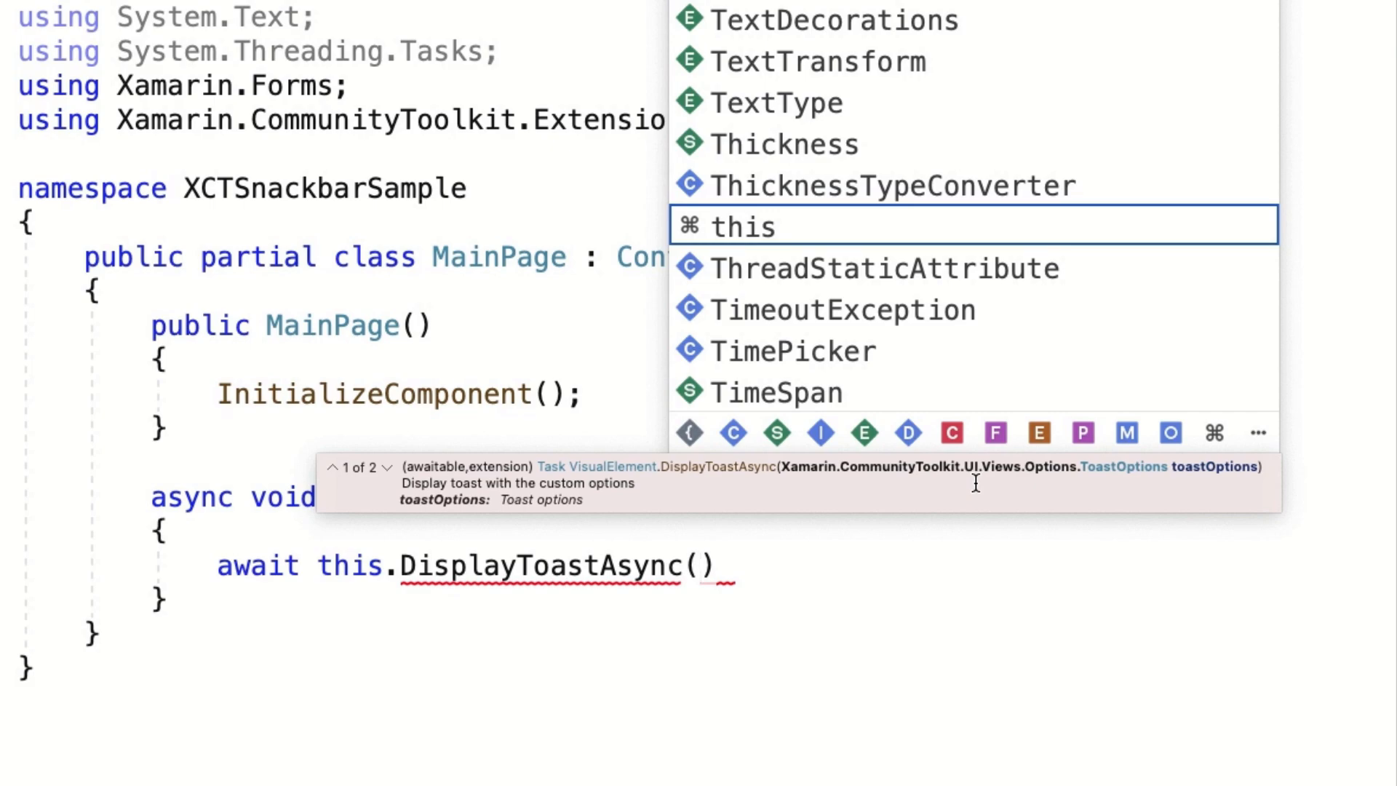
mouse_move(396, 477)
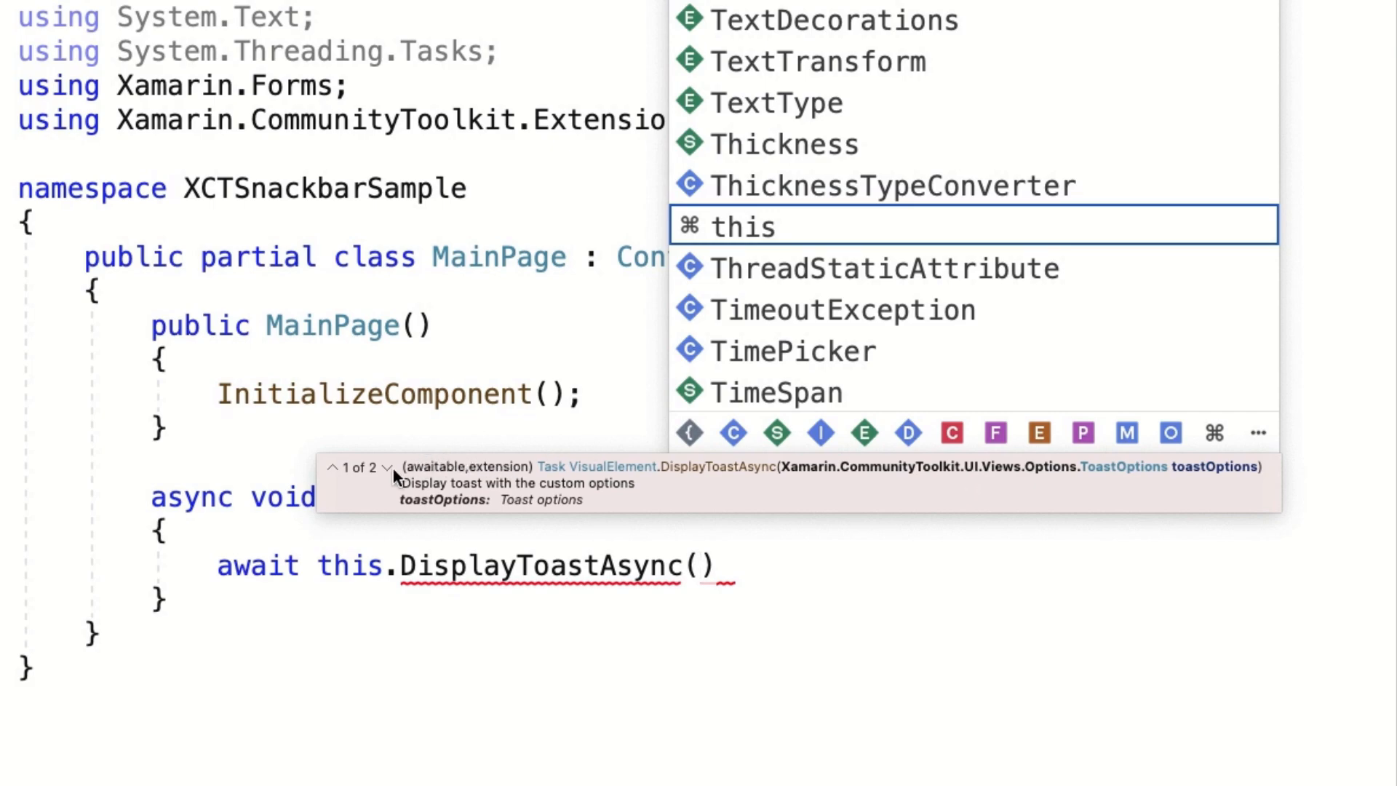
click(389, 466)
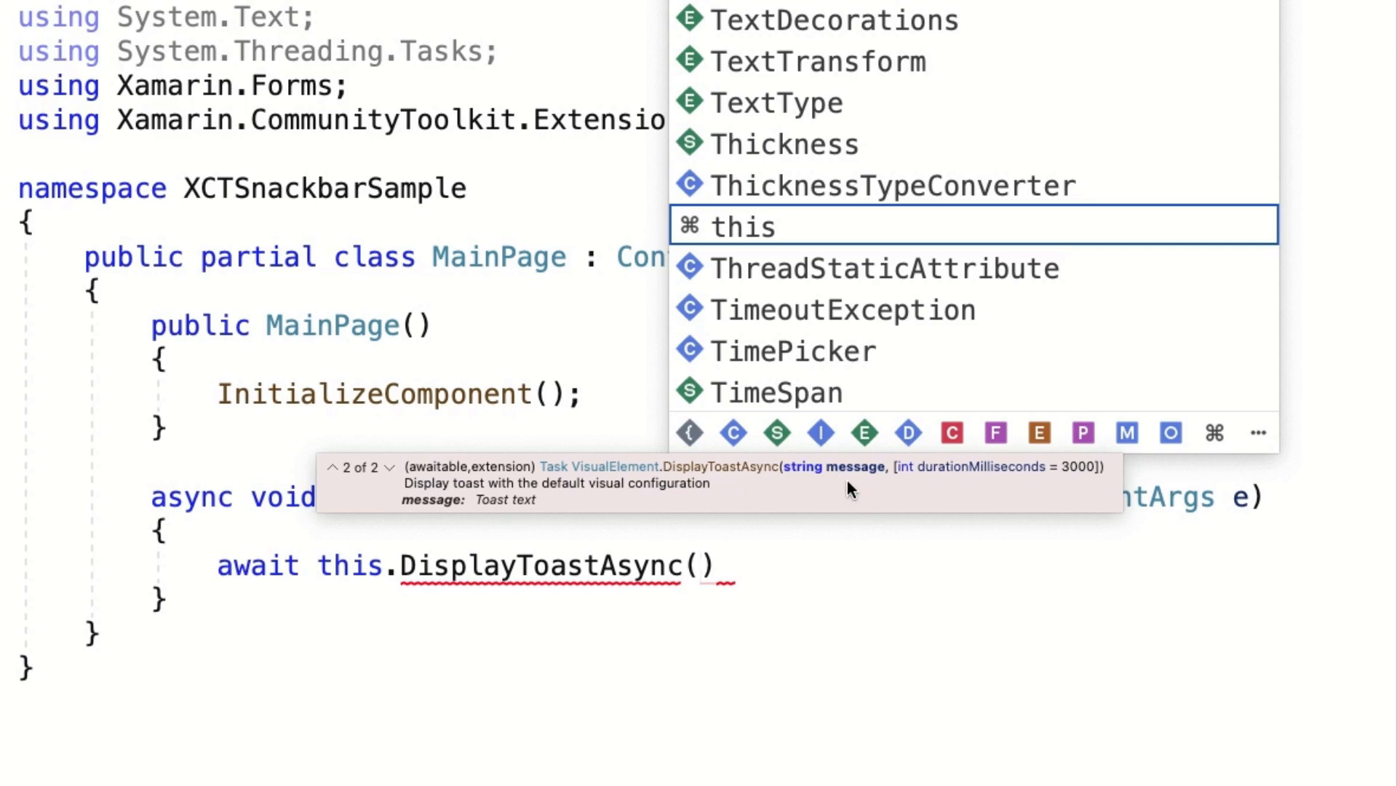
mouse_move(936, 471)
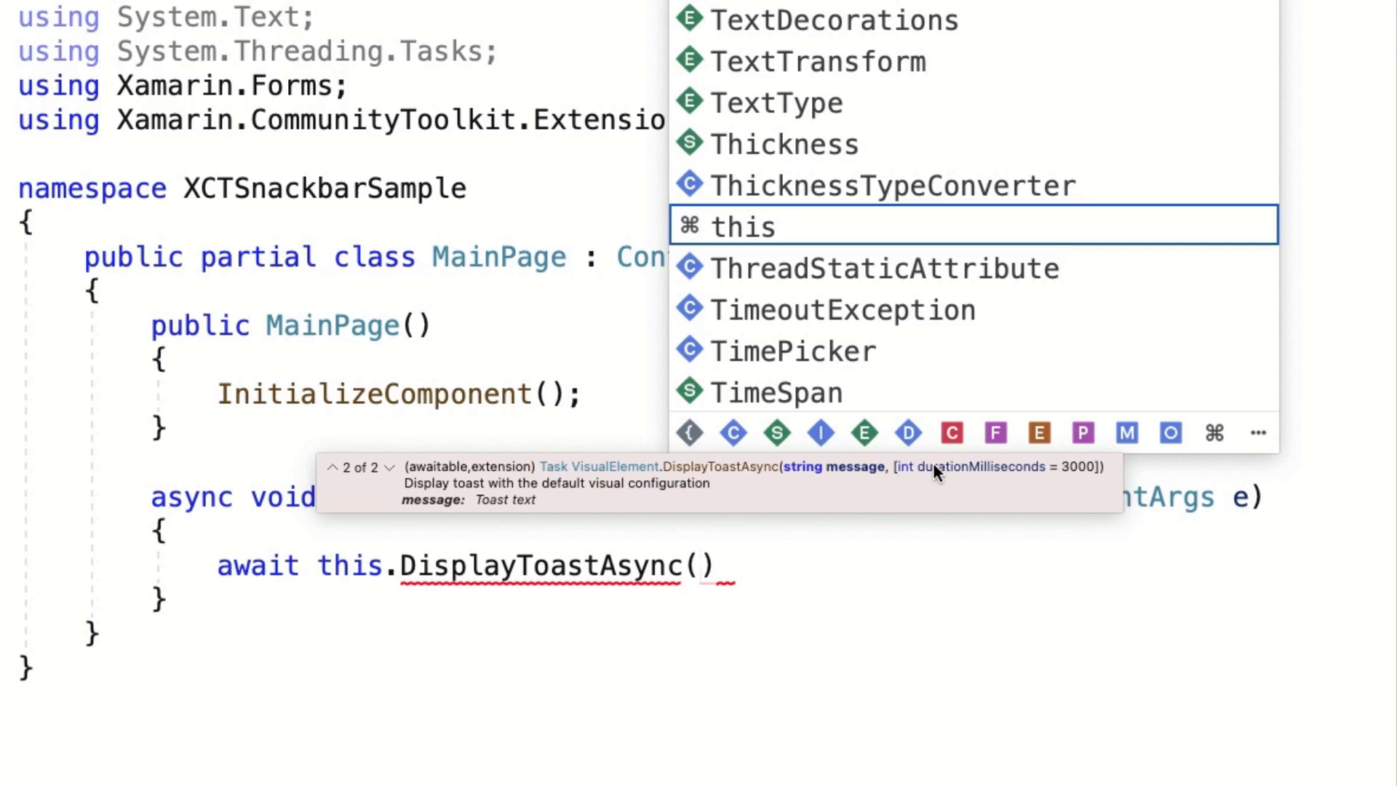
mouse_move(1042, 483)
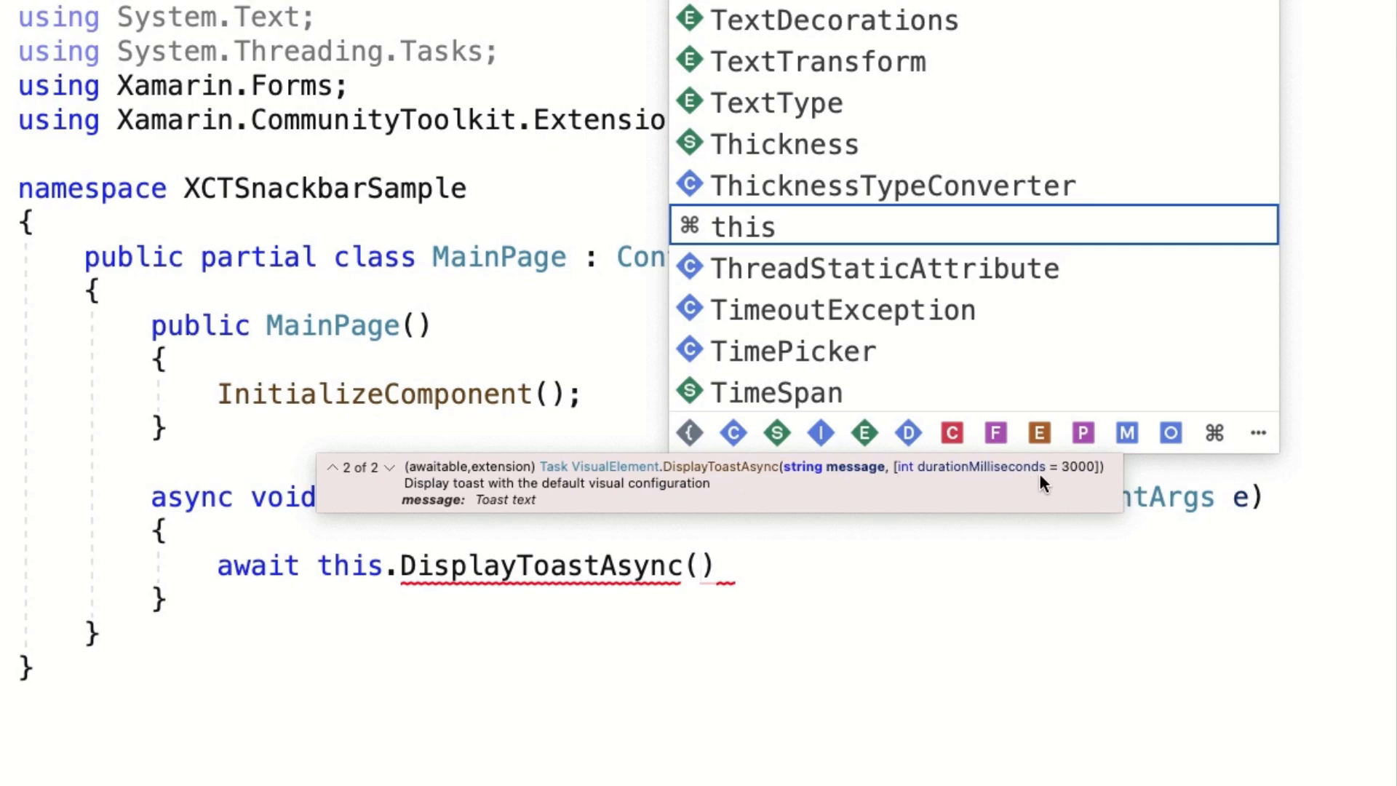
mouse_move(700, 575)
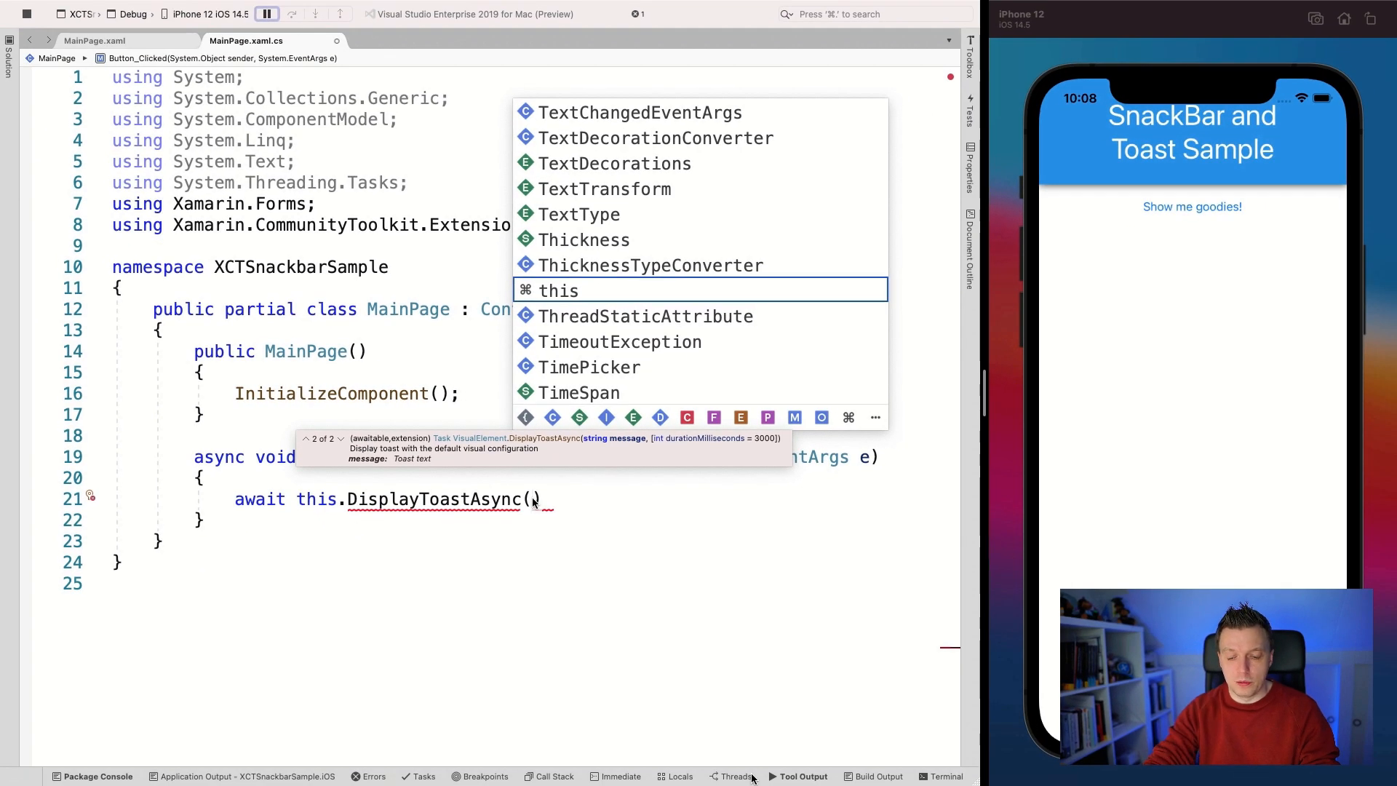
text("H)
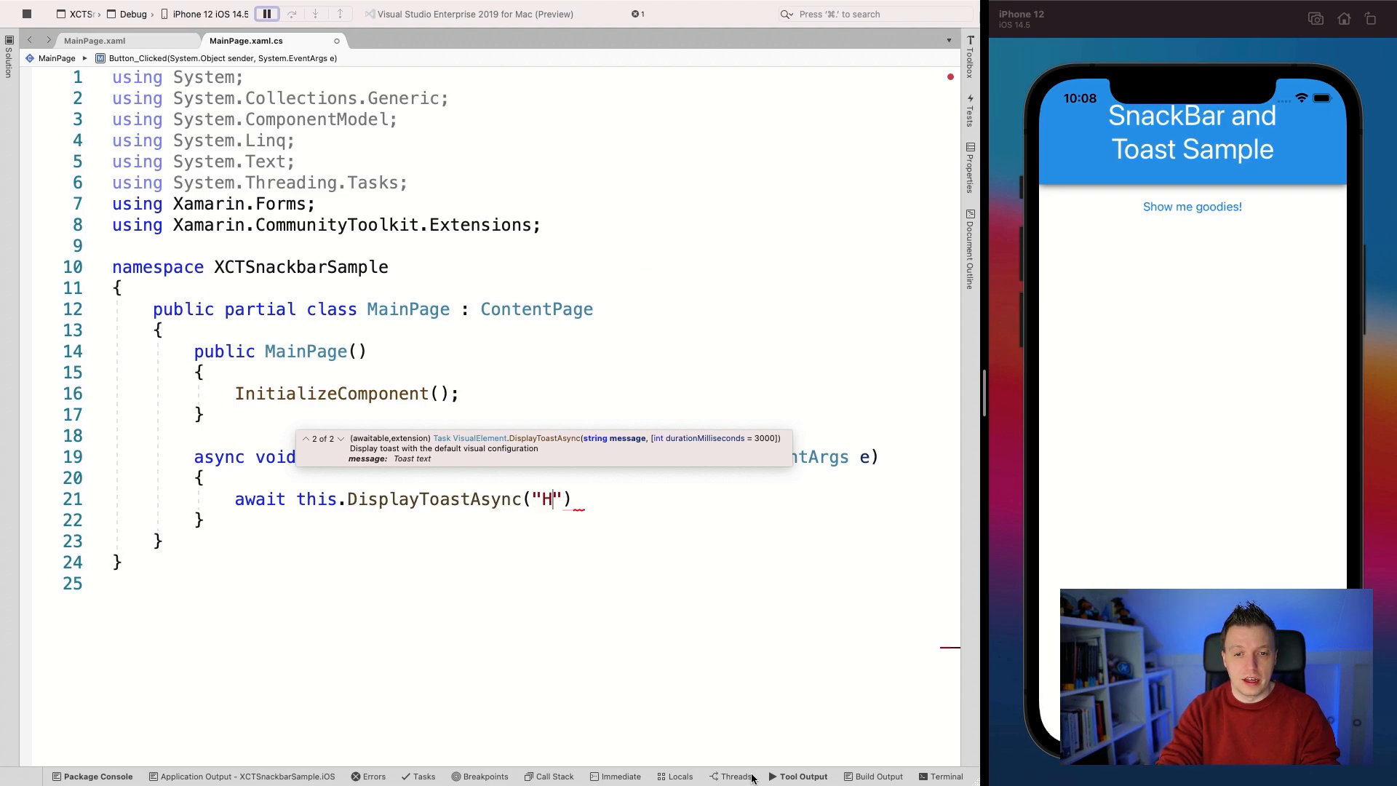
text(ello, World!)
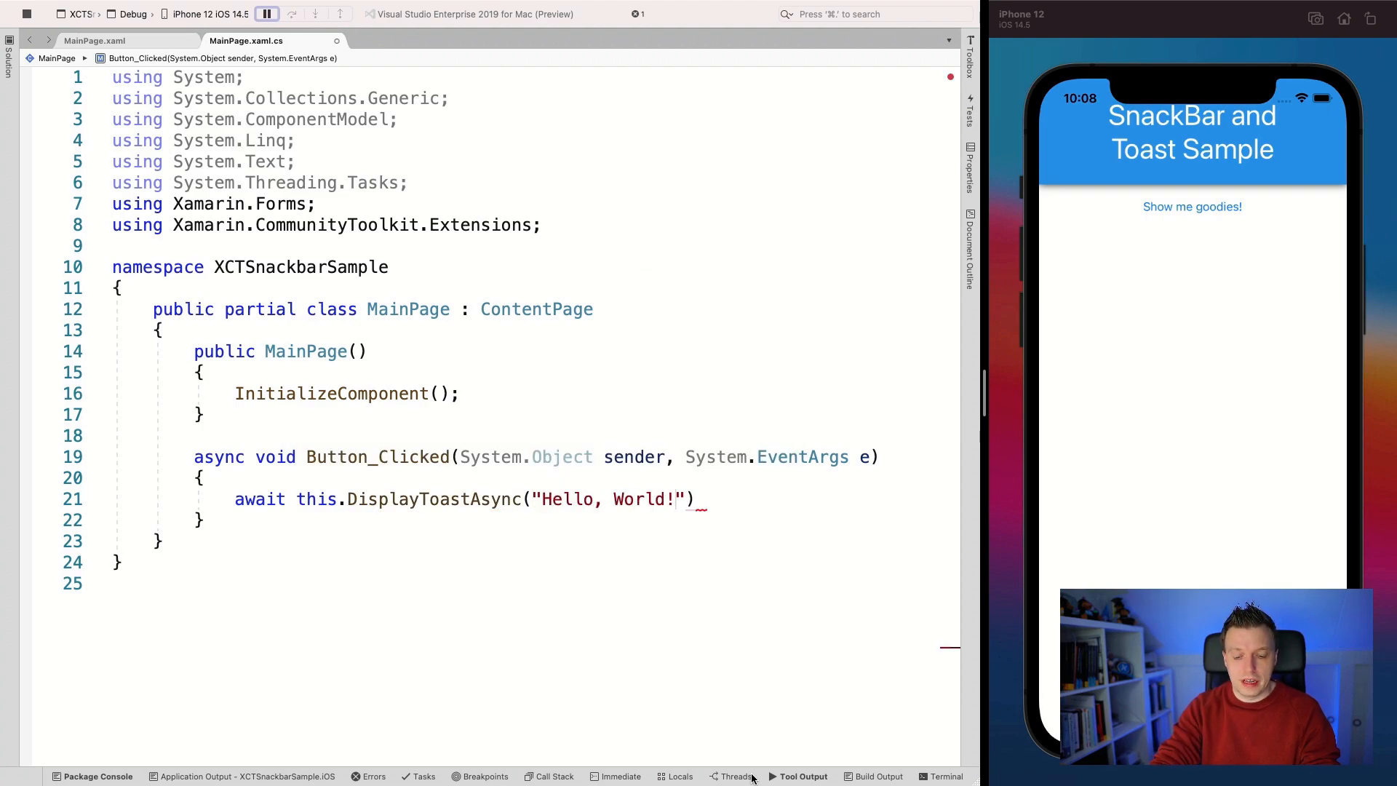
text(, 10)
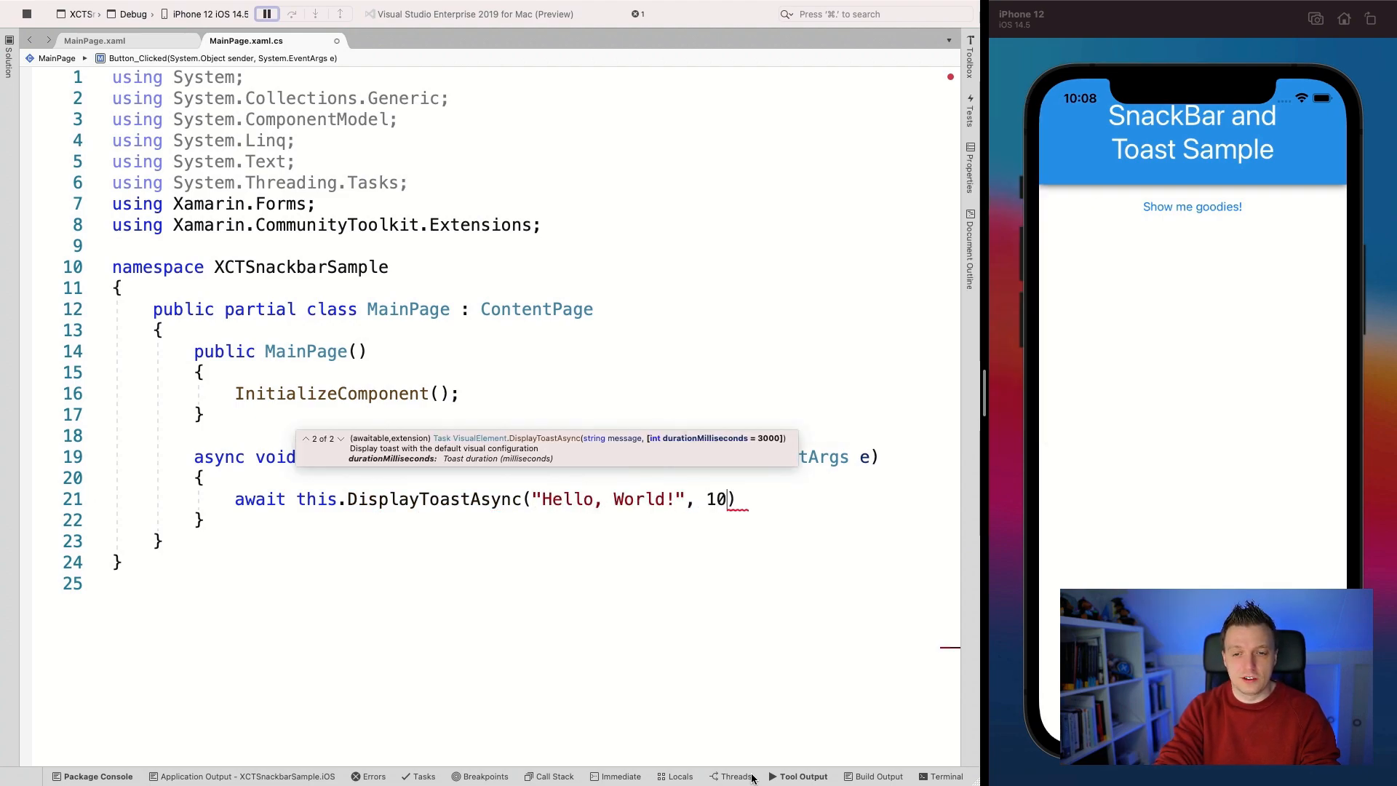
text(000);)
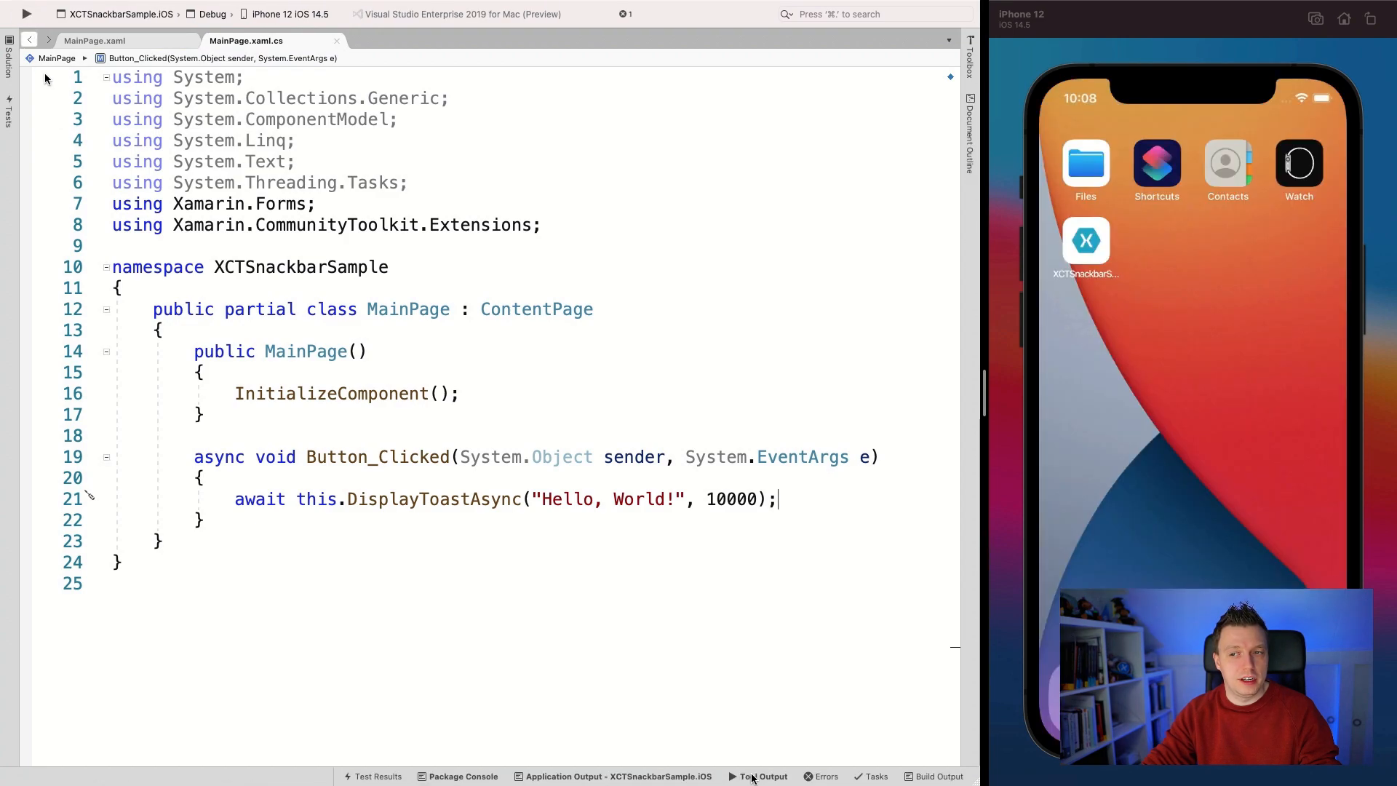
Build and launch the sample app in the iPhone 12 simulator.
click(27, 14)
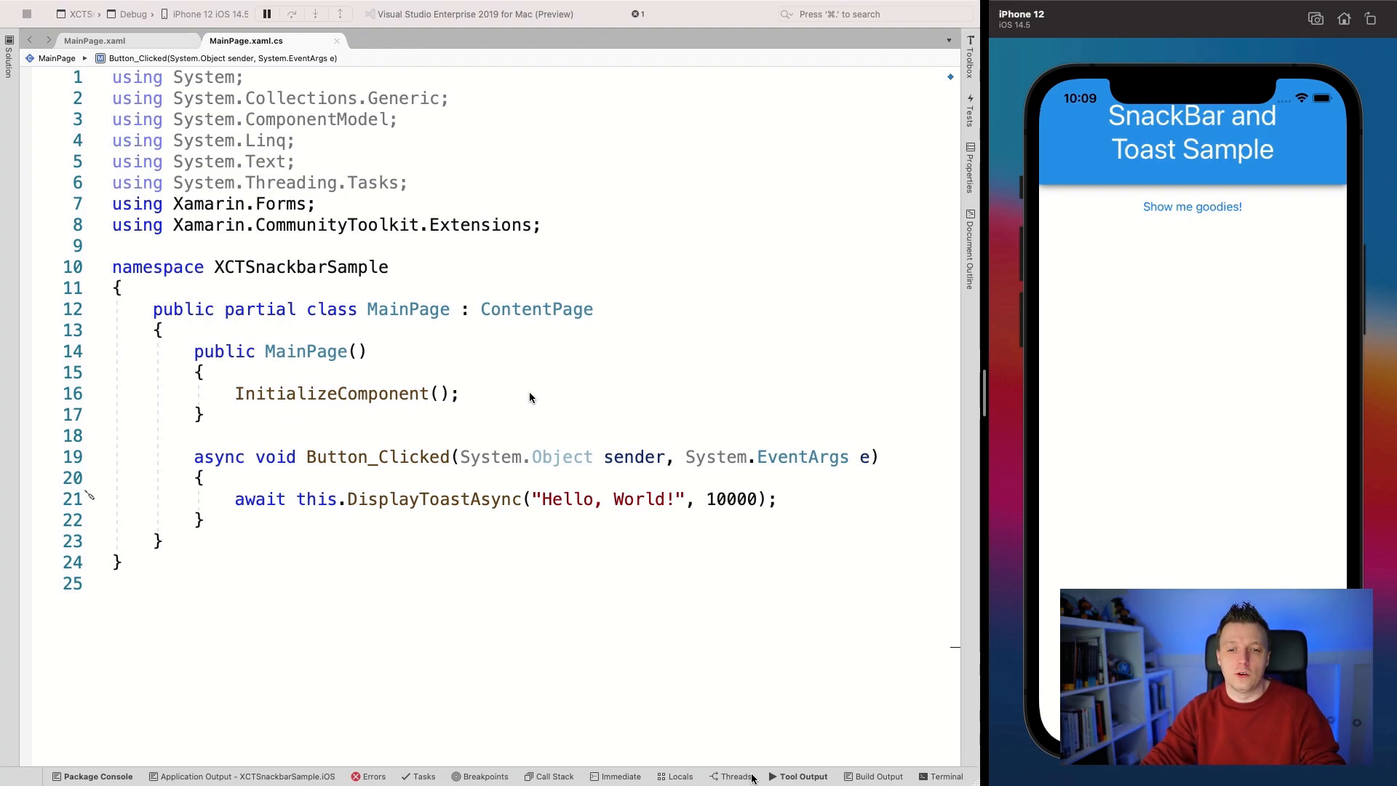
mouse_move(864, 406)
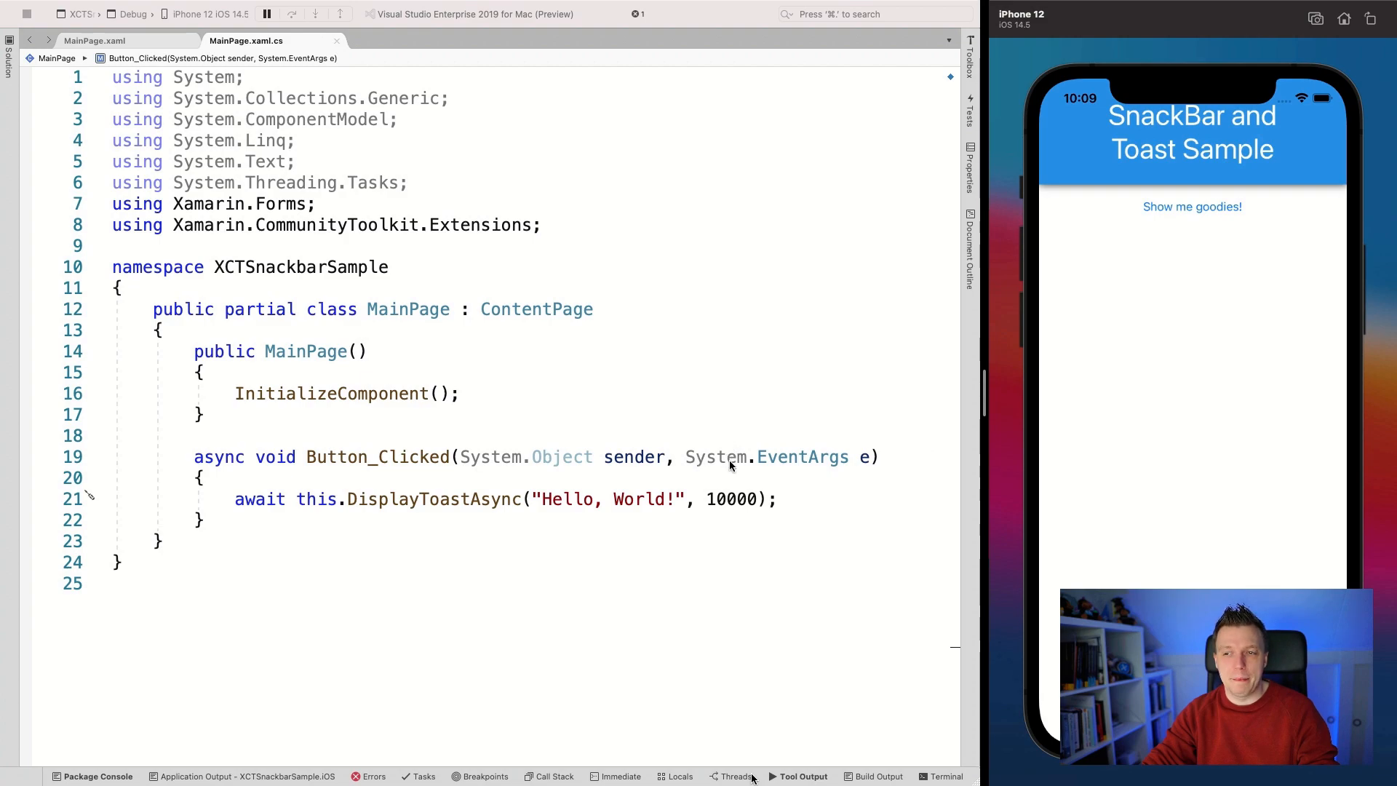
mouse_move(1225, 203)
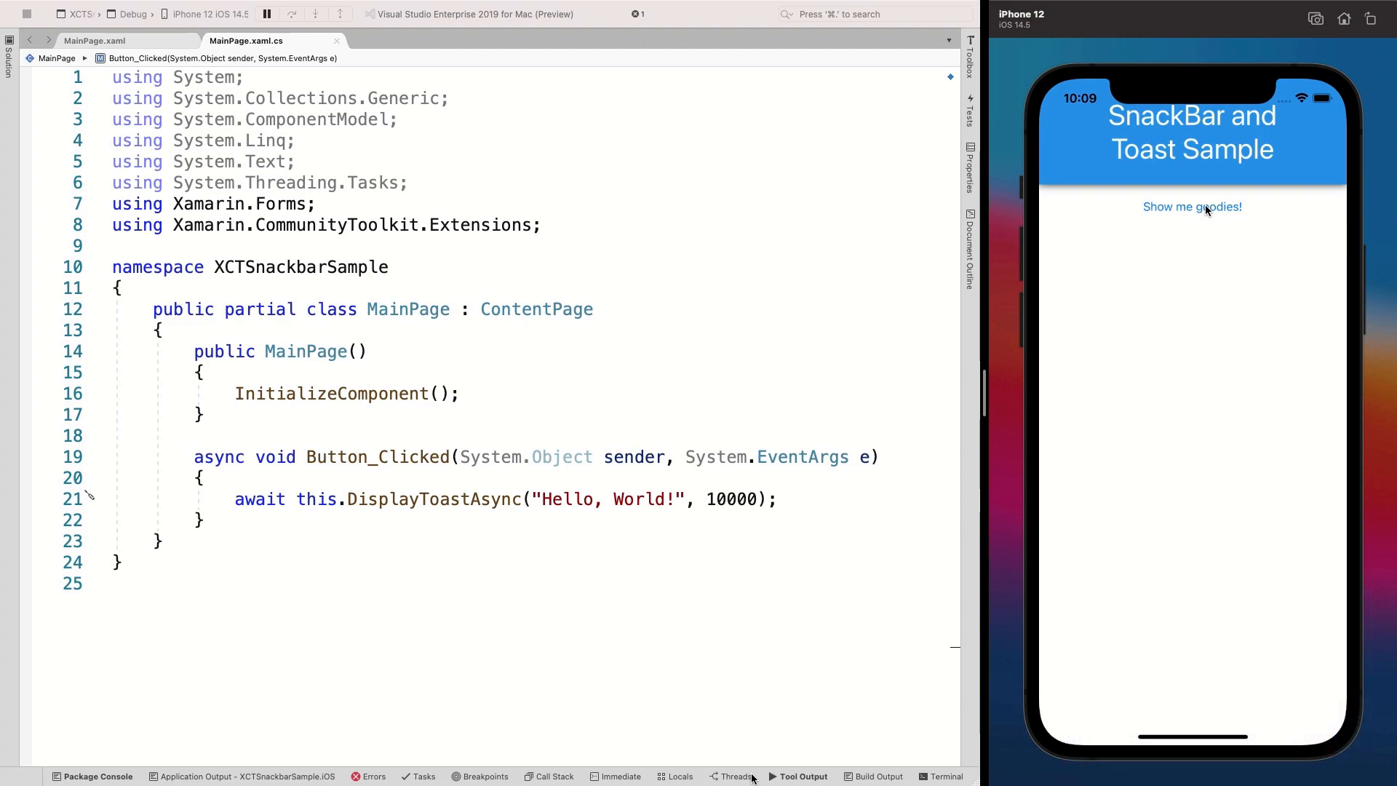
click(1192, 207)
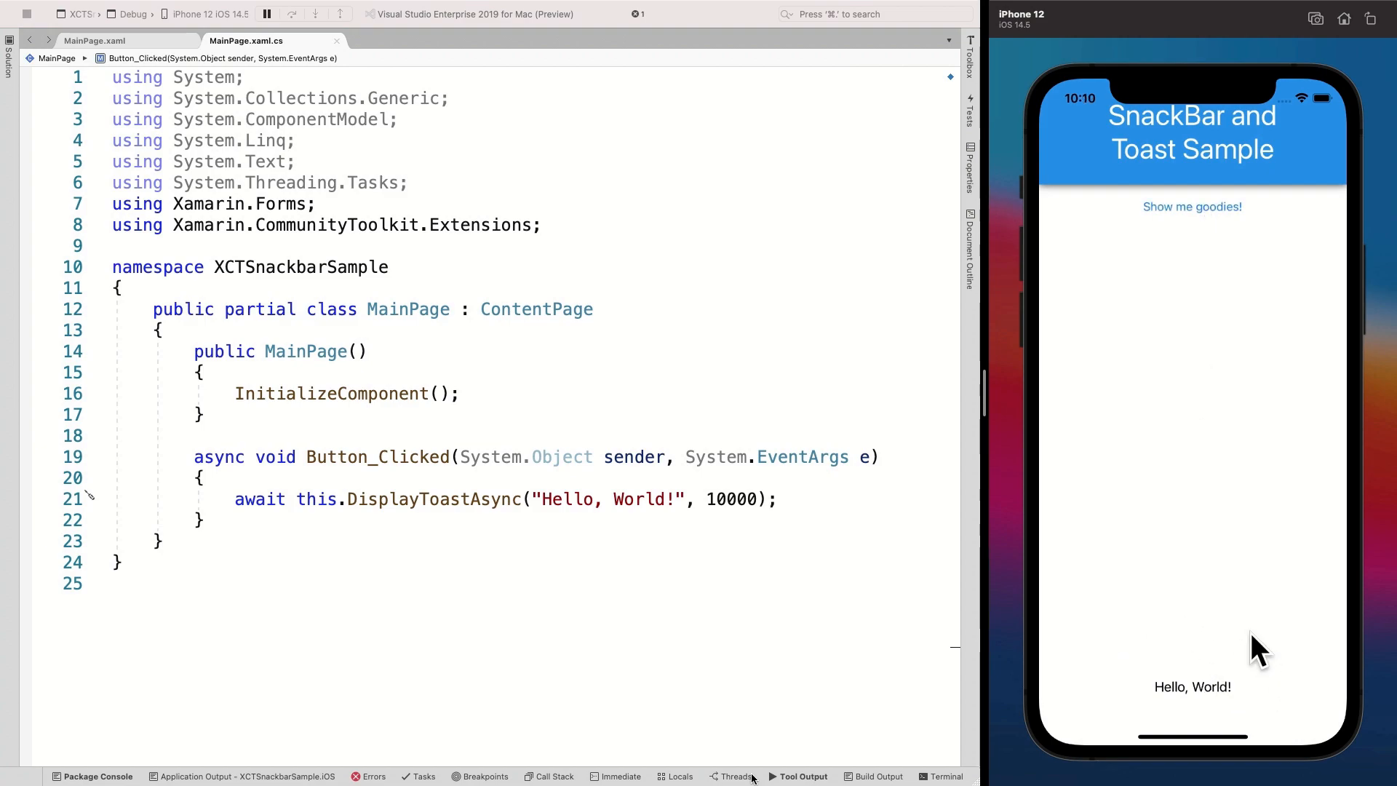
mouse_move(1268, 680)
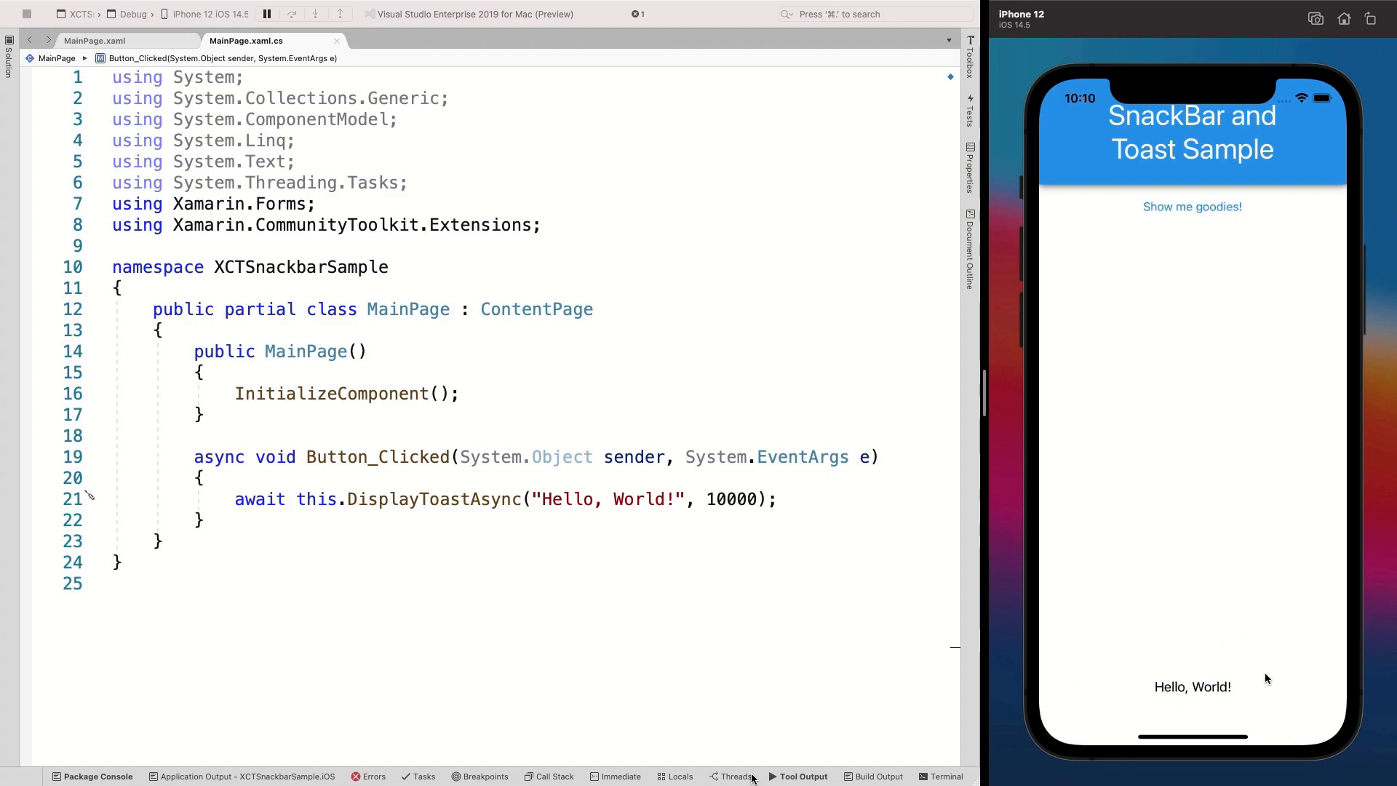
mouse_move(1214, 642)
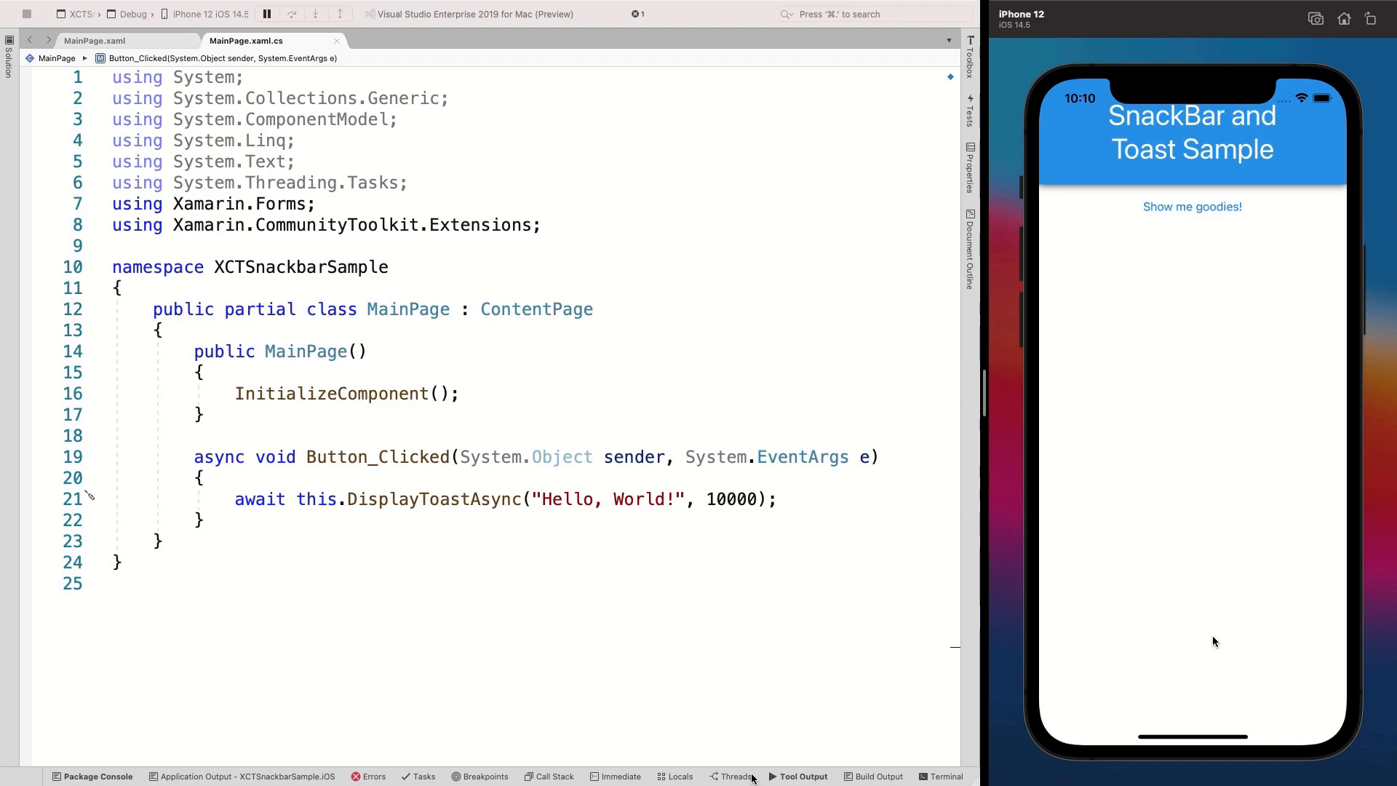
mouse_move(537, 529)
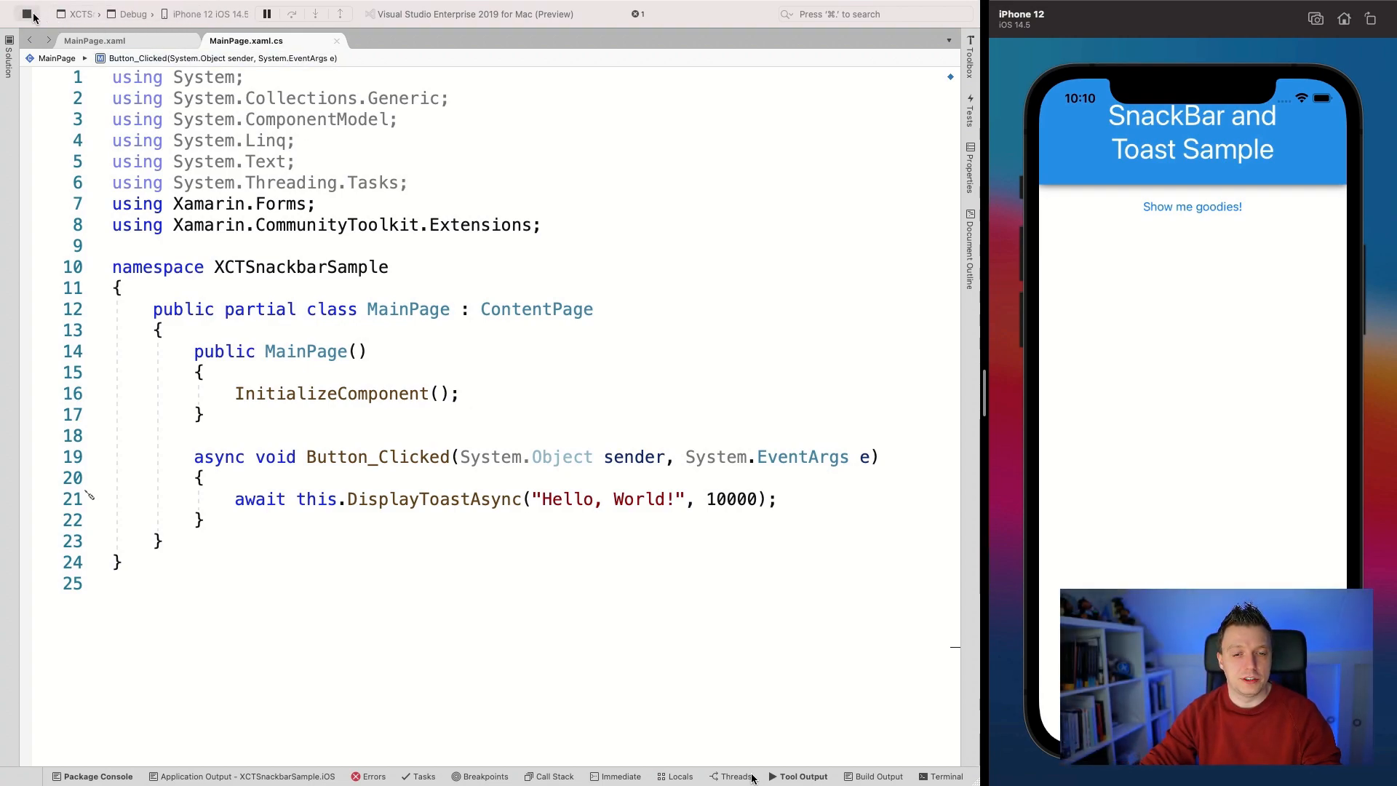
Discard a started 'var options' line and switch the call to DisplaySnackBarAsync.
click(778, 498)
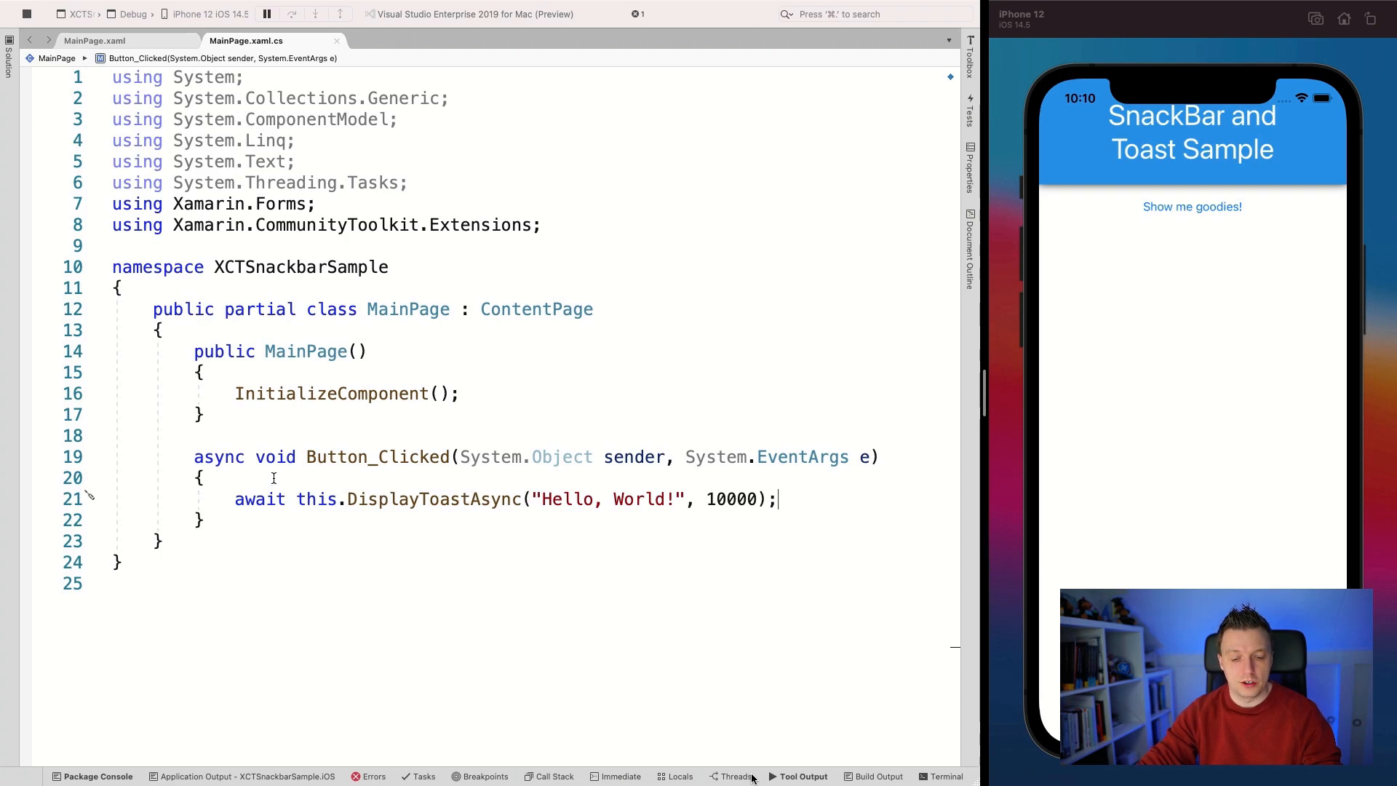
text(var options)
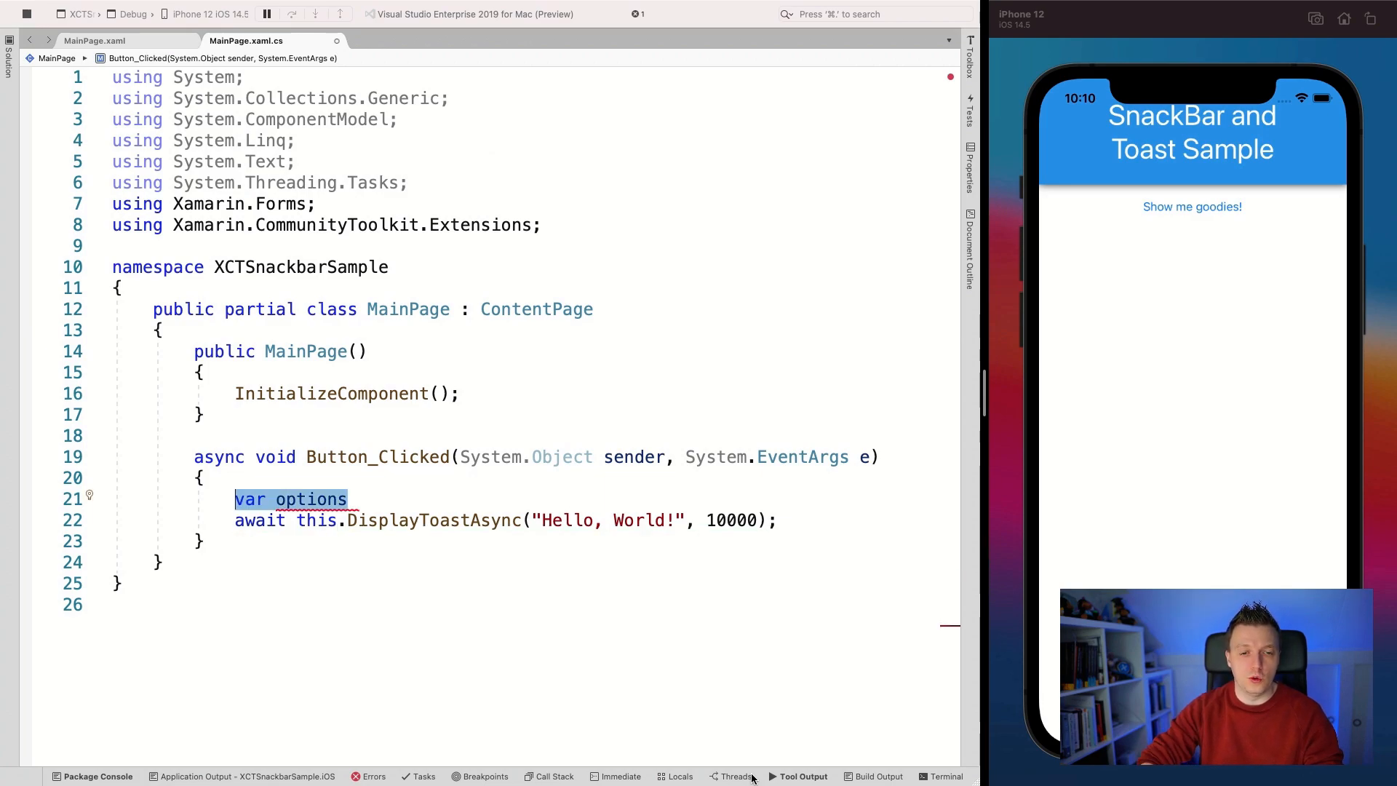
key(Delete)
text(SnackBar)
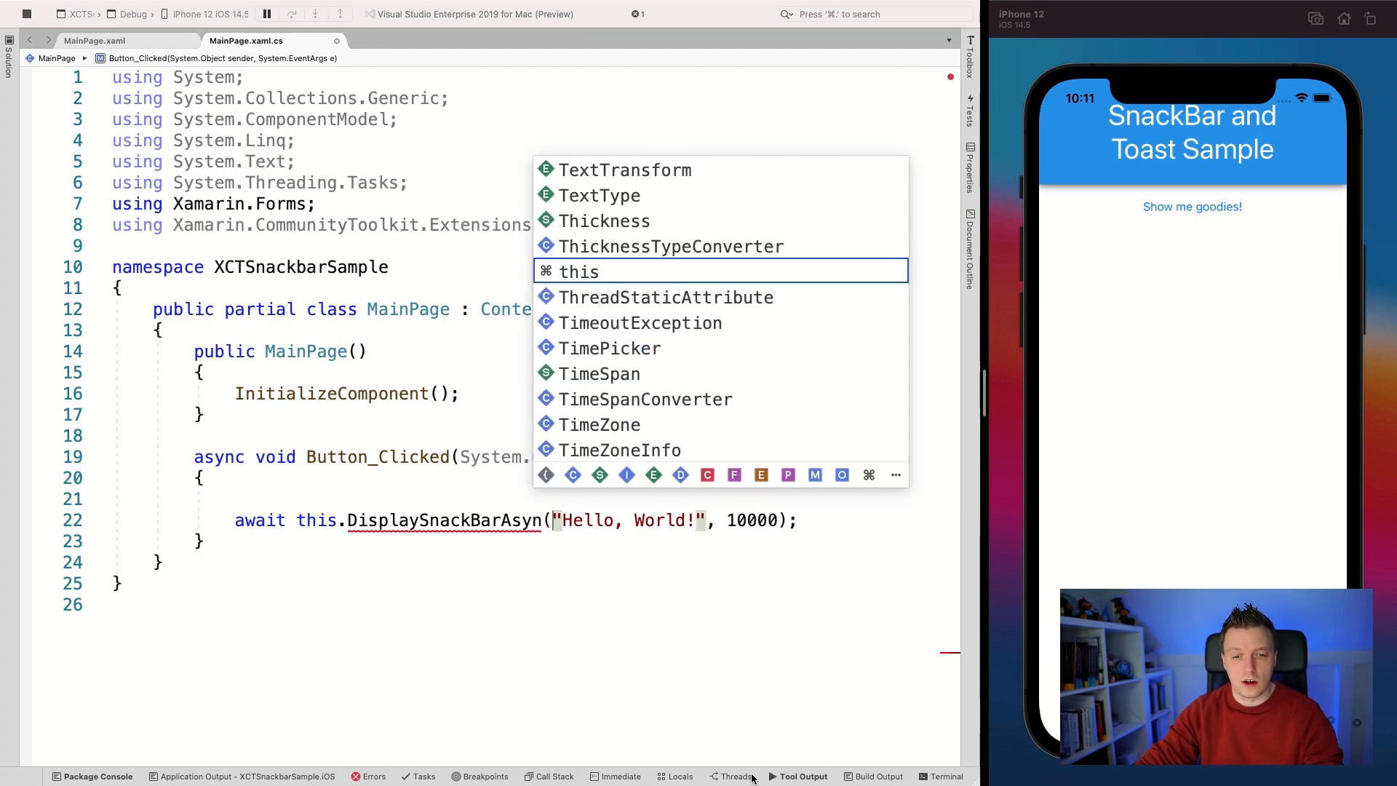
key(Escape)
text(c)
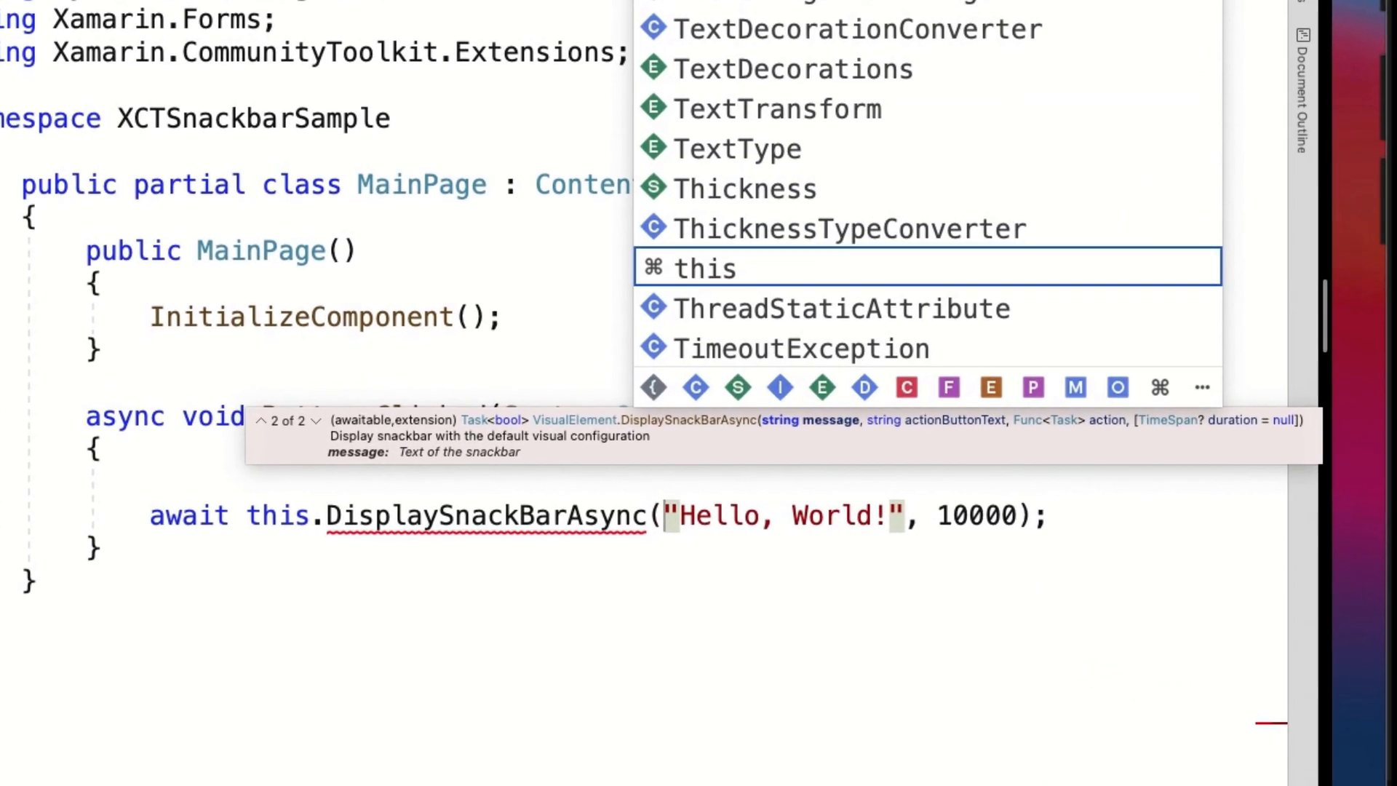
mouse_move(731, 436)
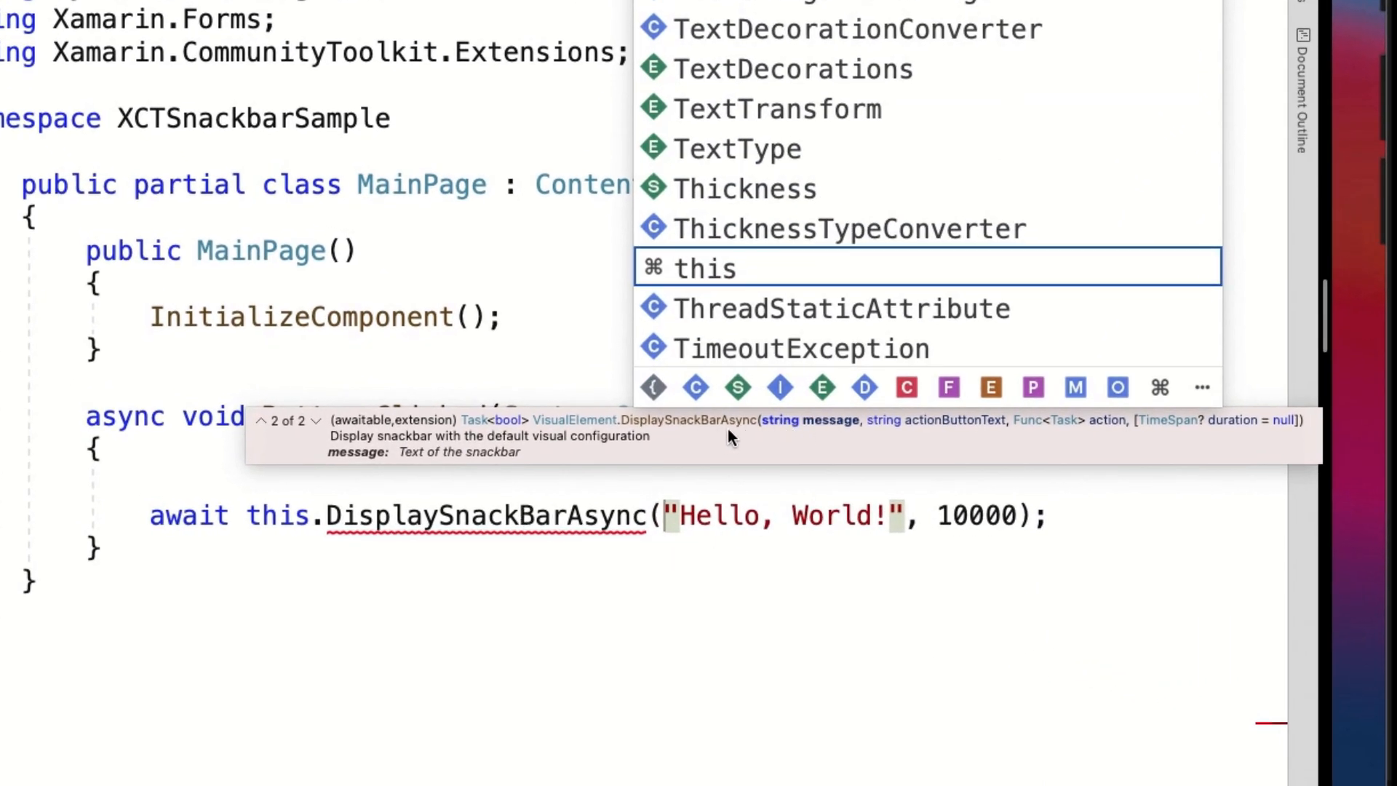
mouse_move(911, 450)
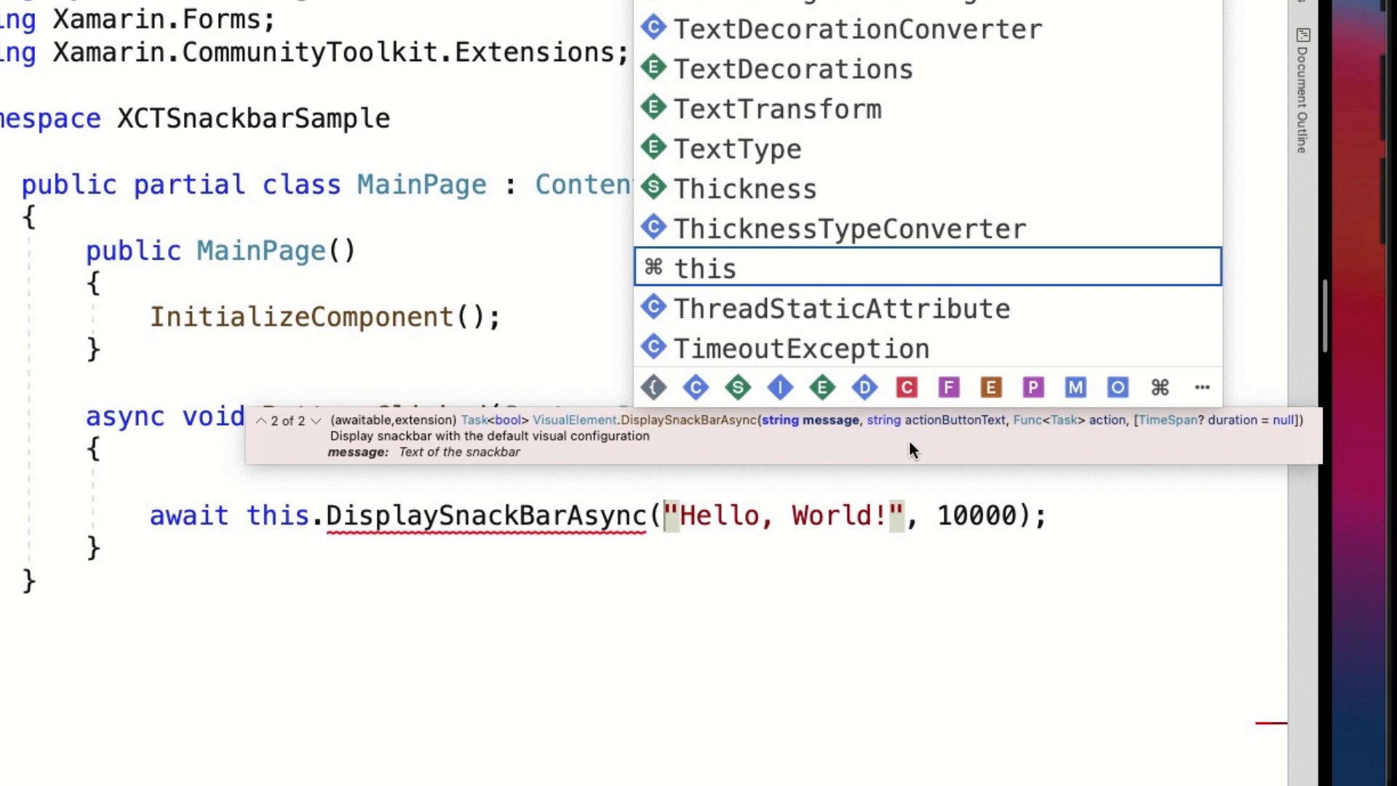
mouse_move(1083, 440)
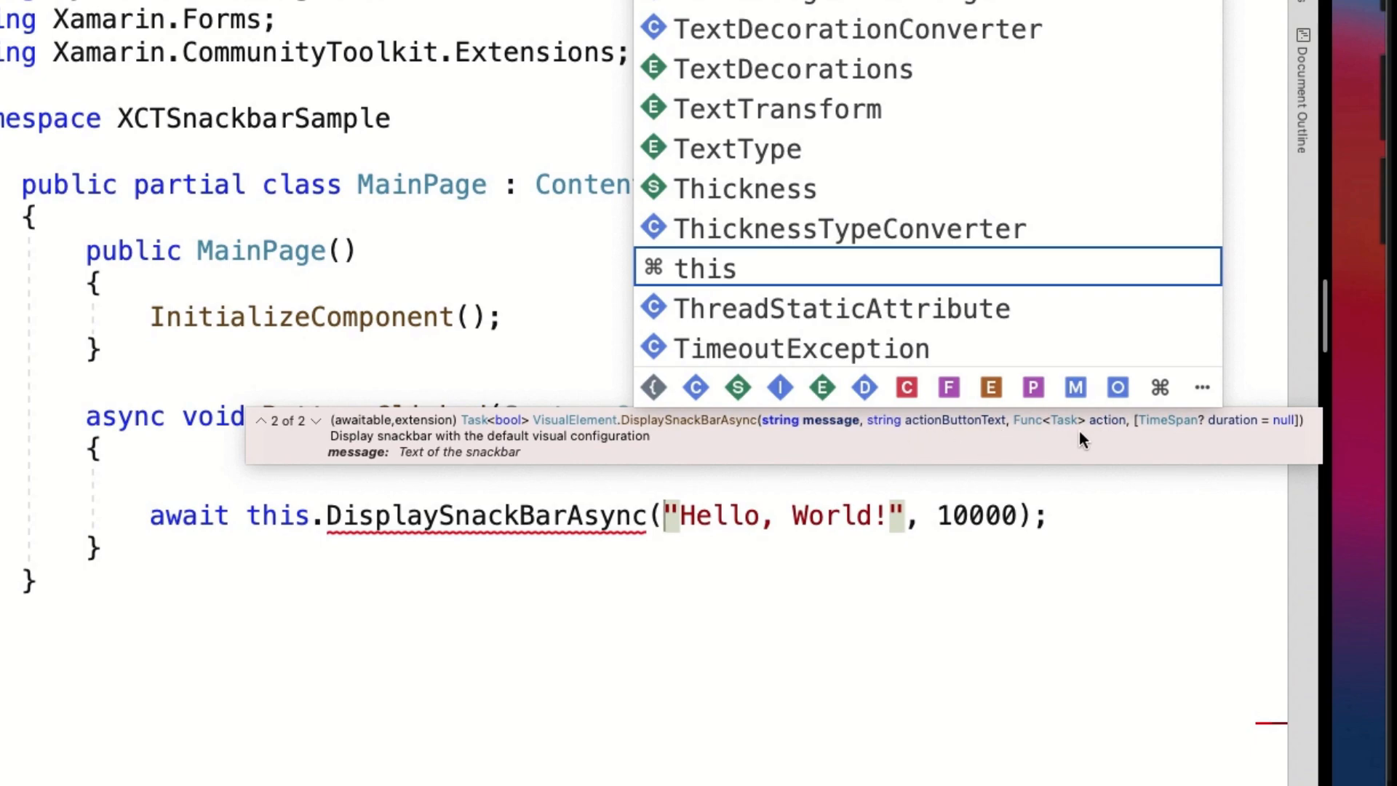
mouse_move(1256, 461)
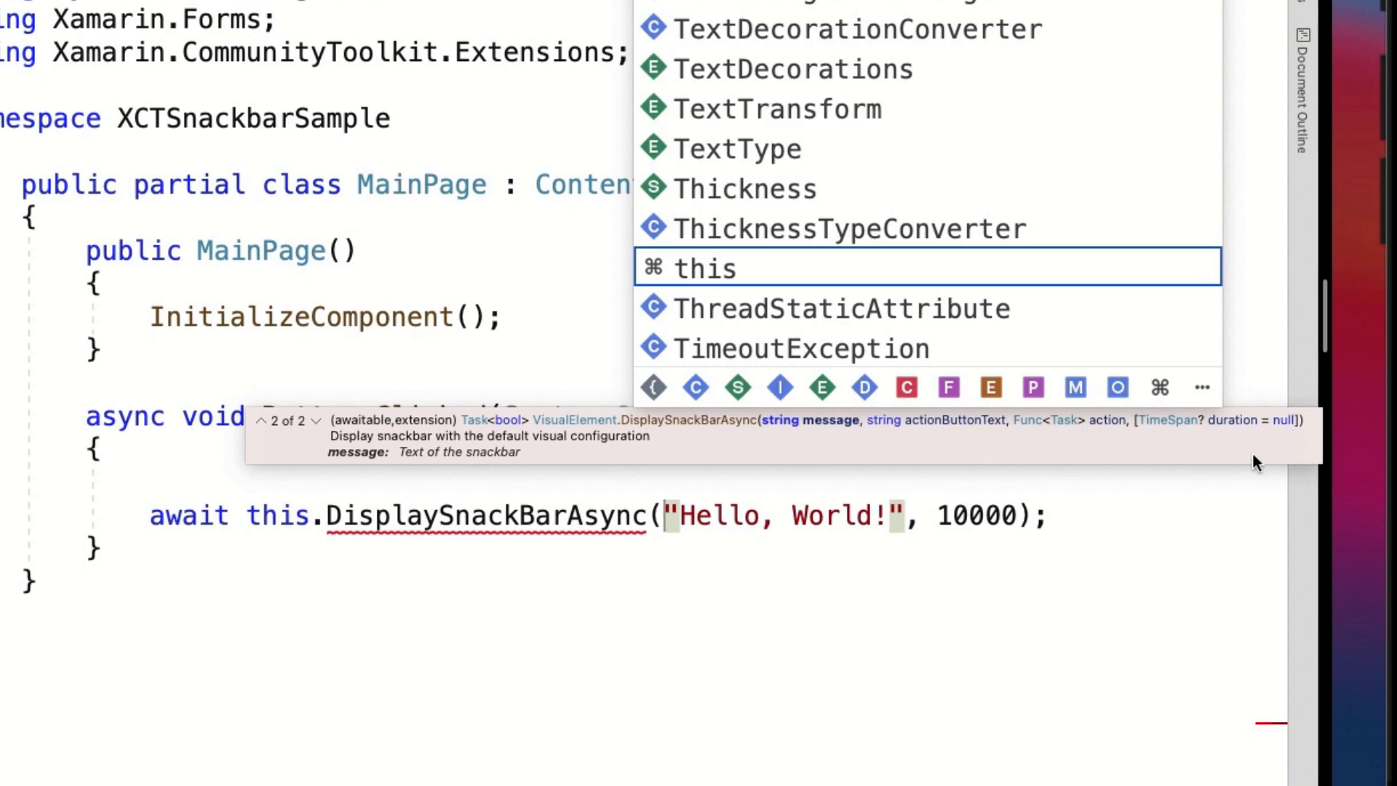
click(265, 420)
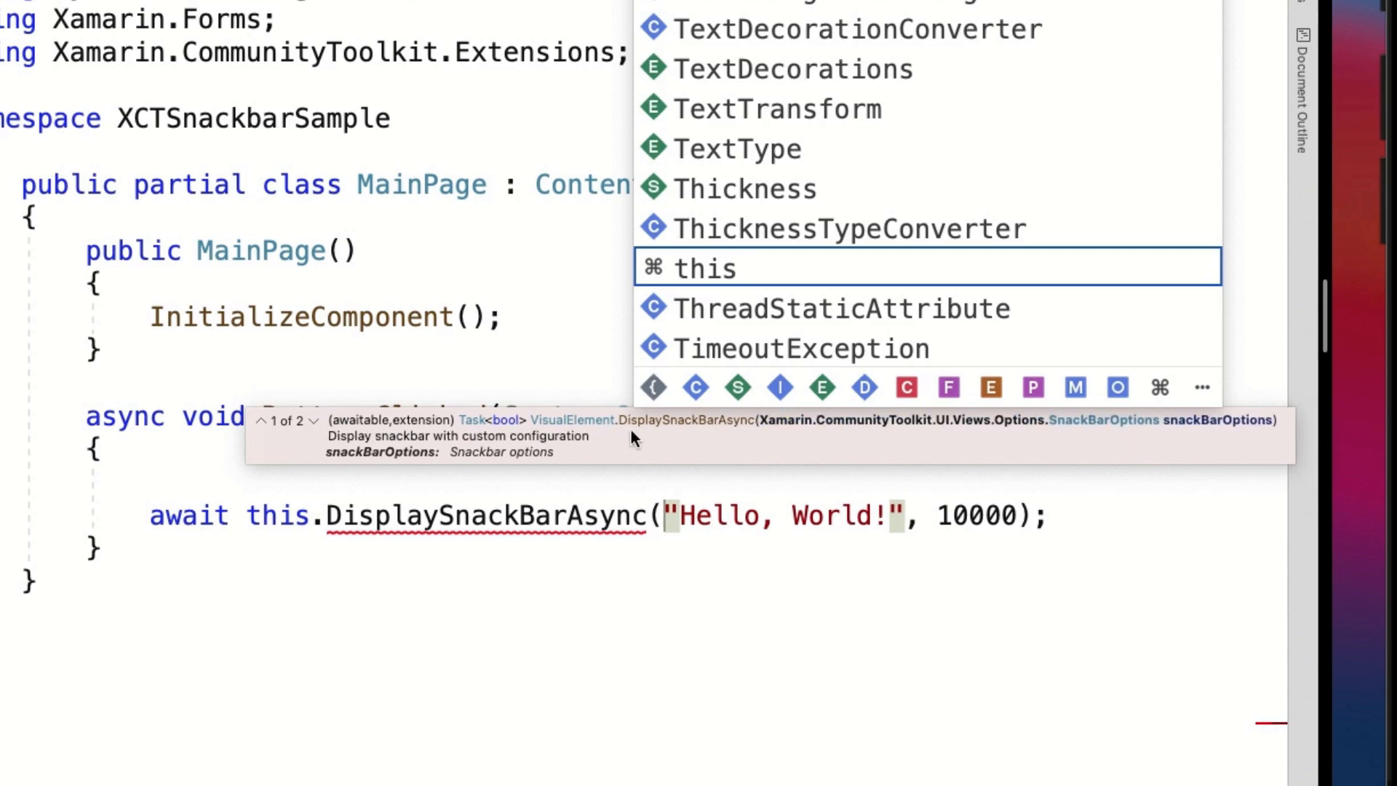
mouse_move(302, 428)
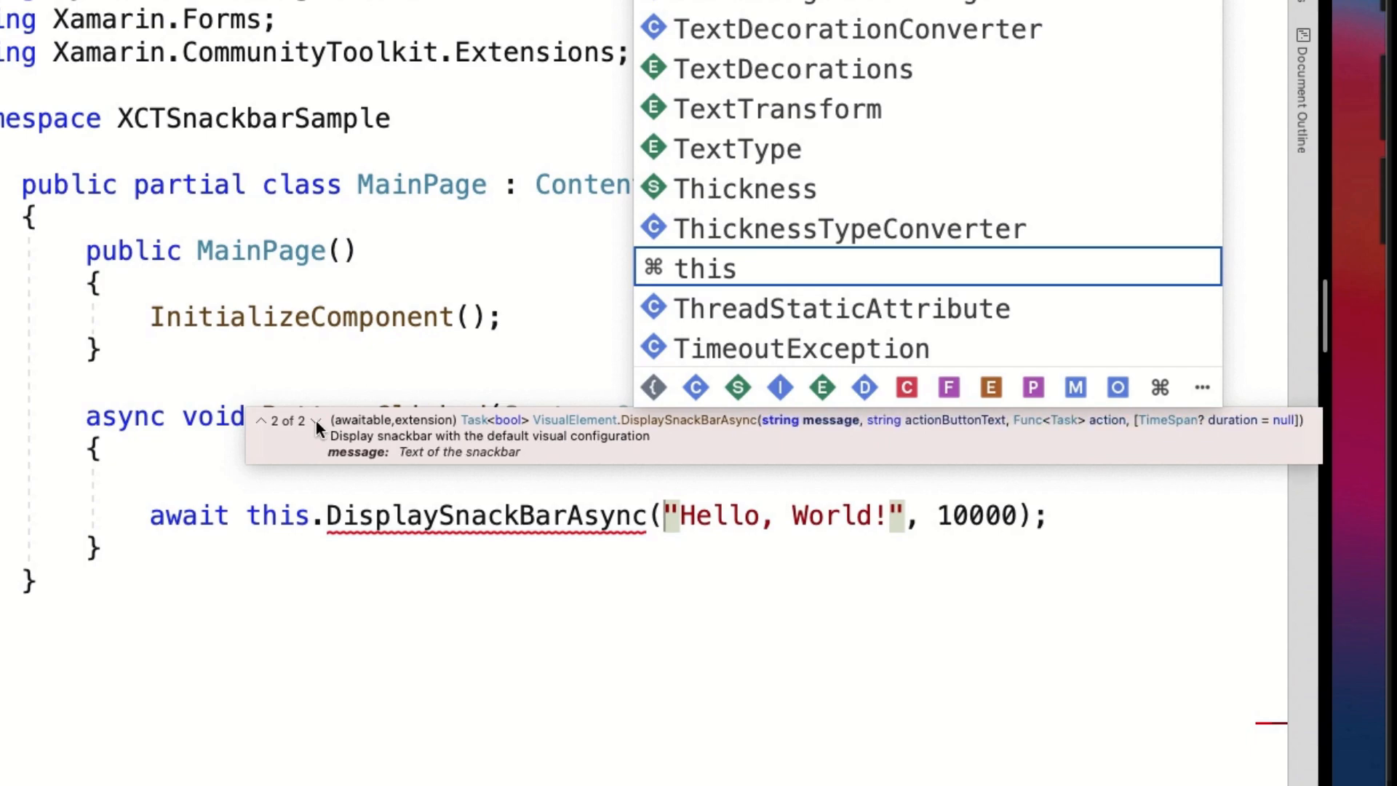
mouse_move(777, 467)
text("" )
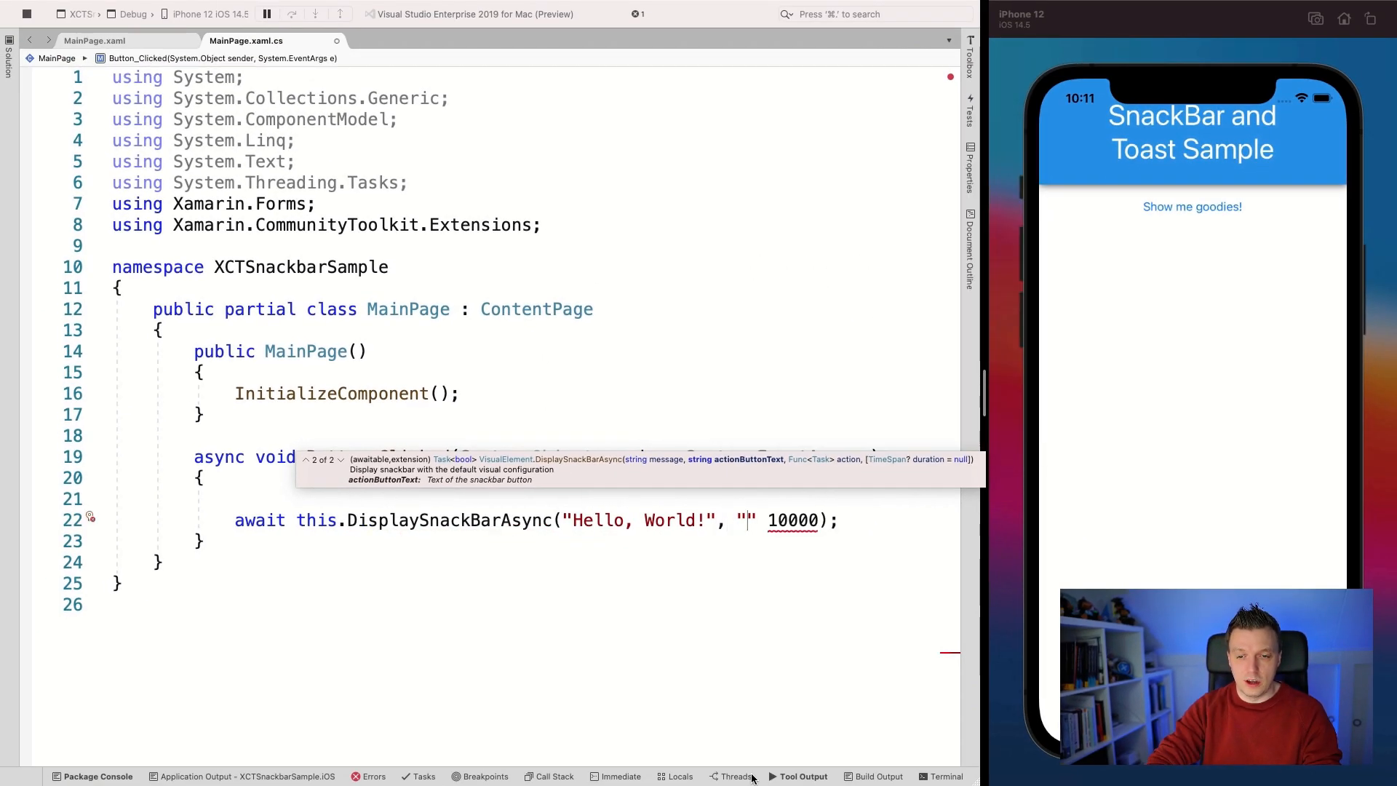
Add an OK action returning DisplayAlert("Alert", "Clicked!", "OK") and drop the 10000 duration argument.
text(OK)
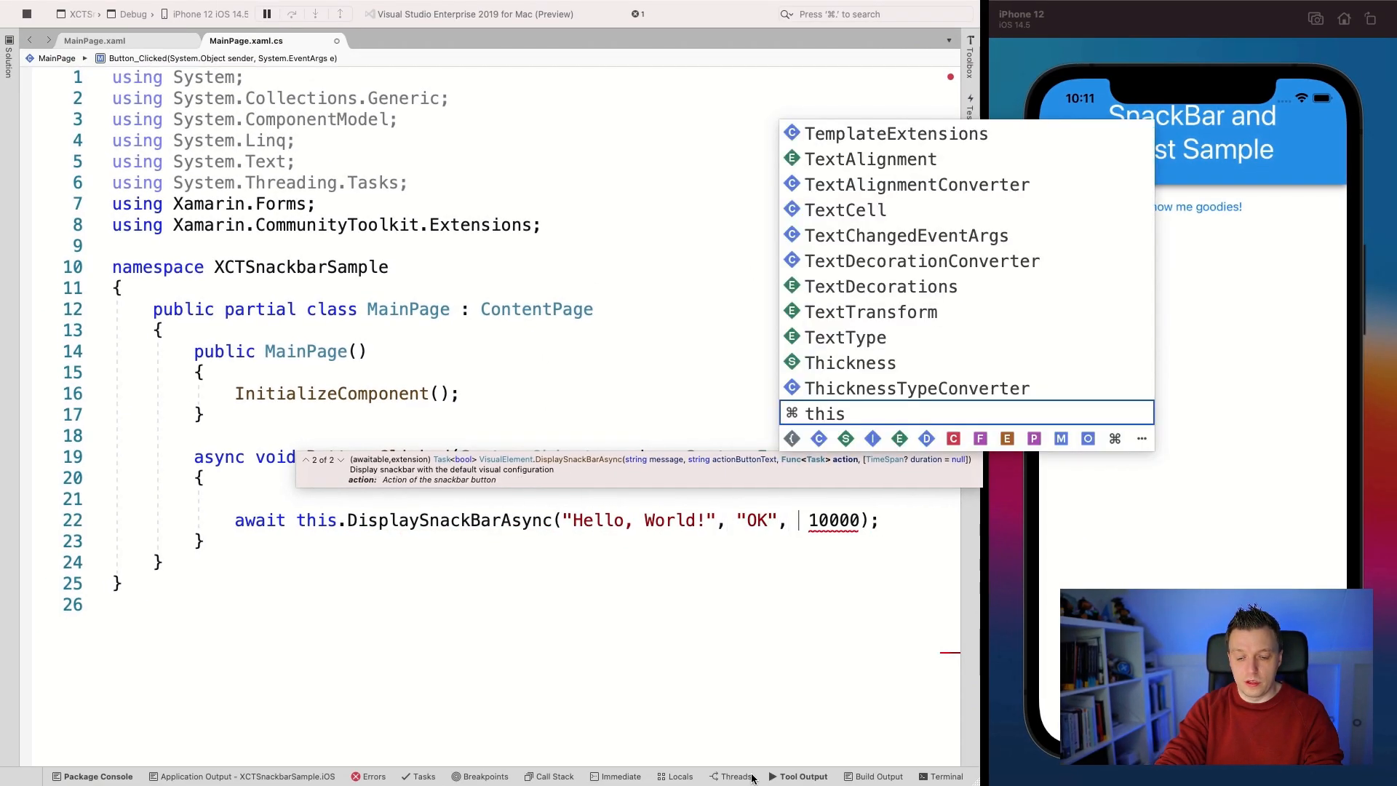
text(())
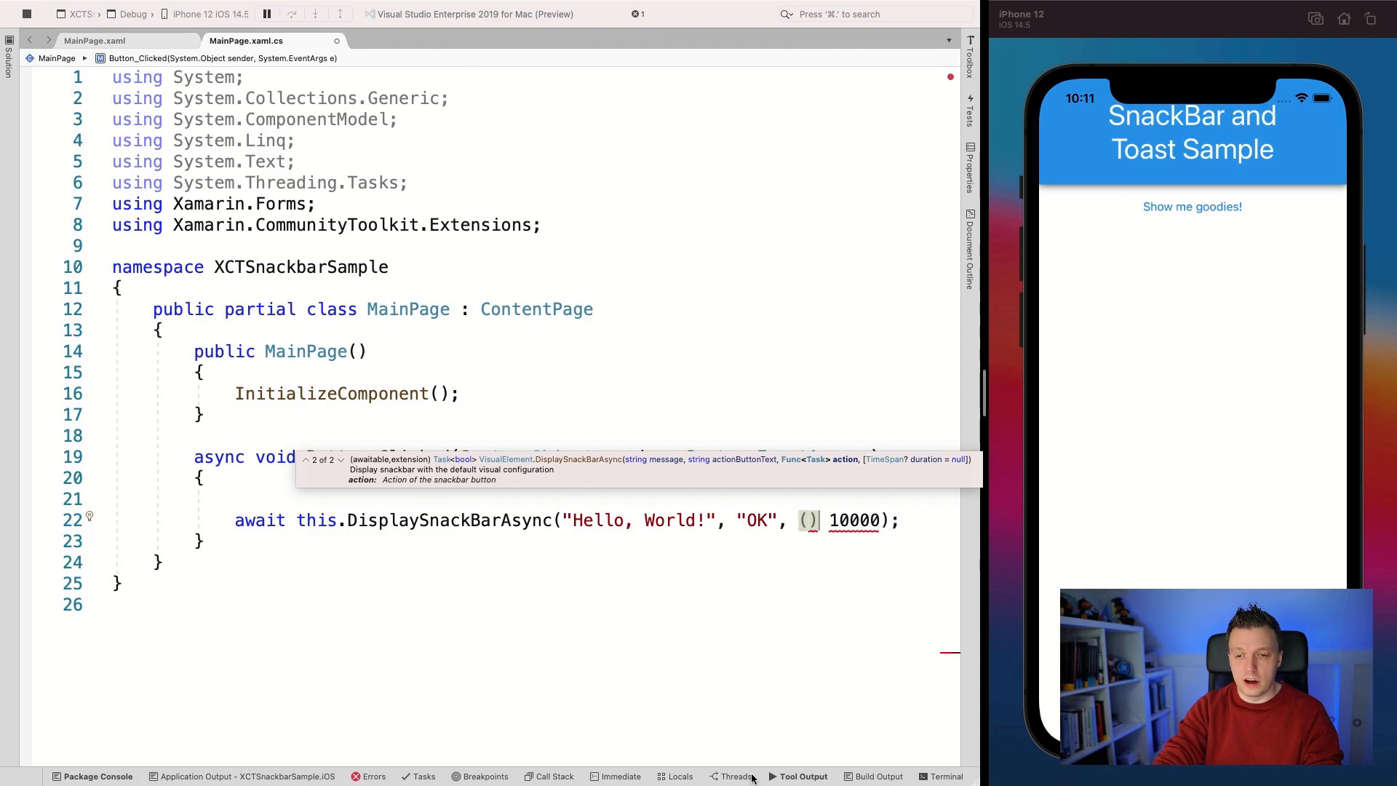
text(() =>)
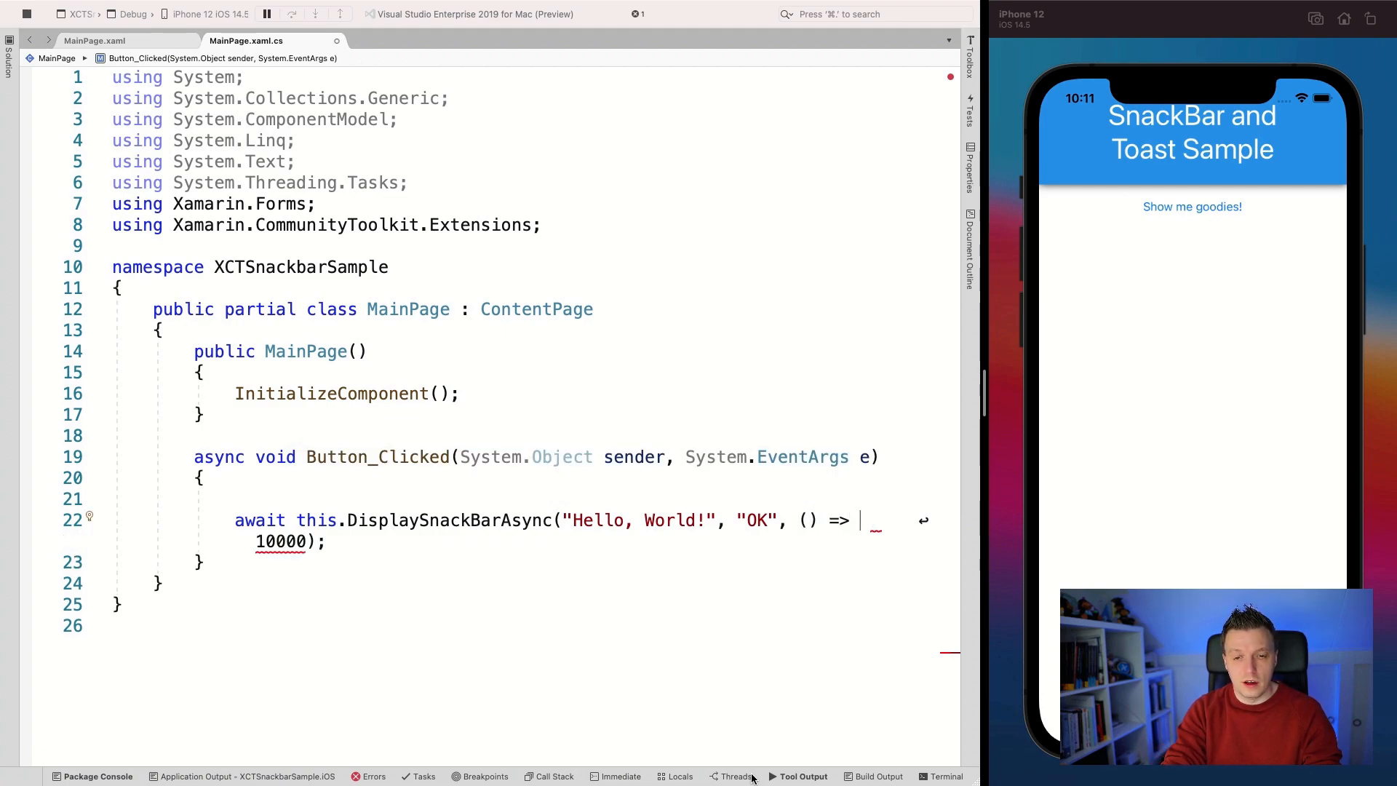
text(DisplayAlert("Alert", ")
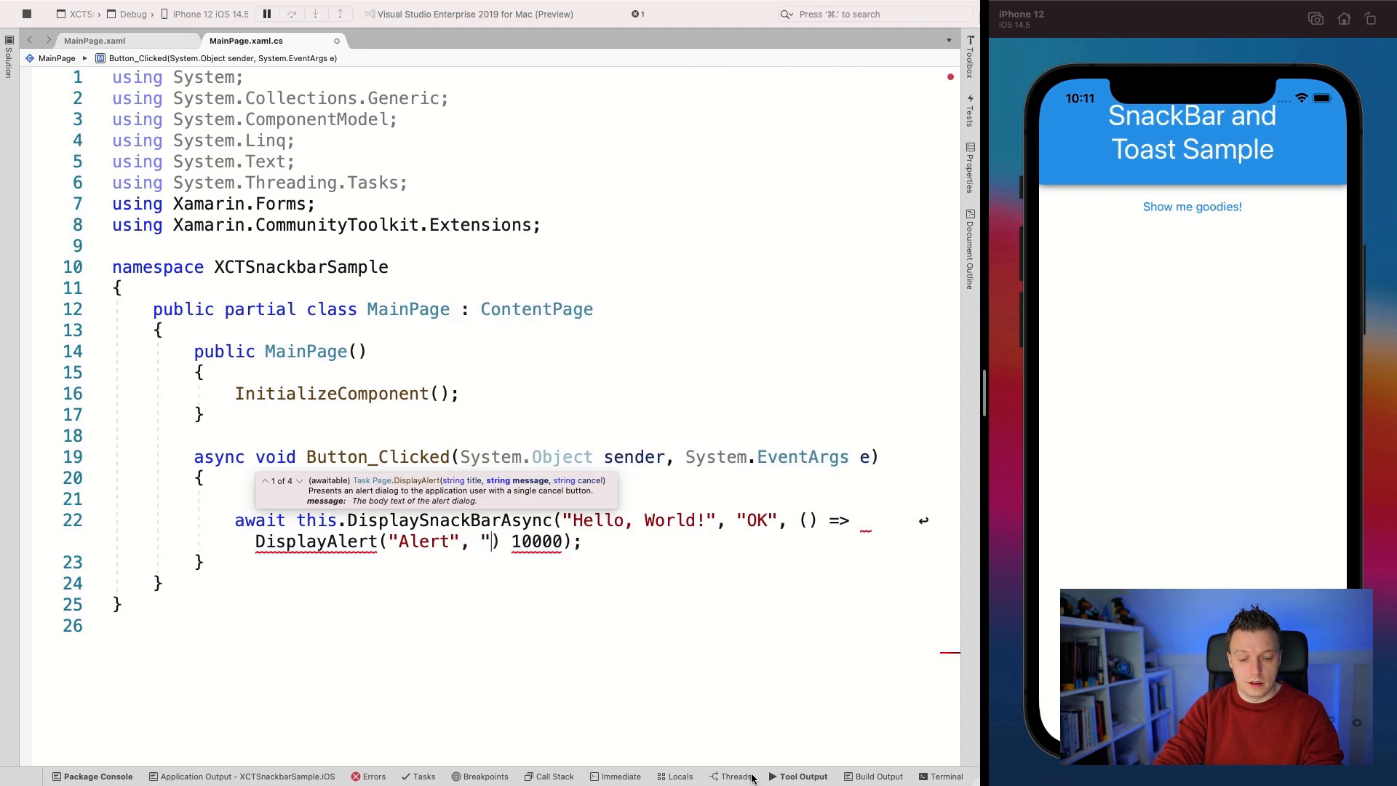
text(Clk)
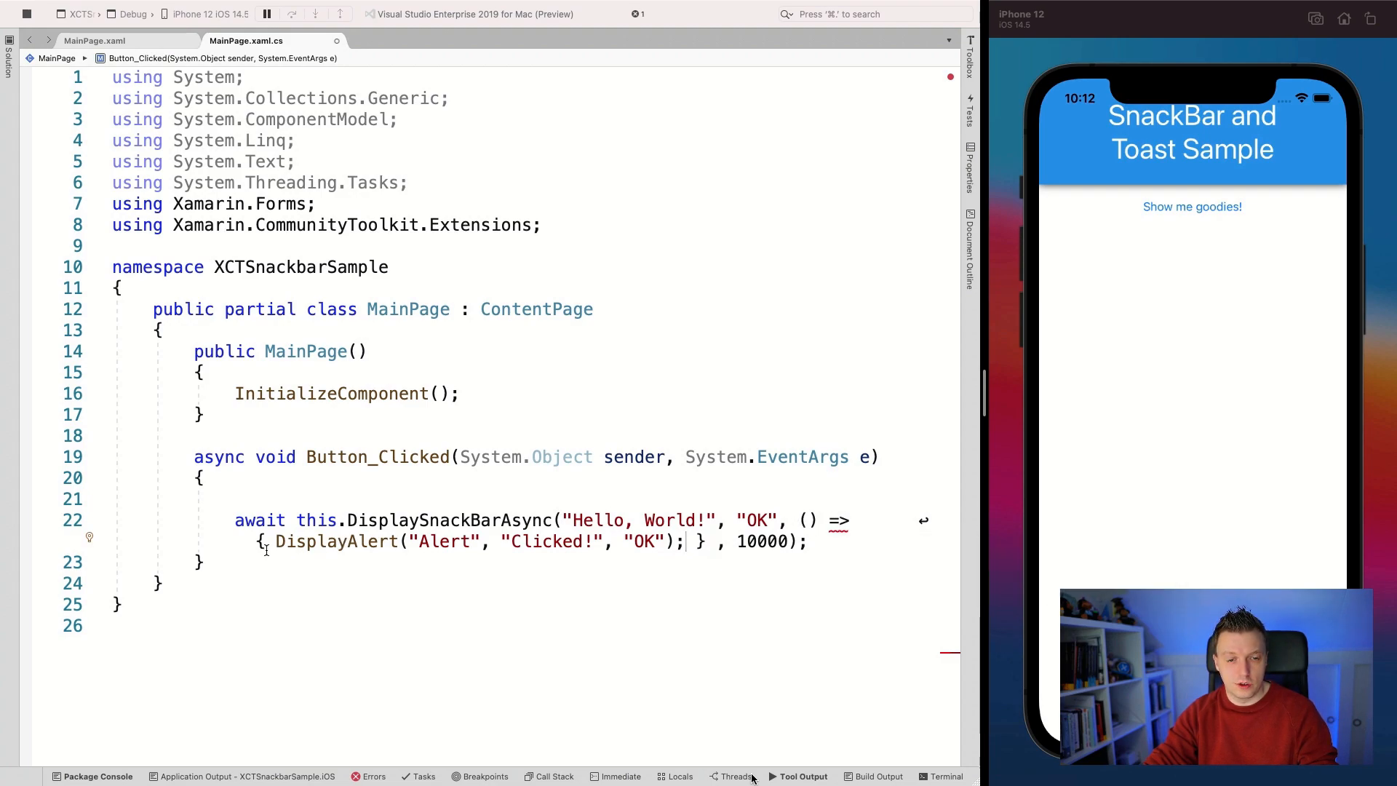
text(return)
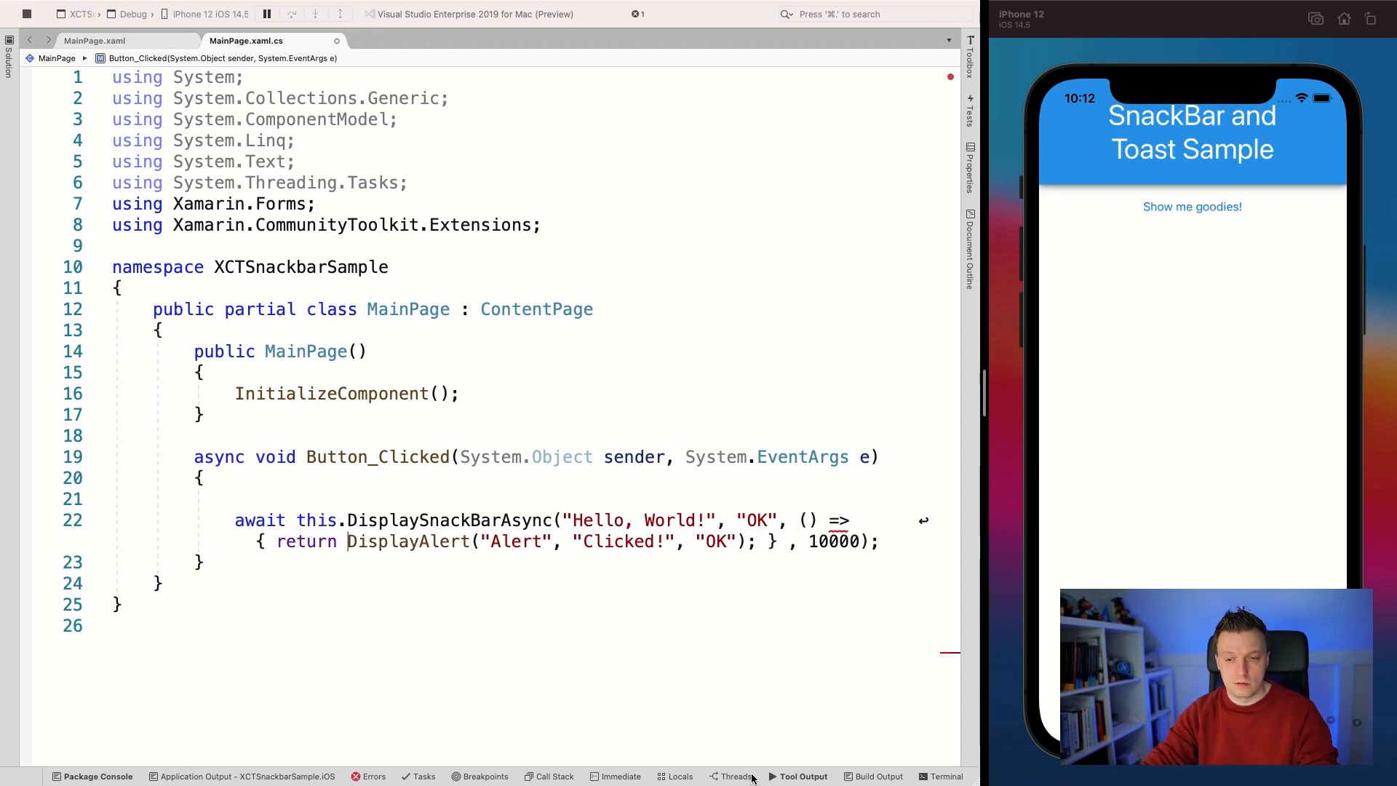
double_click(408, 541)
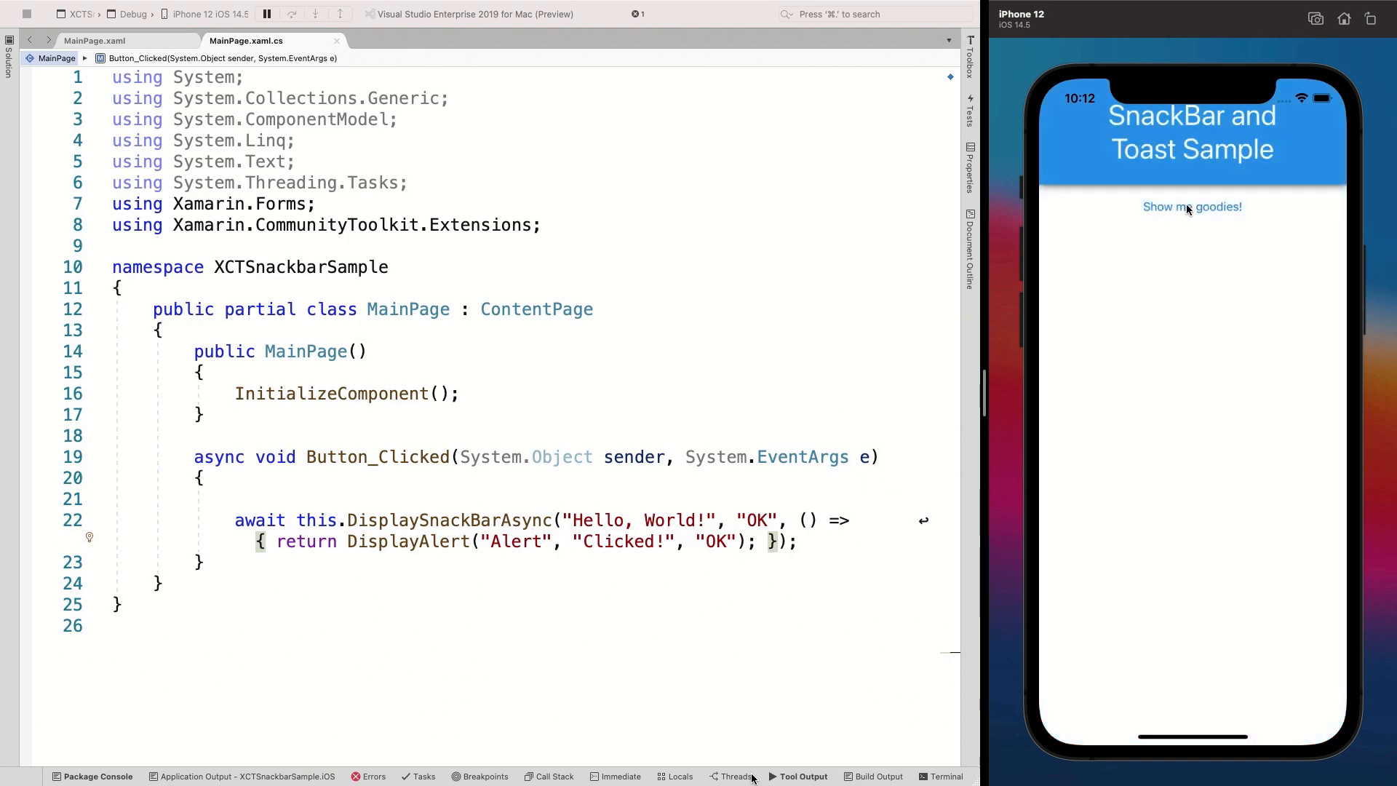
click(1192, 207)
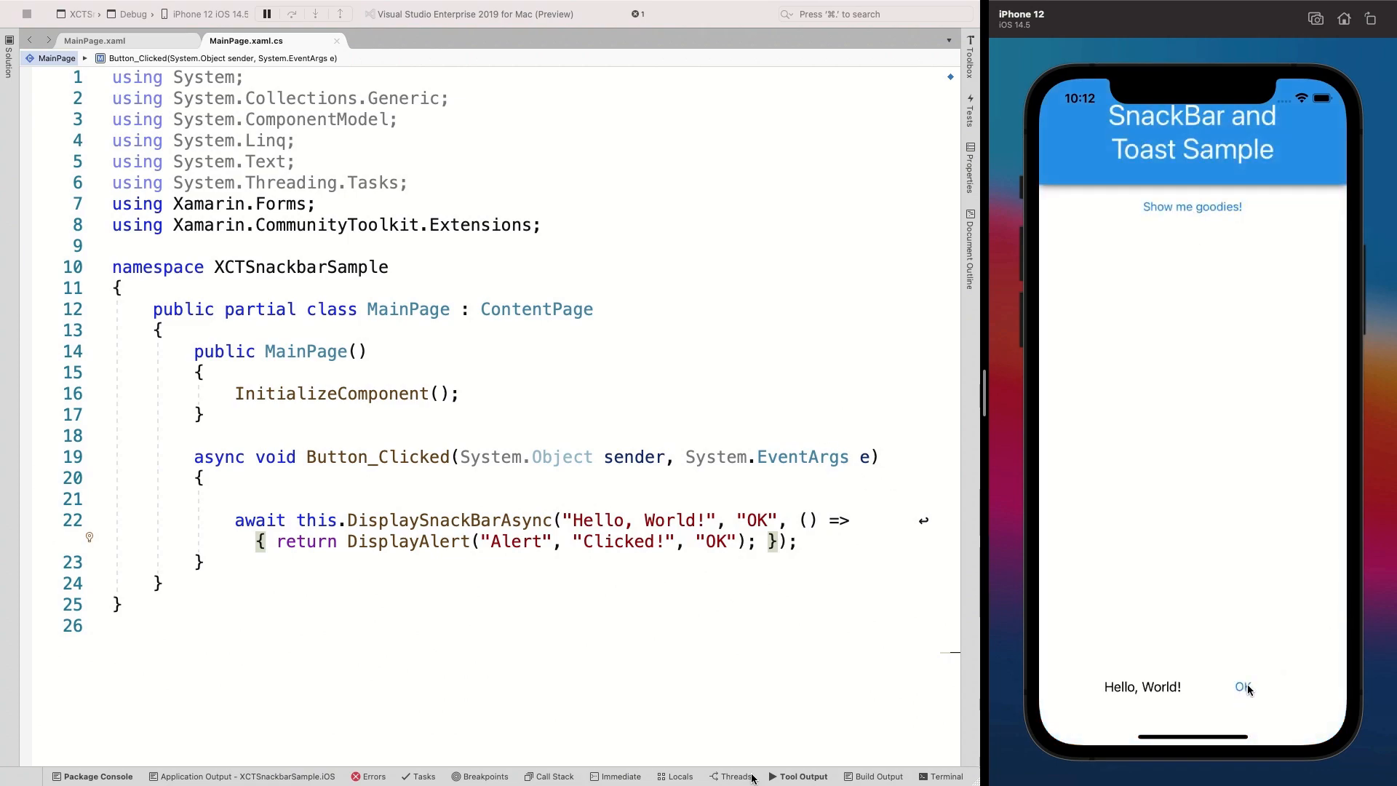
click(1242, 687)
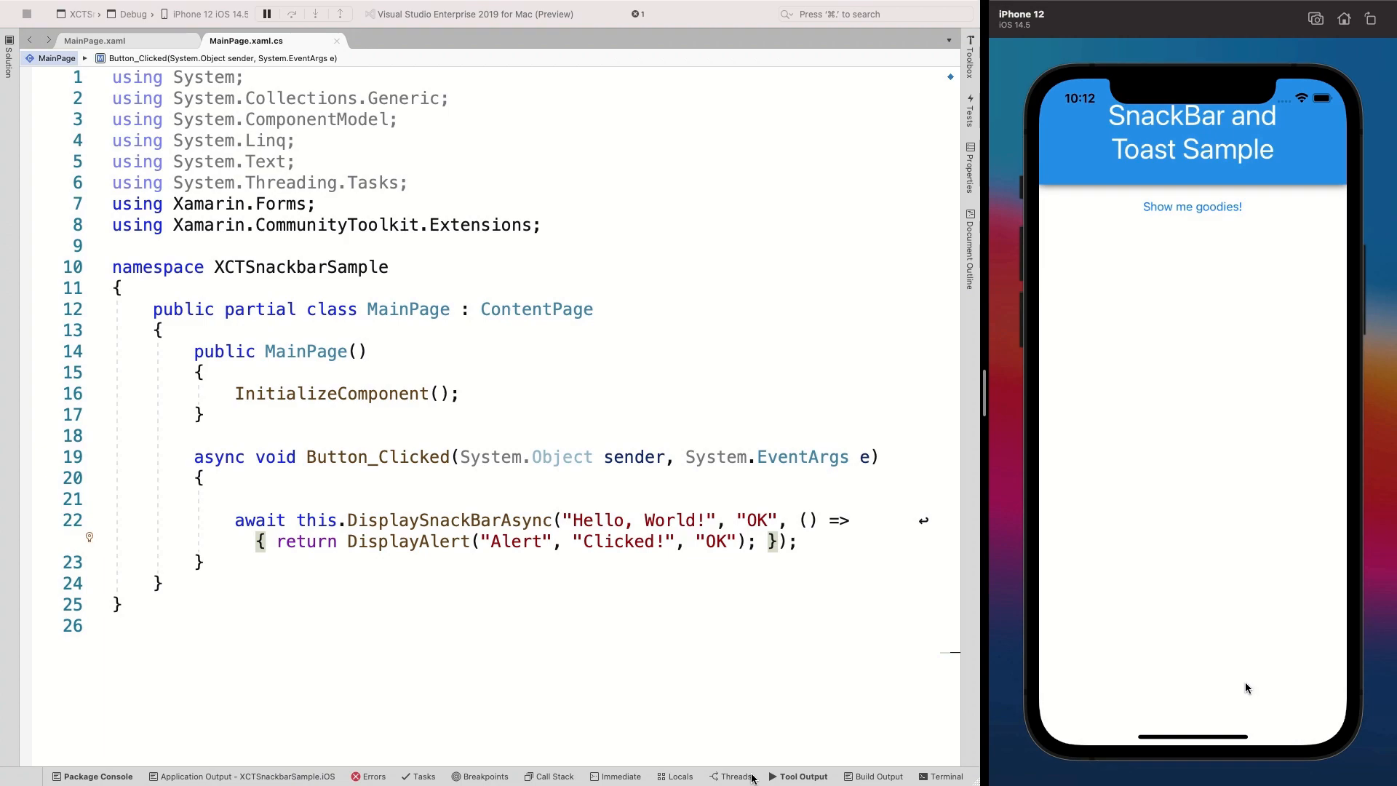
click(1192, 205)
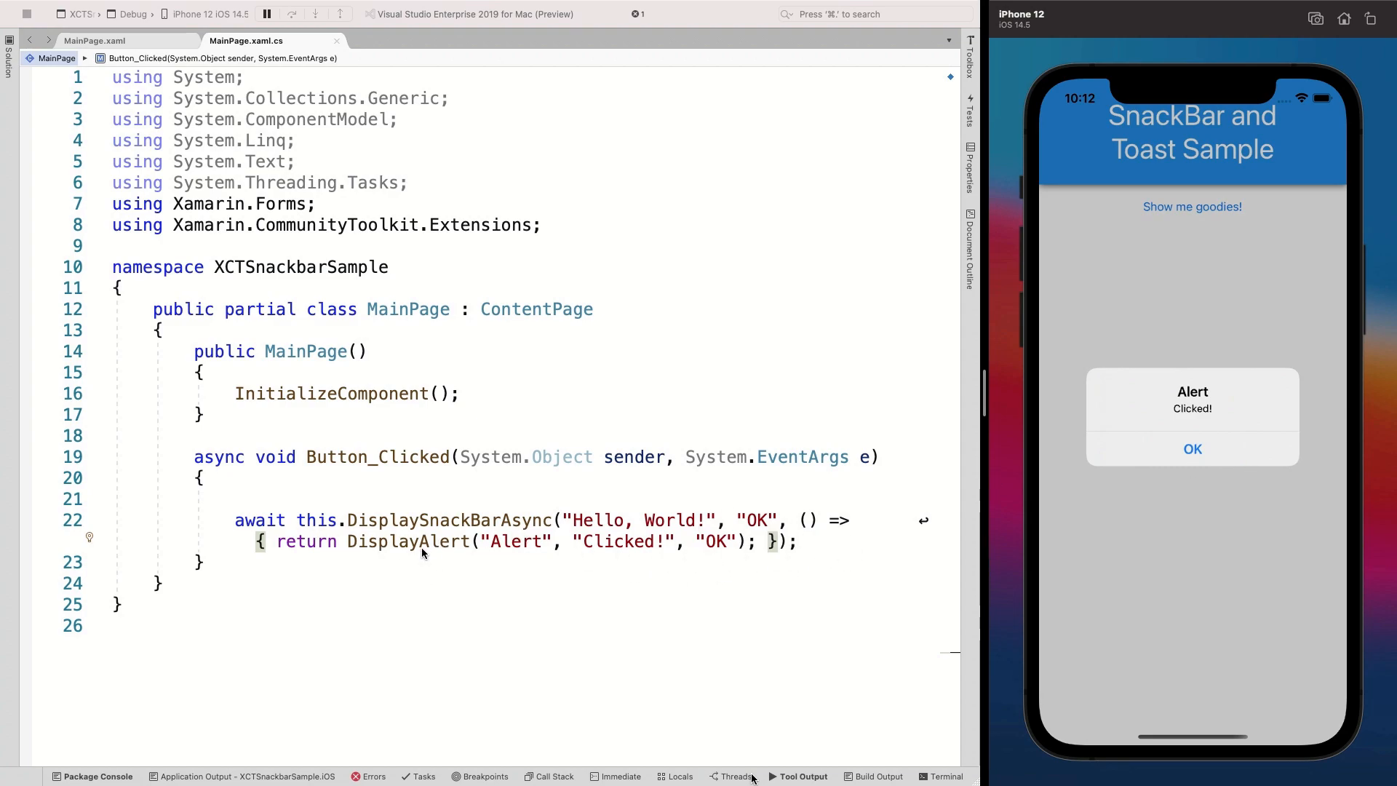
mouse_move(636, 534)
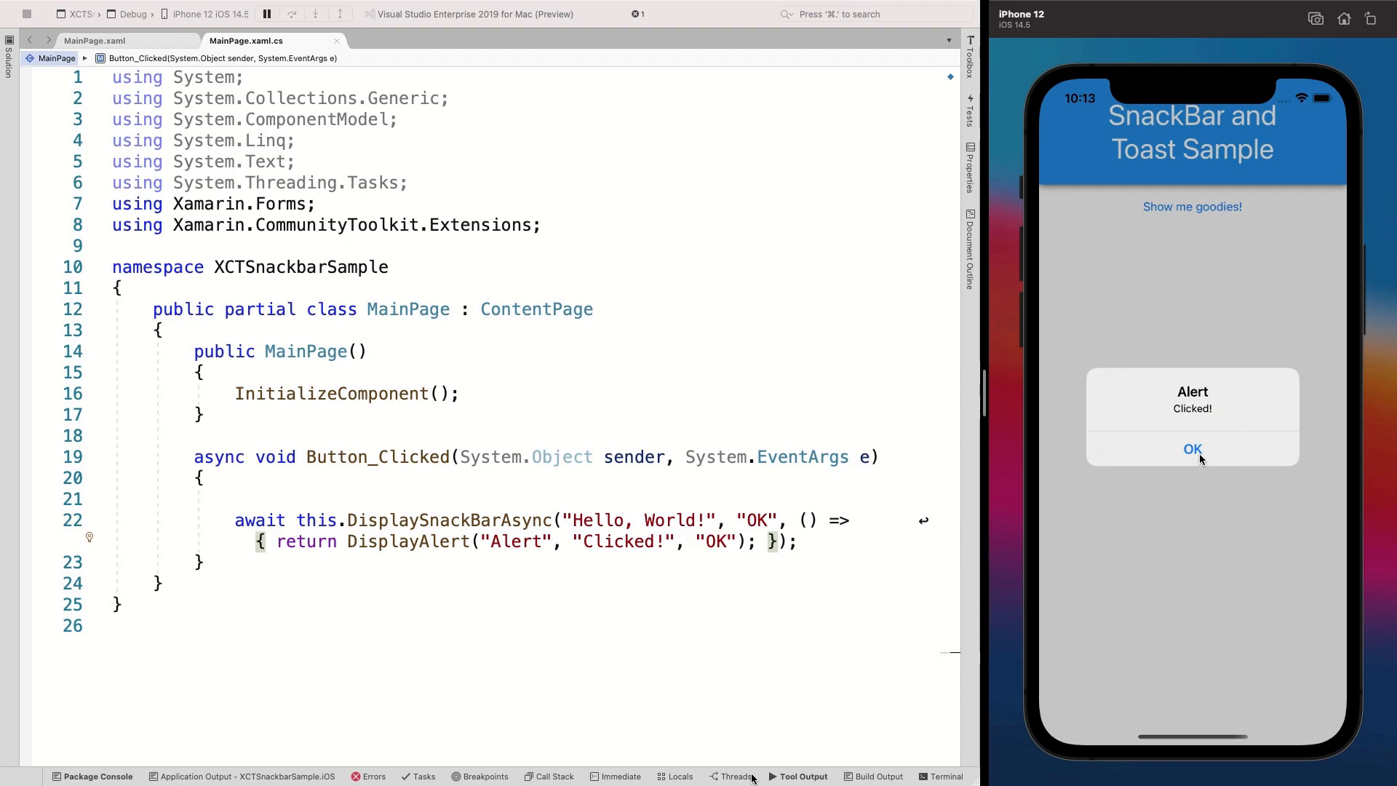
click(1192, 449)
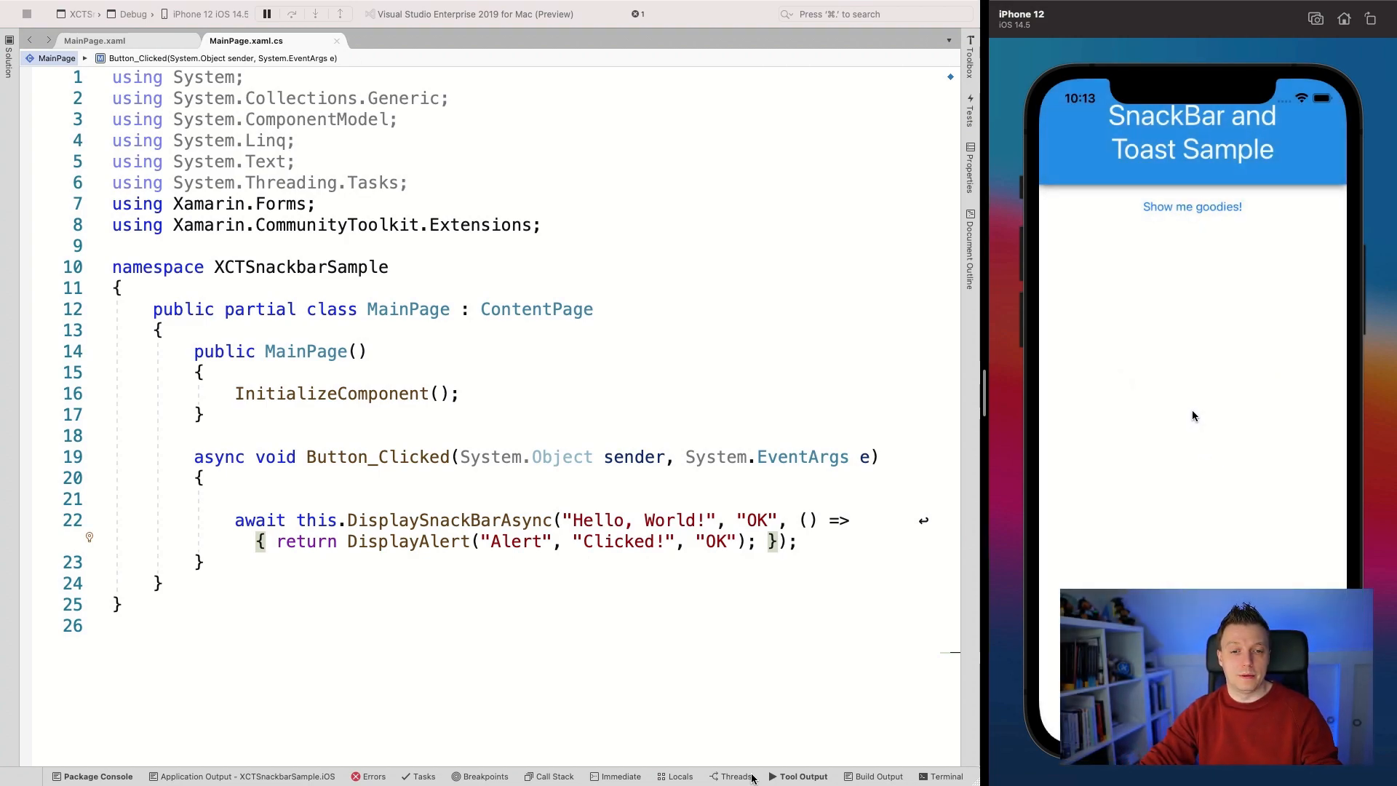
Declare var options = new SnackBarOptions with an empty initializer, importing the Options namespace.
click(236, 497)
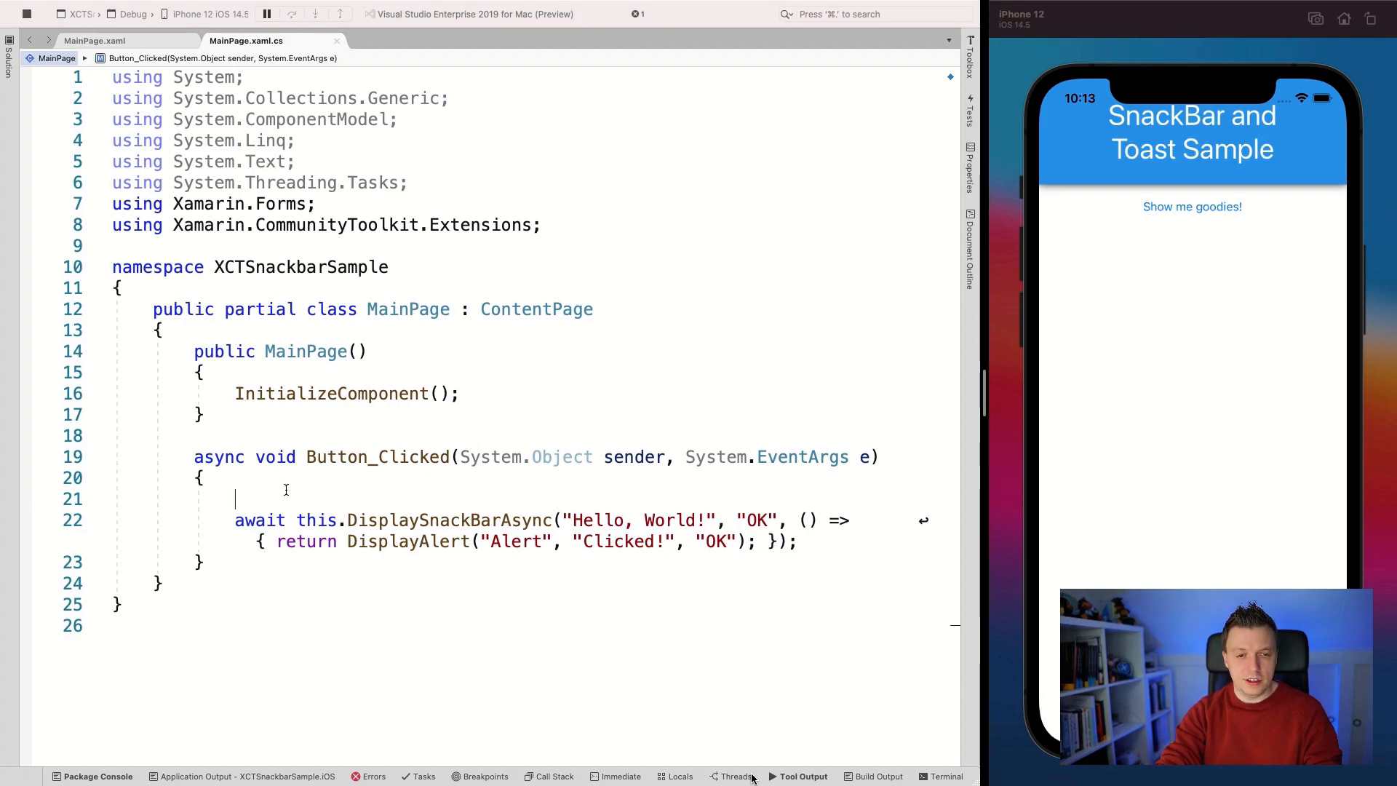
text(var options = new SnackBar)
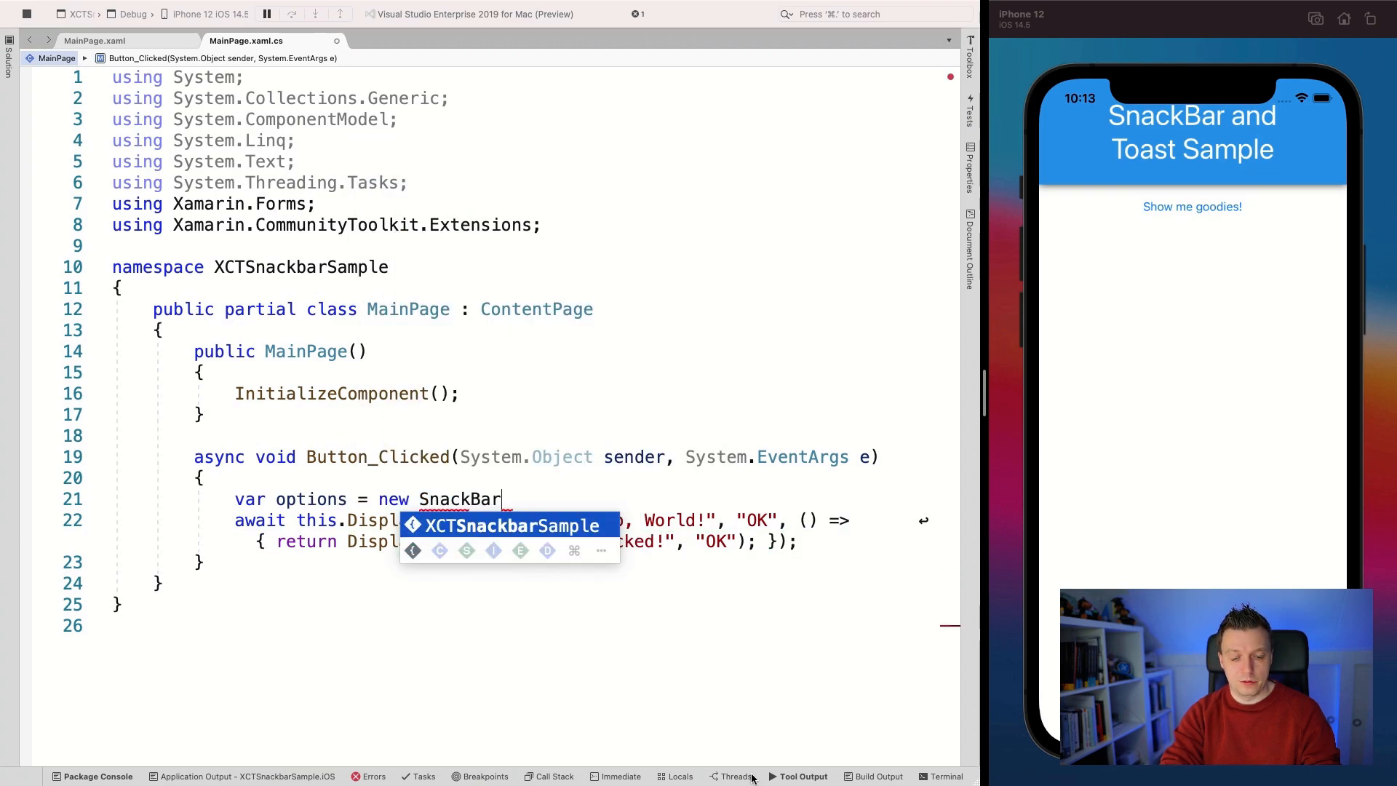
text(Options())
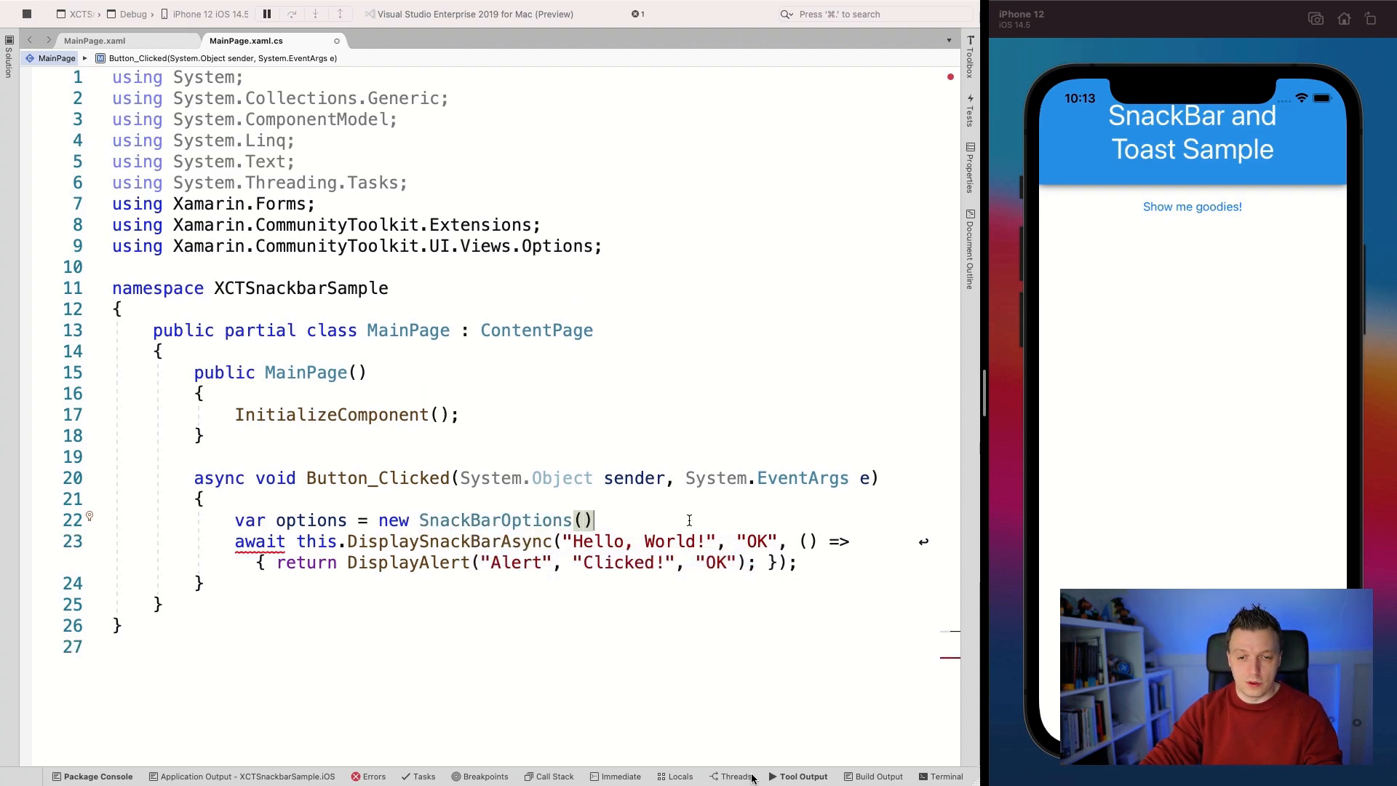
key(Backspace)
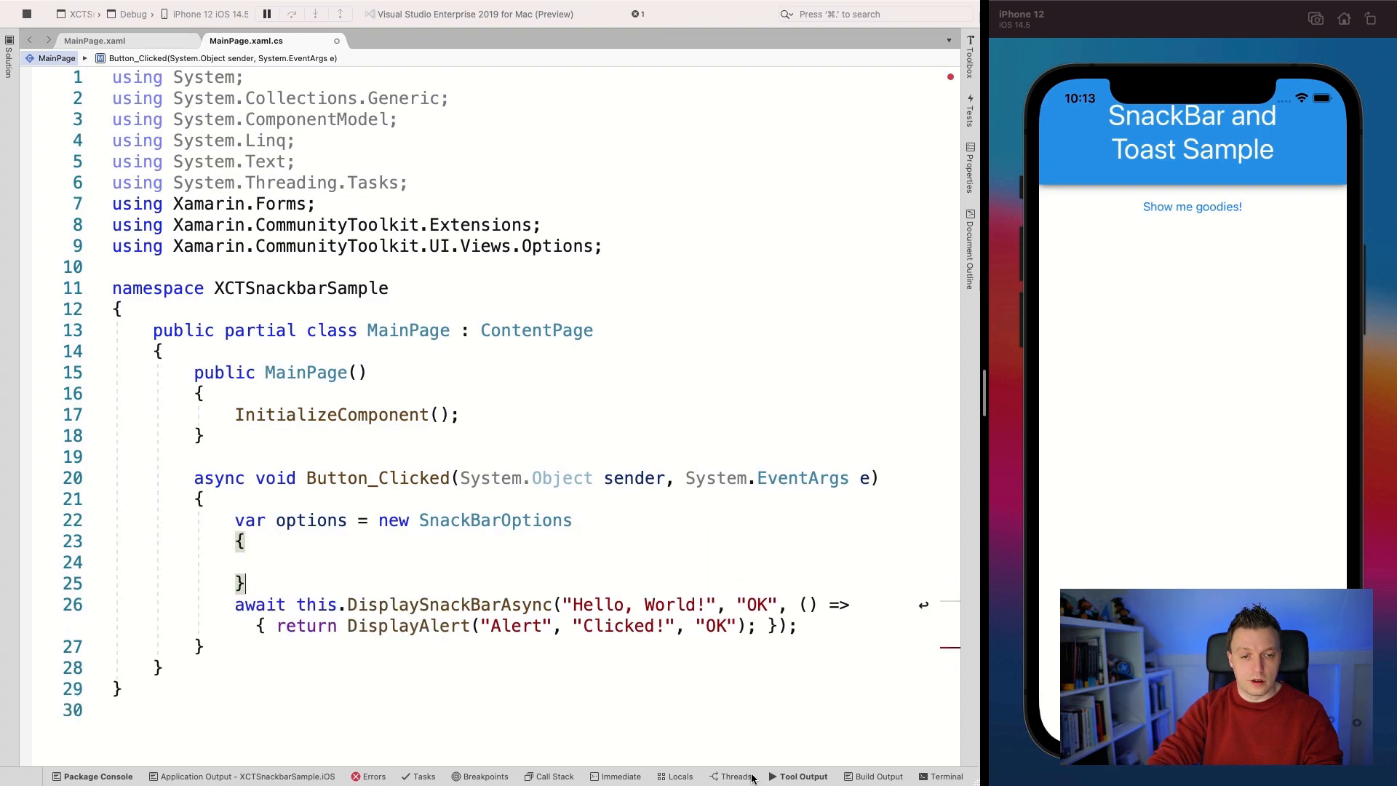
Close the SnackBarOptions initializer with a semicolon so its properties are offered as completions.
text(;)
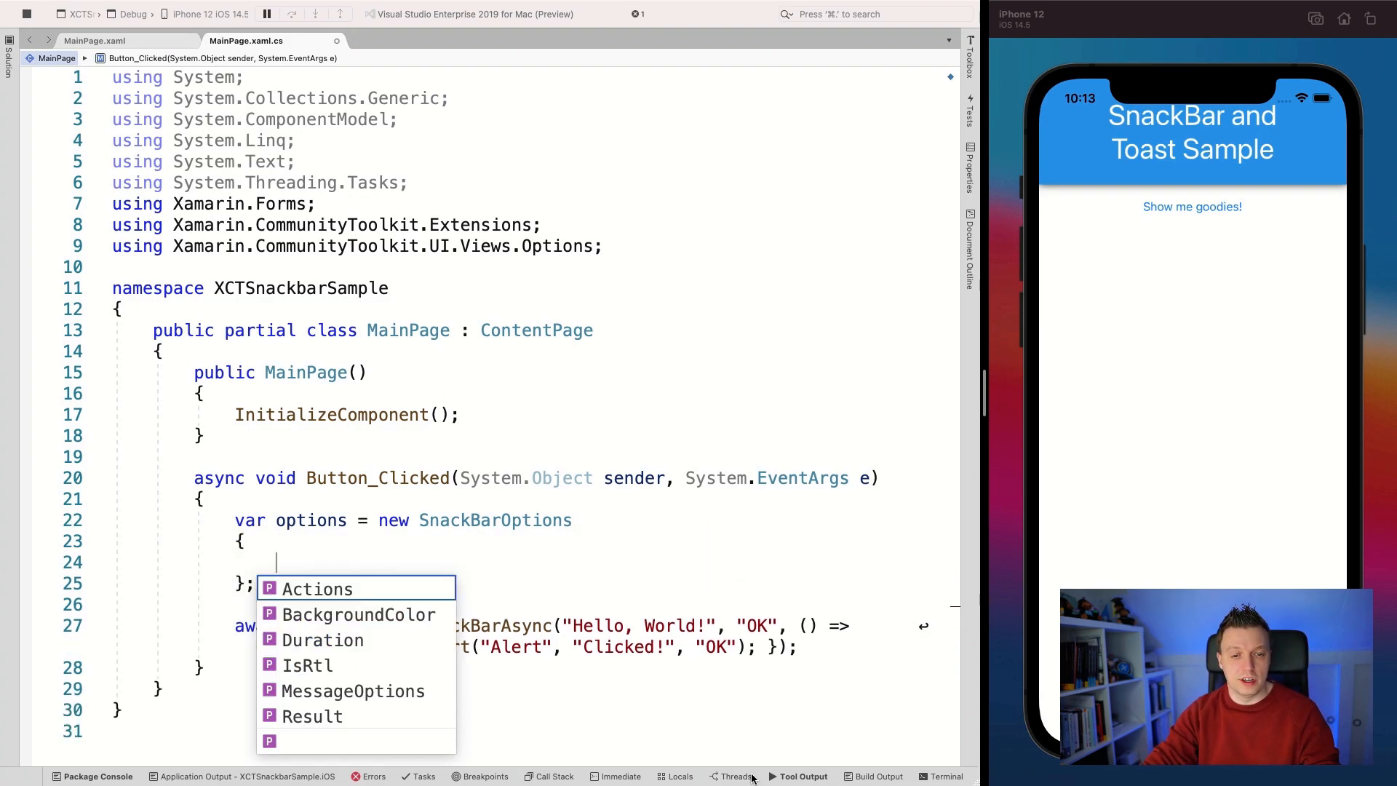
mouse_move(317, 588)
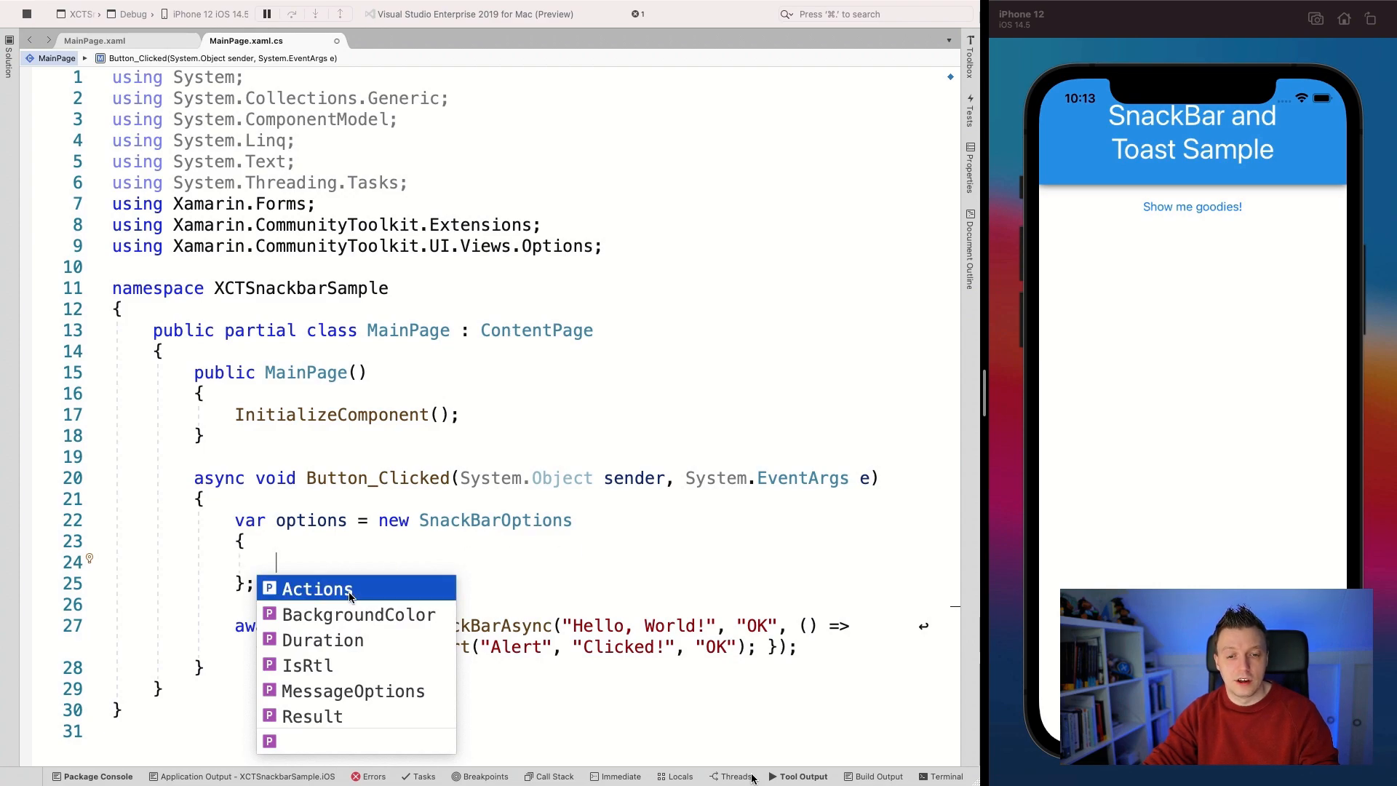
mouse_move(317, 588)
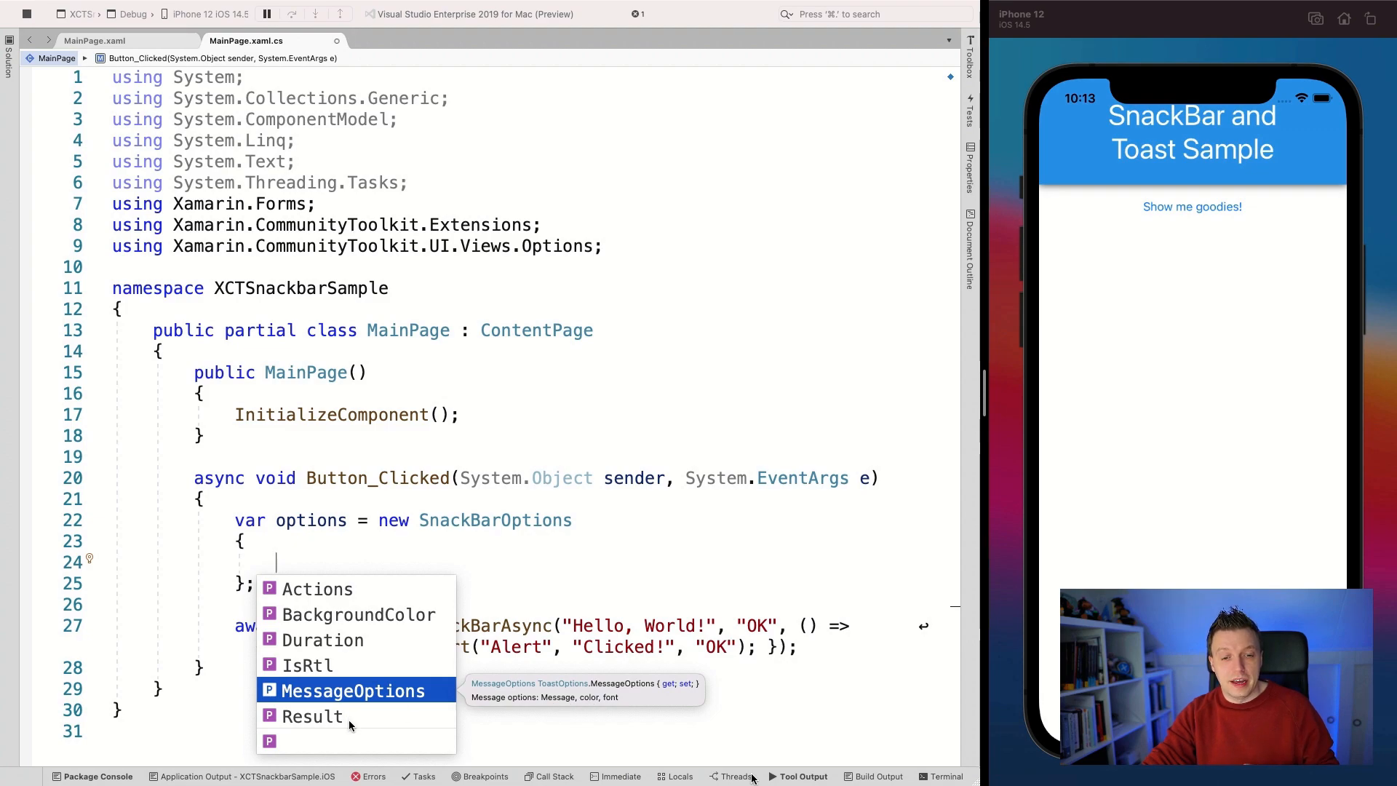
mouse_move(311, 716)
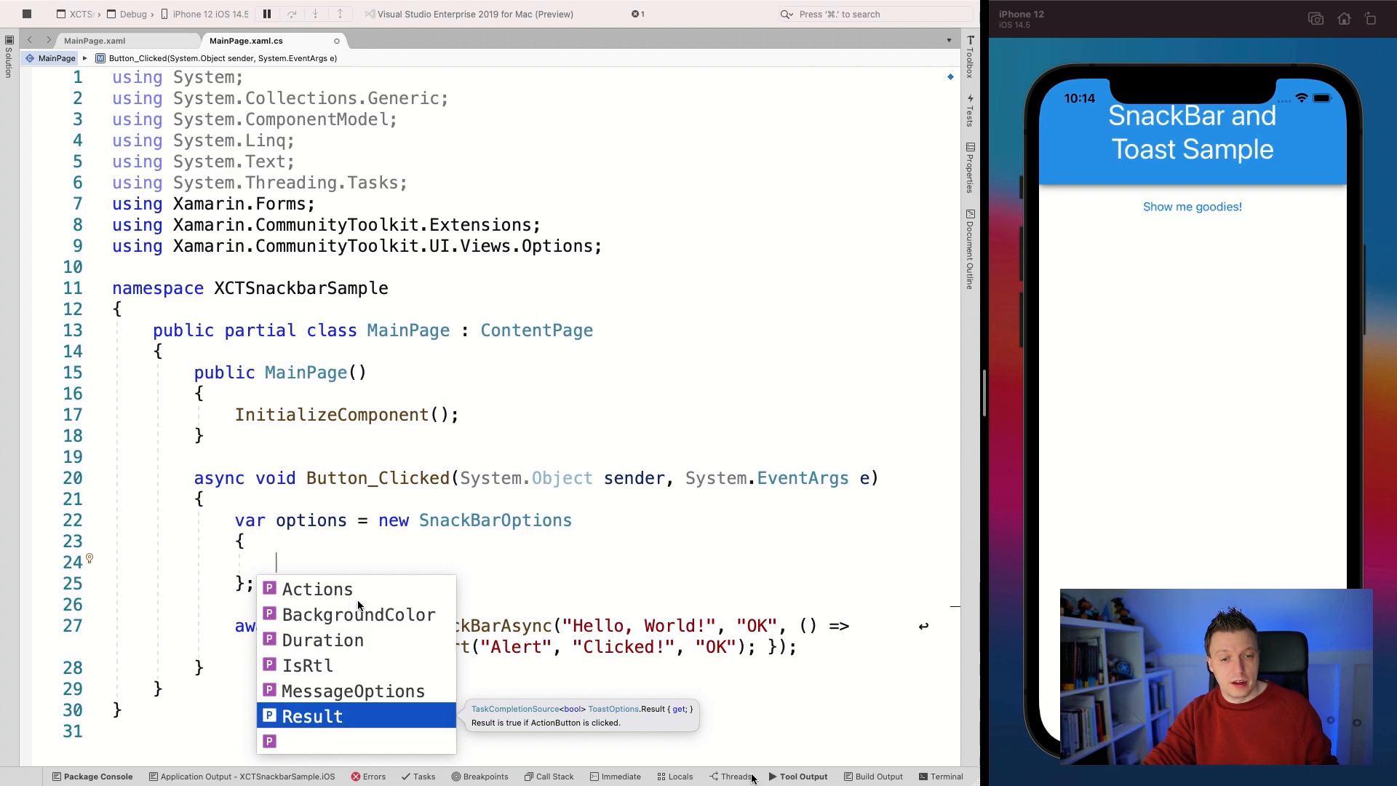
Add MessageOptions with white Foreground and the message "Did you subscribe to my channel yet?!".
text(MessageOptions)
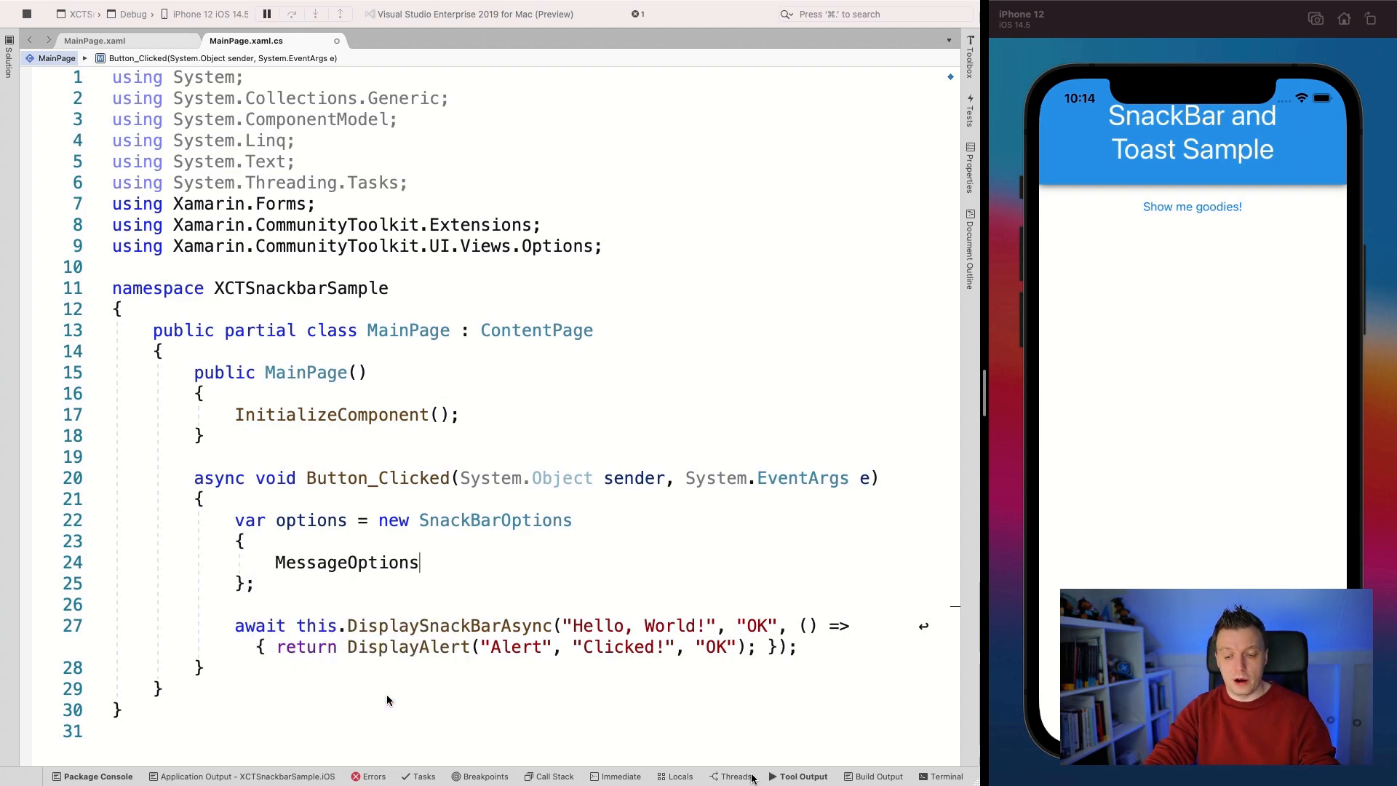
text(= new MessageOptions)
text(Foreground)
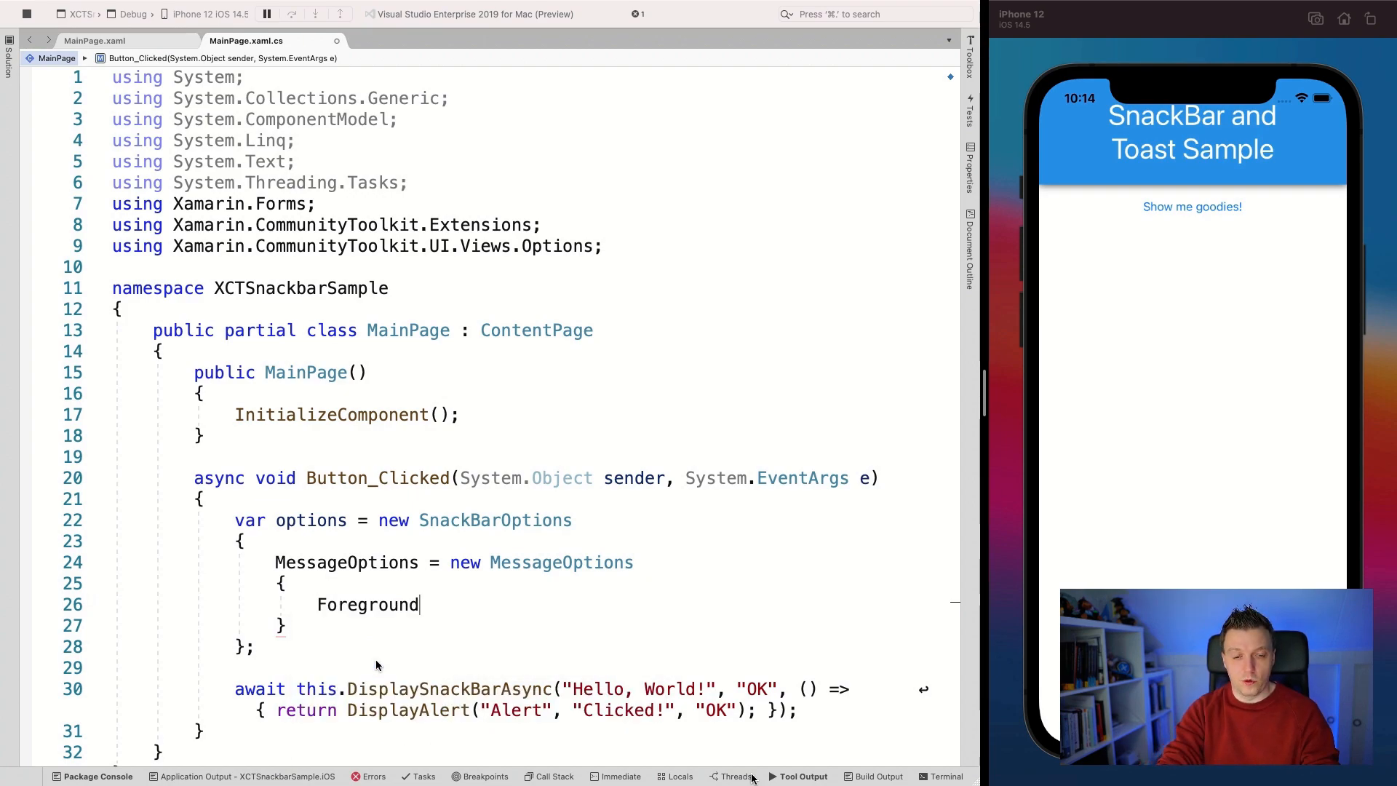
text(= Color.)
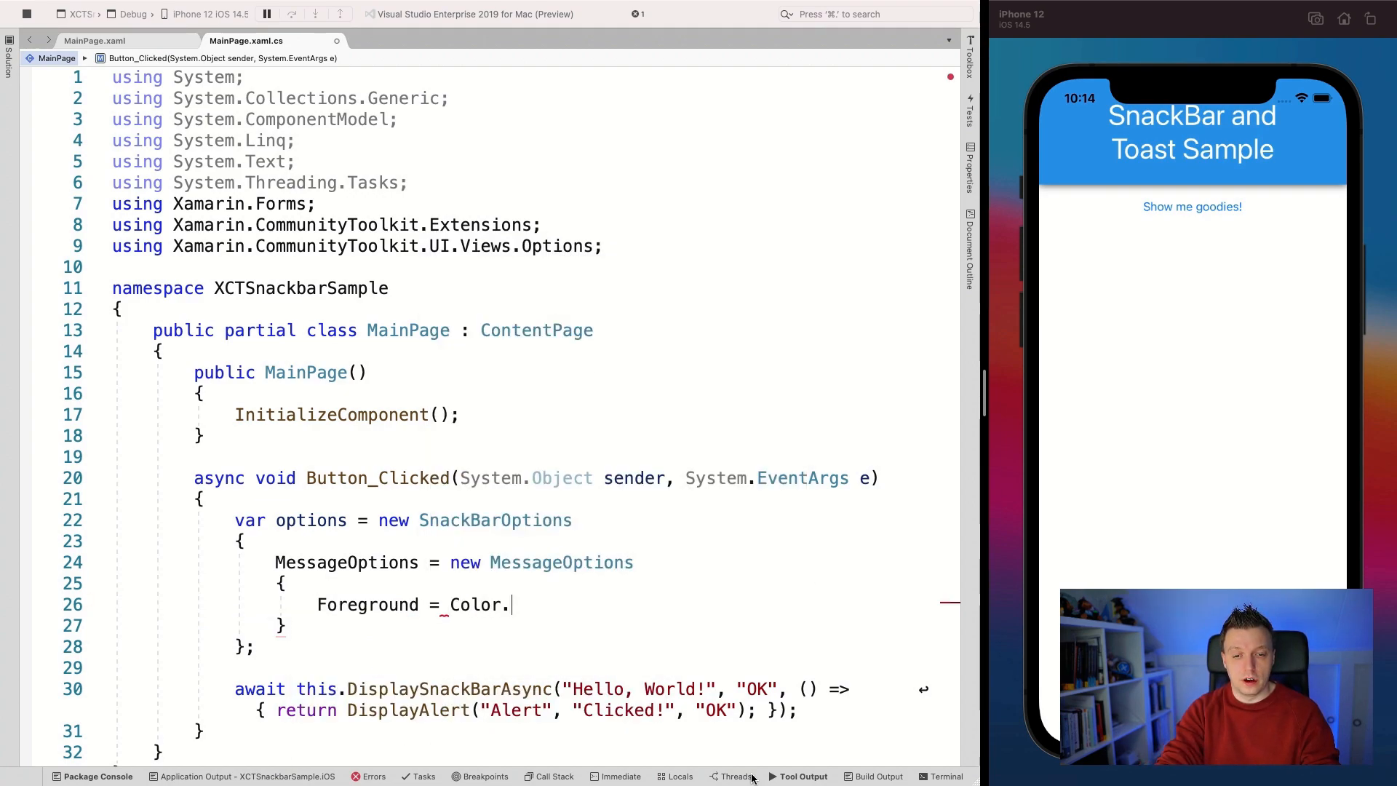
text(White,)
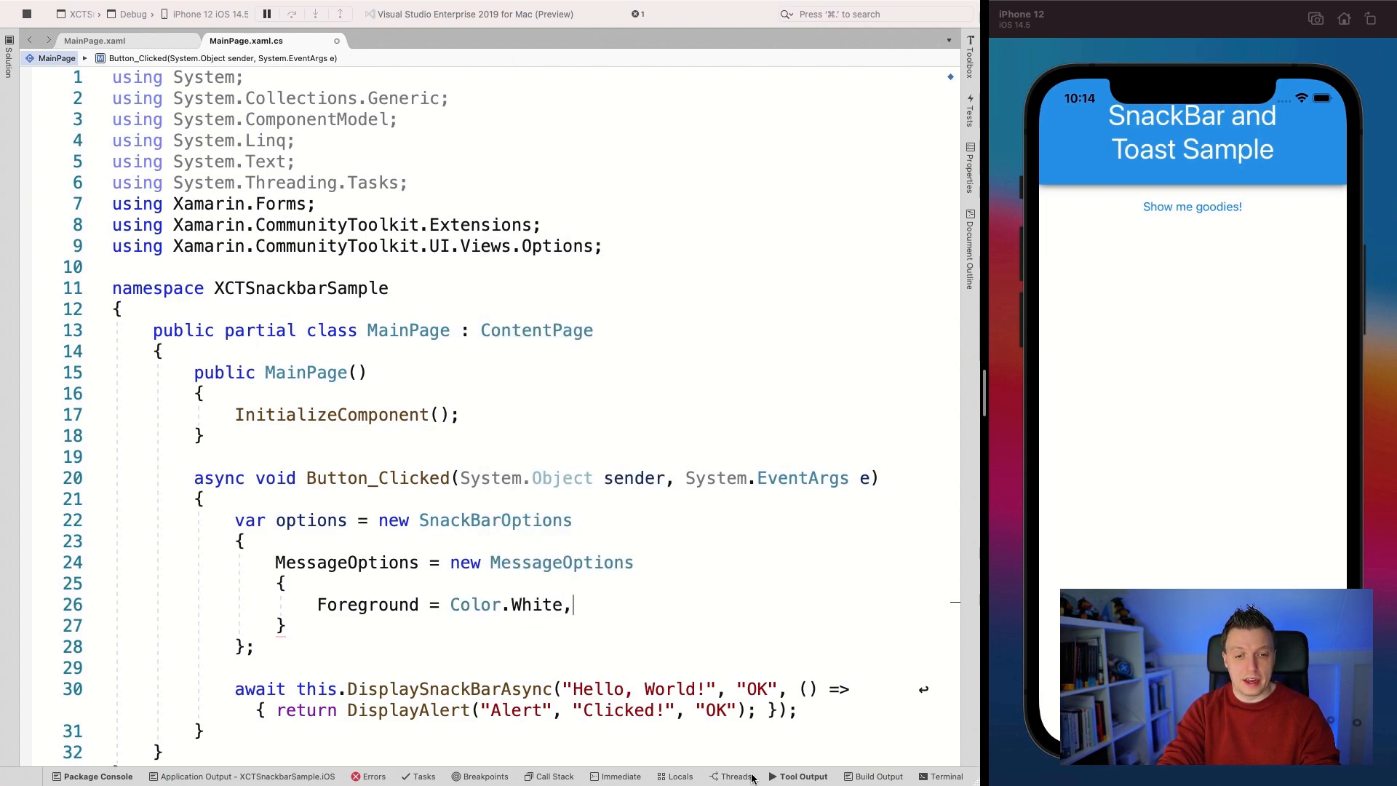
text(Message)
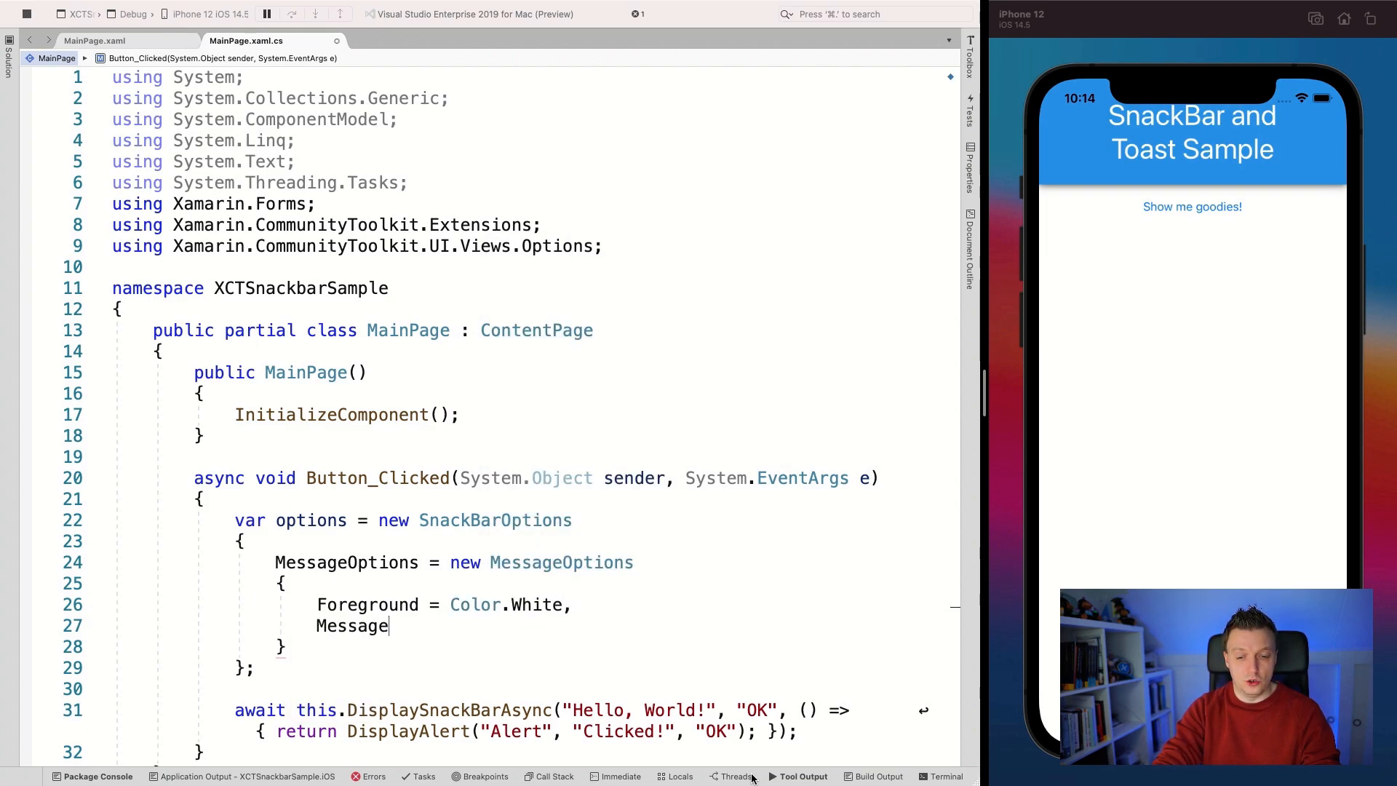
text(= "Did you subscribe to my channel yet?!)
text(BackgroundColor)
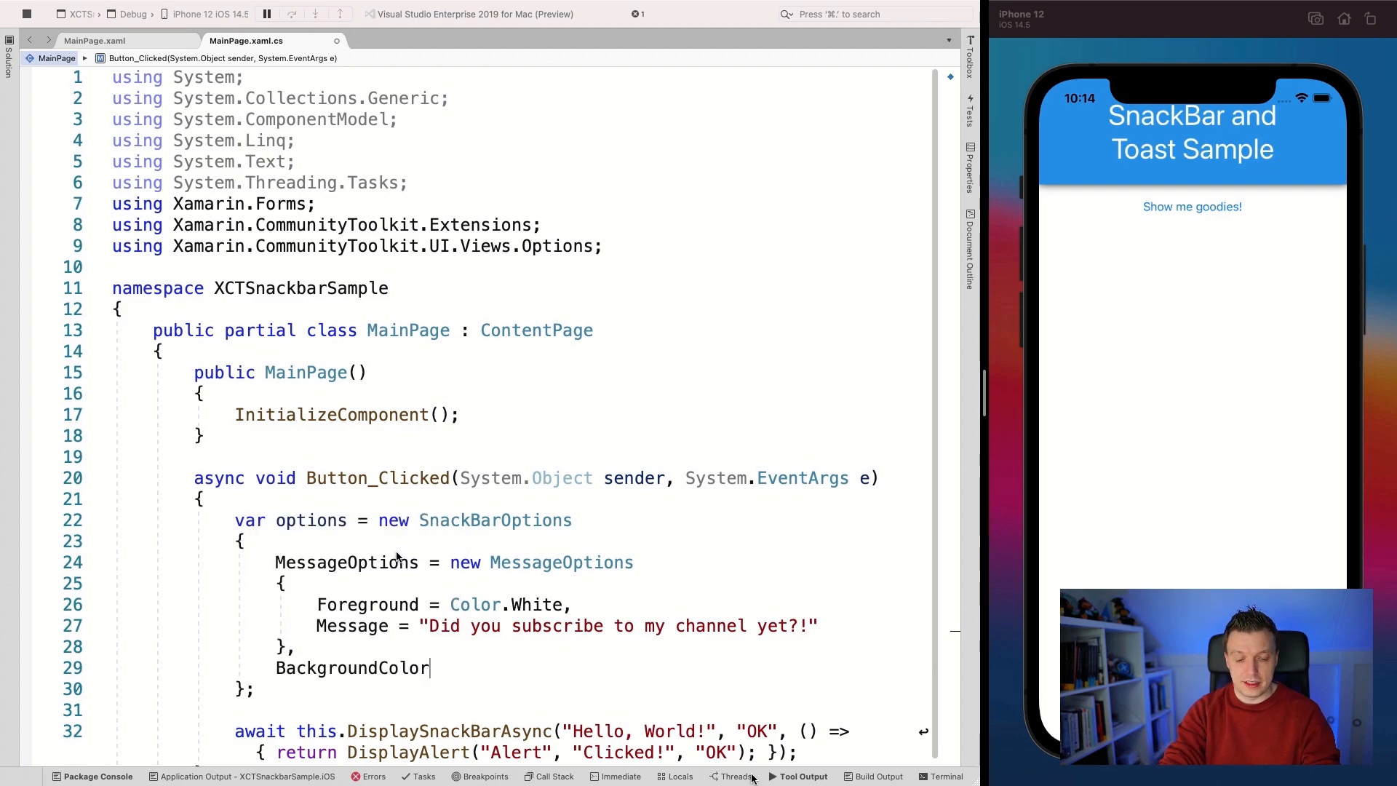
Set BackgroundColor to Color.FromHex("#2196F3"), the header blue taken from MainPage.xaml.
text(= Color.Bl)
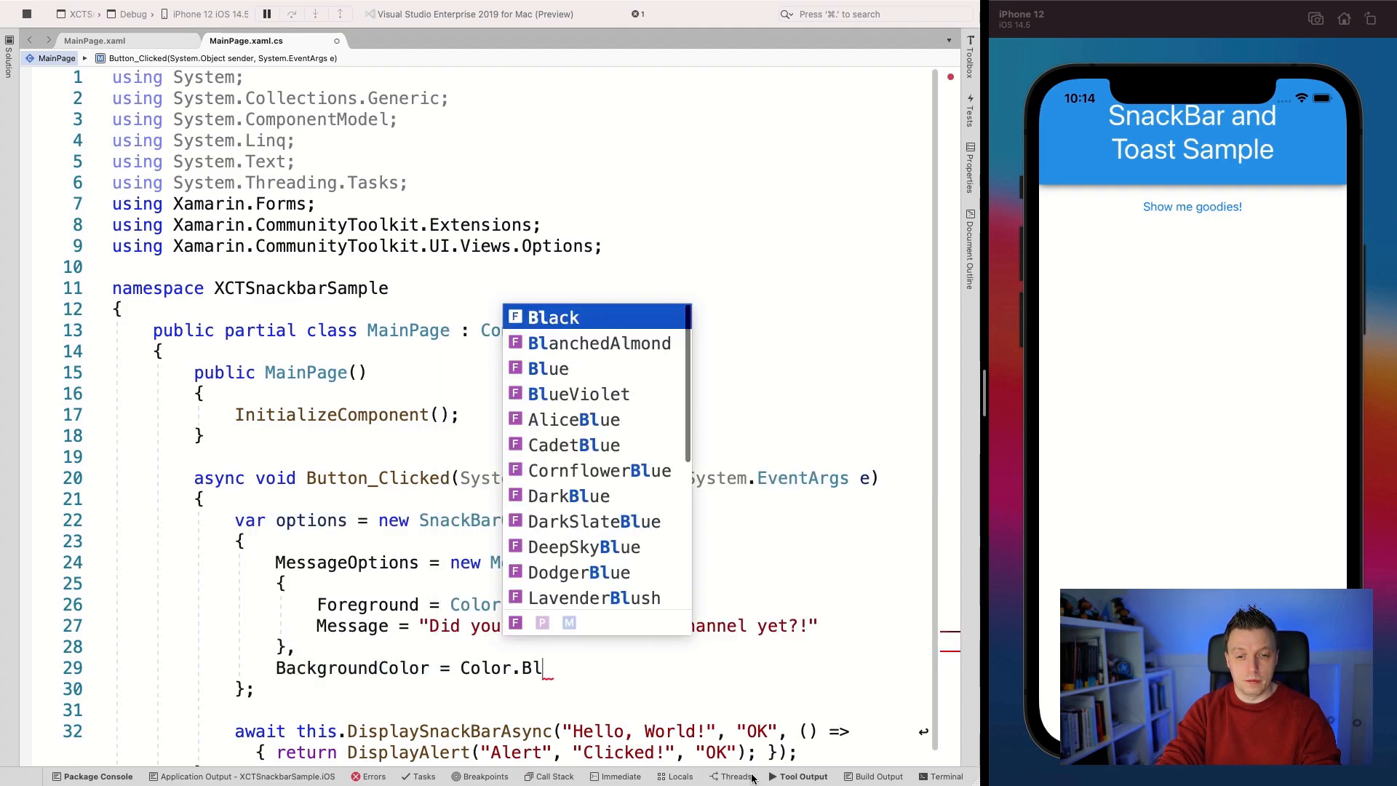
text(a)
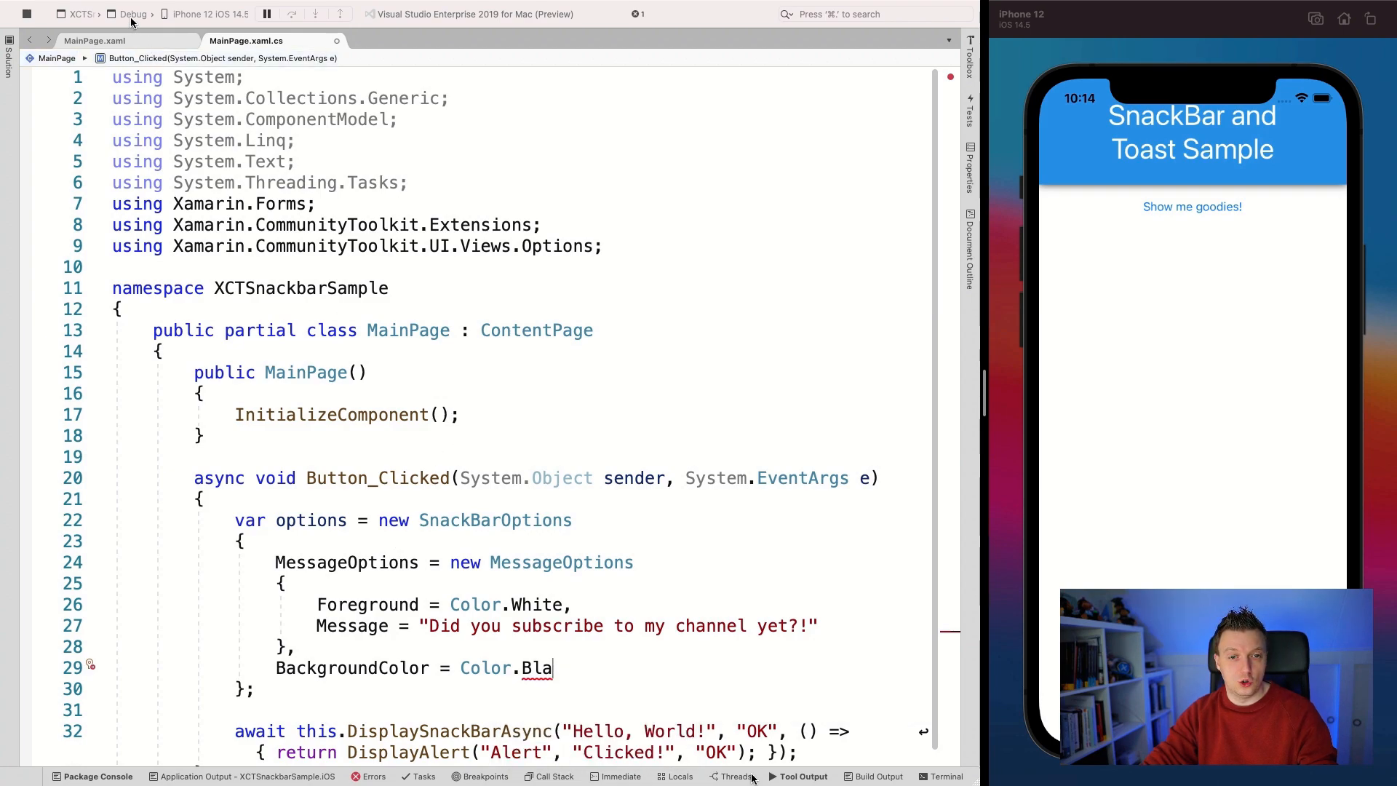
click(96, 41)
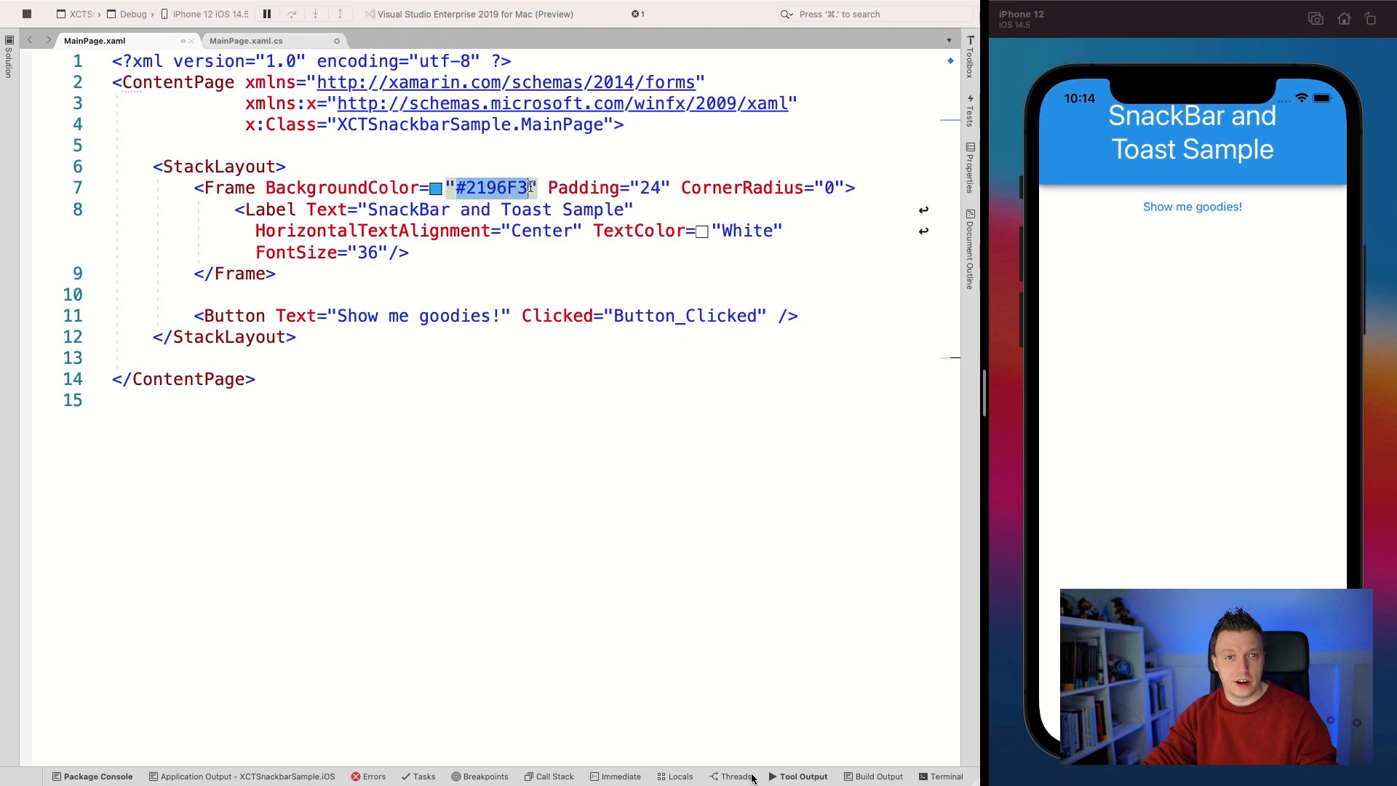
click(247, 41)
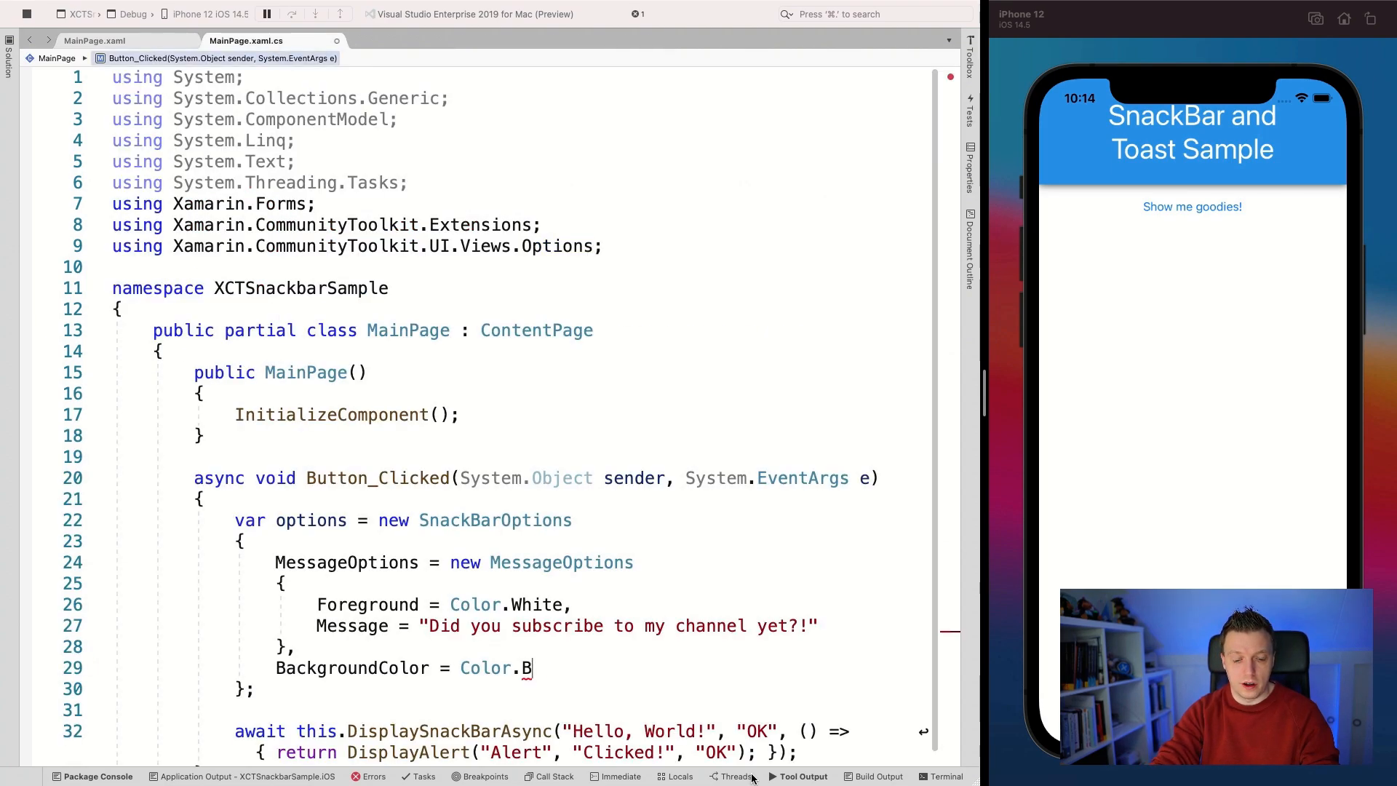
text(FromHex)
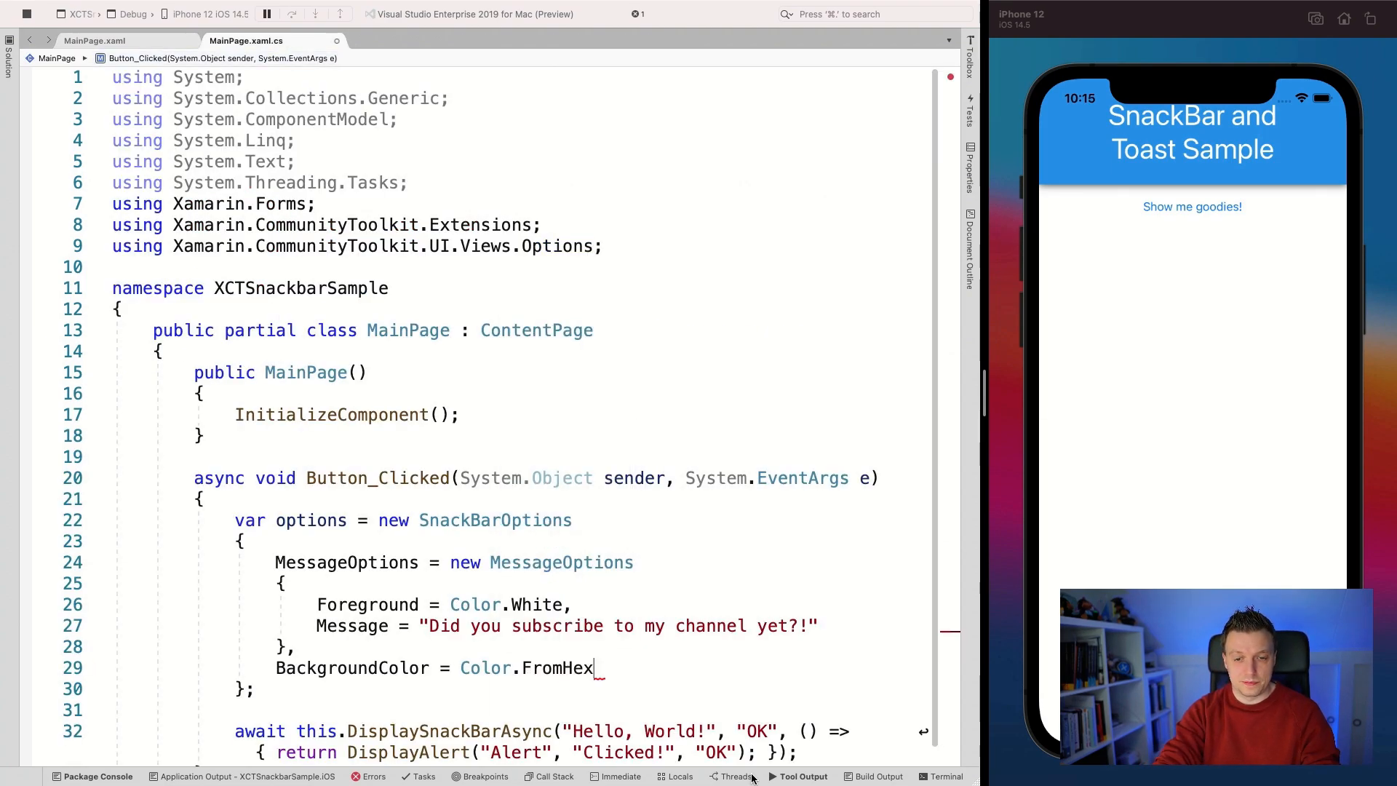
text(("#2196F3"),)
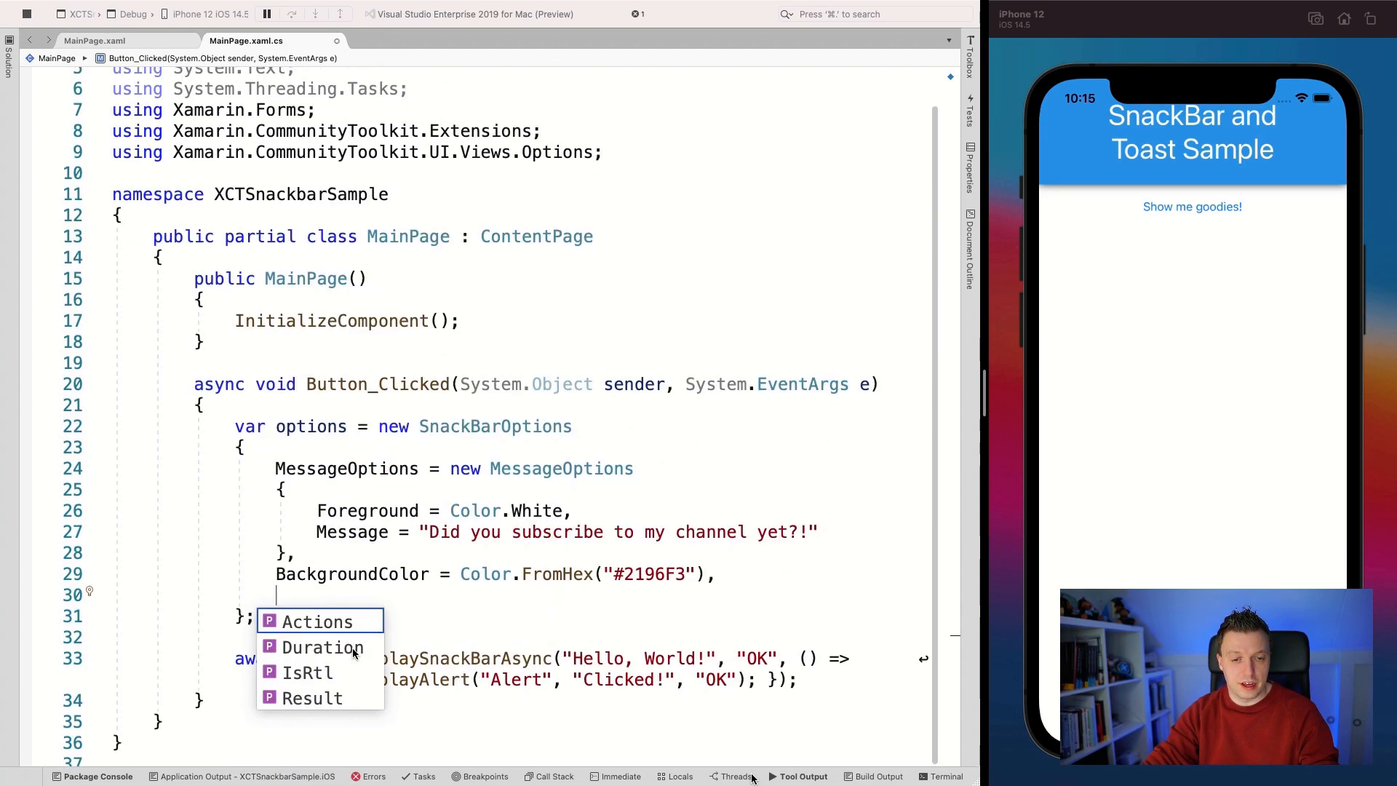
Set Duration to TimeSpan.FromSeconds(10) instead of a raw 10000.
text(Duration = 1)
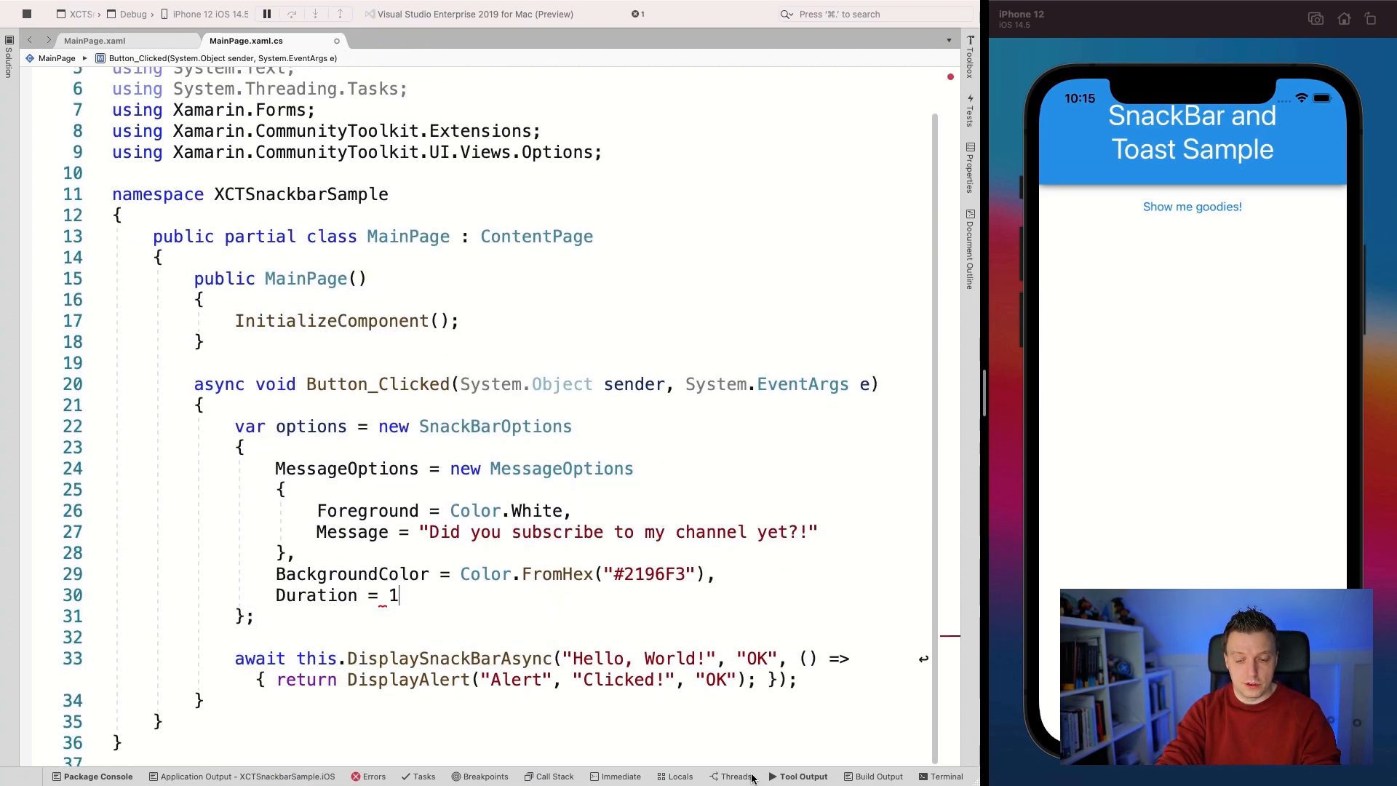
text(00000)
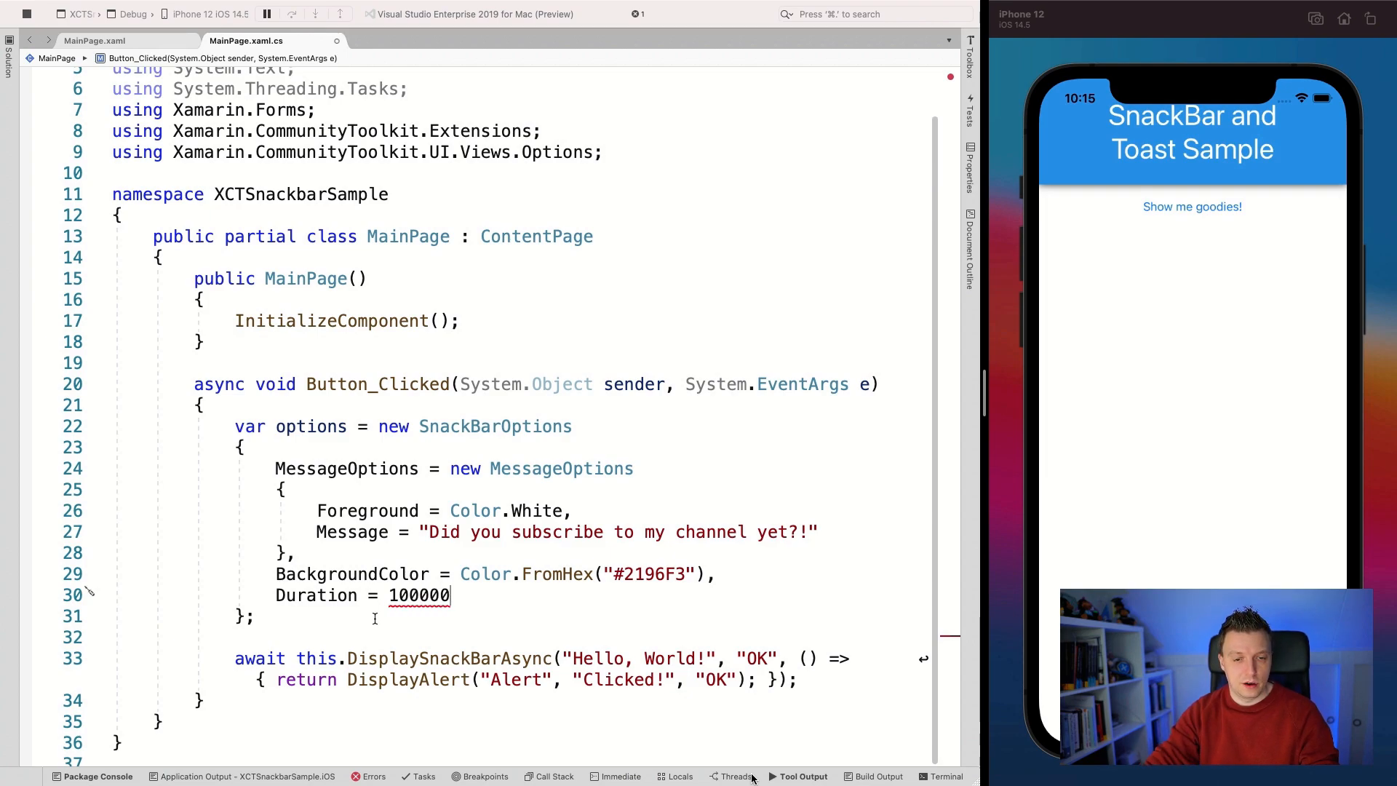
double_click(419, 596)
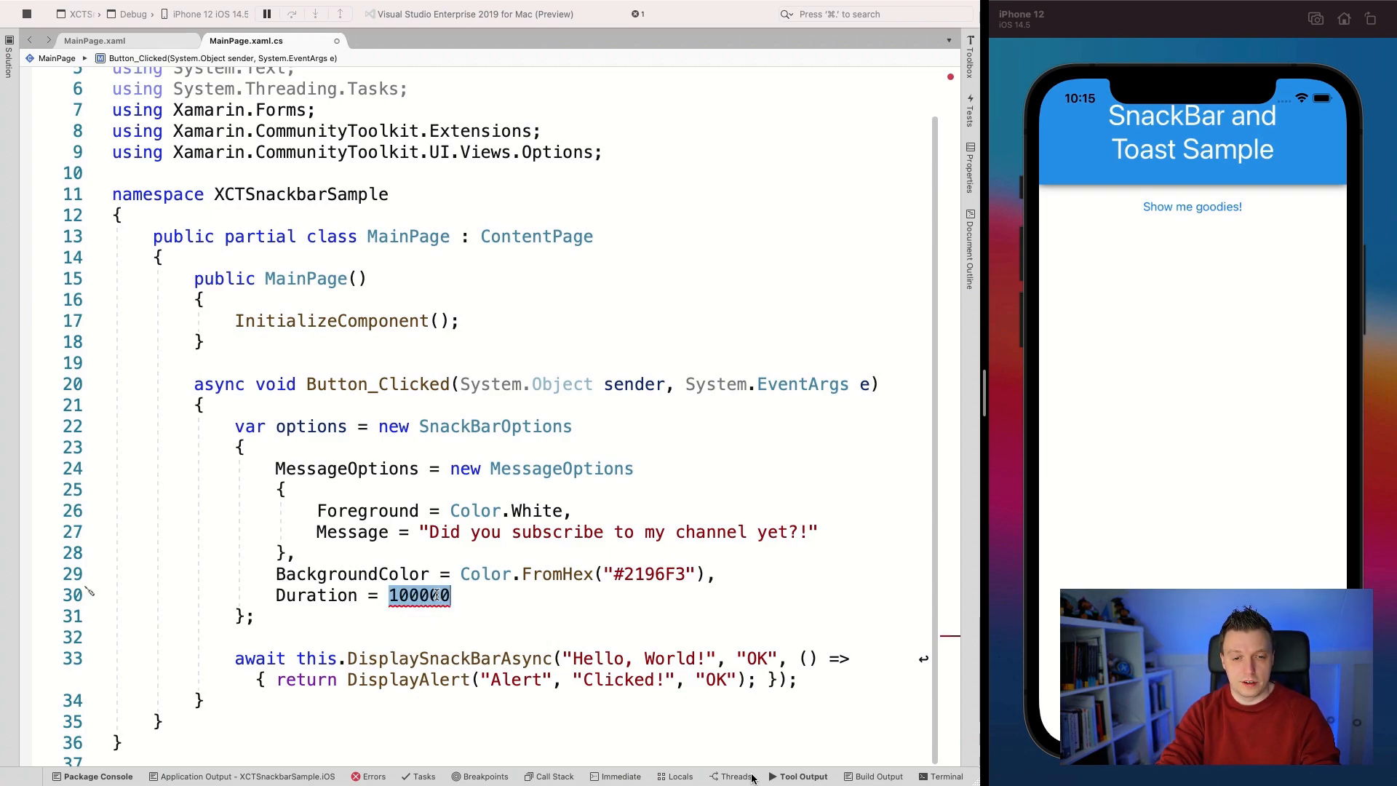
text(TimeSpan.FromSeconds)
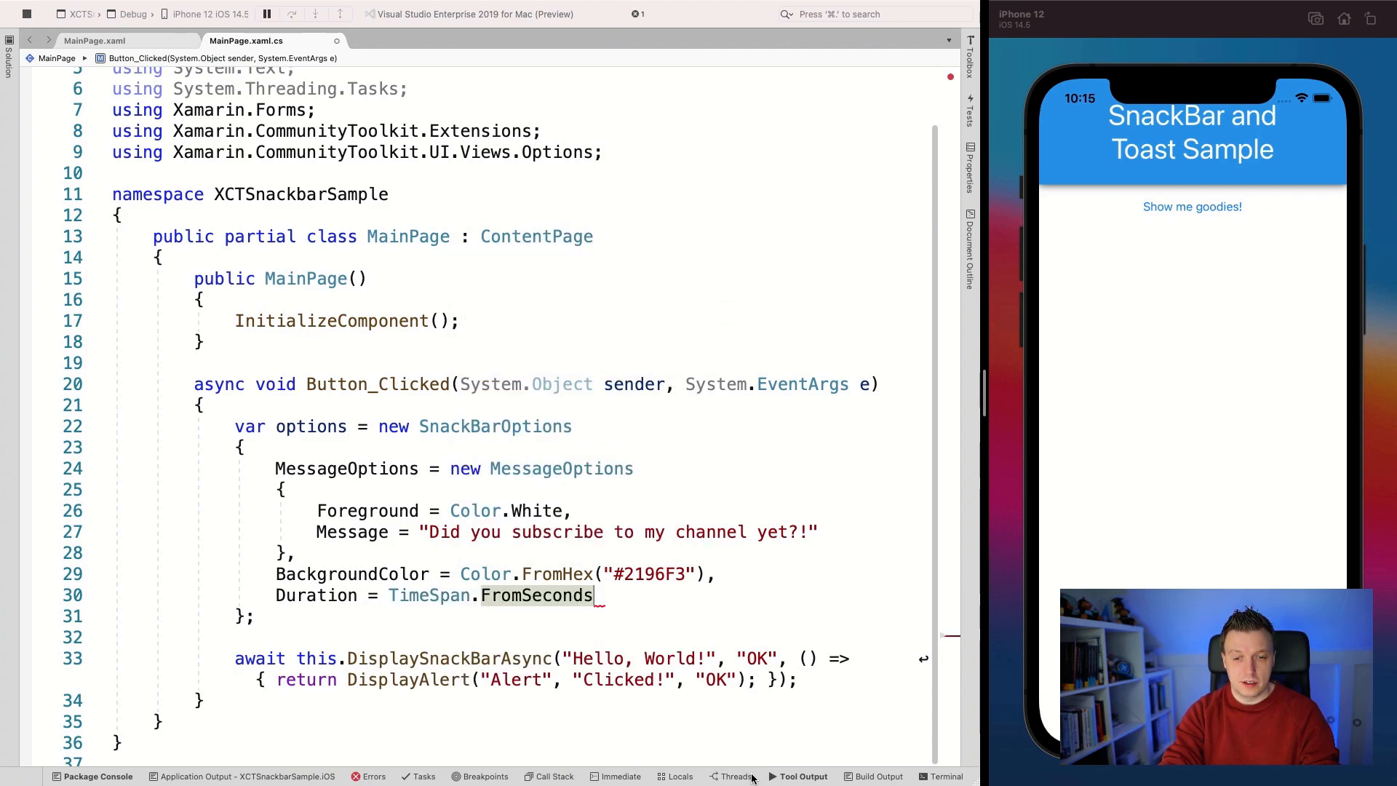
text((10),)
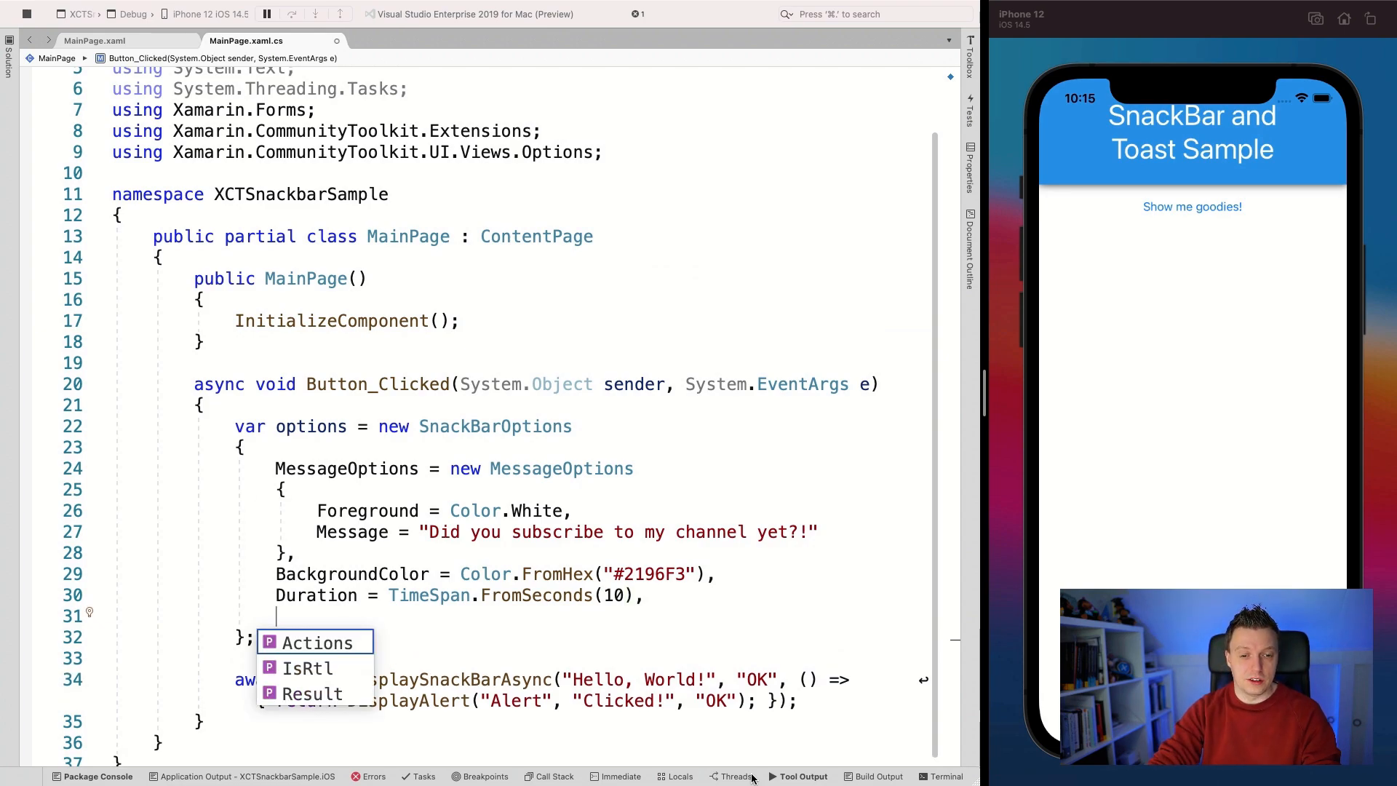
Start an Actions assignment and declare var actions = new SnackBarActionOptions above the options.
key(Tab)
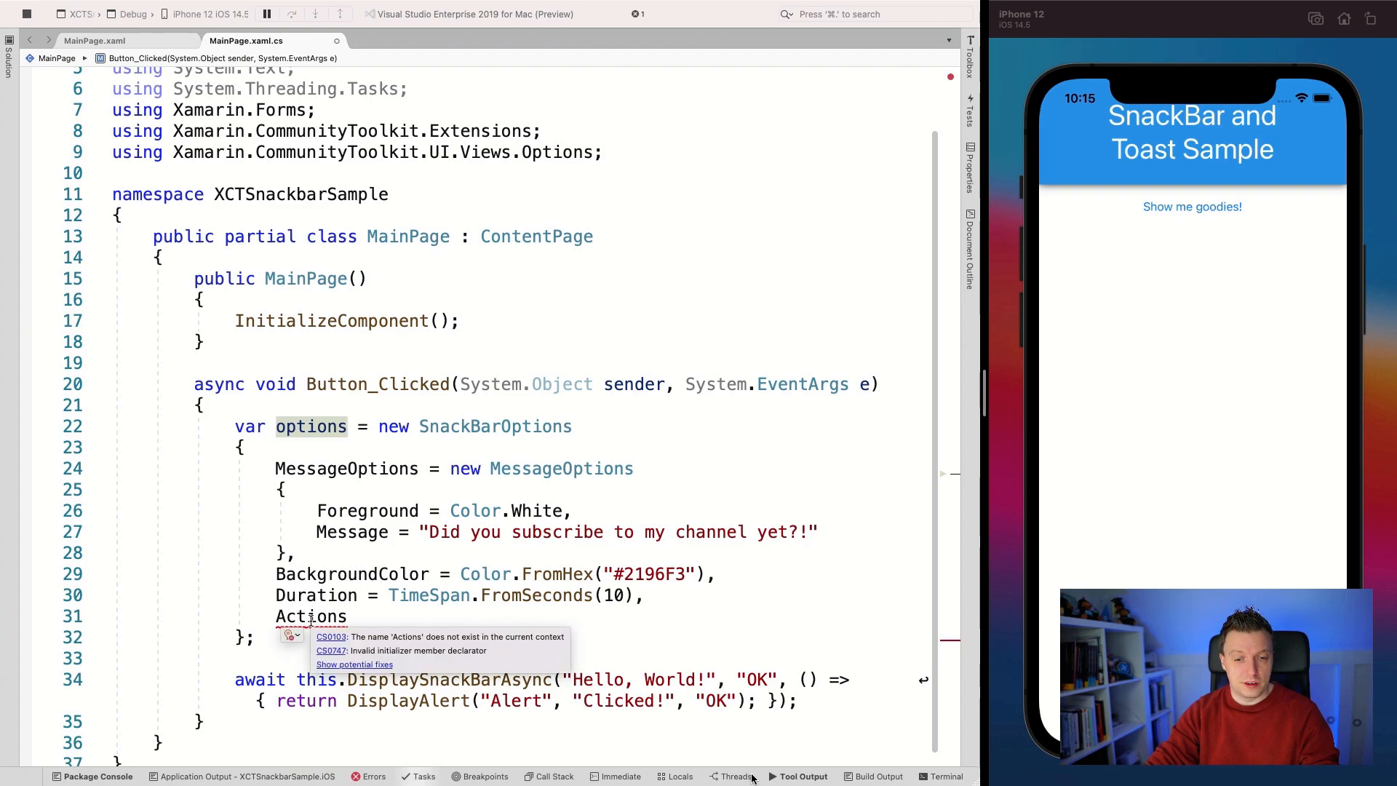
text(= new)
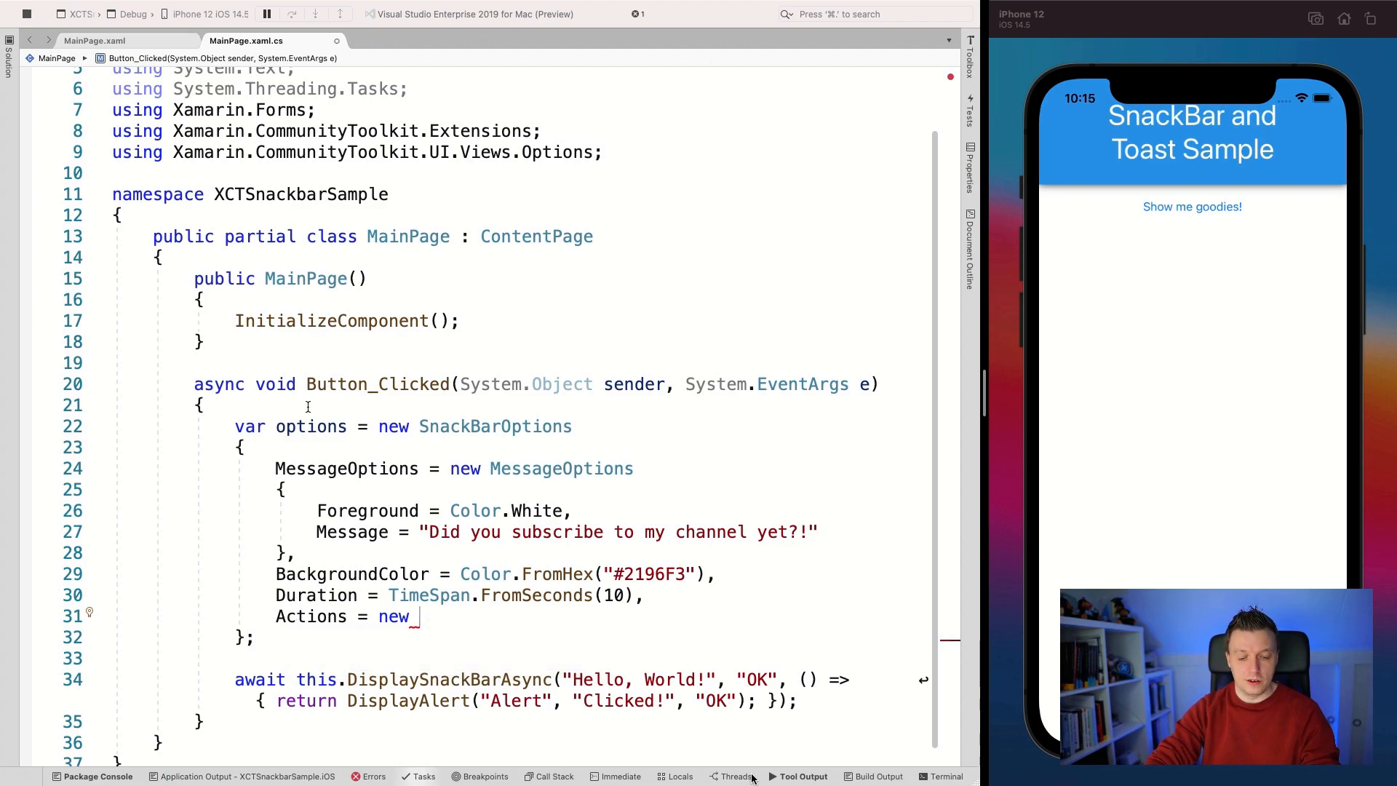
text(var action)
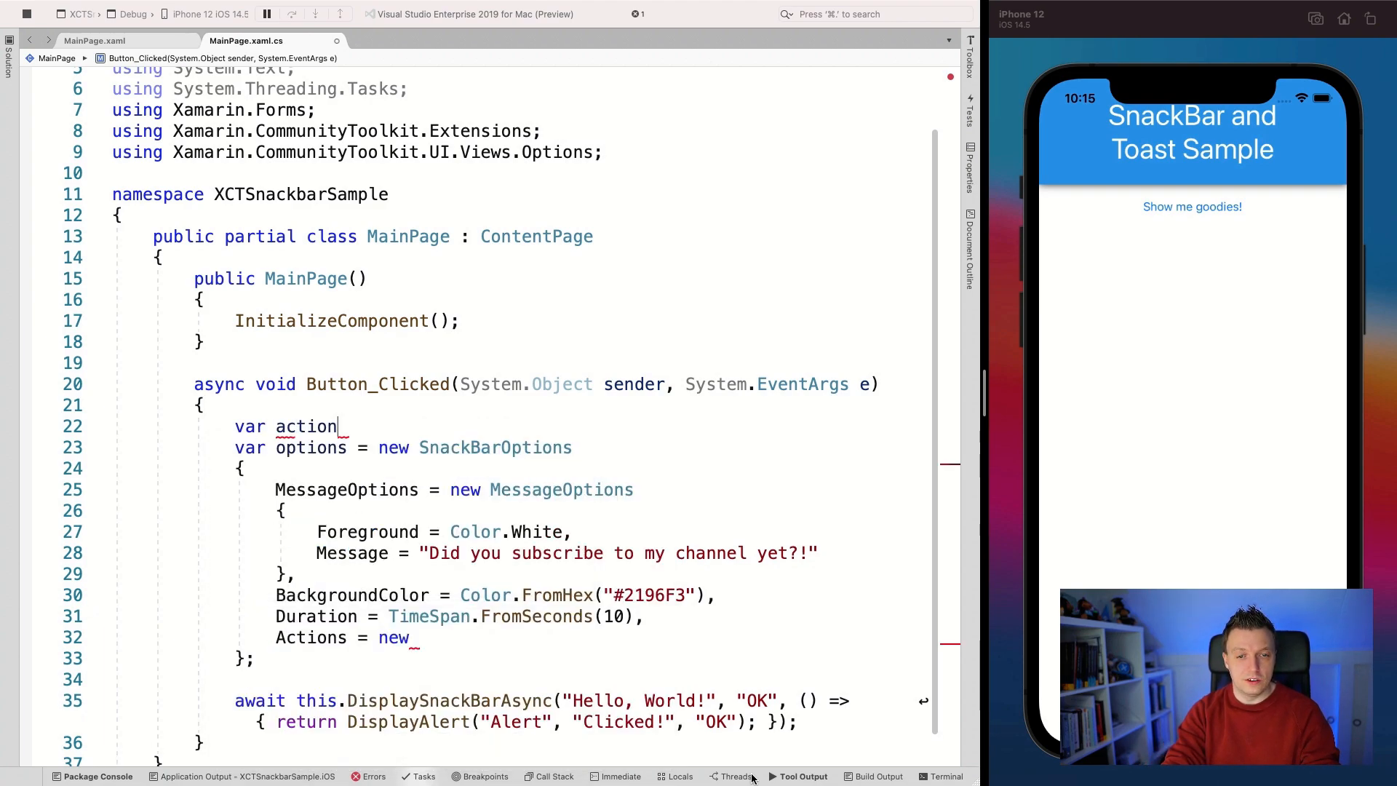
text(s = new SnackBarActionOptions)
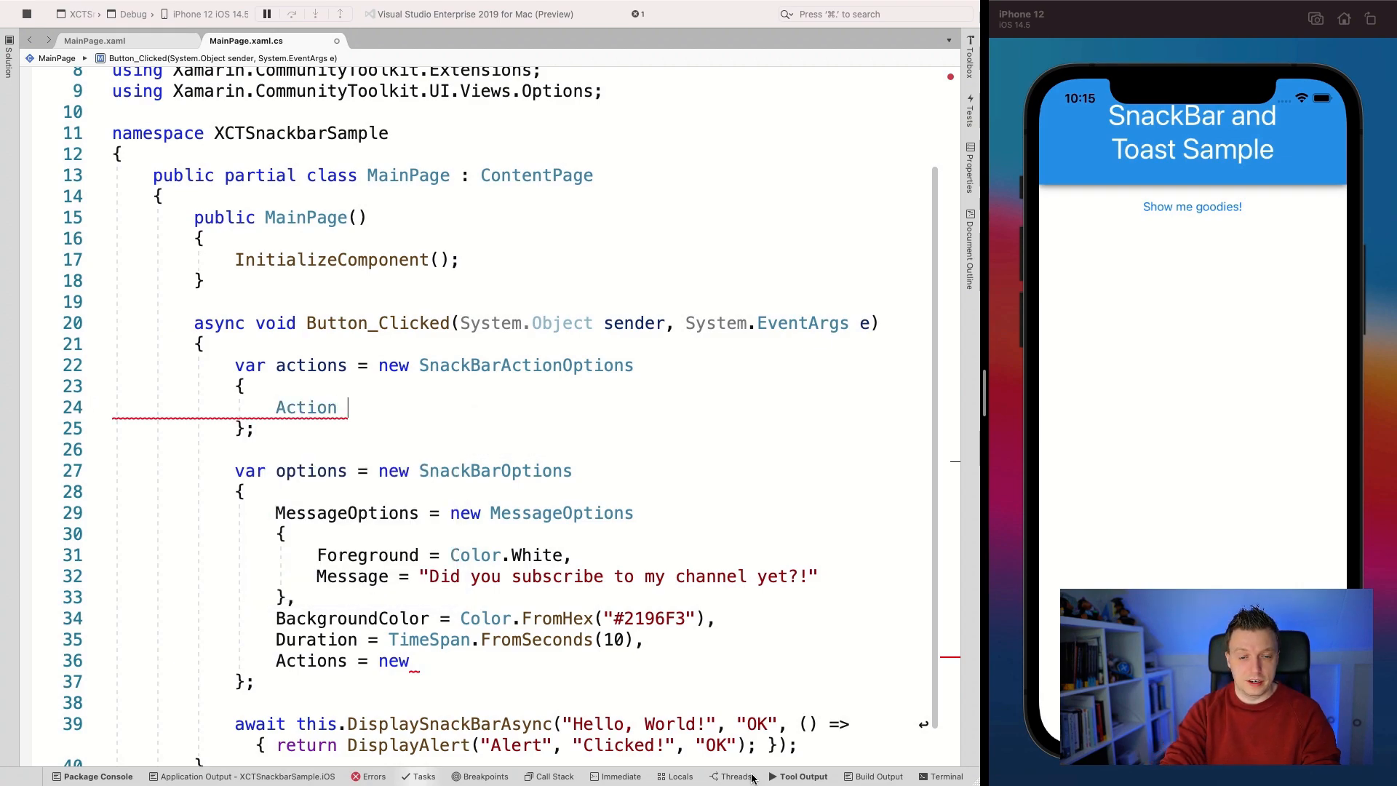
Give the action a lambda returning DisplayAlert("Thank you!", "Subscribed now!", "OK").
text(= () =>)
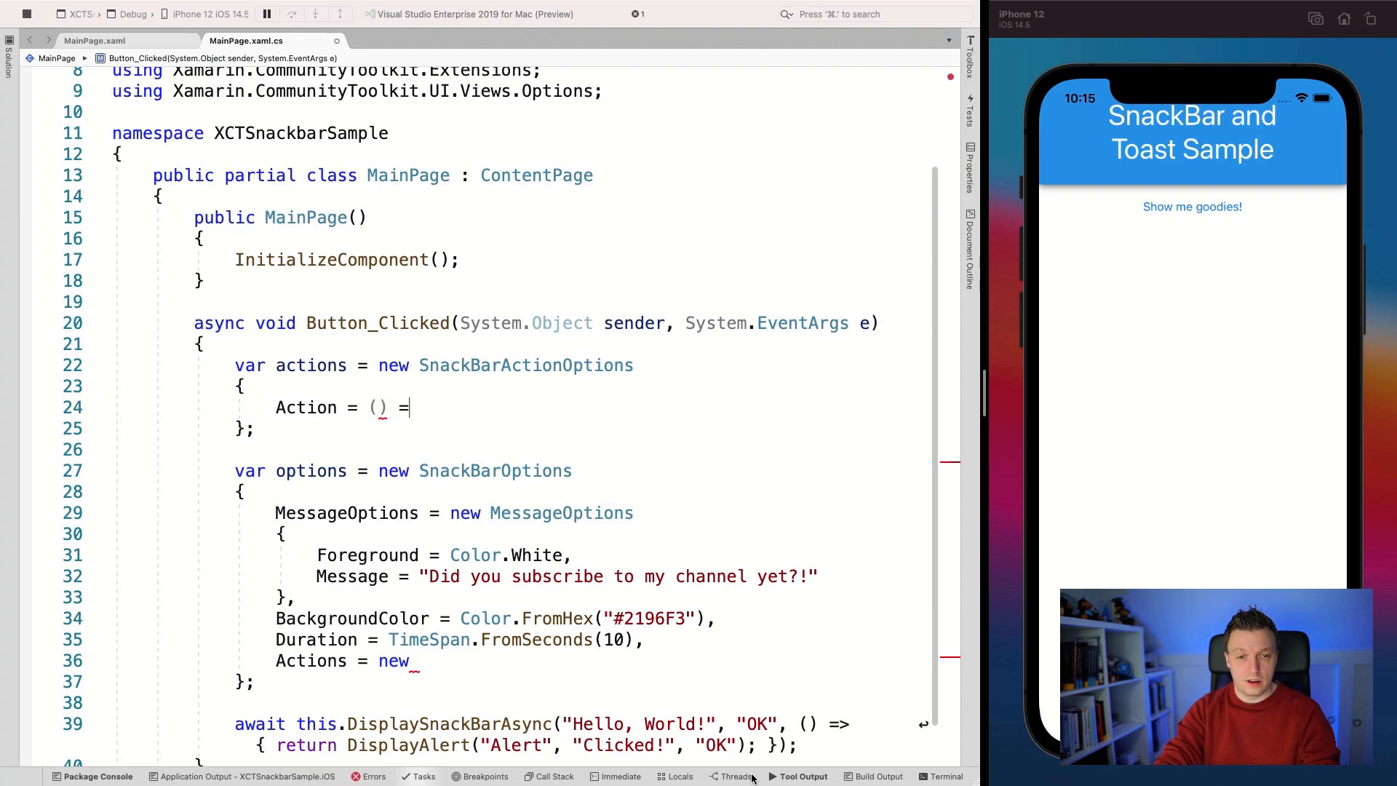
text(>)
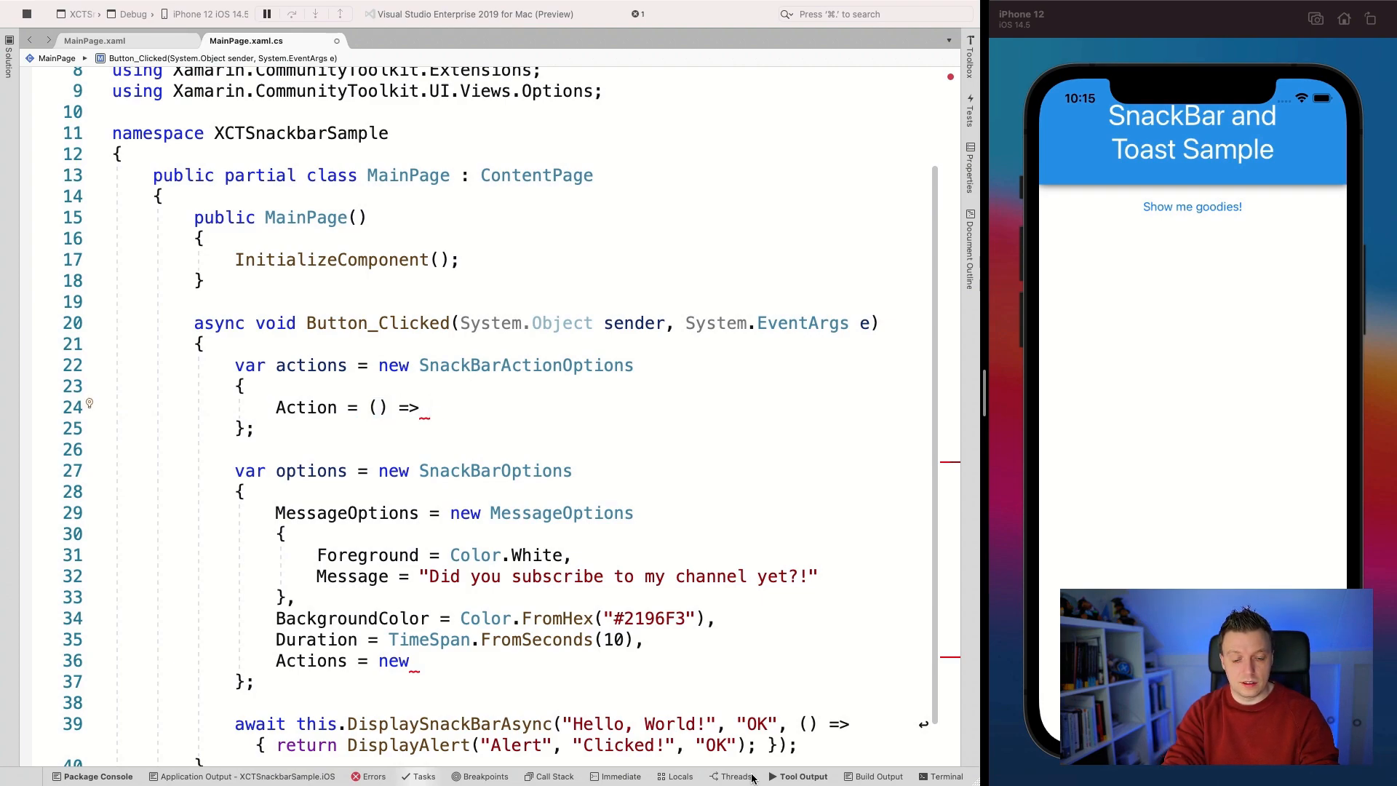
text(DisplayAlert()
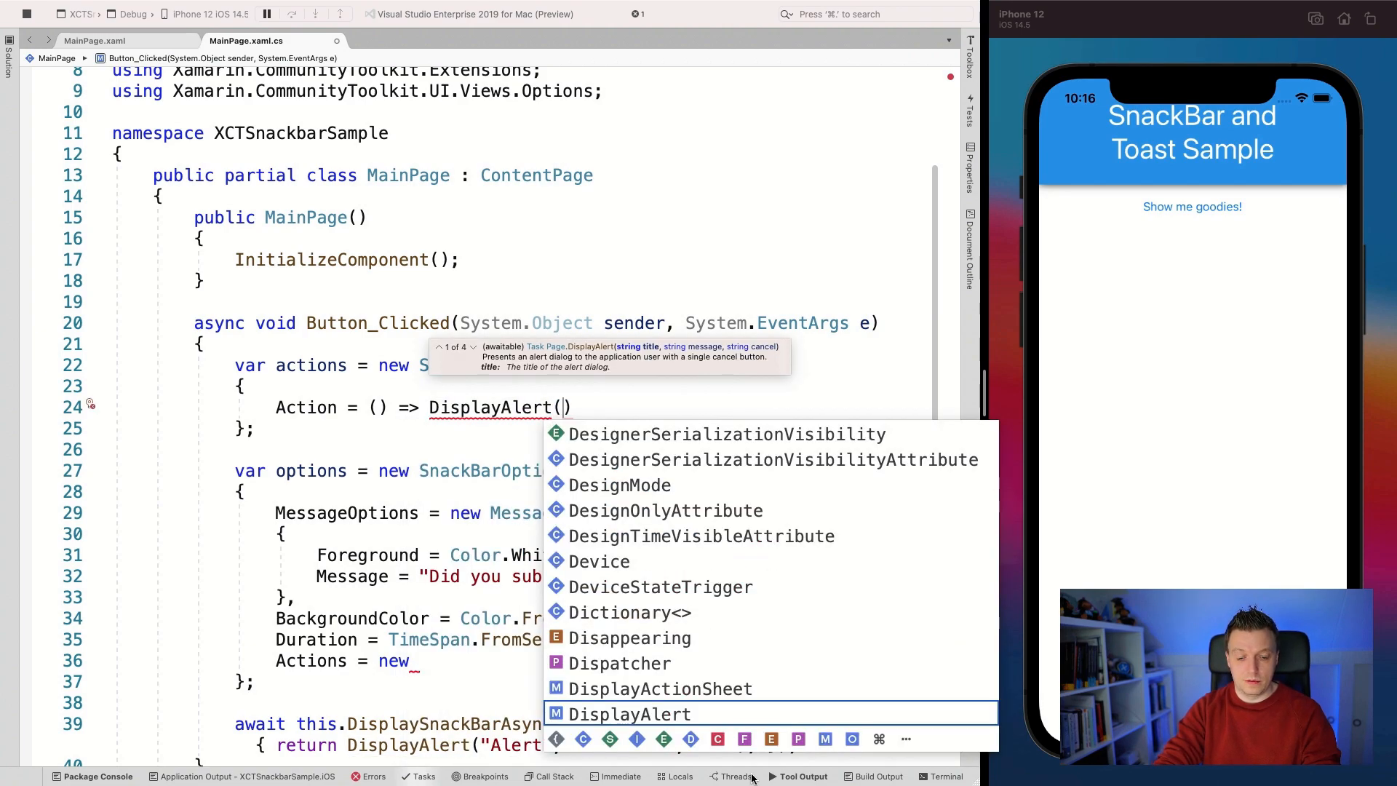
text("Warning!")
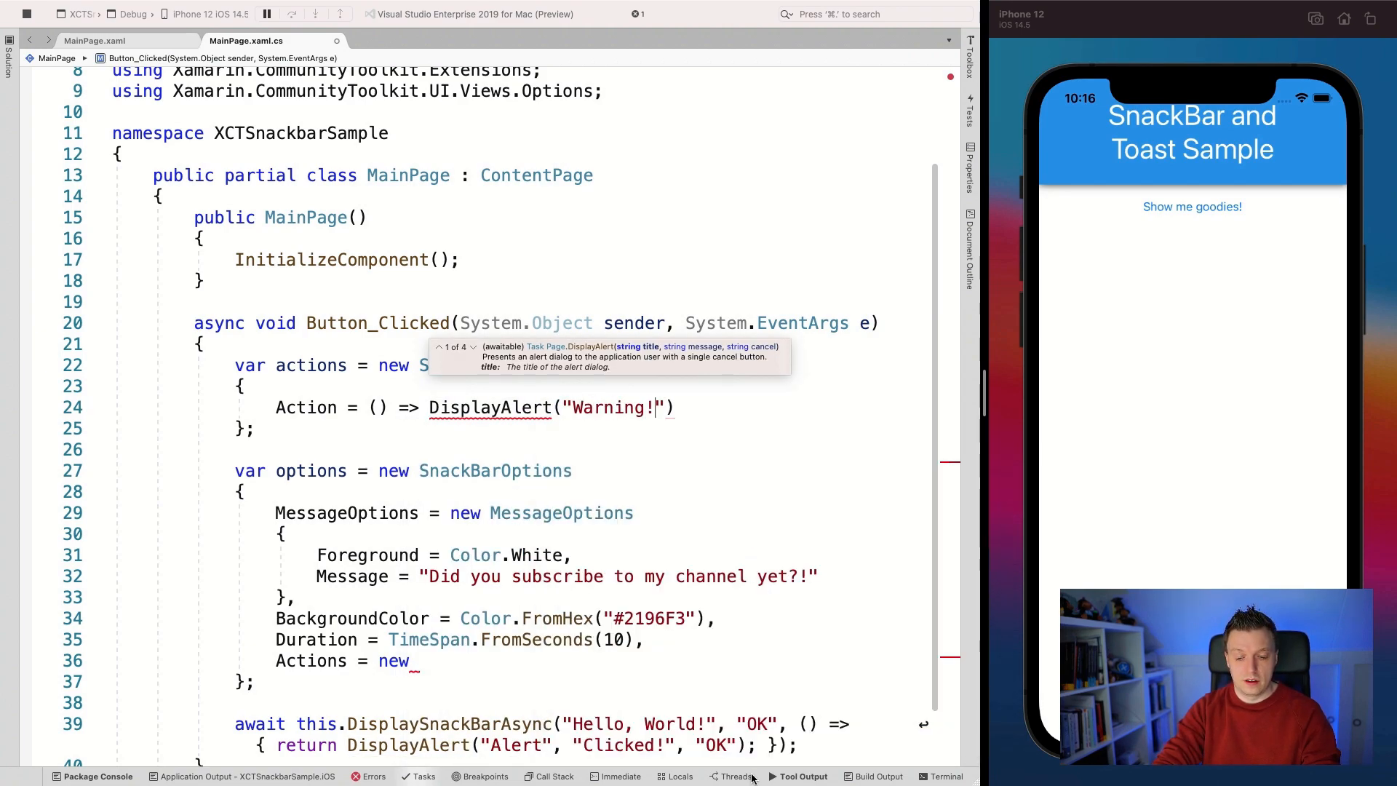
text(, ")
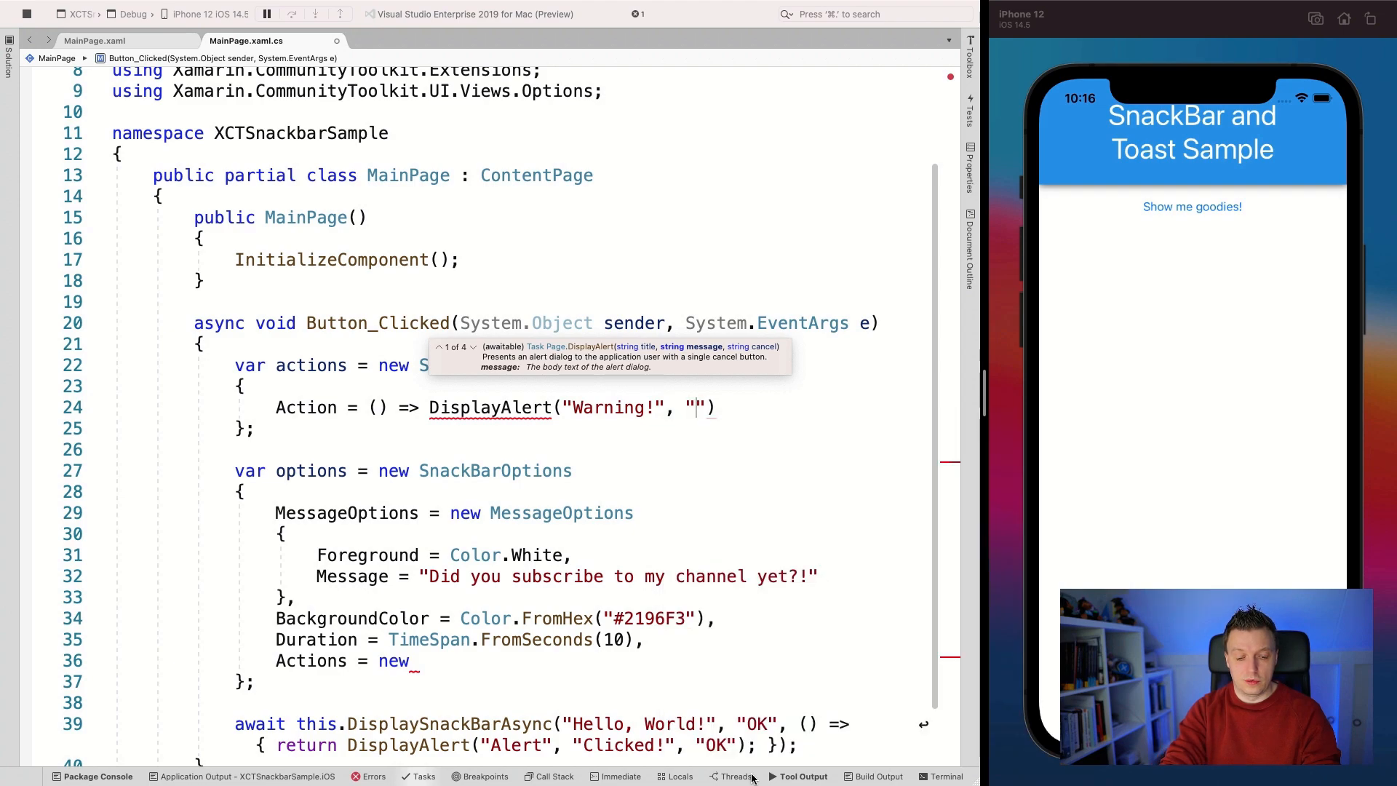
text(Subsri)
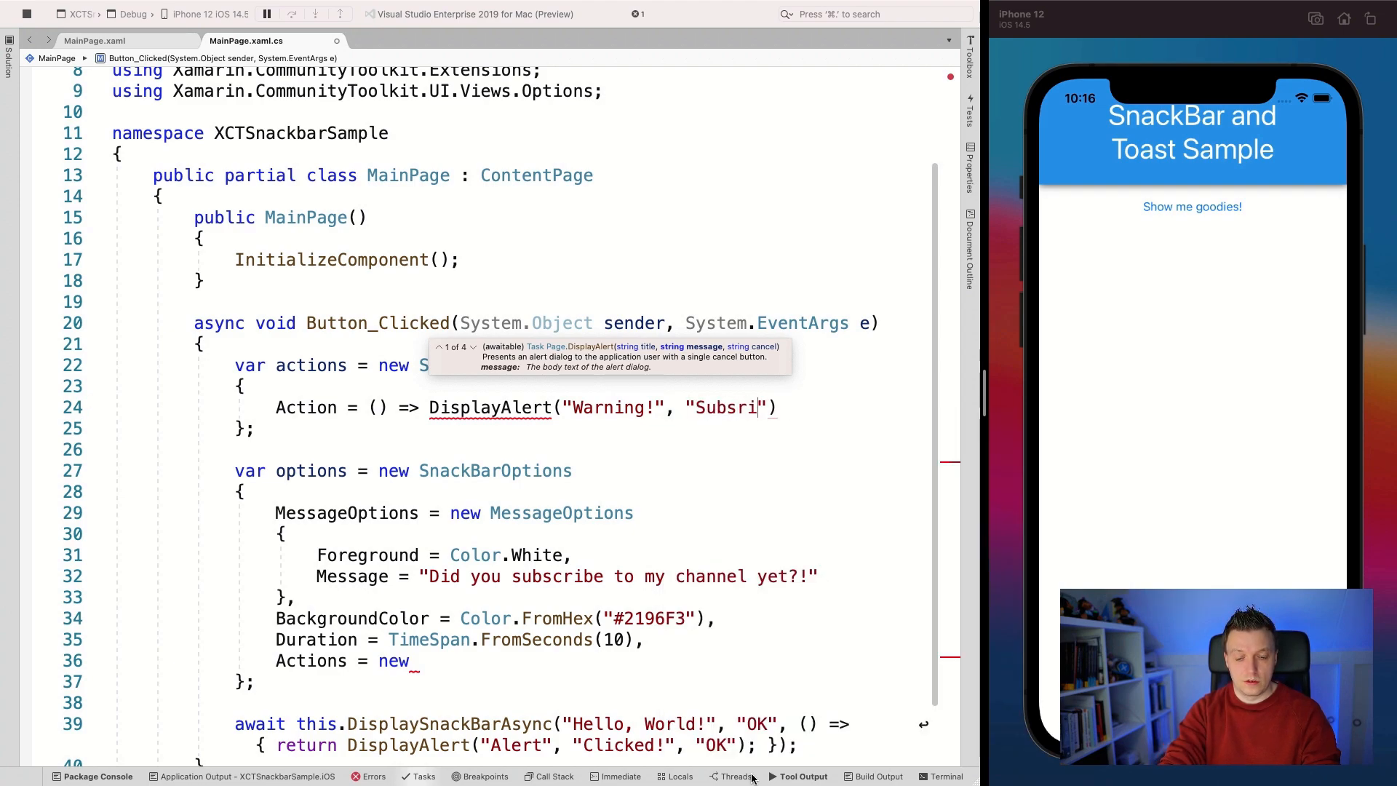
text(bed now!)
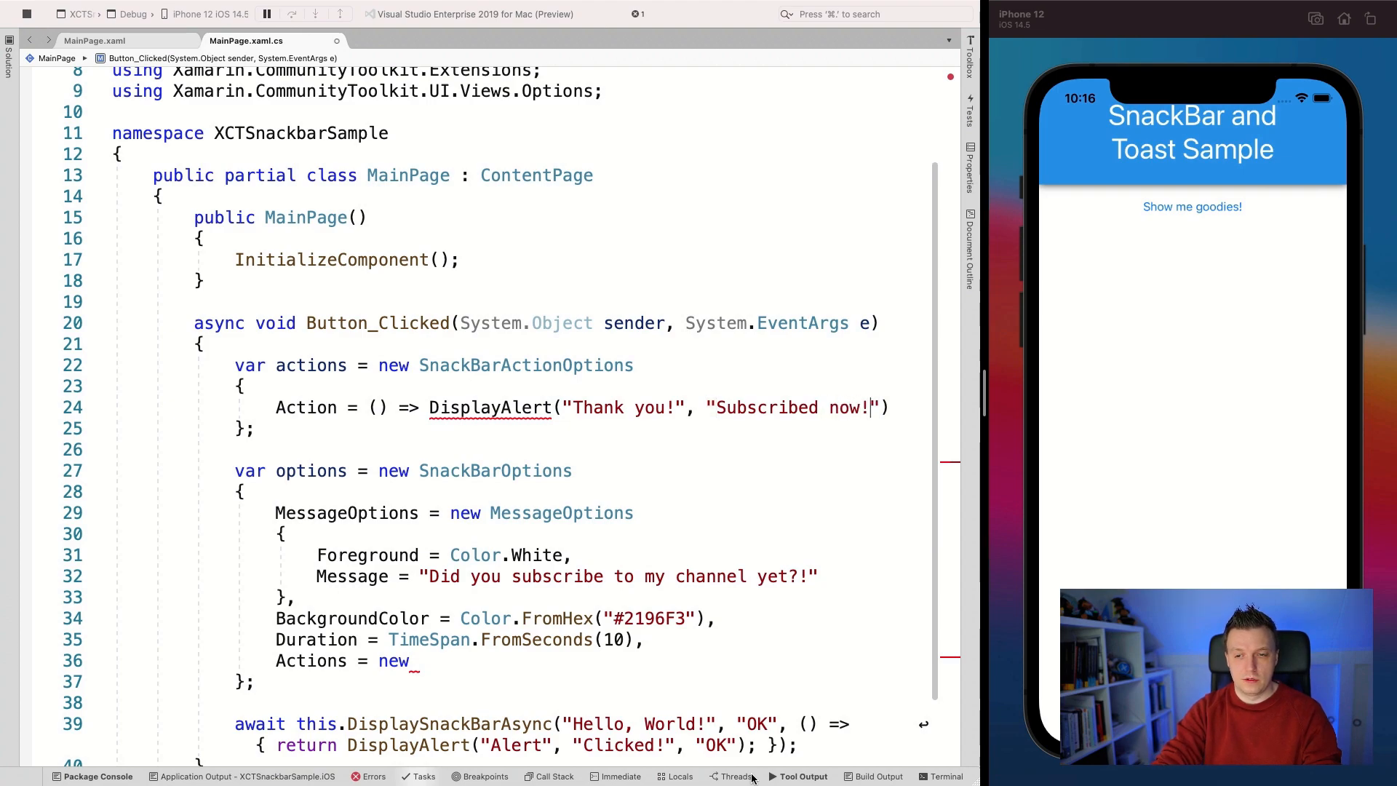
text(, "OK")
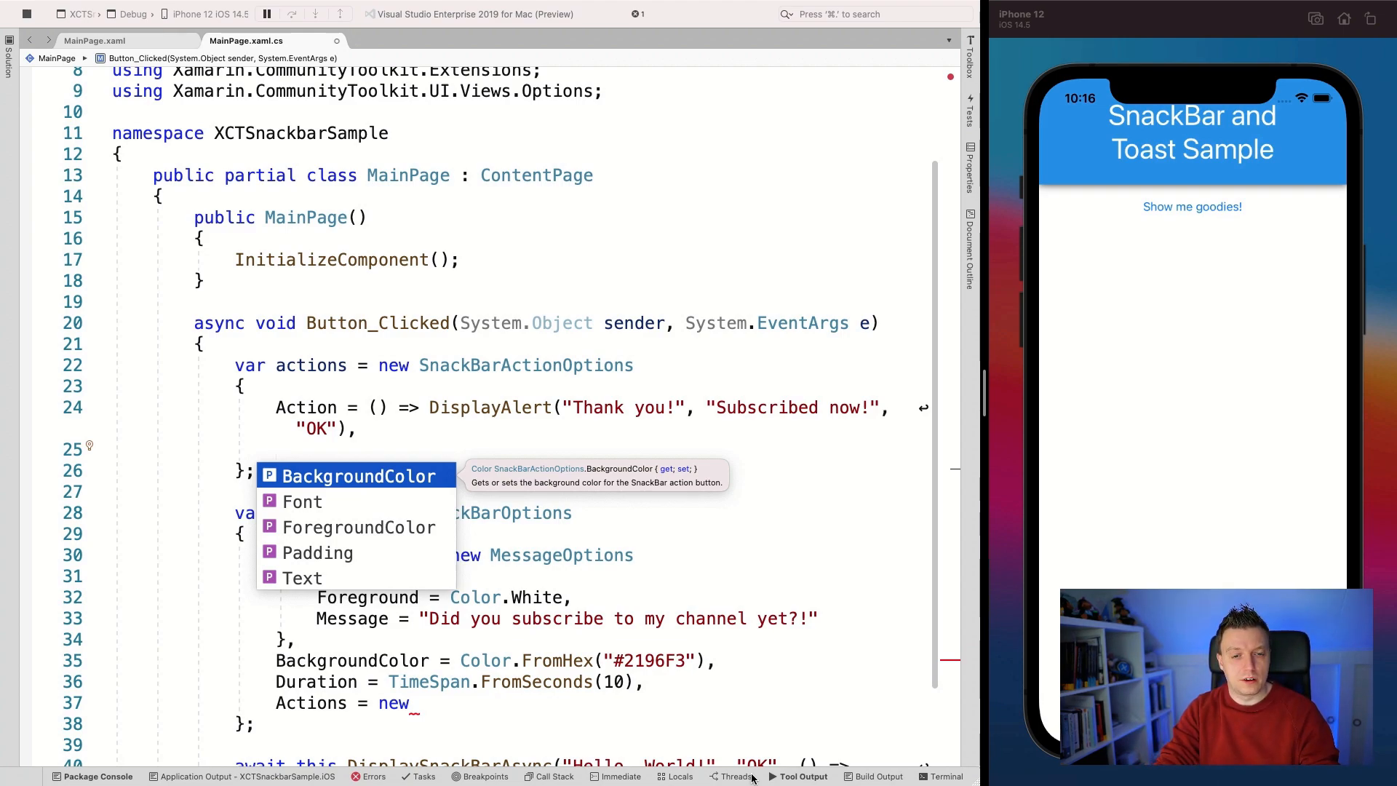
Label the action "No", set Actions = new[] { actions }, and pass options to DisplaySnackBarAsync.
text(Text)
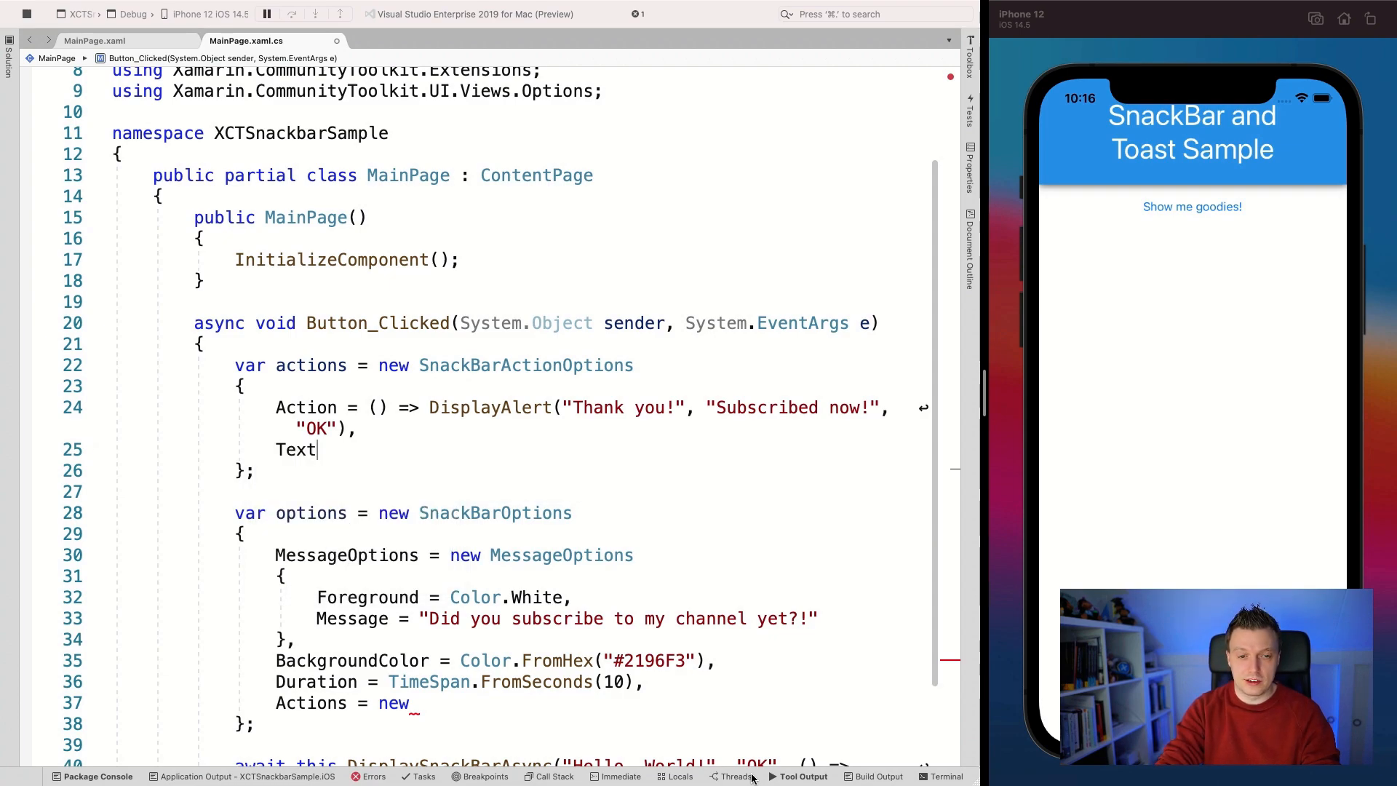
text(= "")
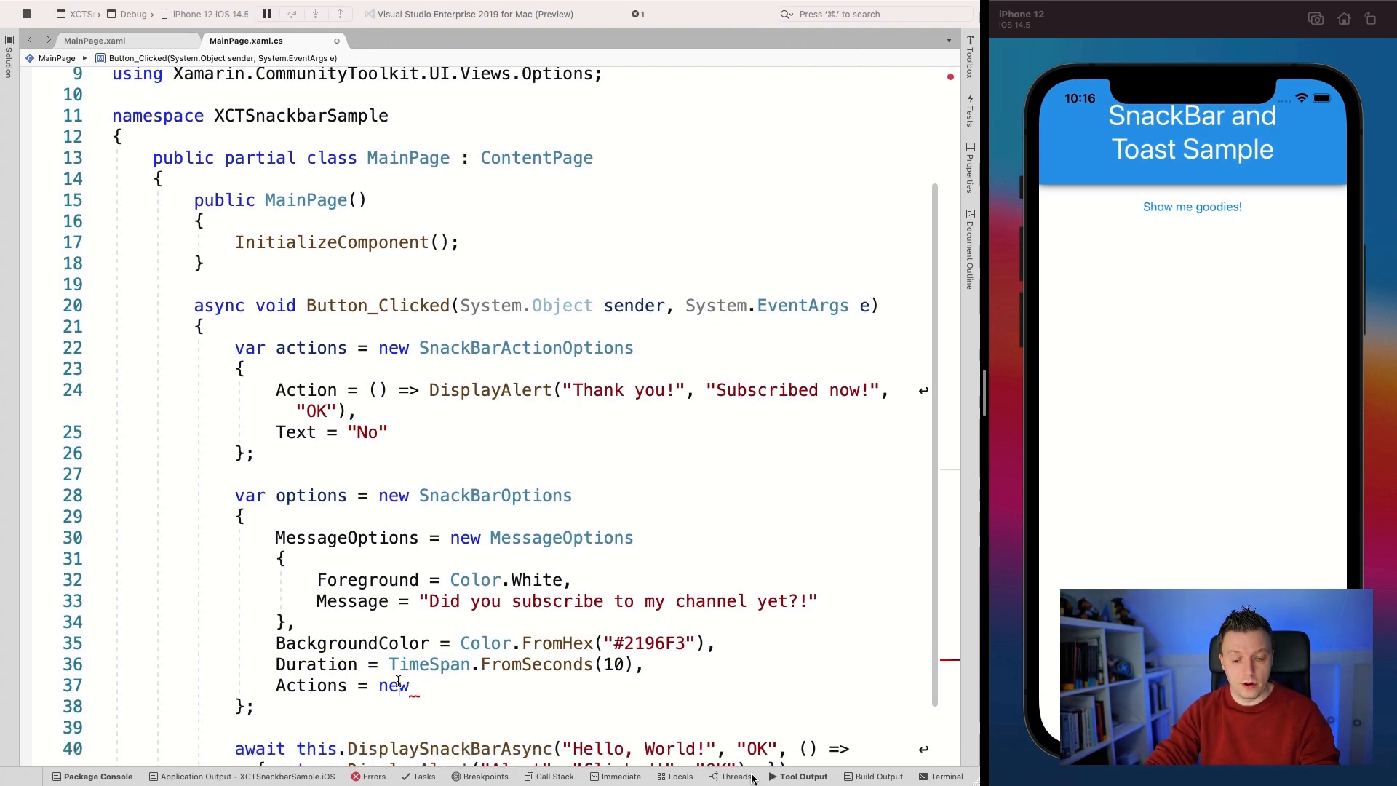
text(actions })
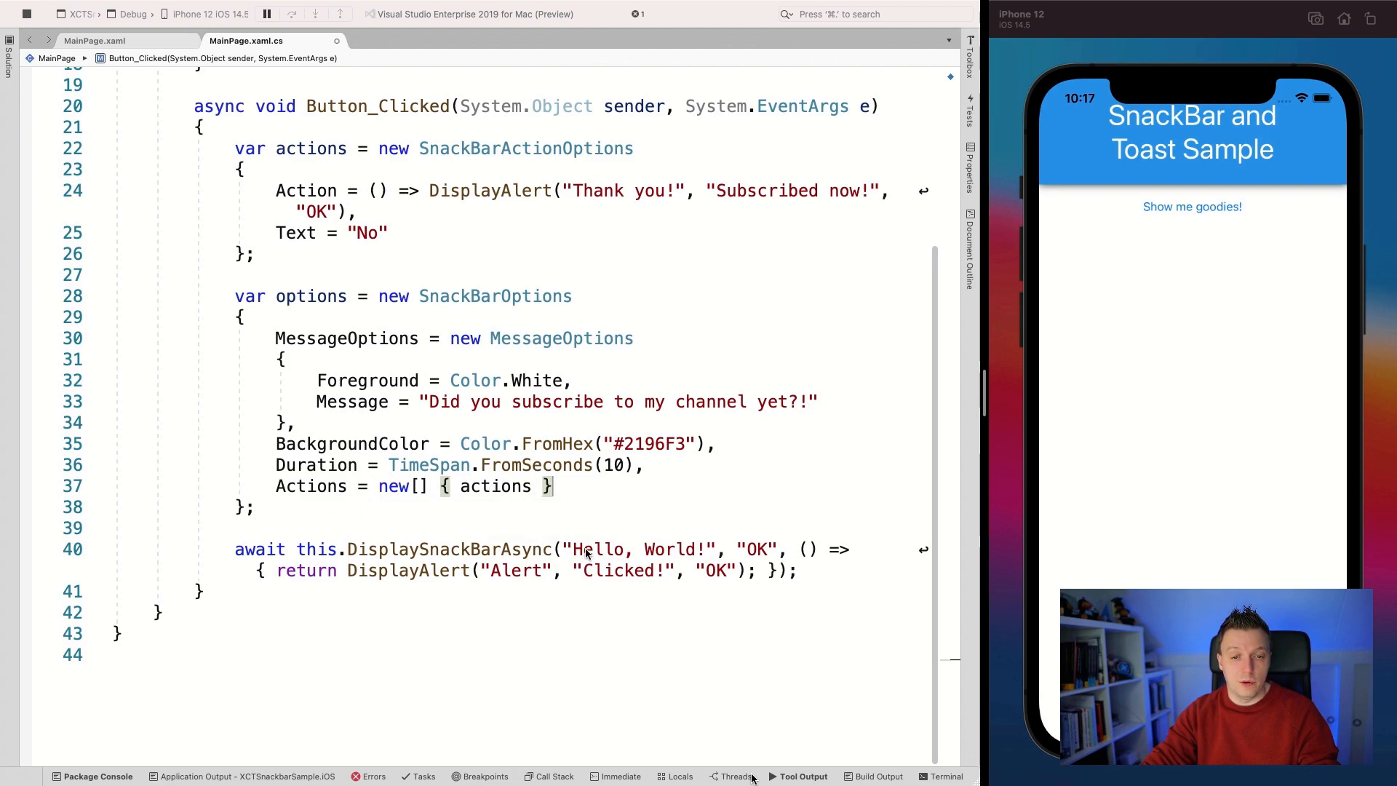
mouse_move(579, 553)
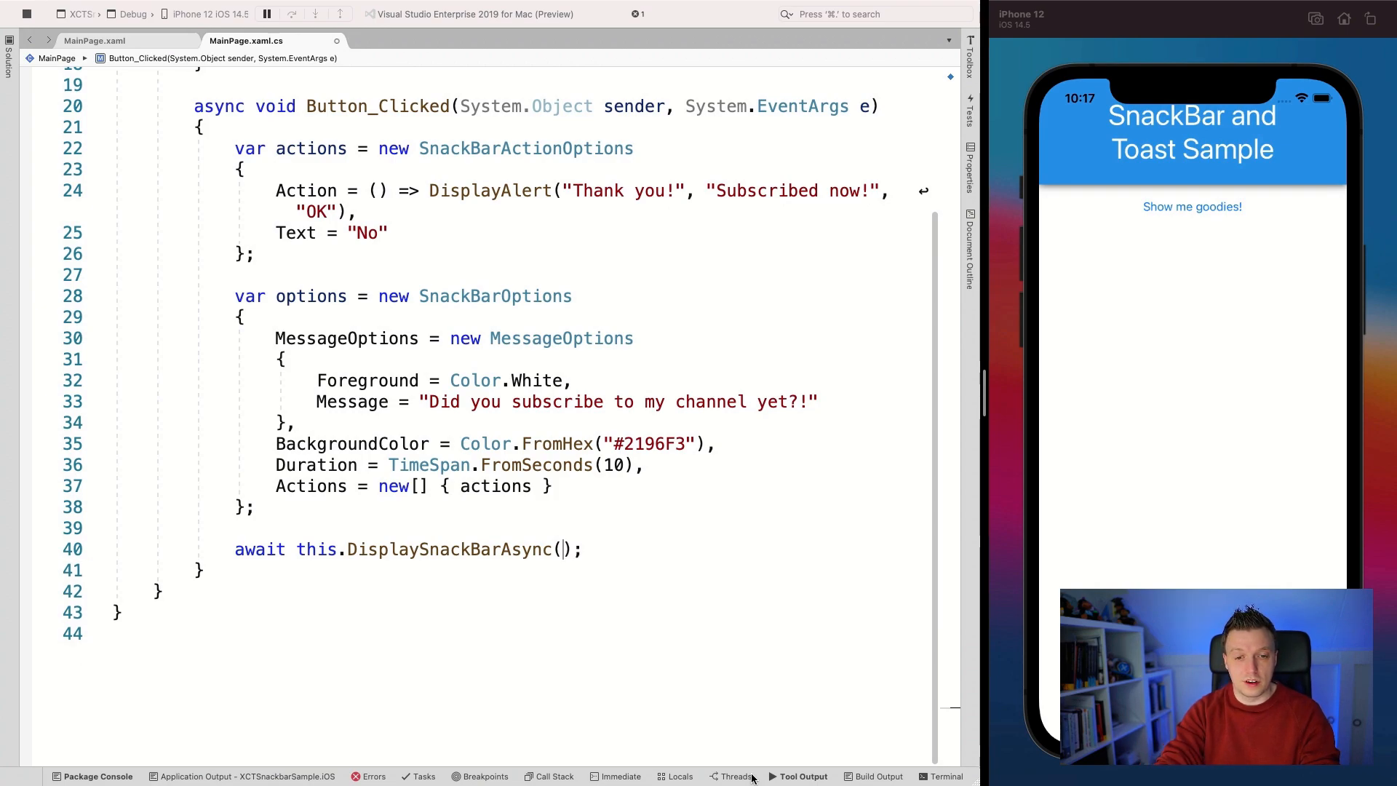
text(options)
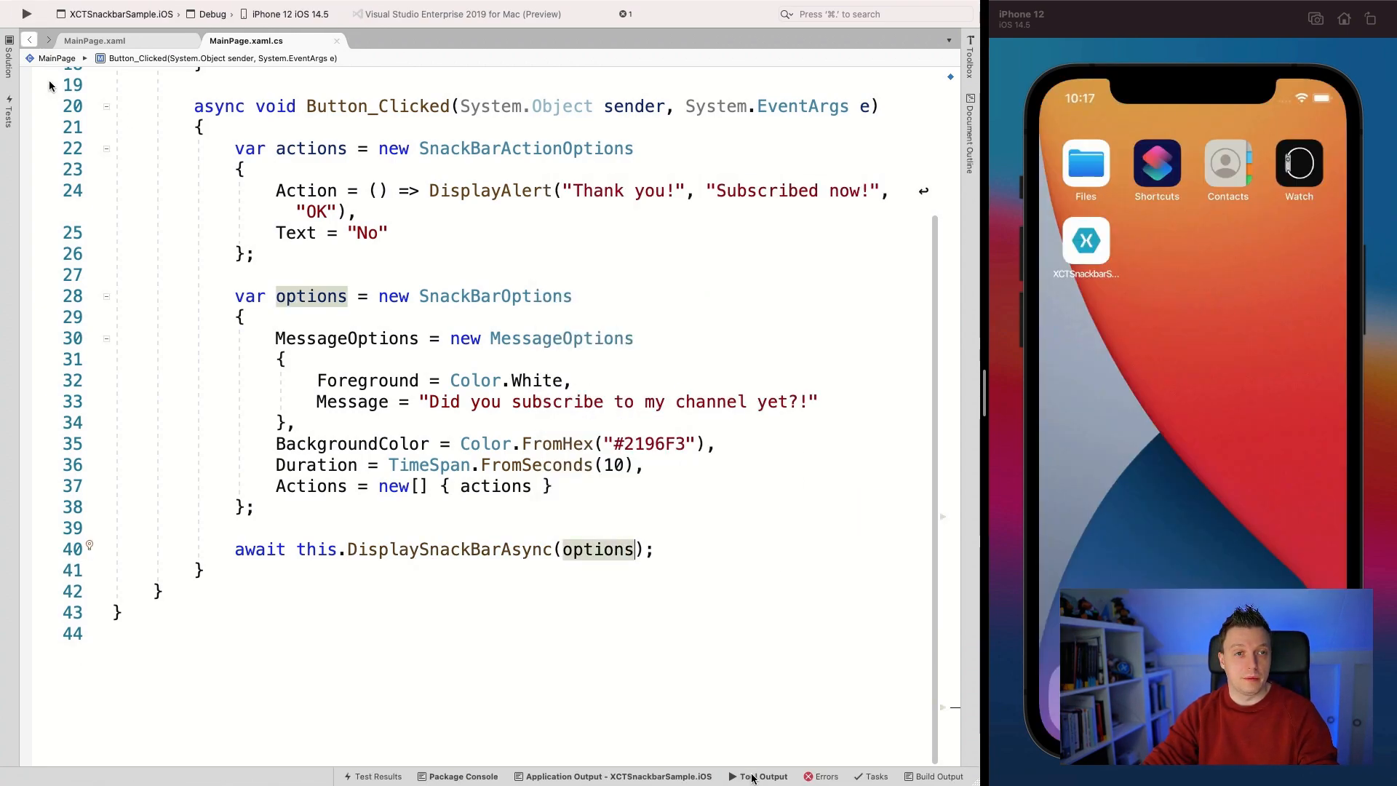
Run the app and twice show the blue snackbar, tap No and dismiss the Thank you alert.
click(26, 13)
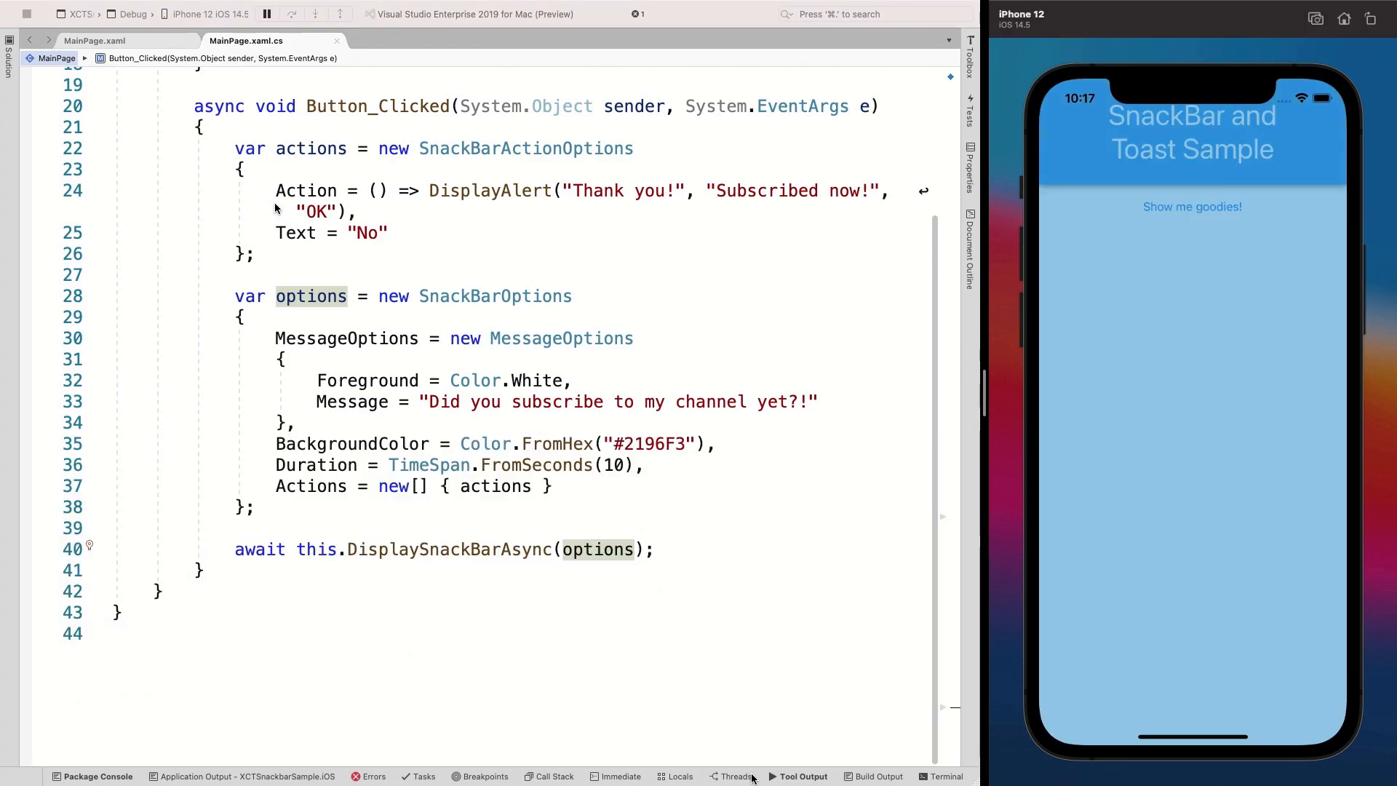
click(1193, 207)
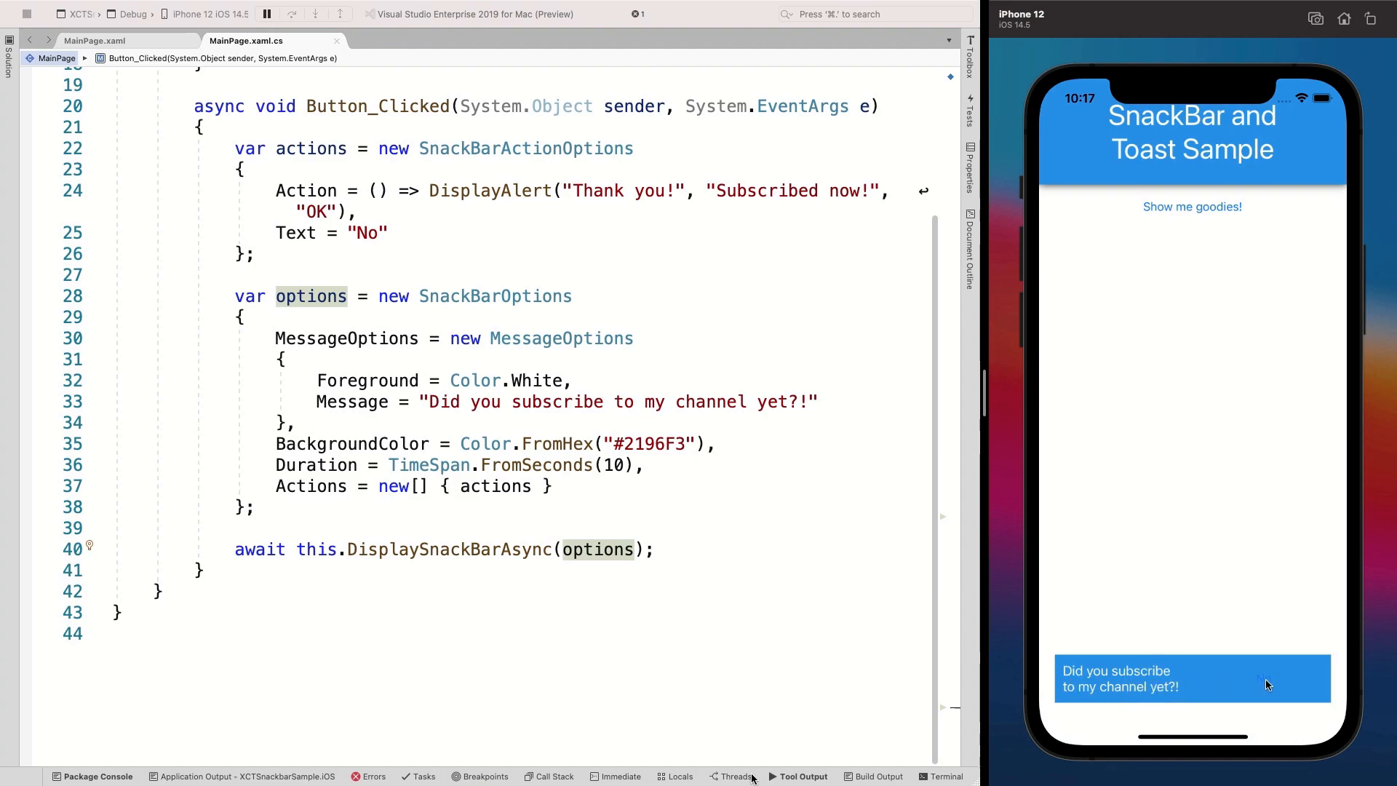
click(1266, 684)
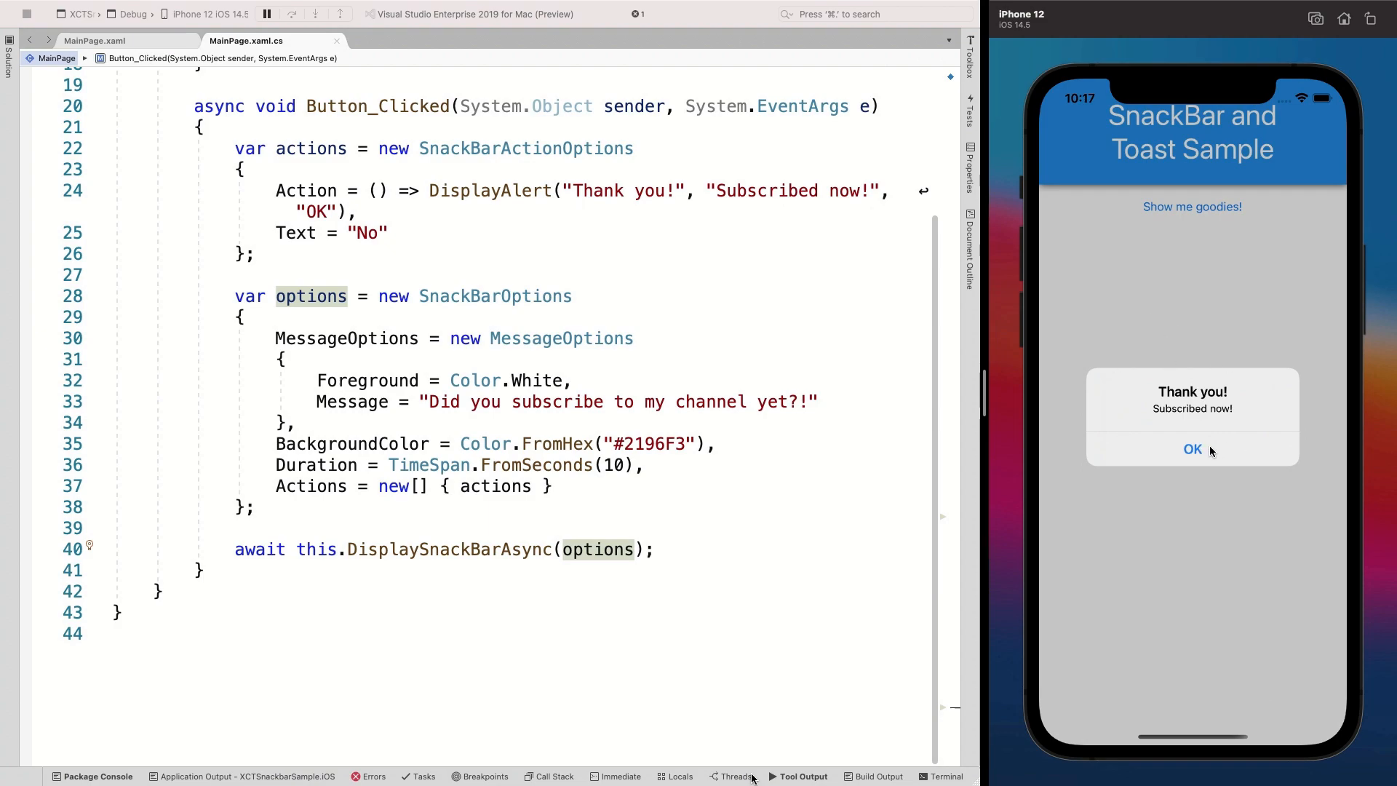
mouse_move(1217, 451)
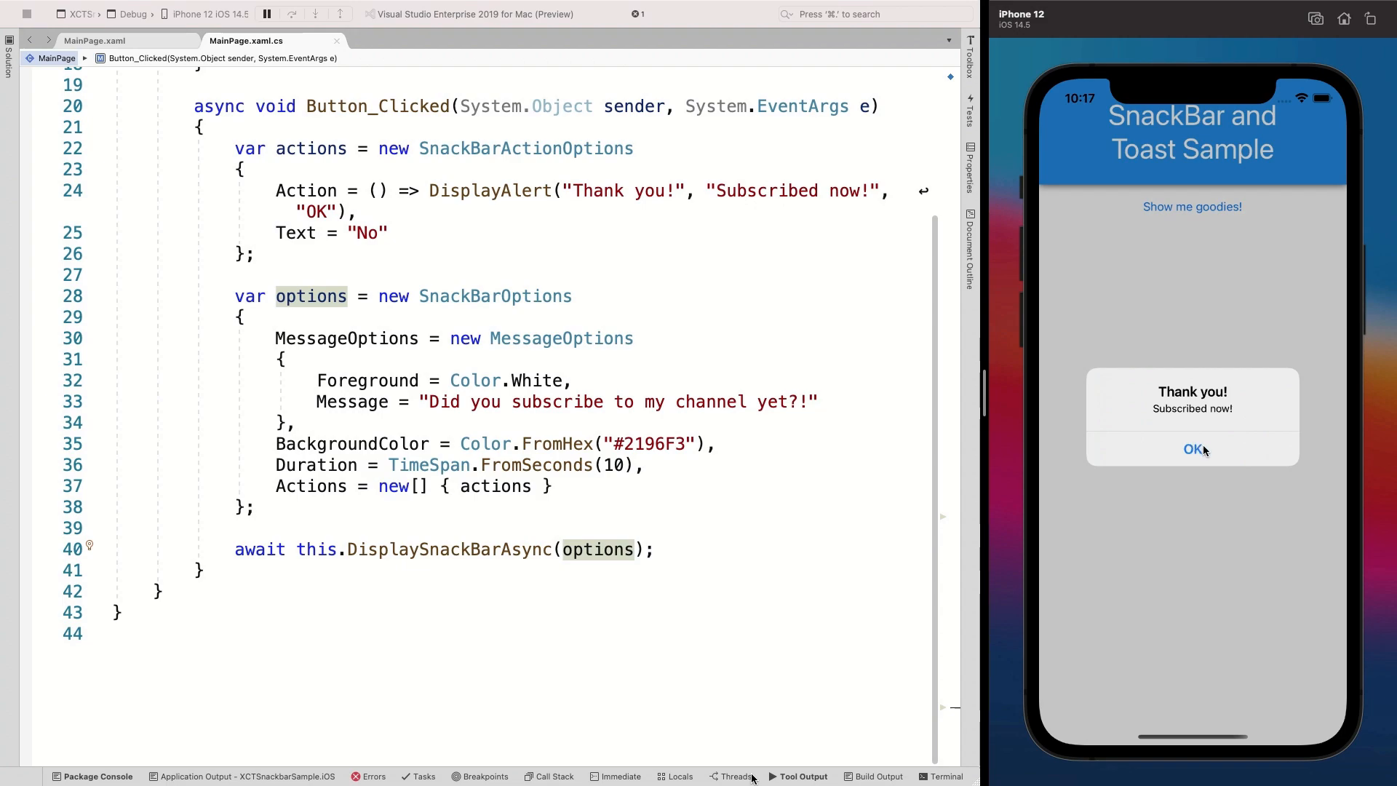
click(1192, 449)
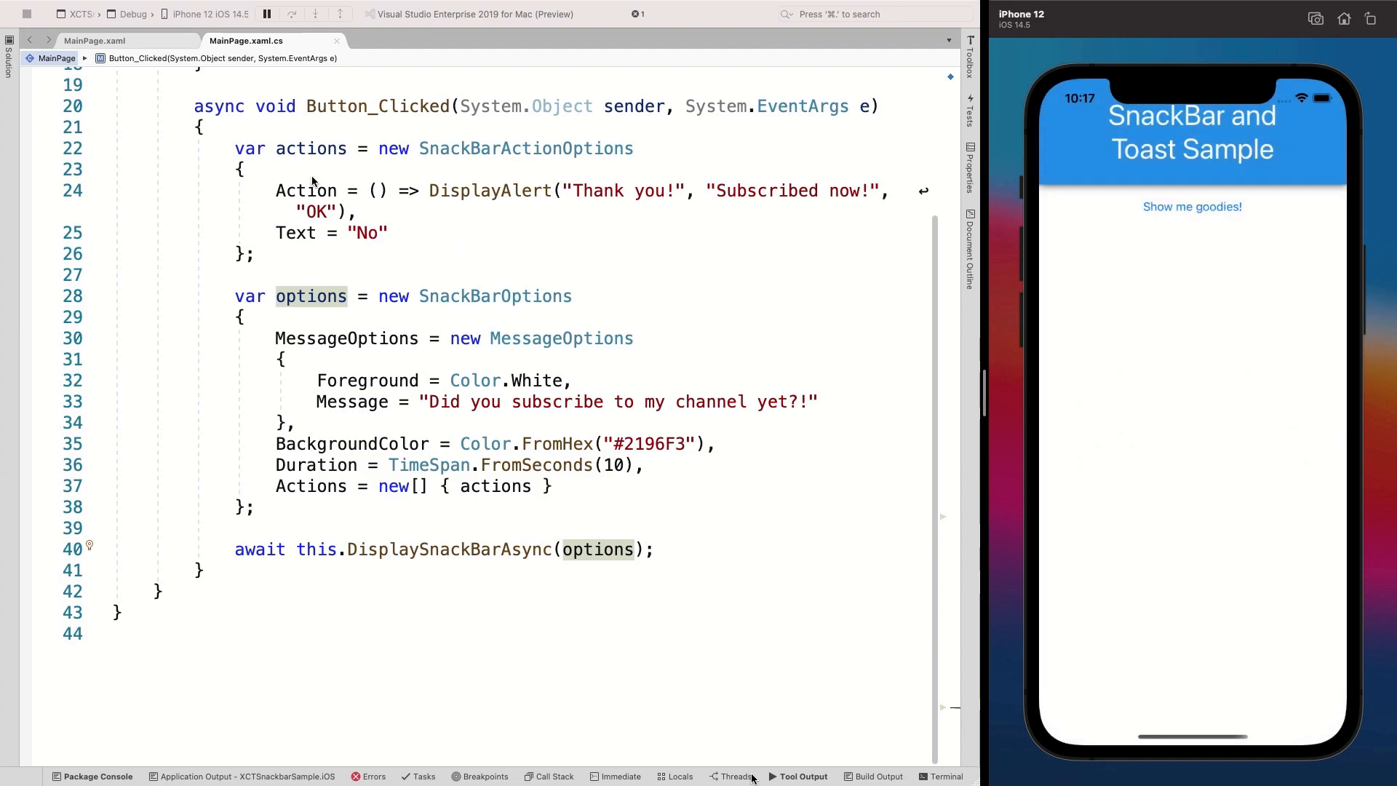
click(1192, 207)
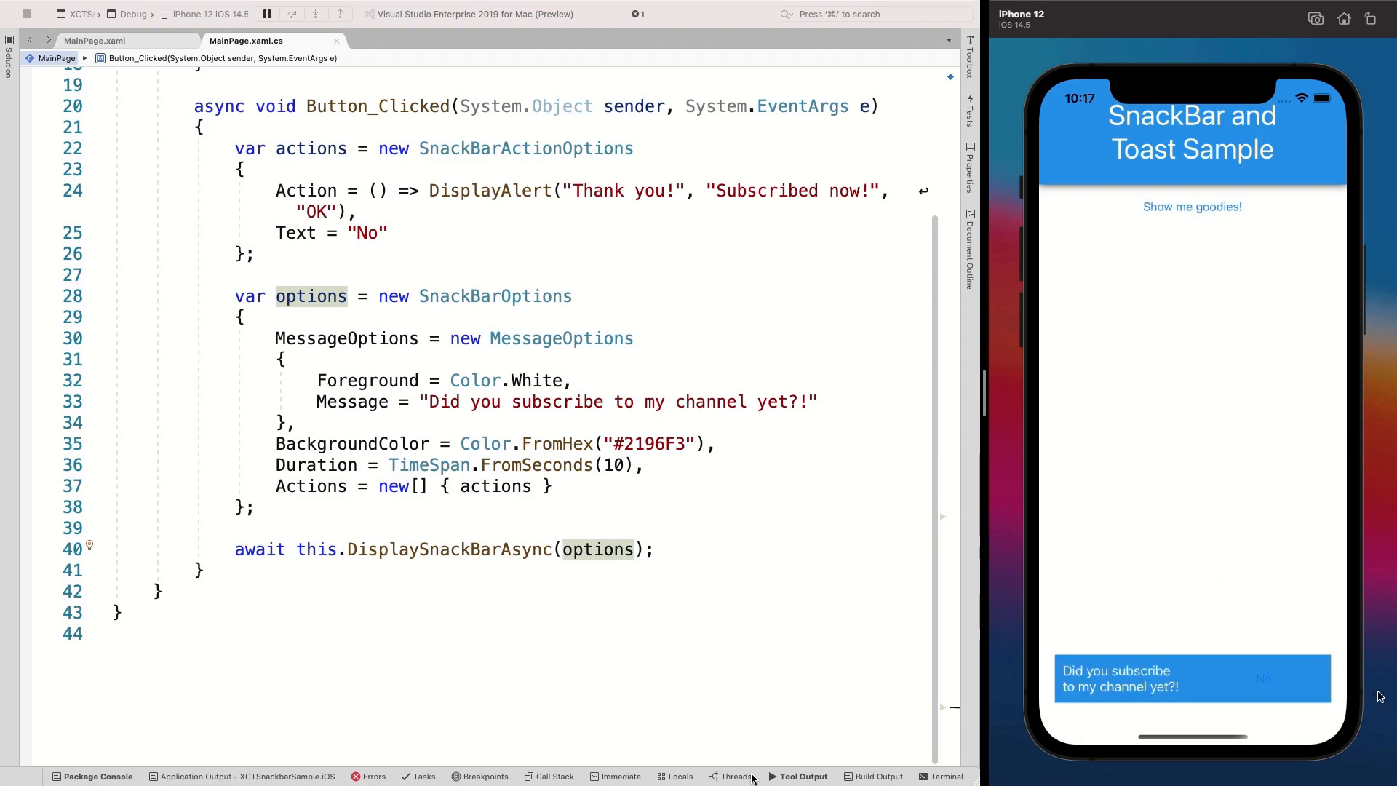
mouse_move(1287, 678)
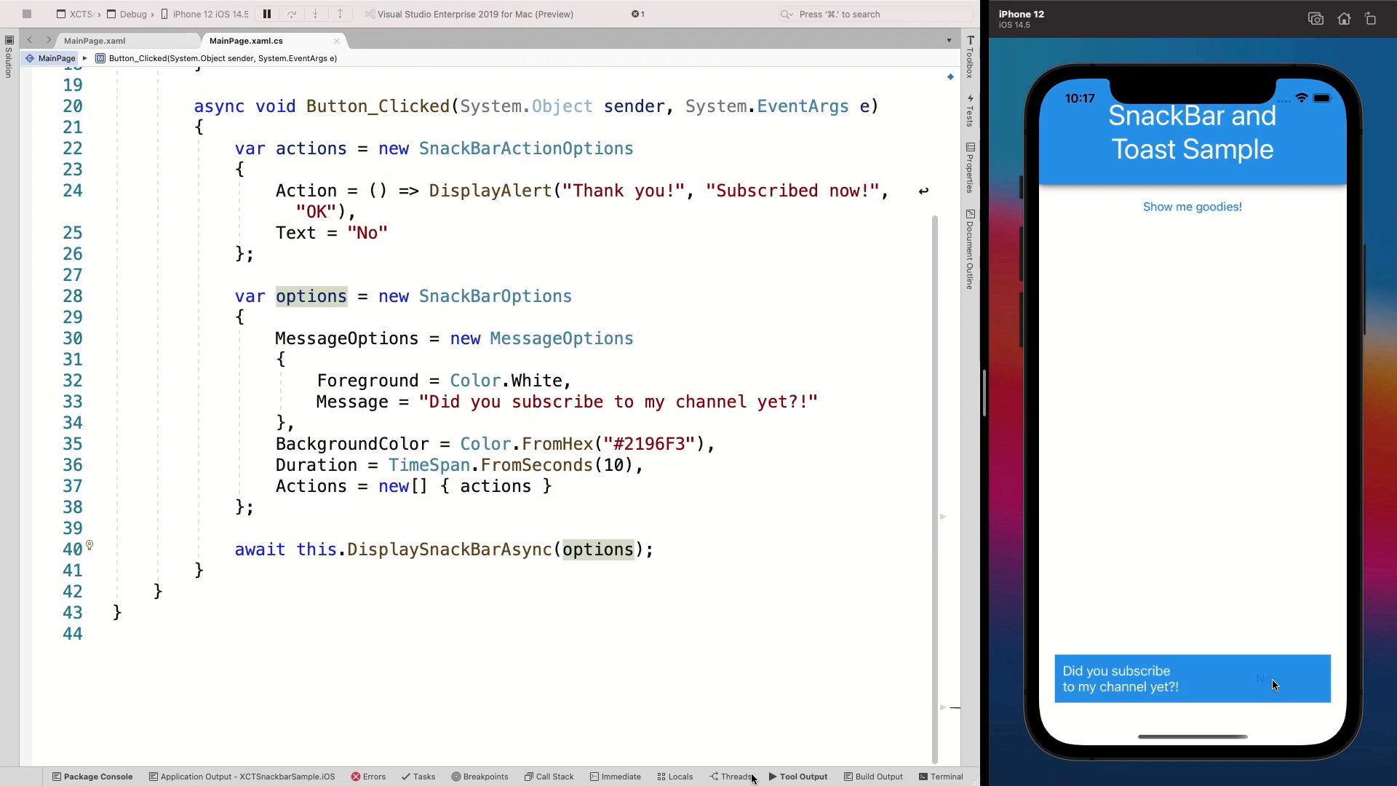
mouse_move(1267, 686)
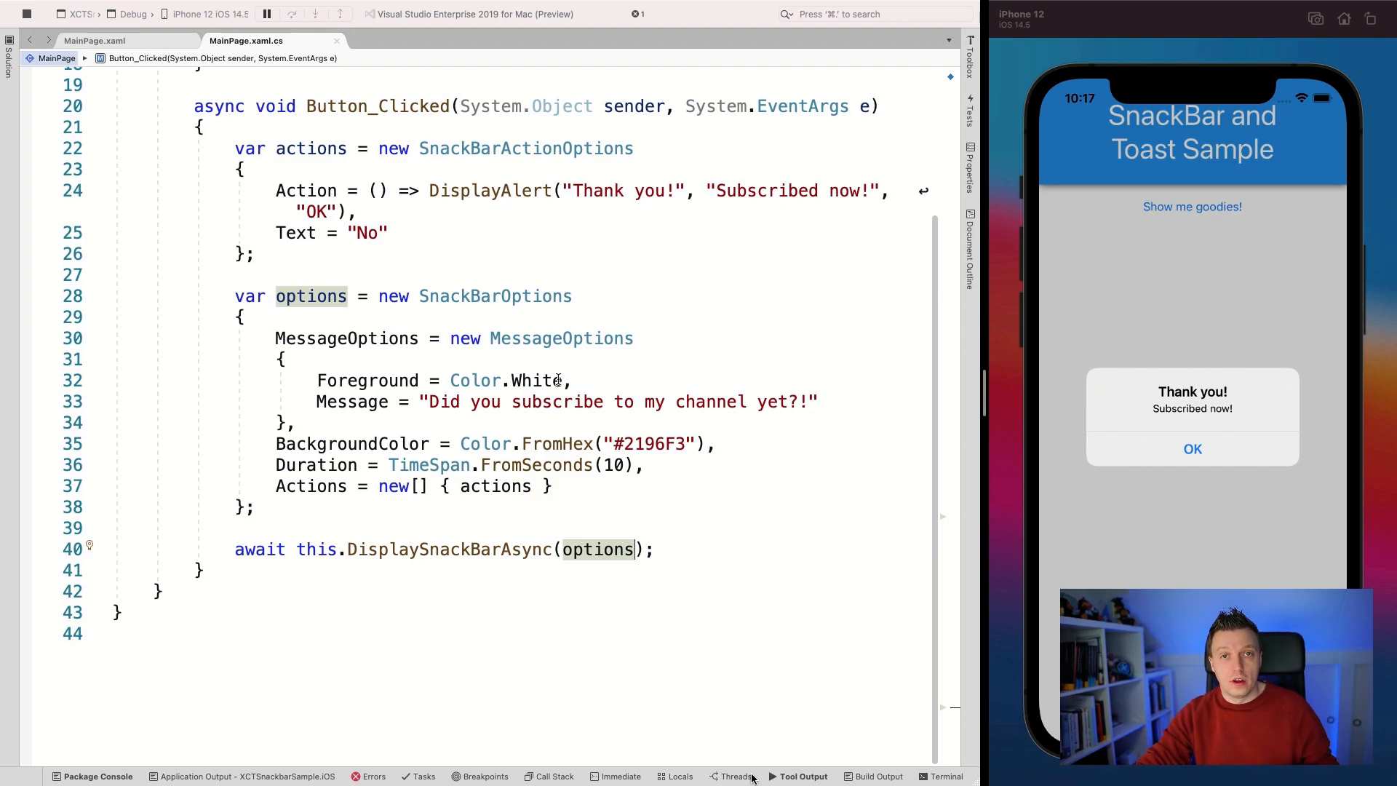
click(1192, 449)
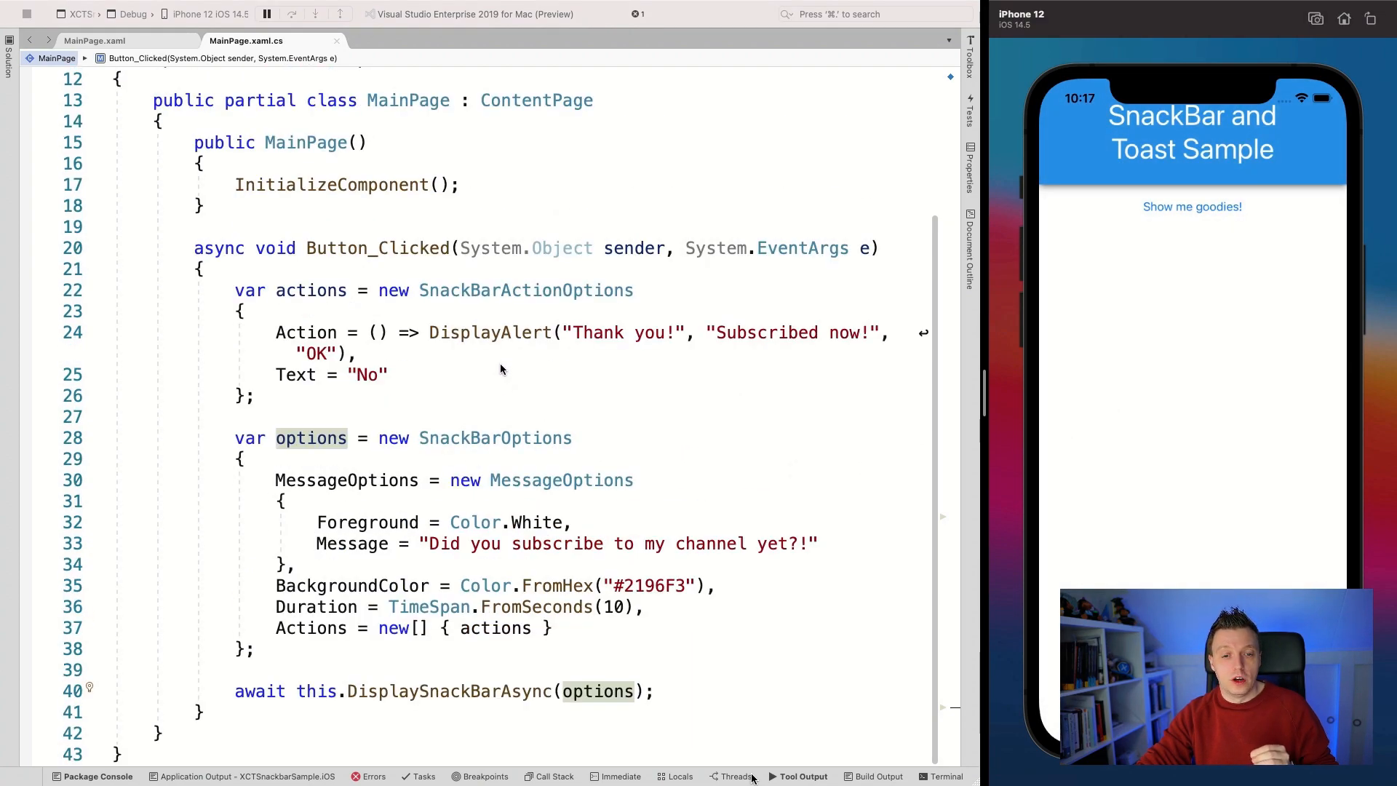
Scroll to the DisplaySnackBarAsync line to call it on sender cast as VisualElement.
scroll(down, 3)
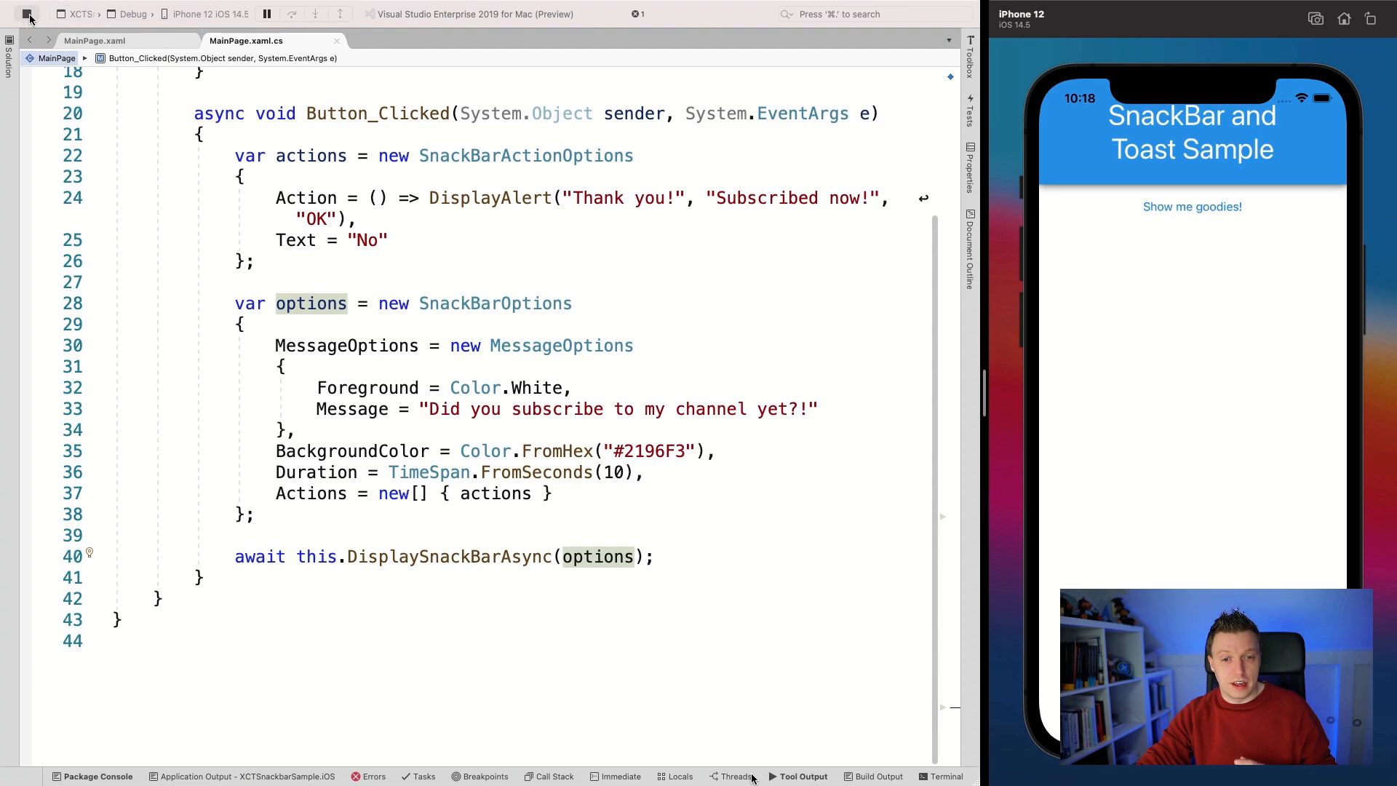
mouse_move(360, 575)
text((sender as VisualElement))
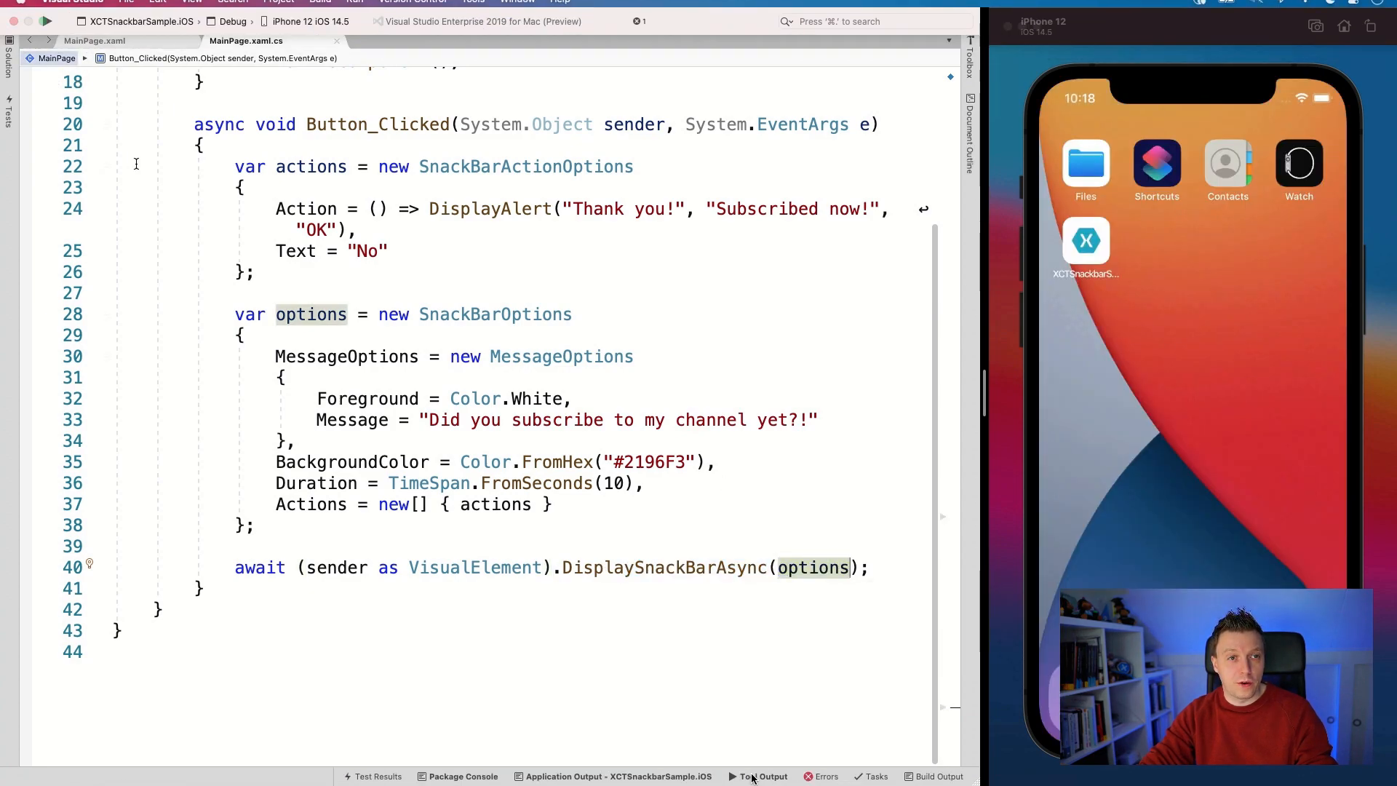
Relaunch the app and tap Show me goodies! to see the snackbar anchored at the button.
click(42, 22)
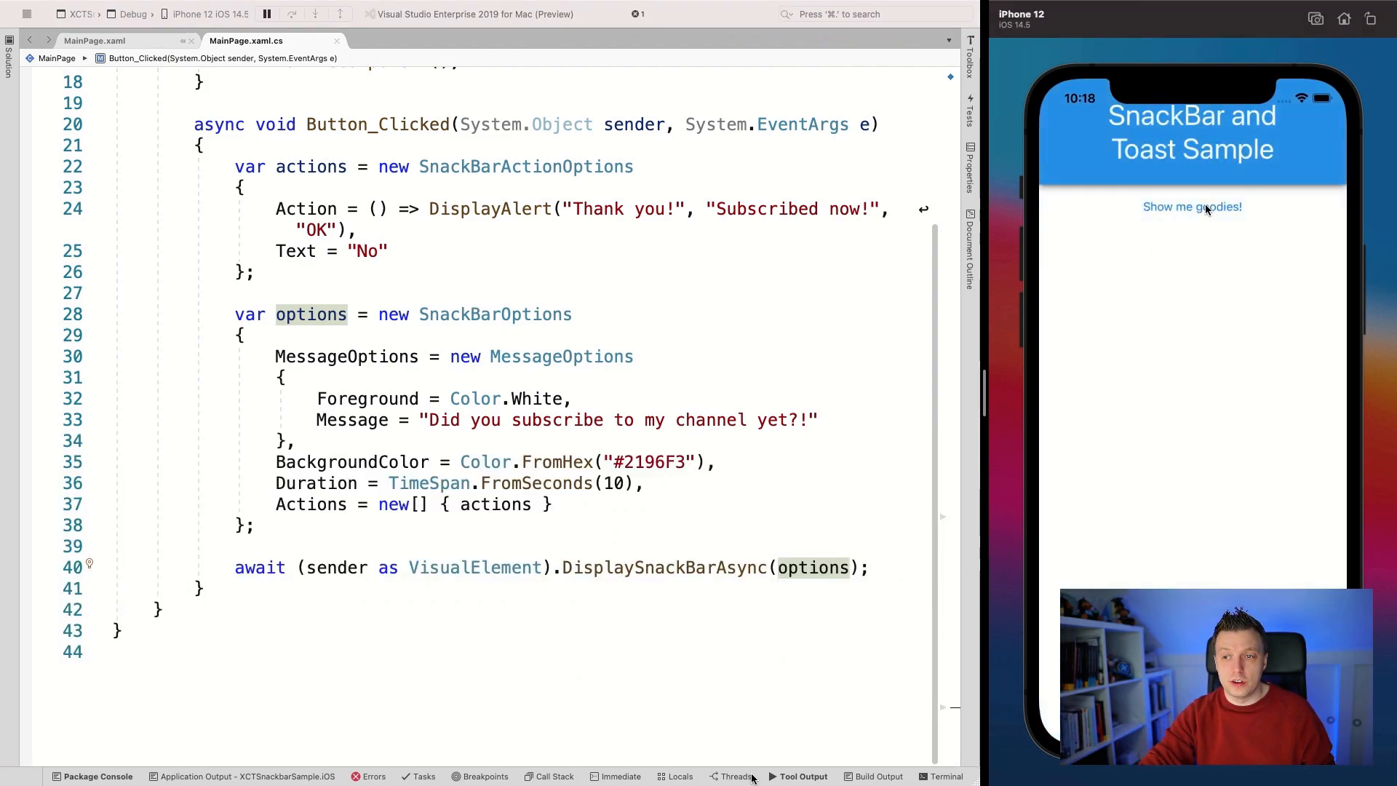
click(1192, 205)
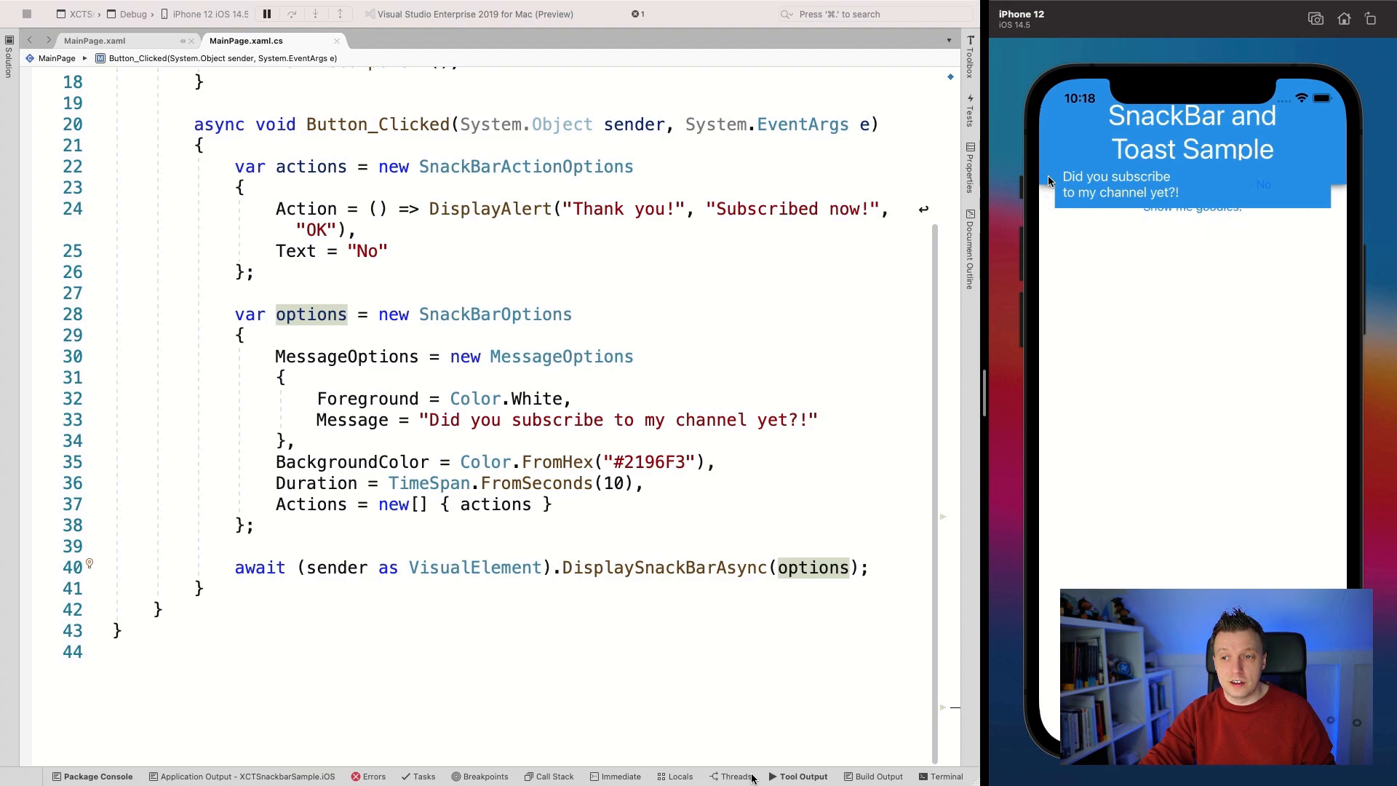
mouse_move(1297, 204)
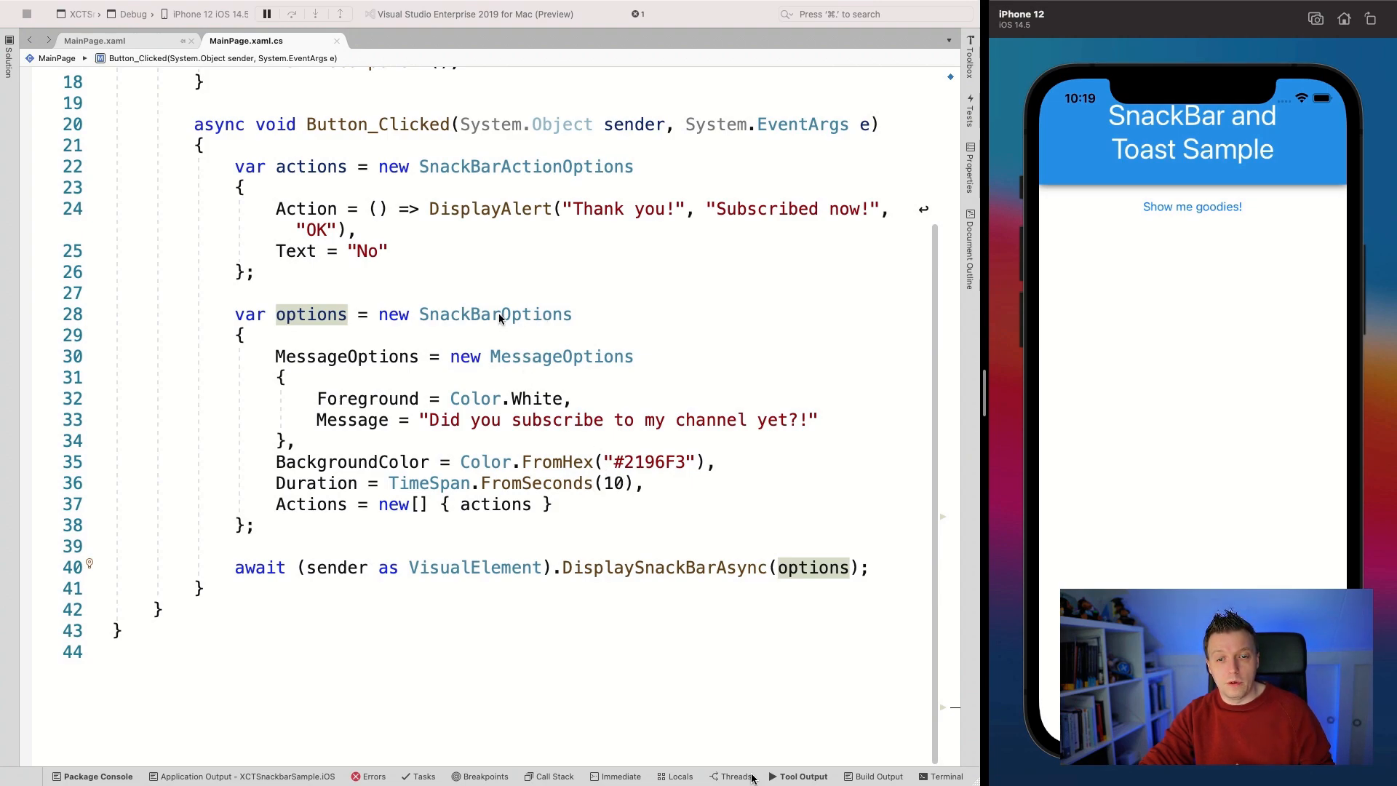
mouse_move(625, 538)
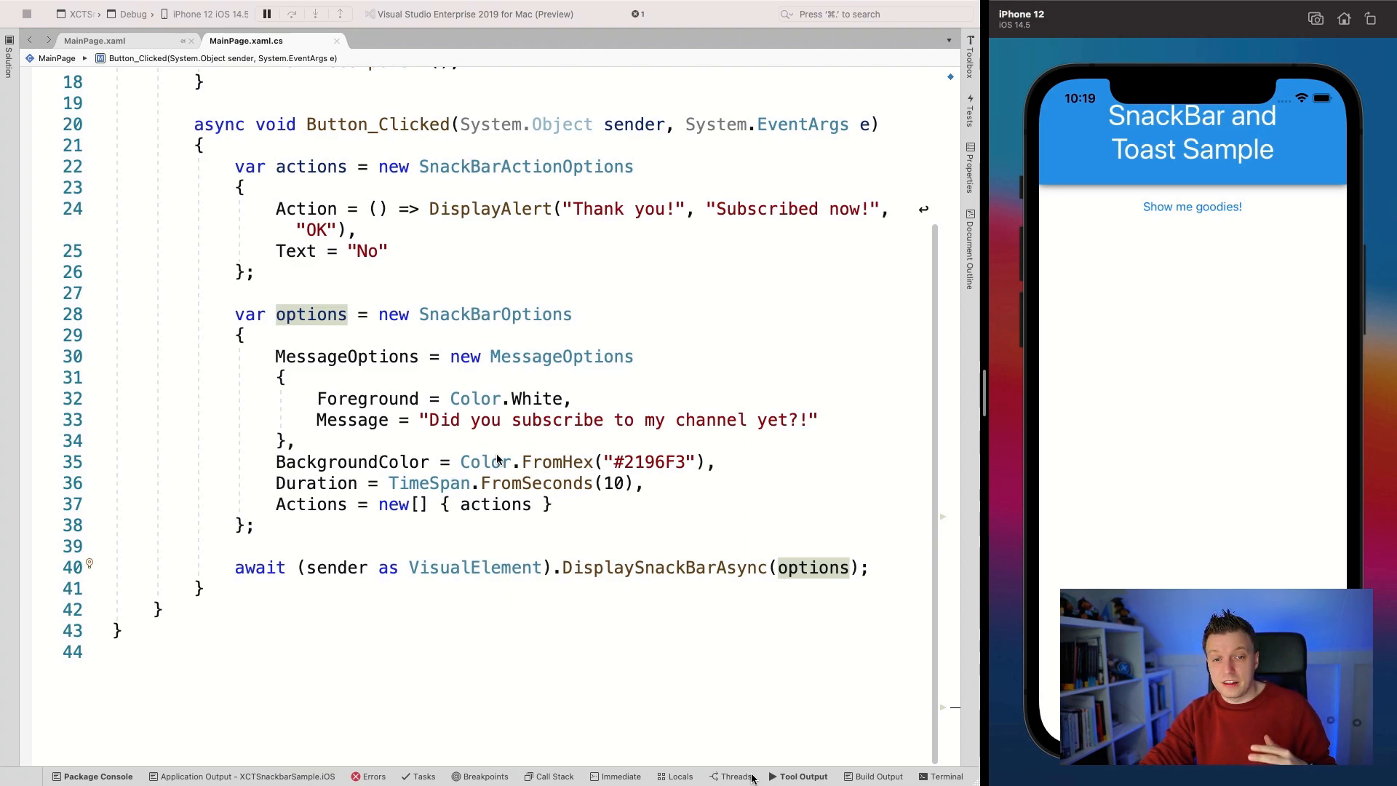
mouse_move(499, 519)
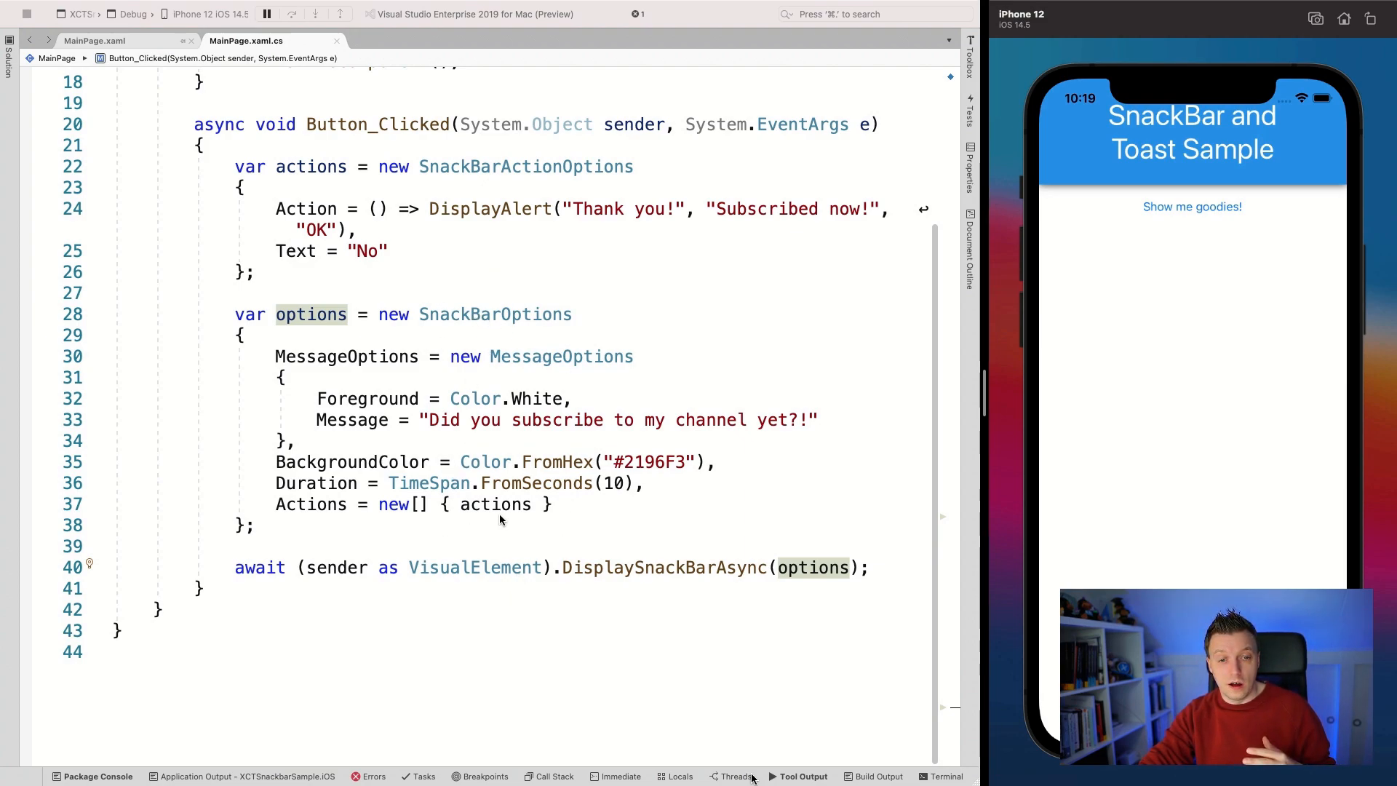
mouse_move(613, 509)
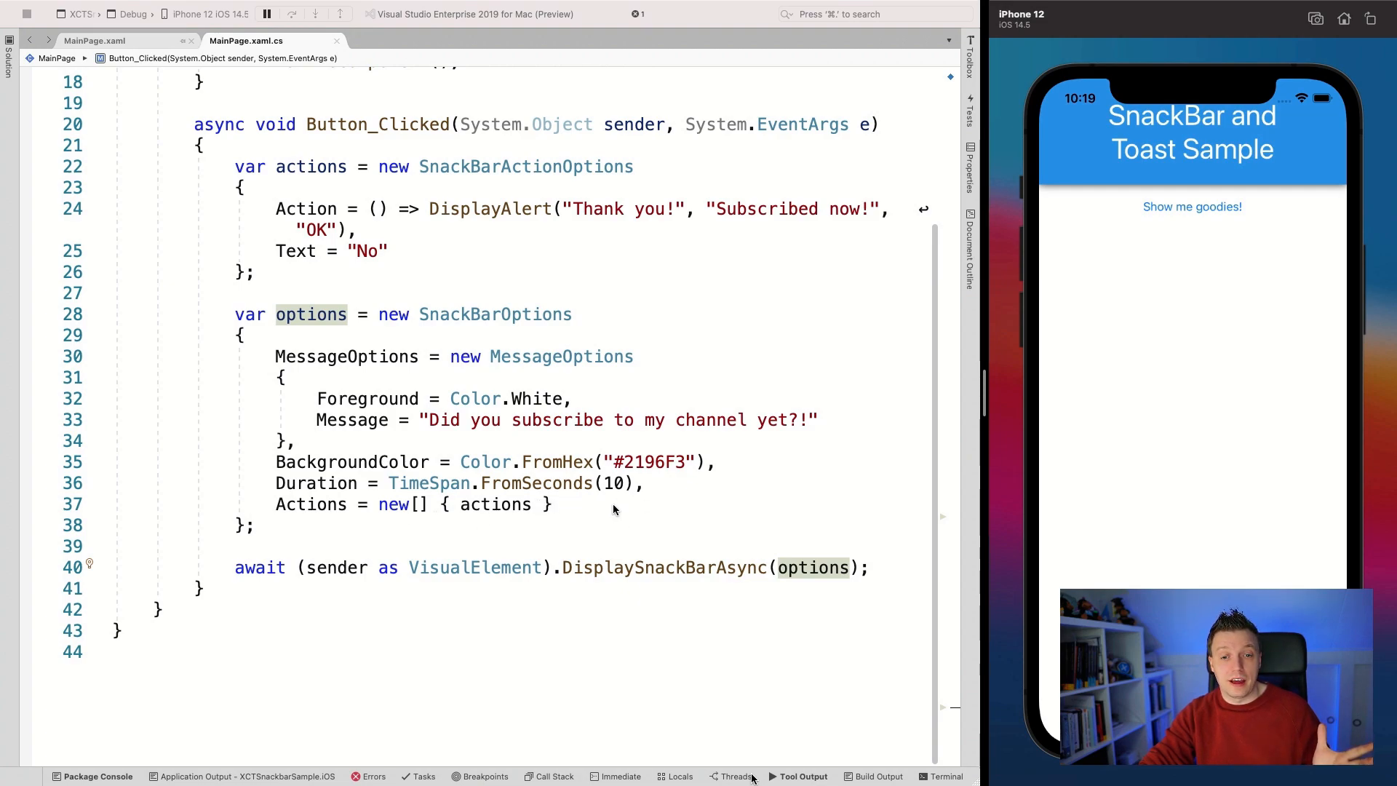